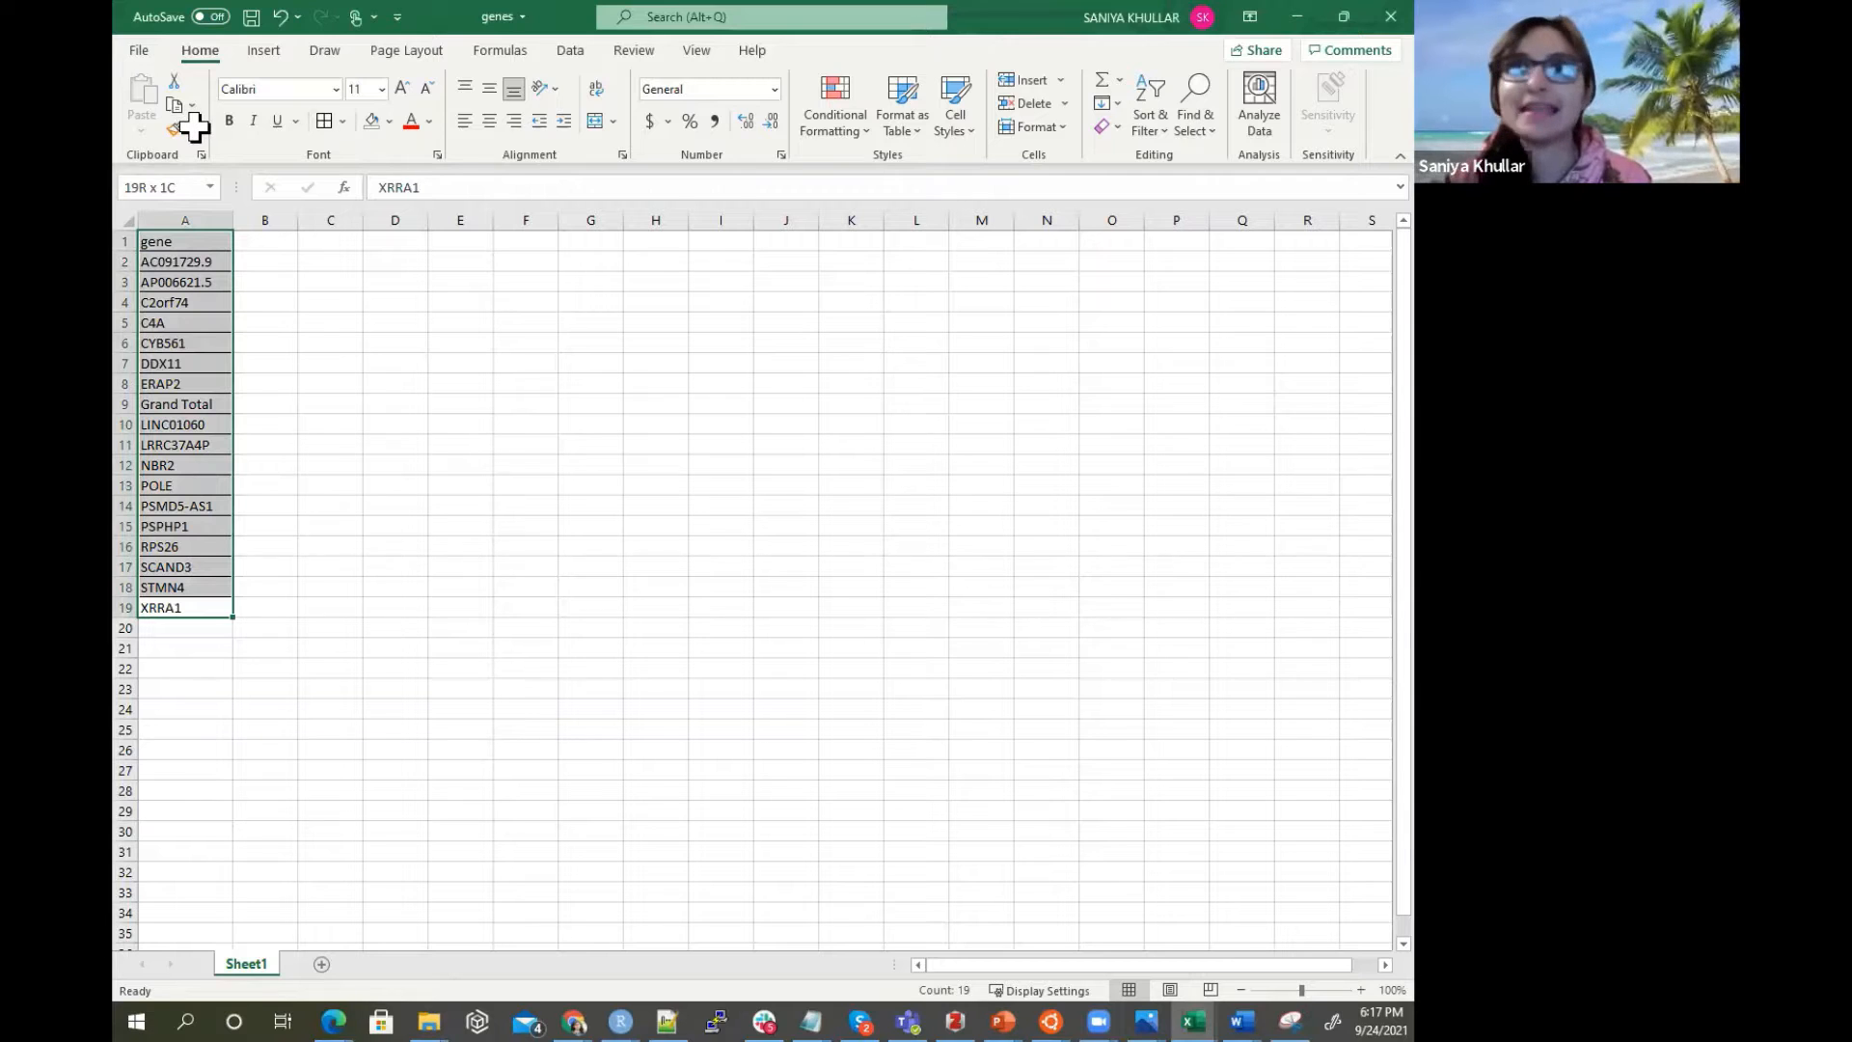
Select the whole gene list in column A from the header down to XRRA1.
left_click(185, 261)
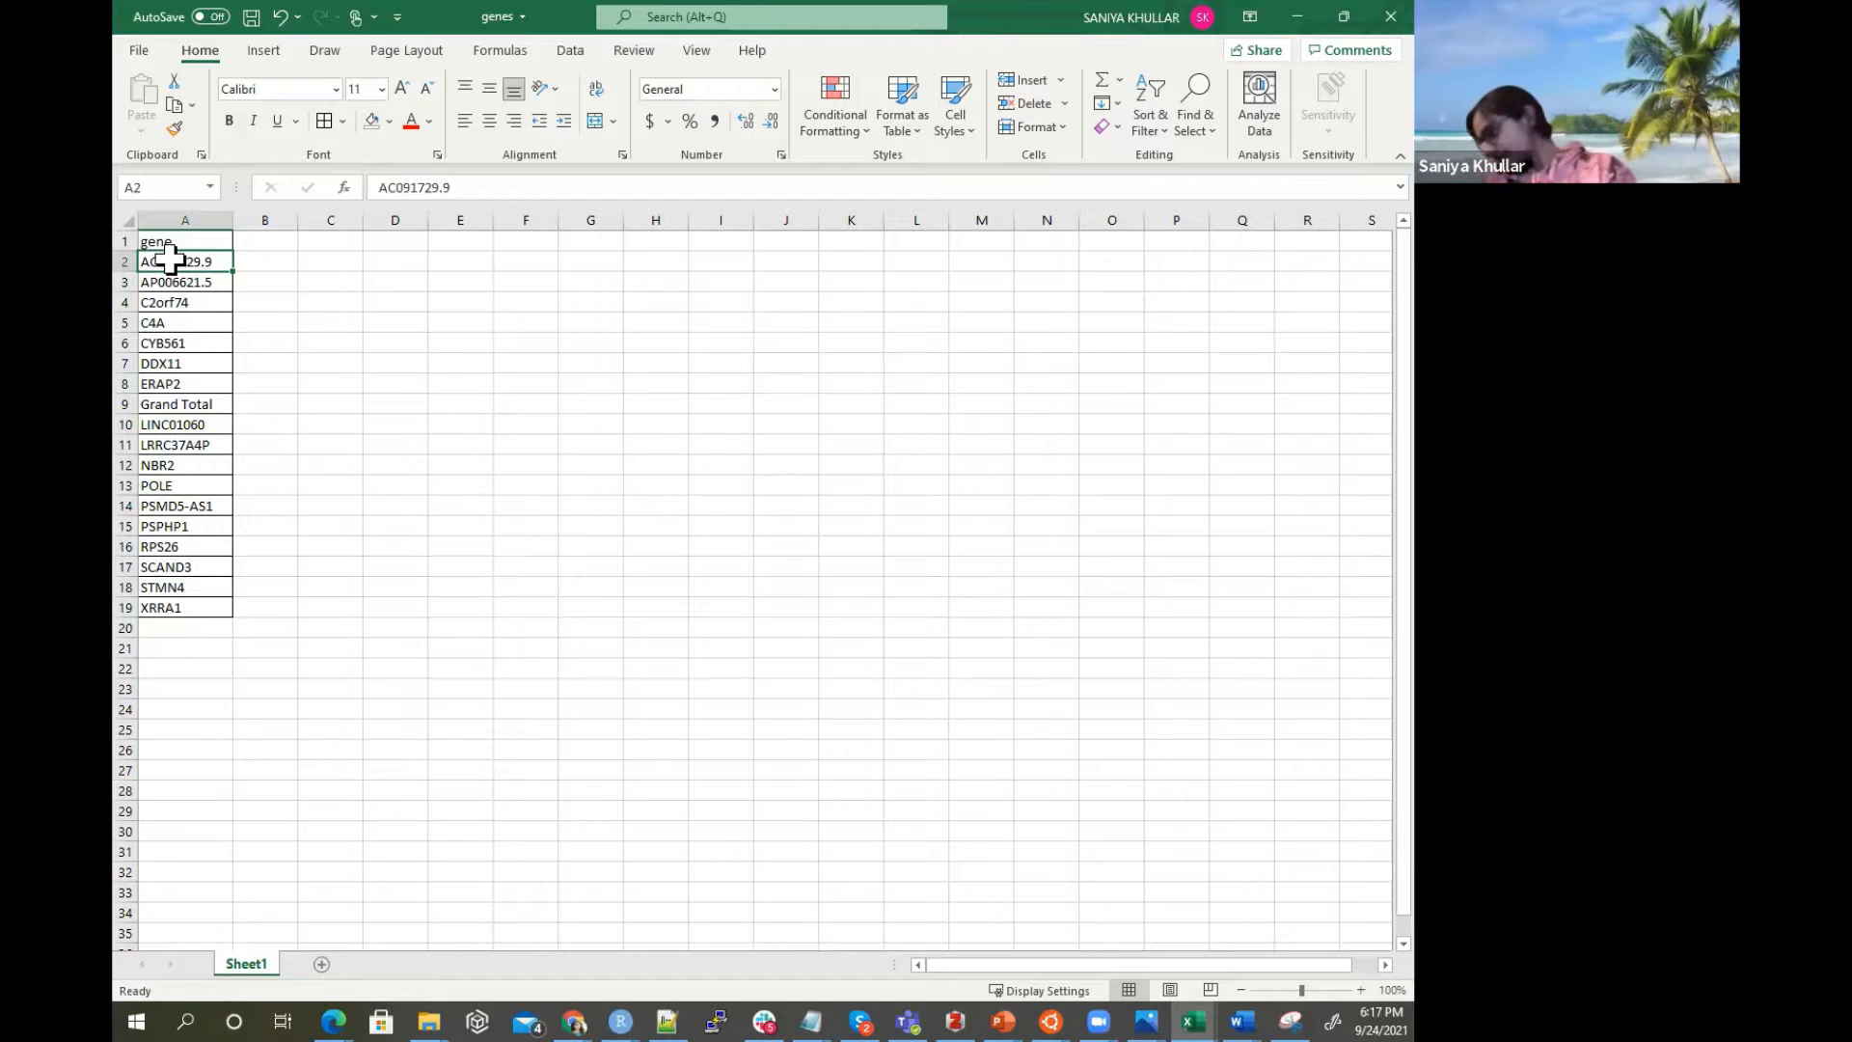
left_click(186, 608)
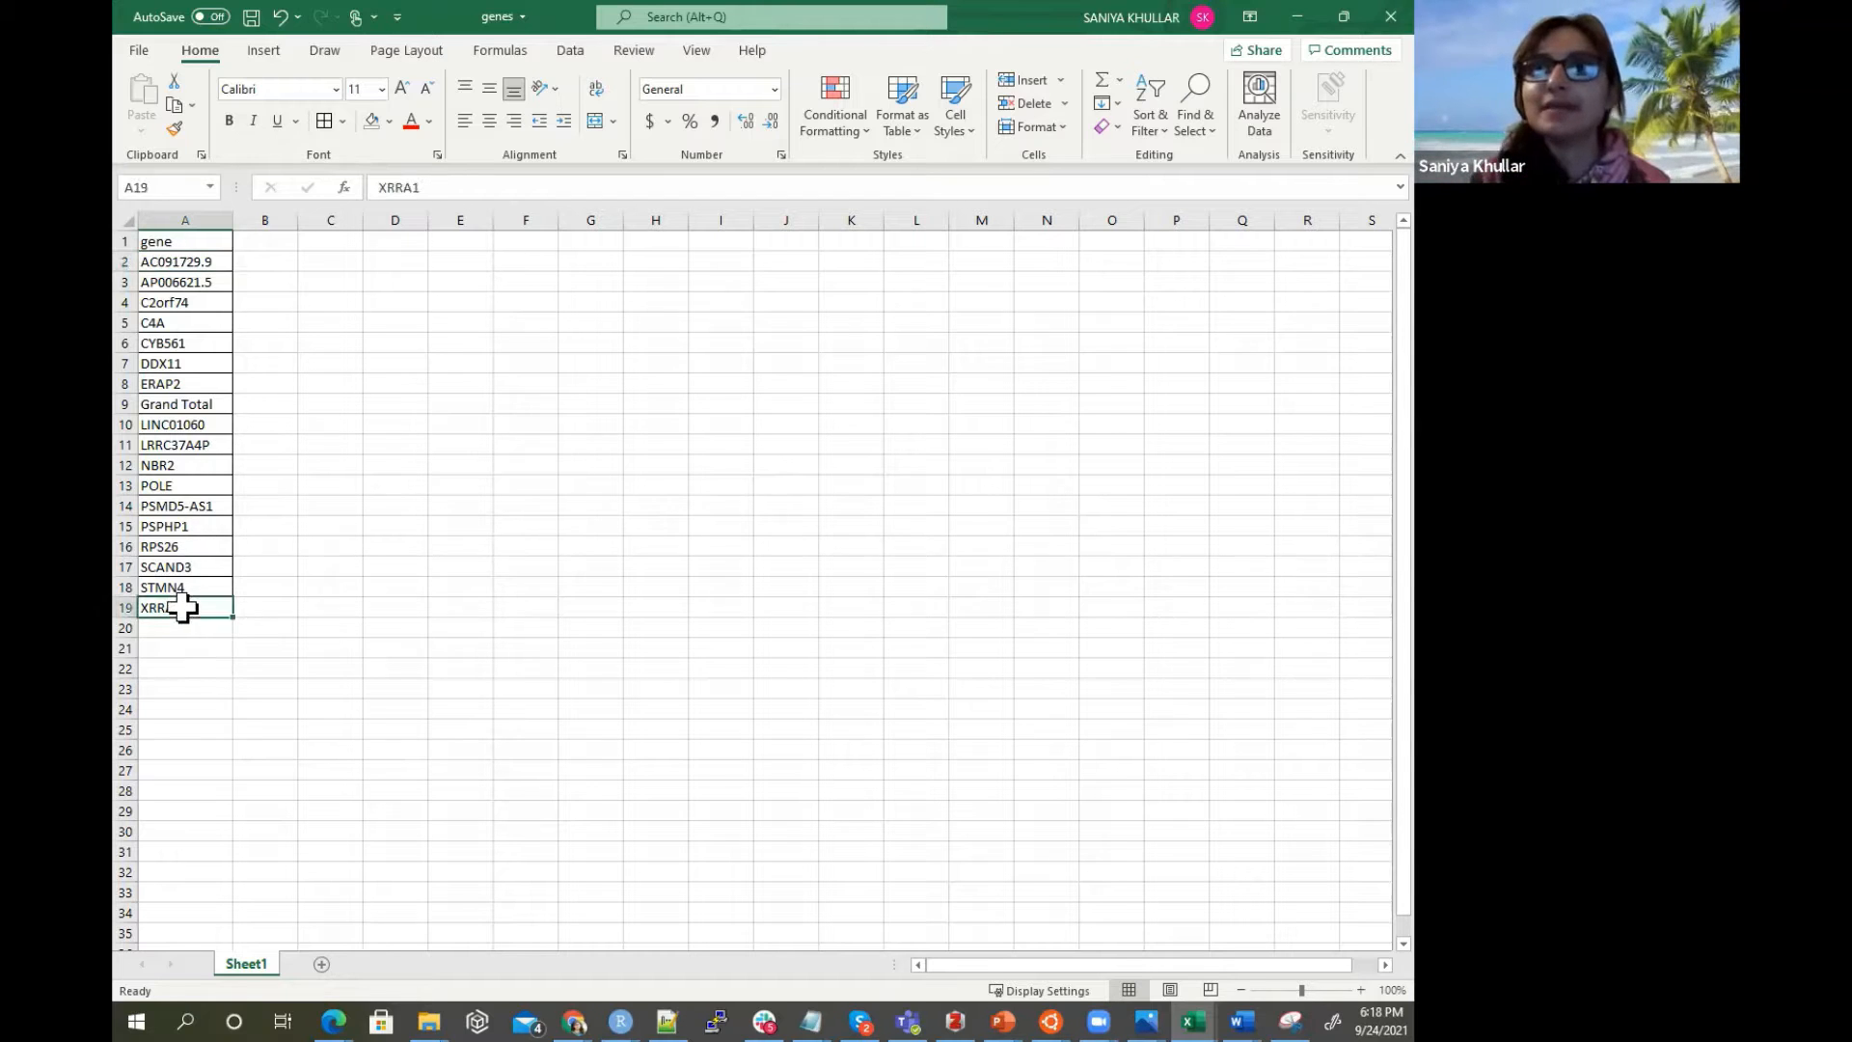
left_click(185, 261)
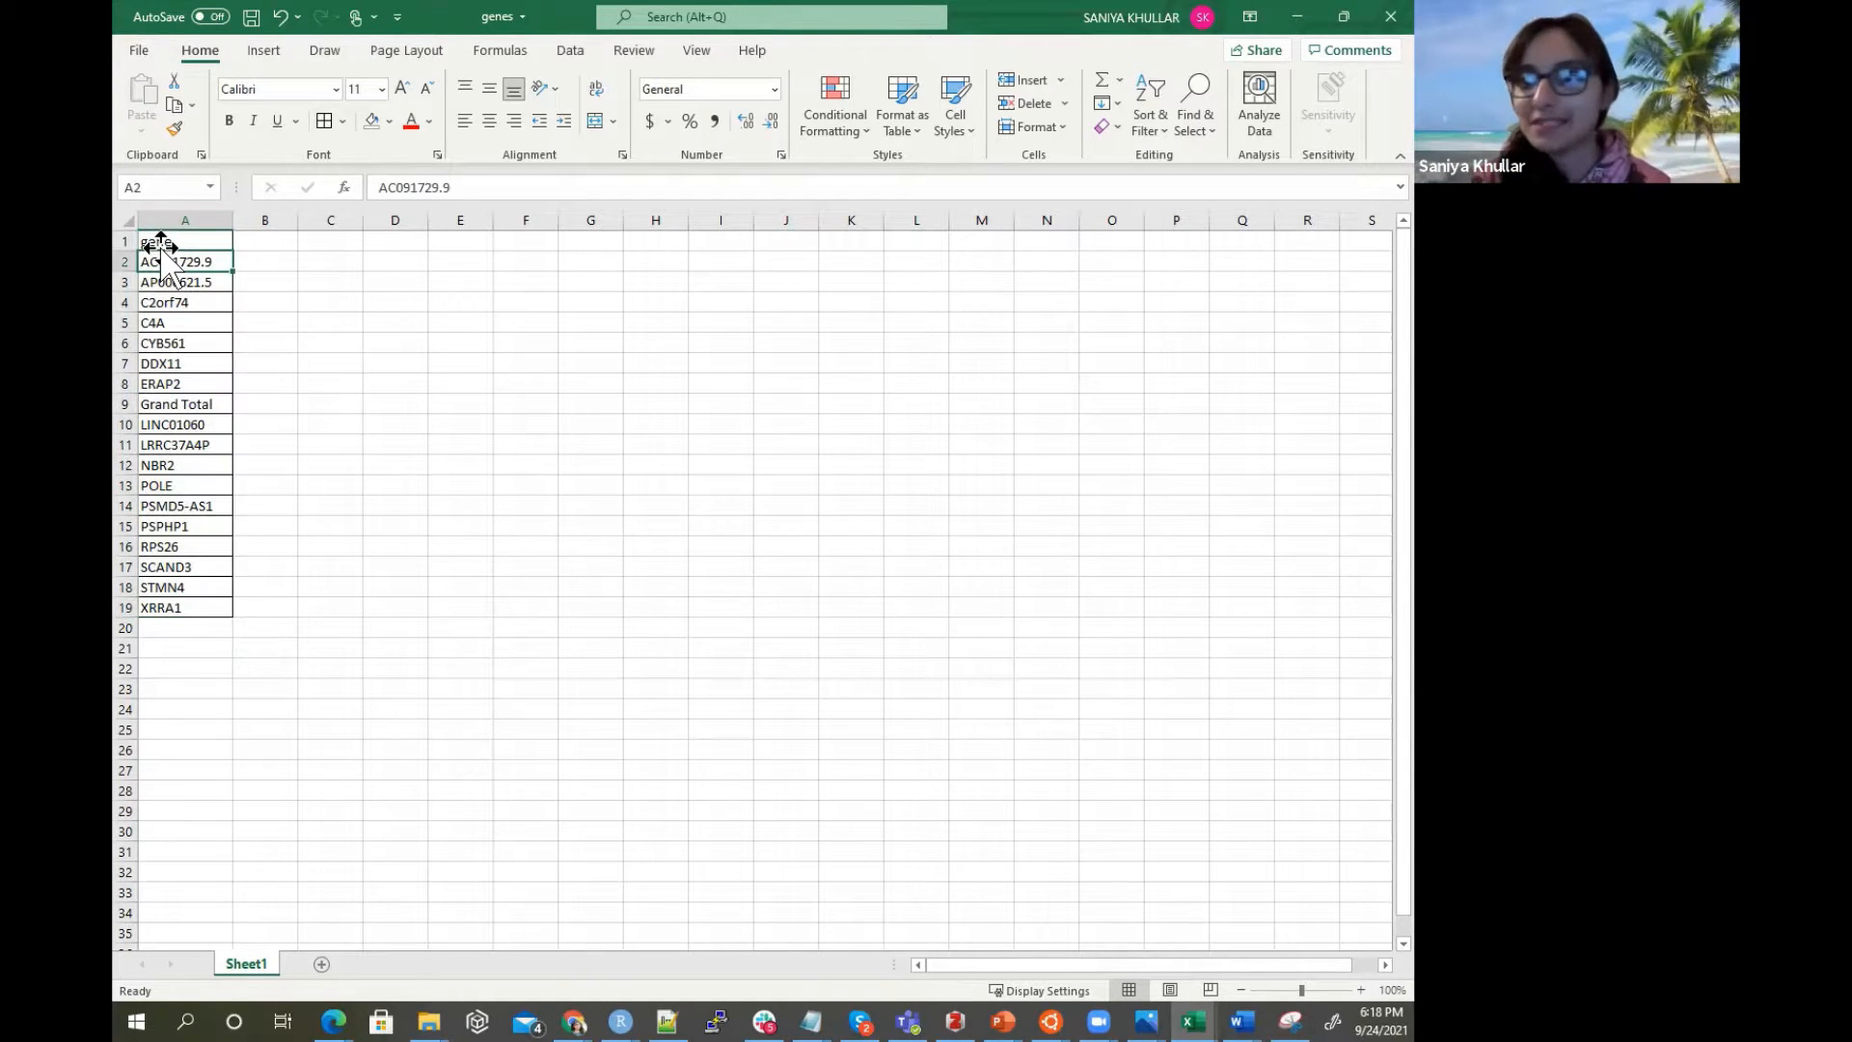
left_click_drag(186, 241, 185, 608)
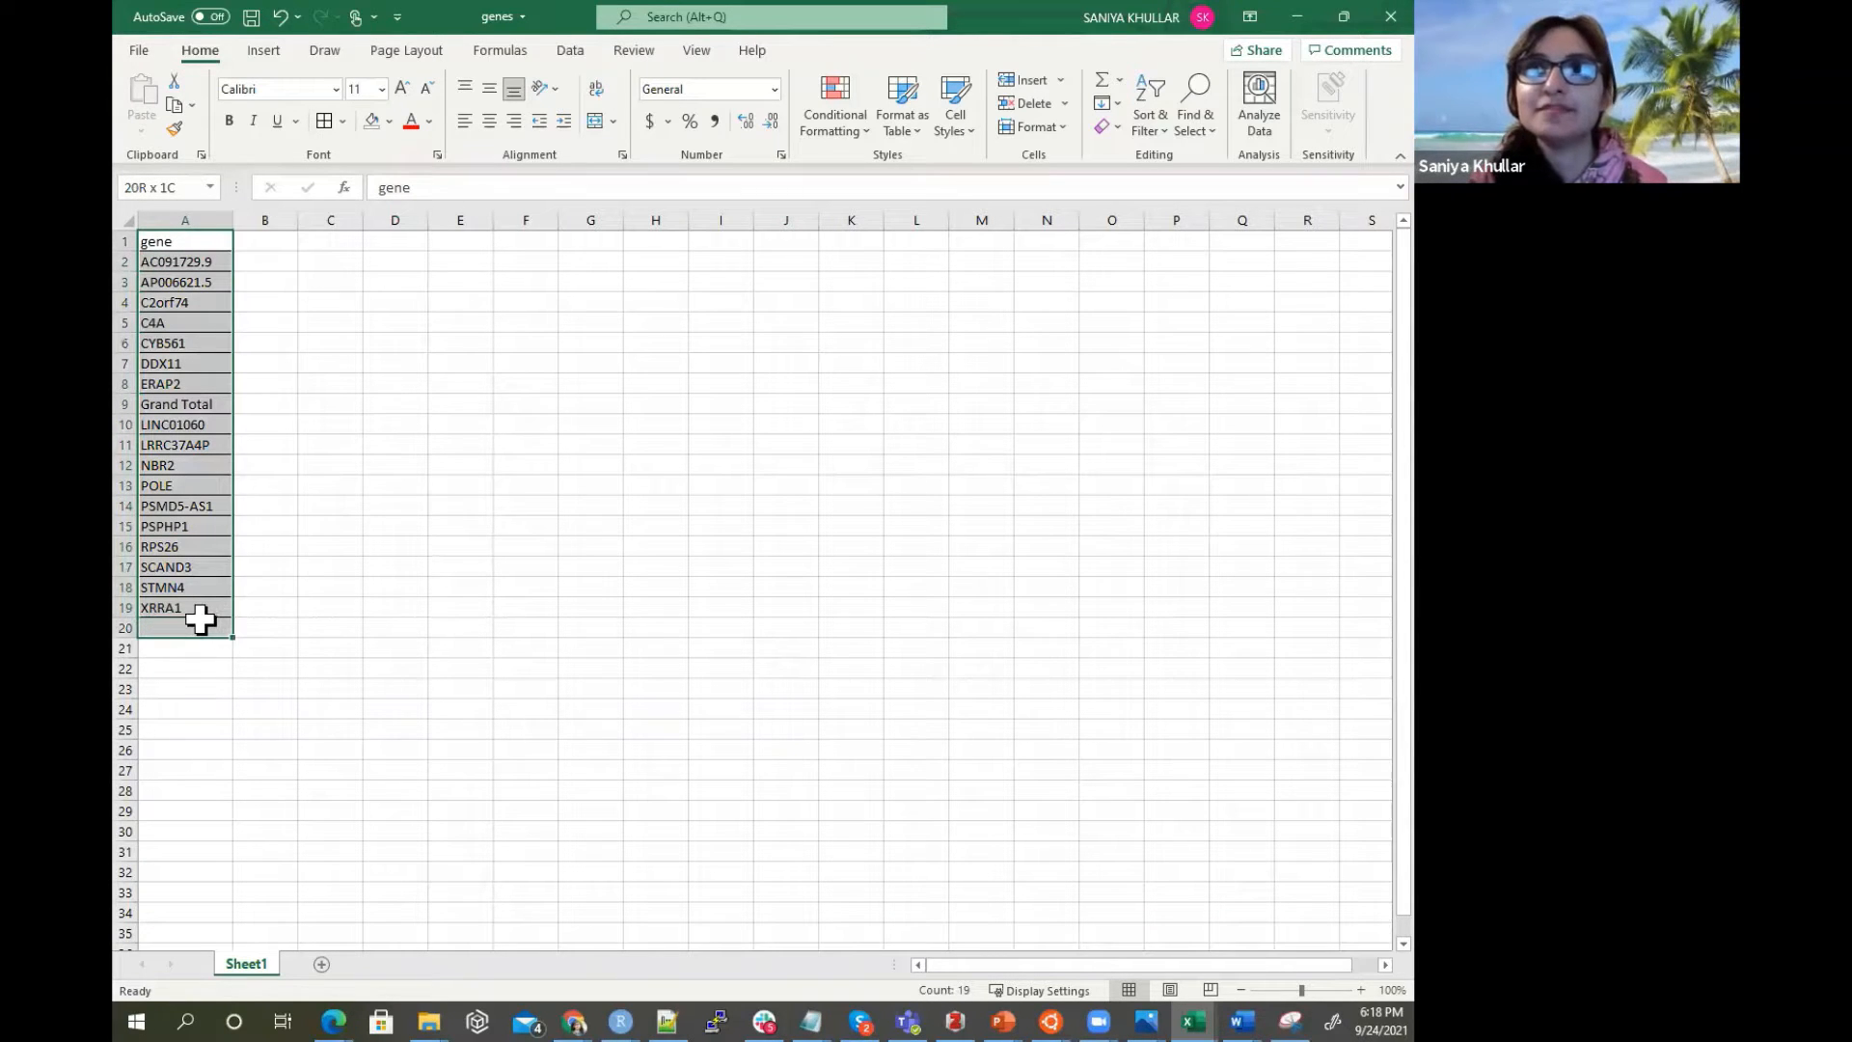
left_click(185, 669)
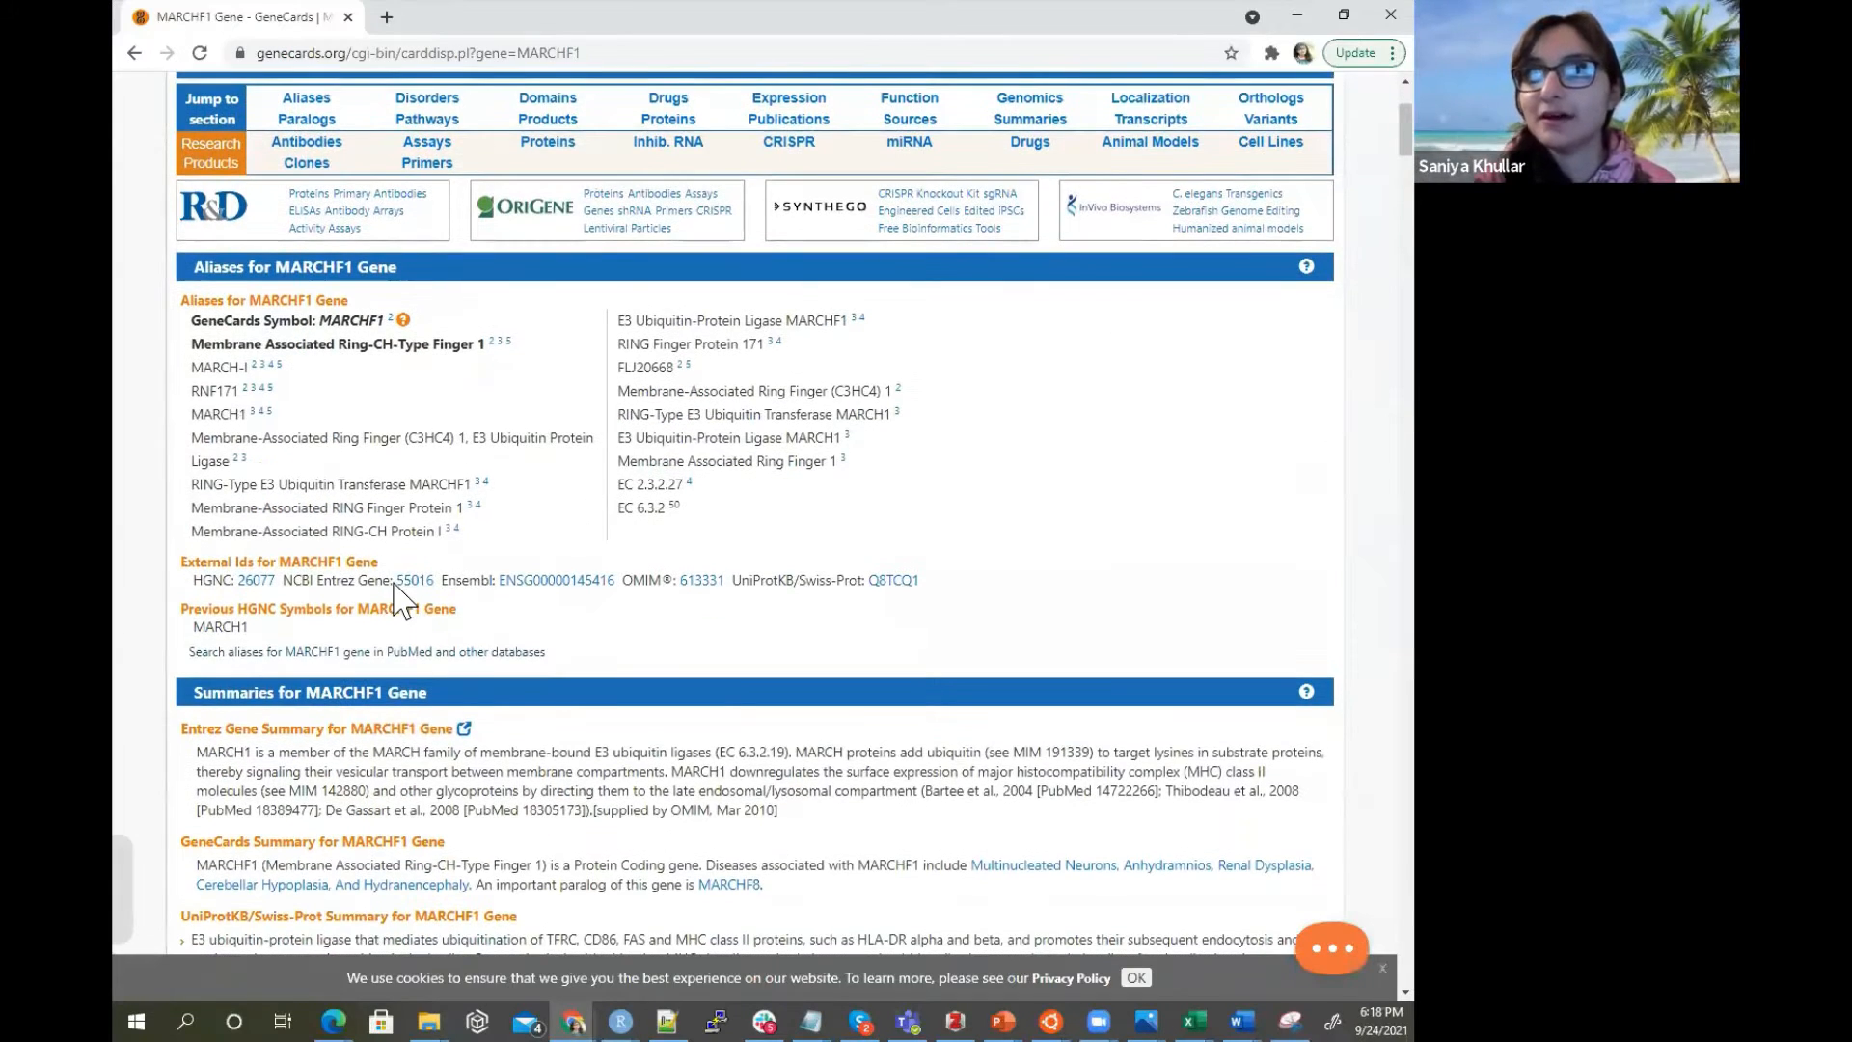
Check Entrez ID 55016 and alias MARCH-I, then select the gene symbols below the header for copying.
double_click(413, 581)
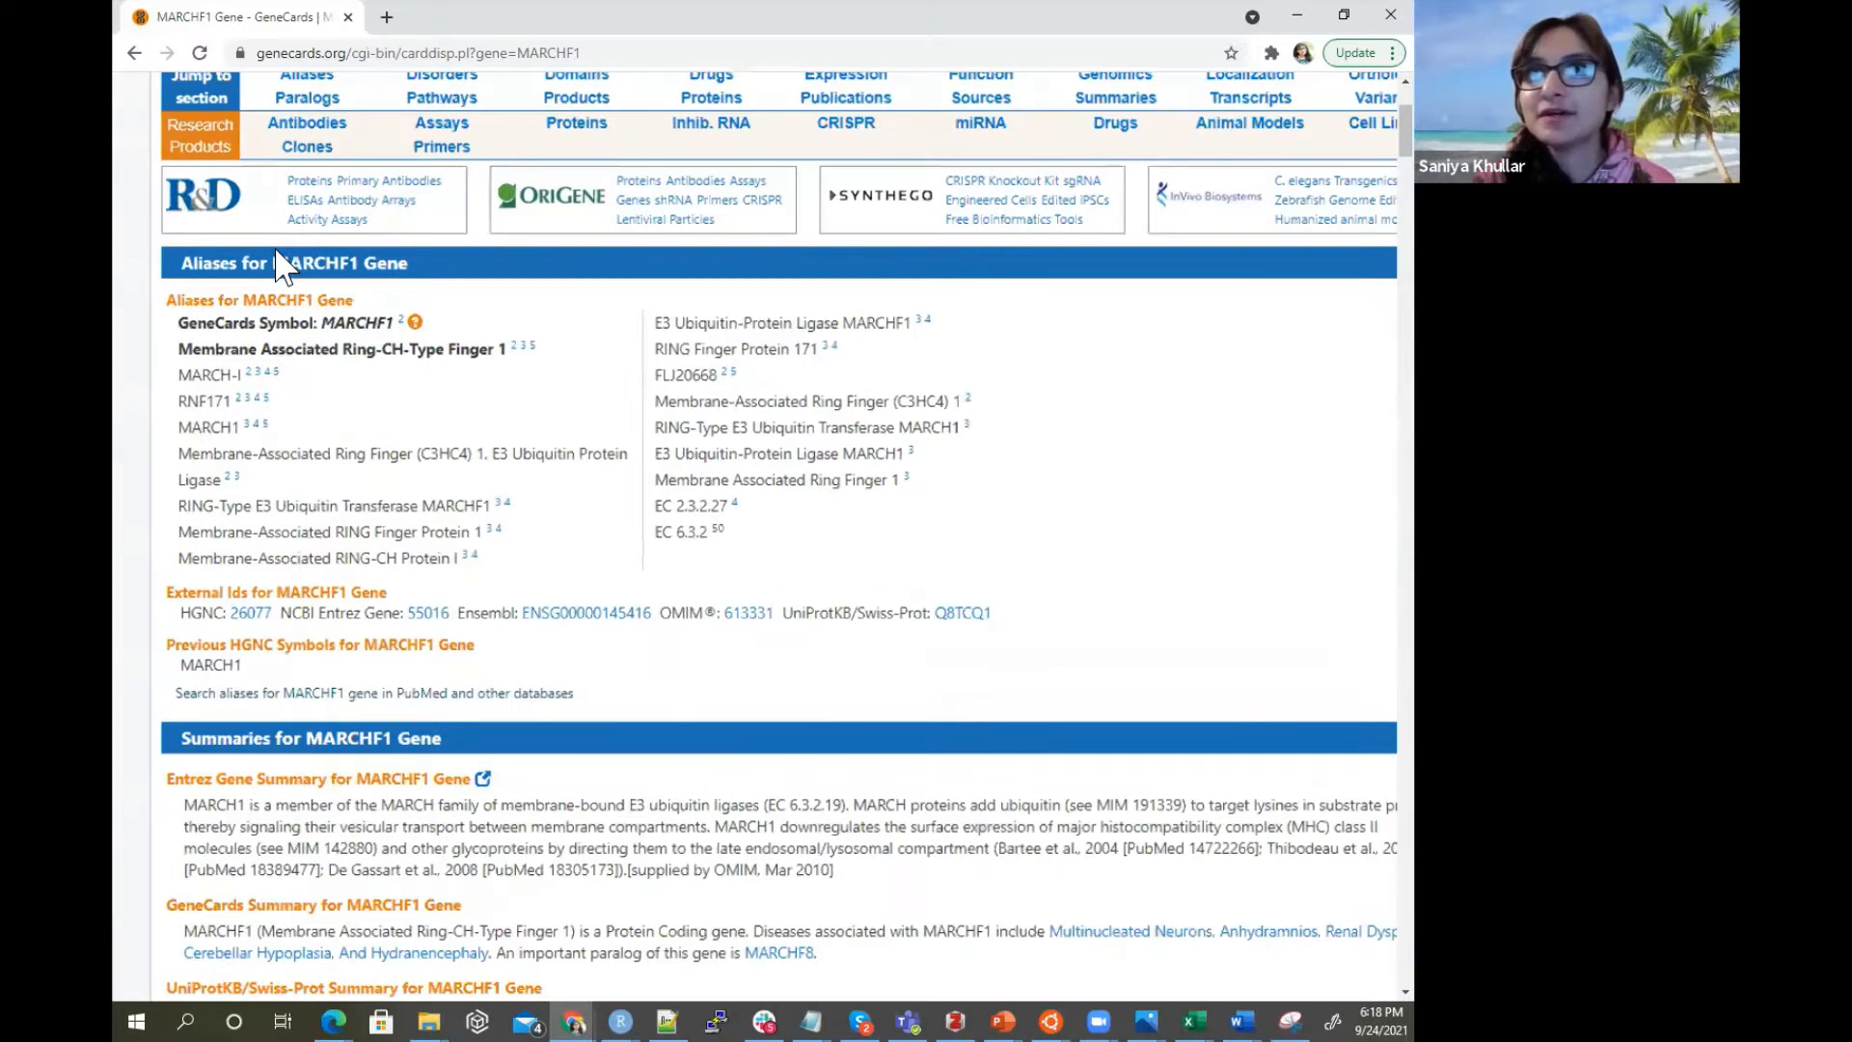
scroll("down", 3)
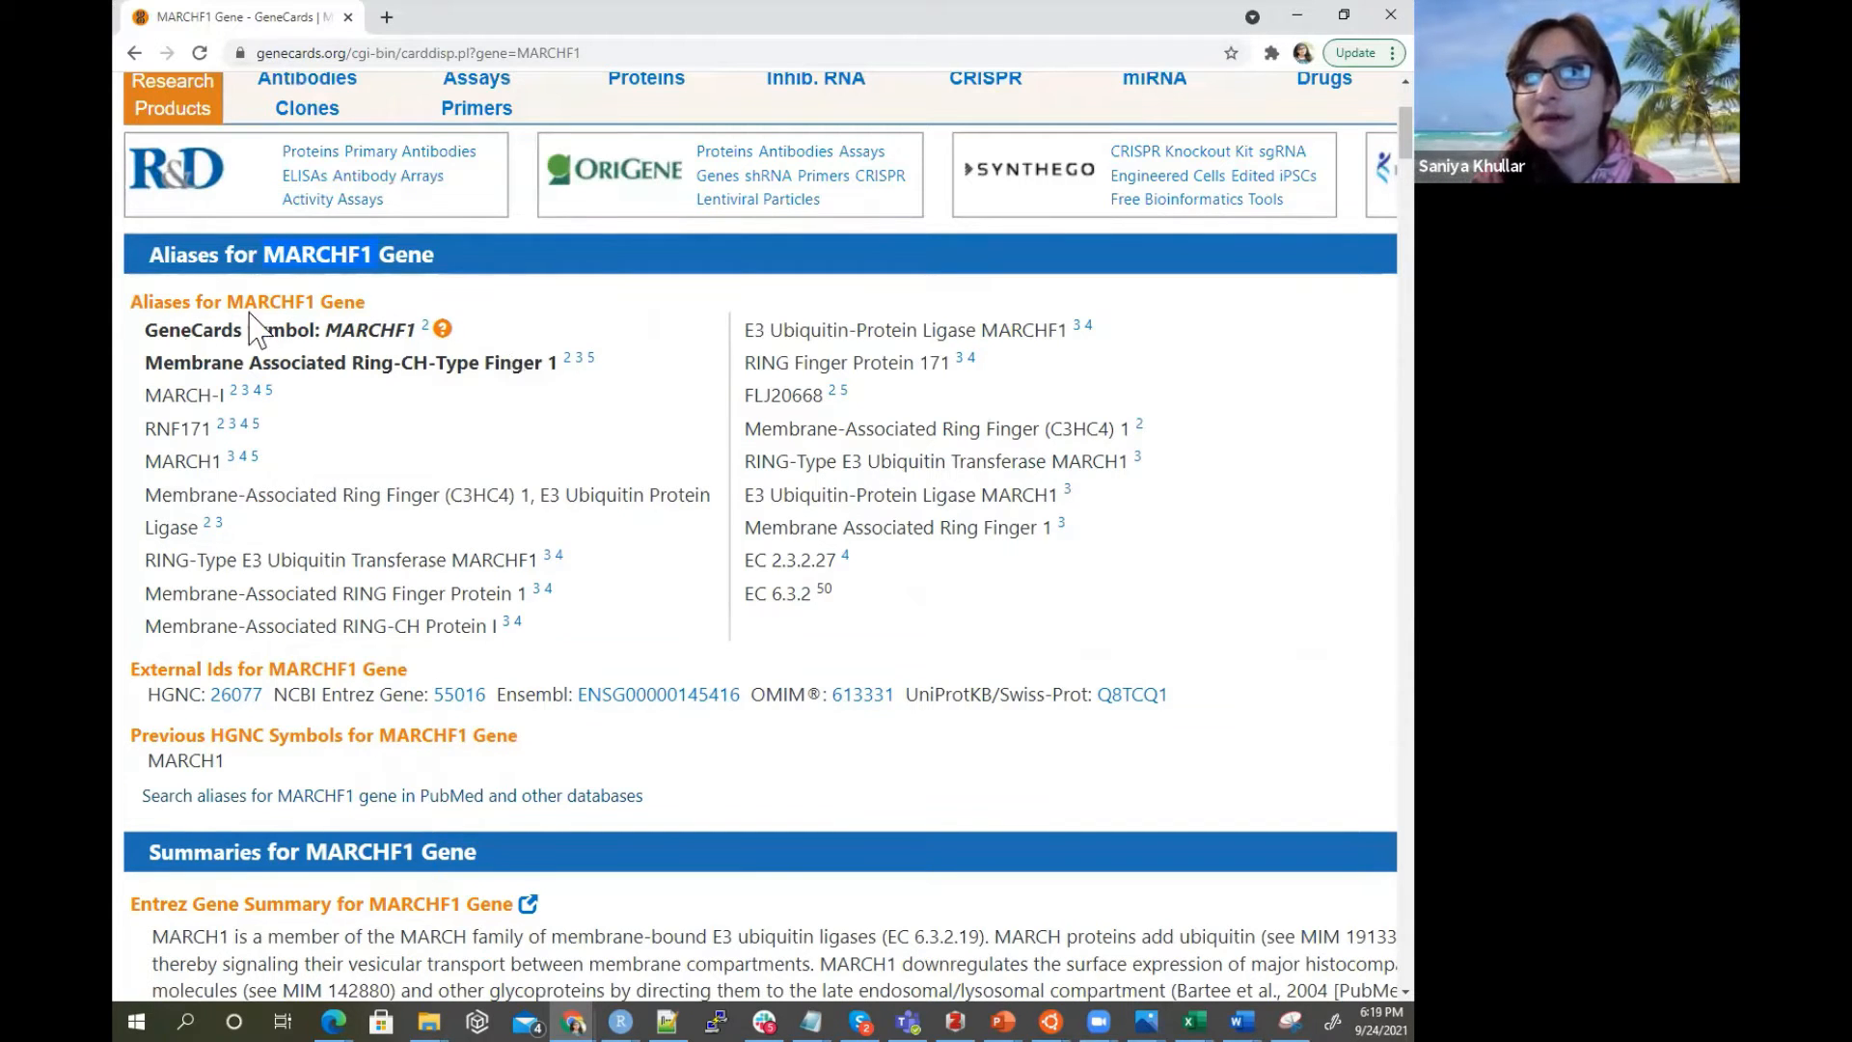
mouse_move(289, 727)
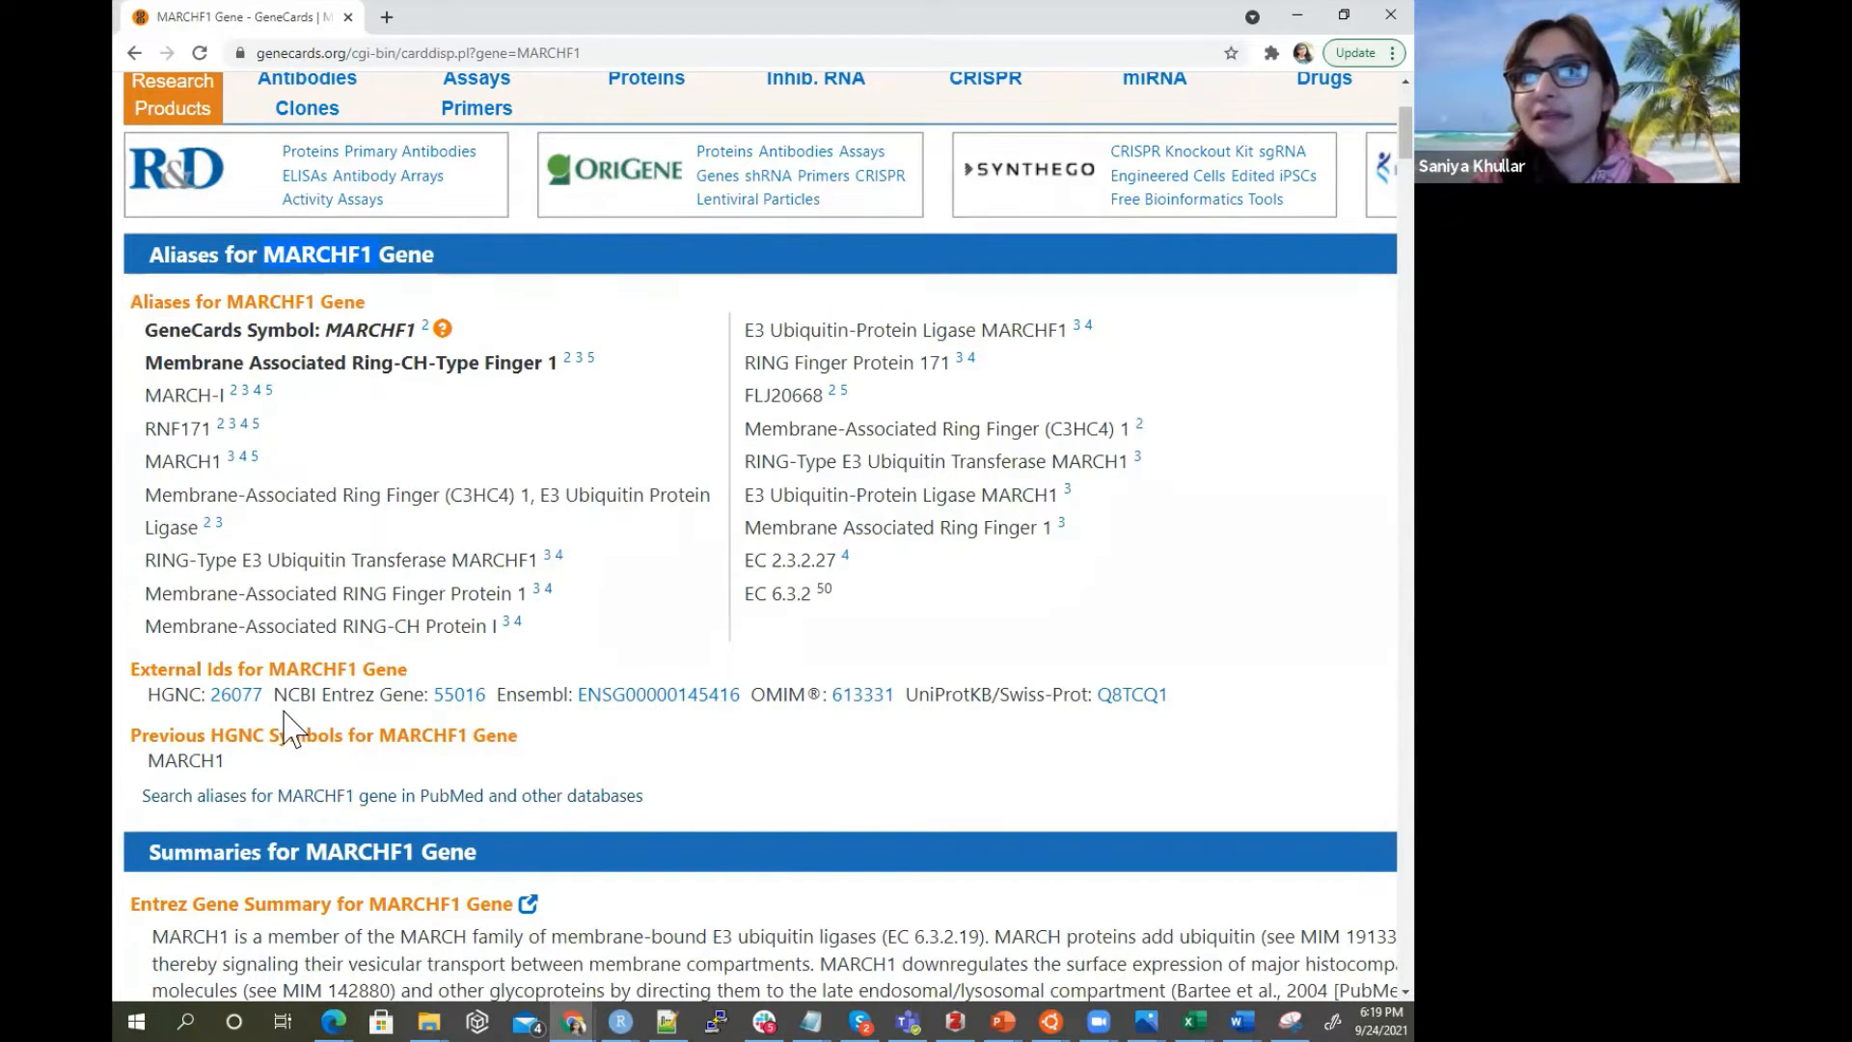
double_click(182, 461)
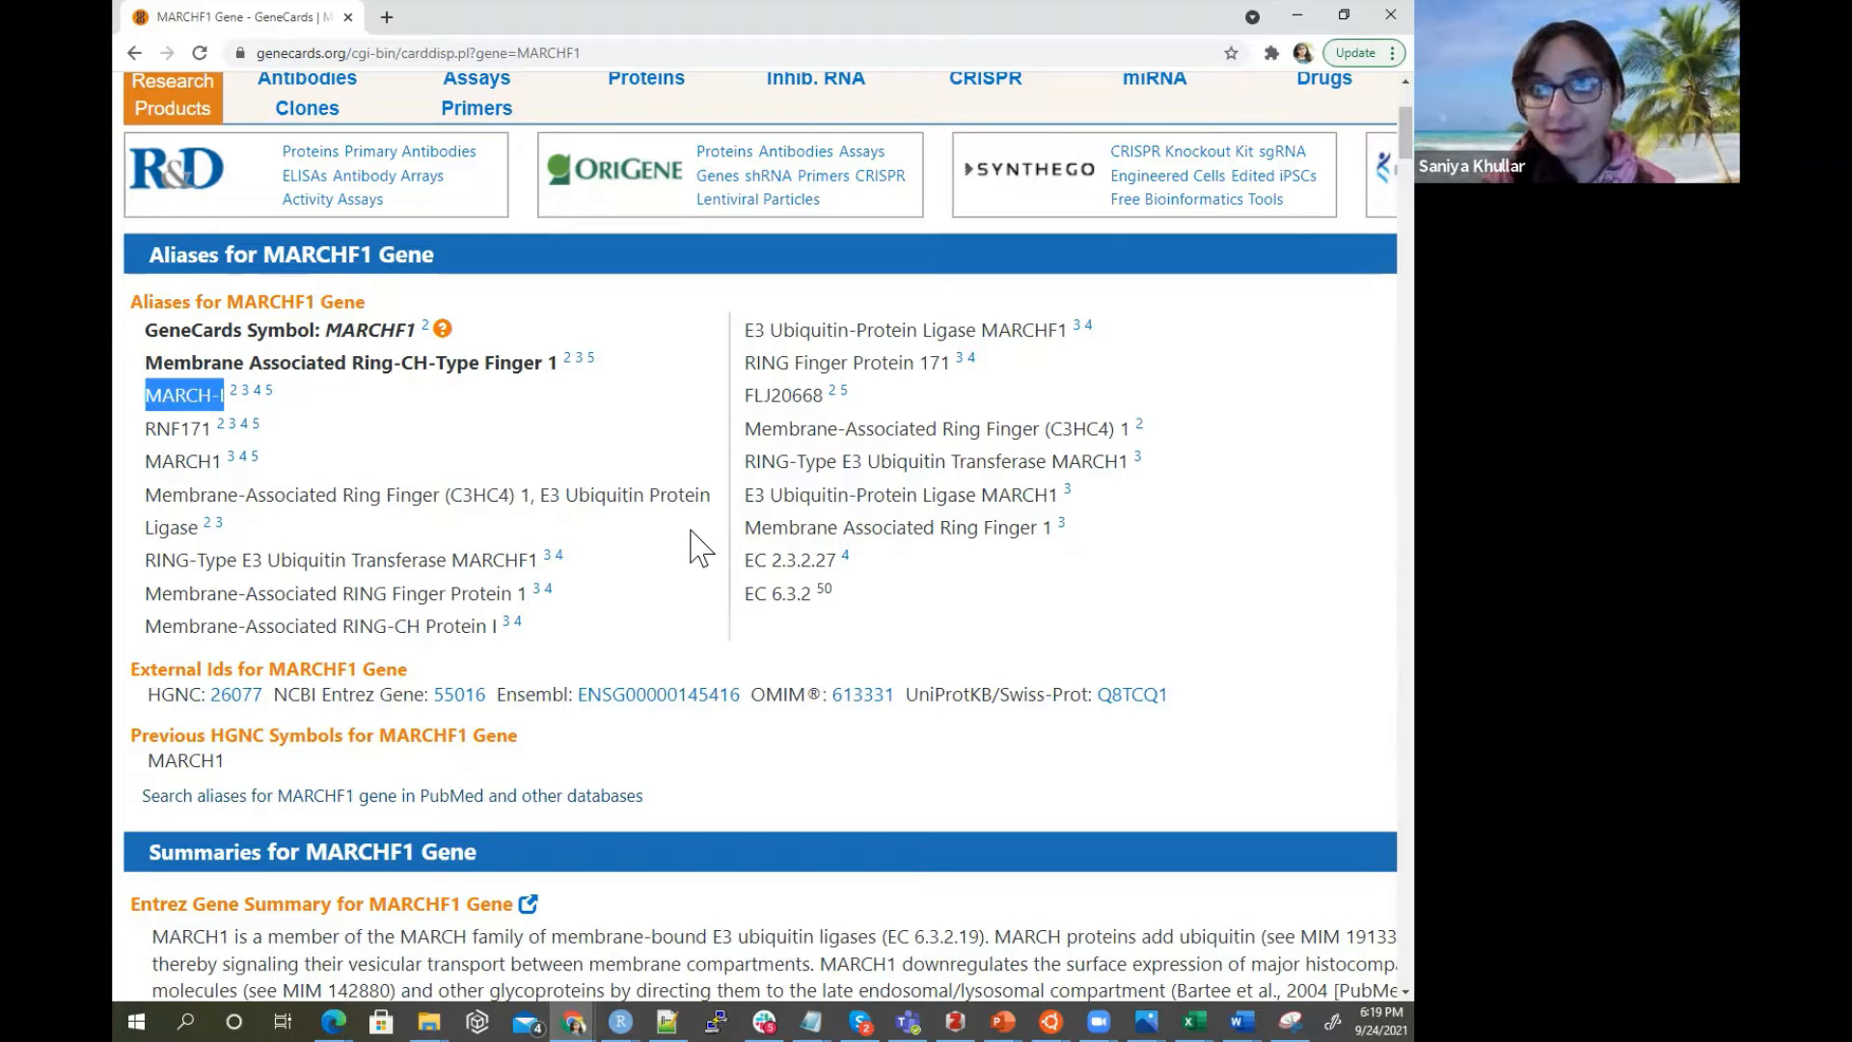
mouse_move(507, 124)
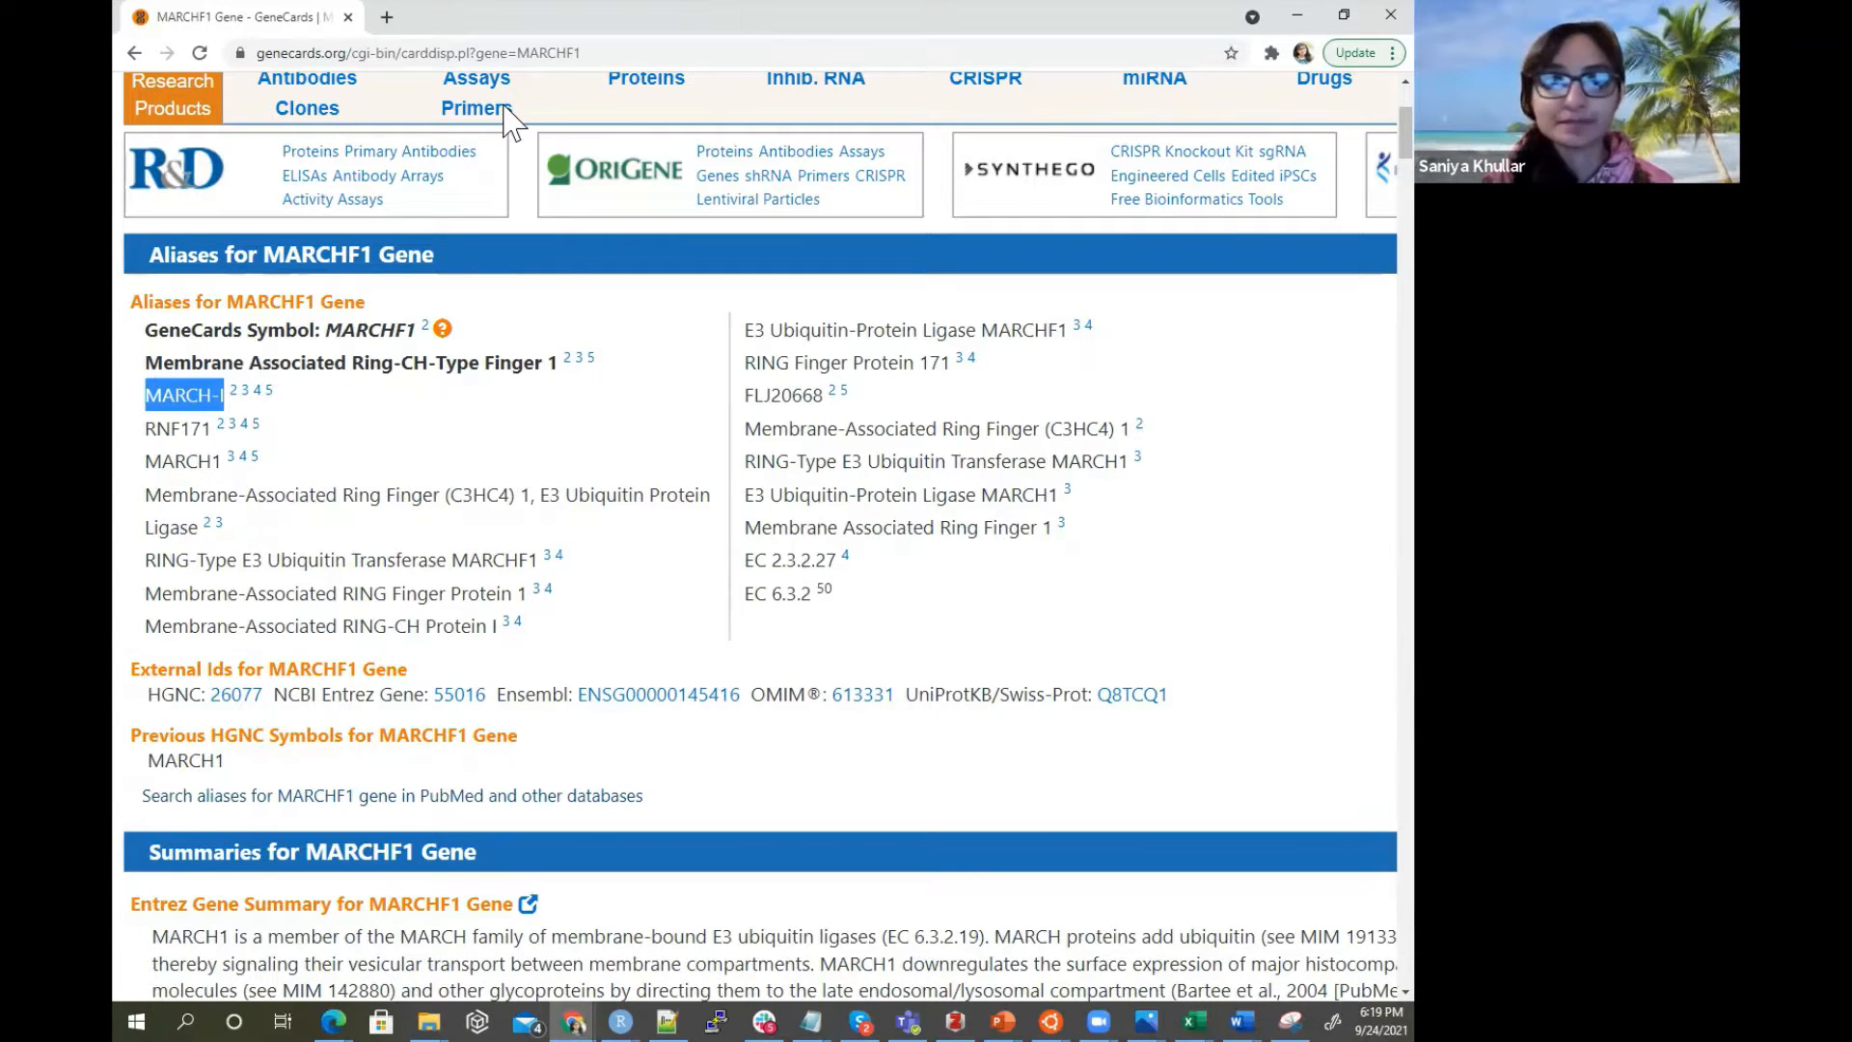
left_click(1191, 1021)
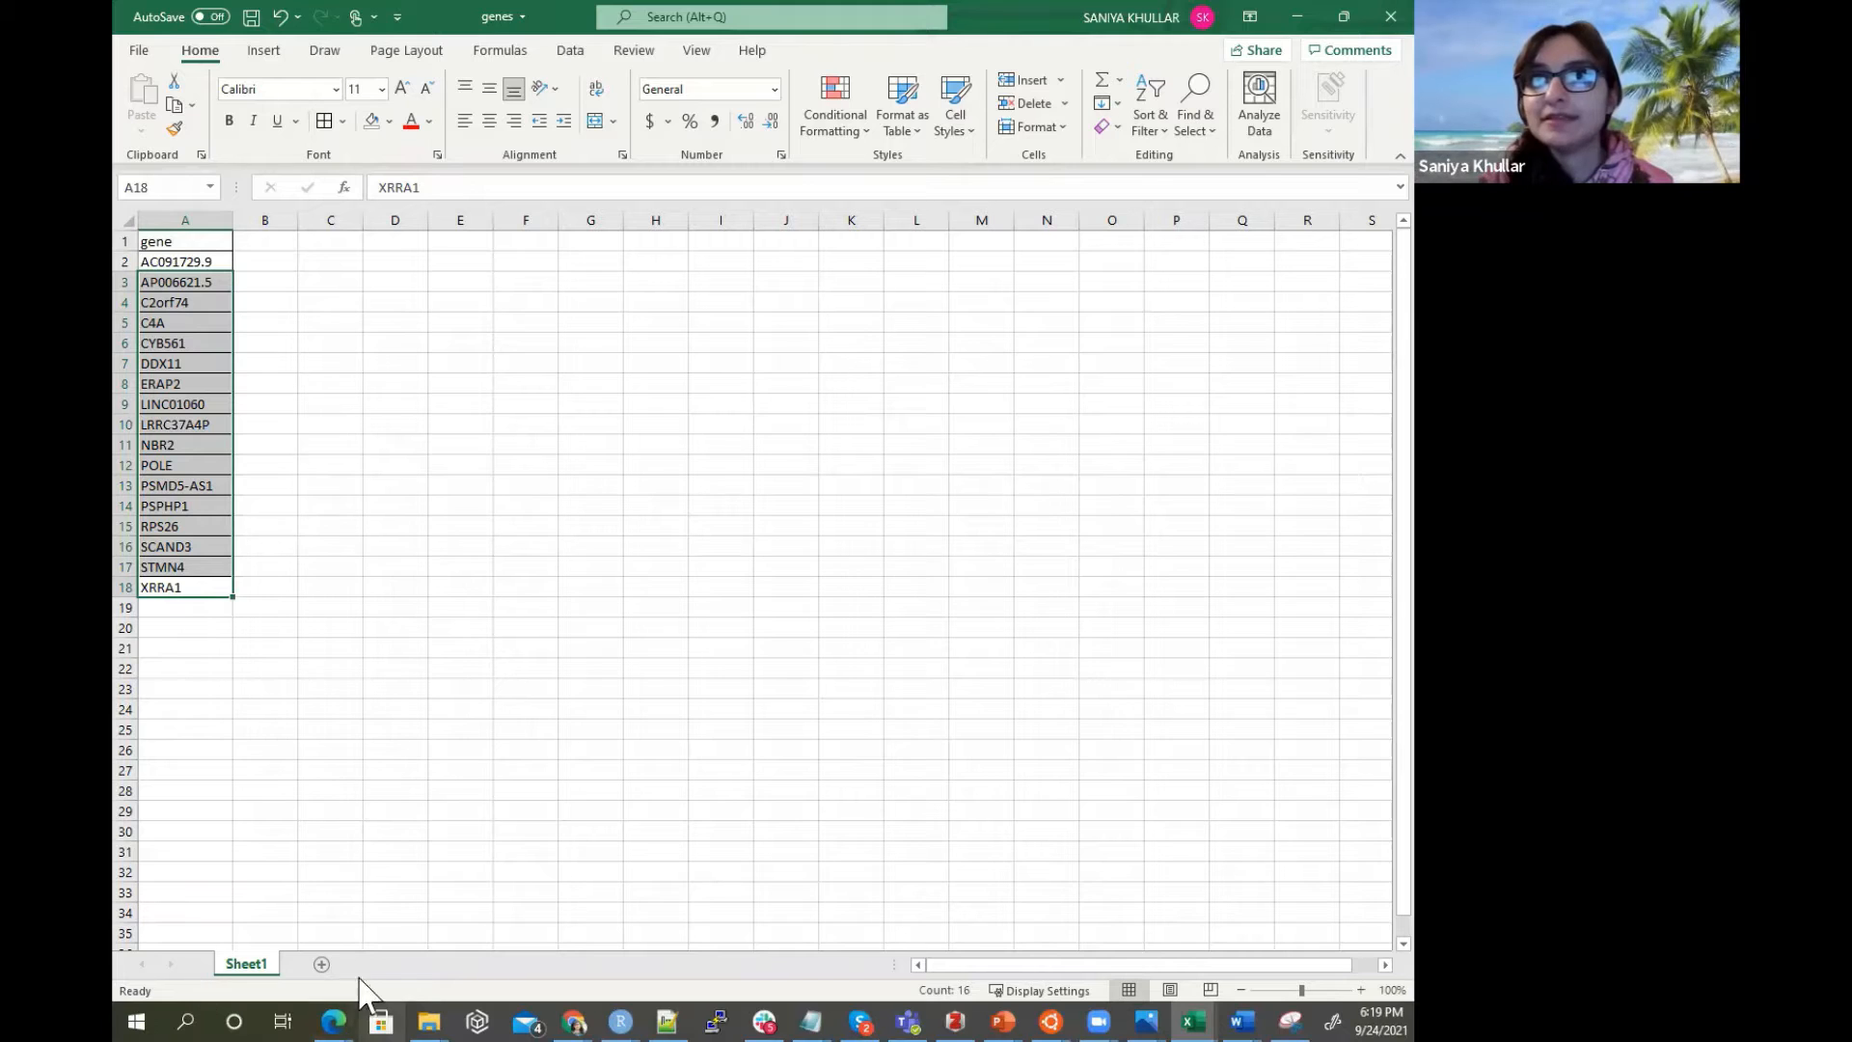
left_click_drag(185, 282, 185, 424)
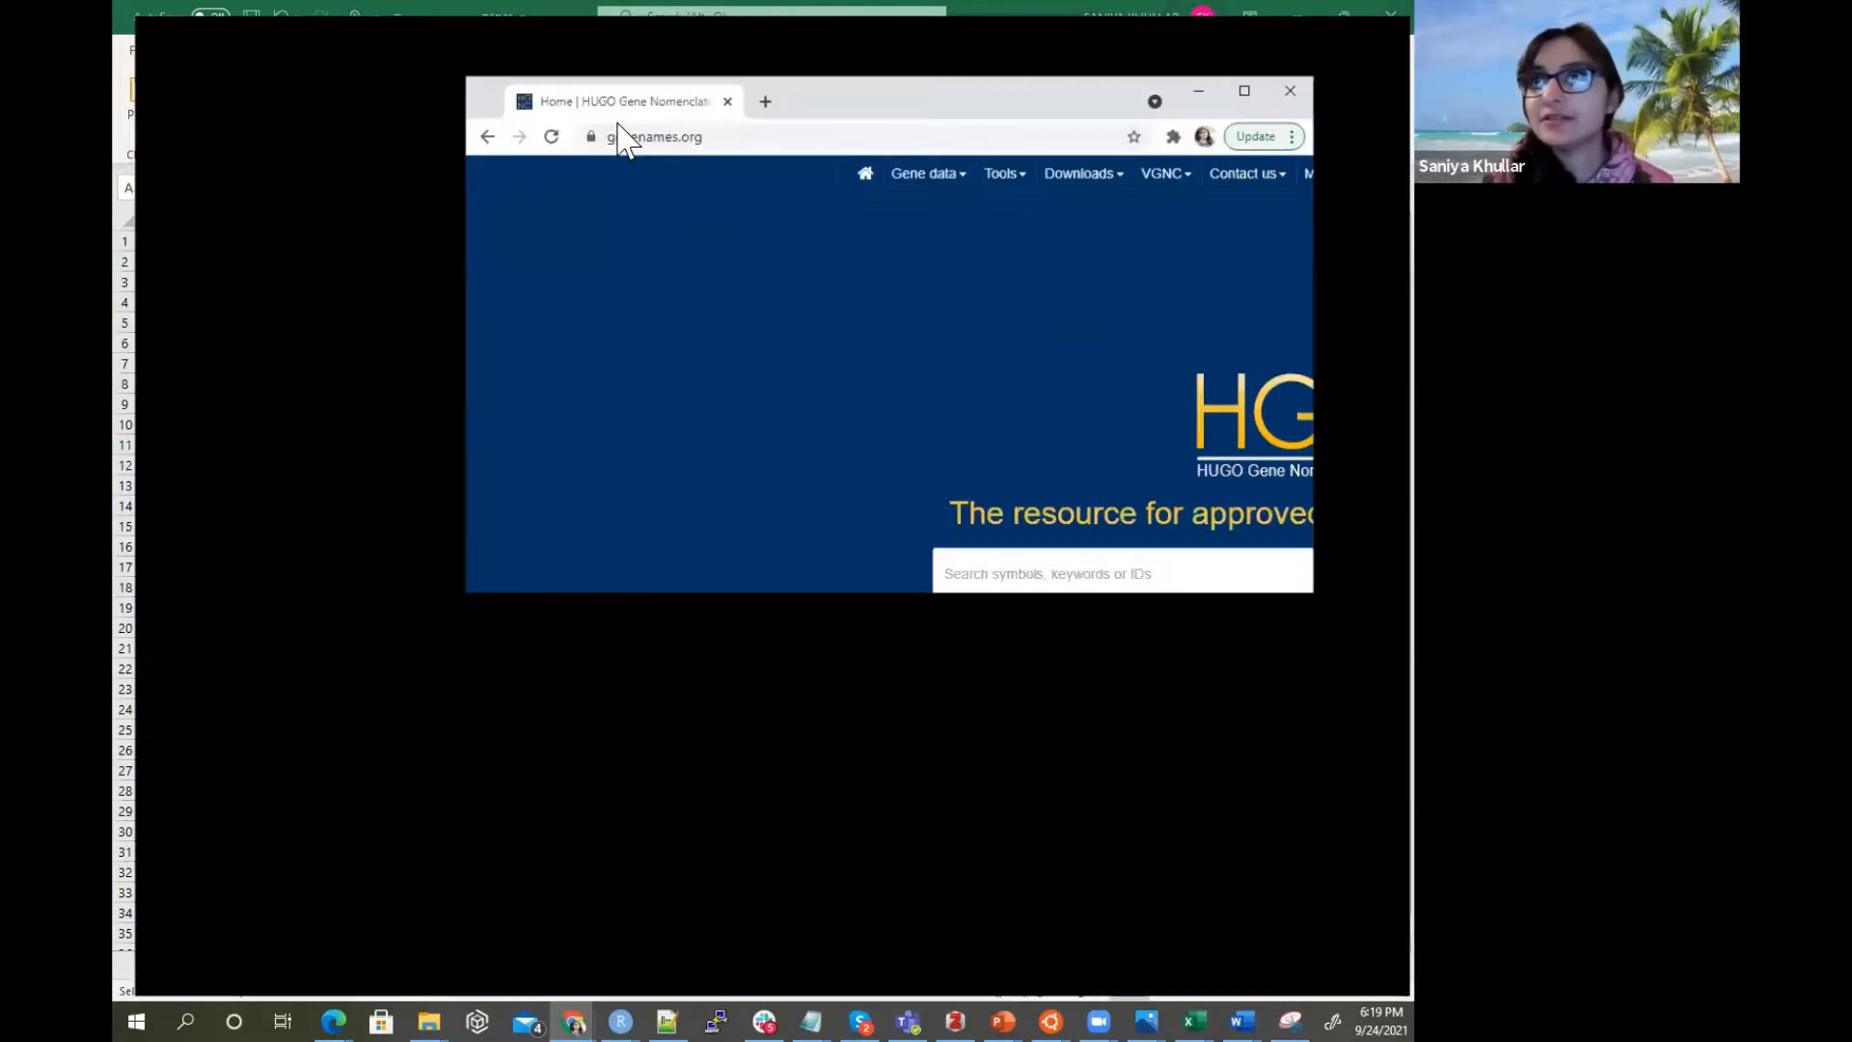
From the HGNC home page, reach the Multi-symbol checker via the Tools menu.
left_click(1240, 91)
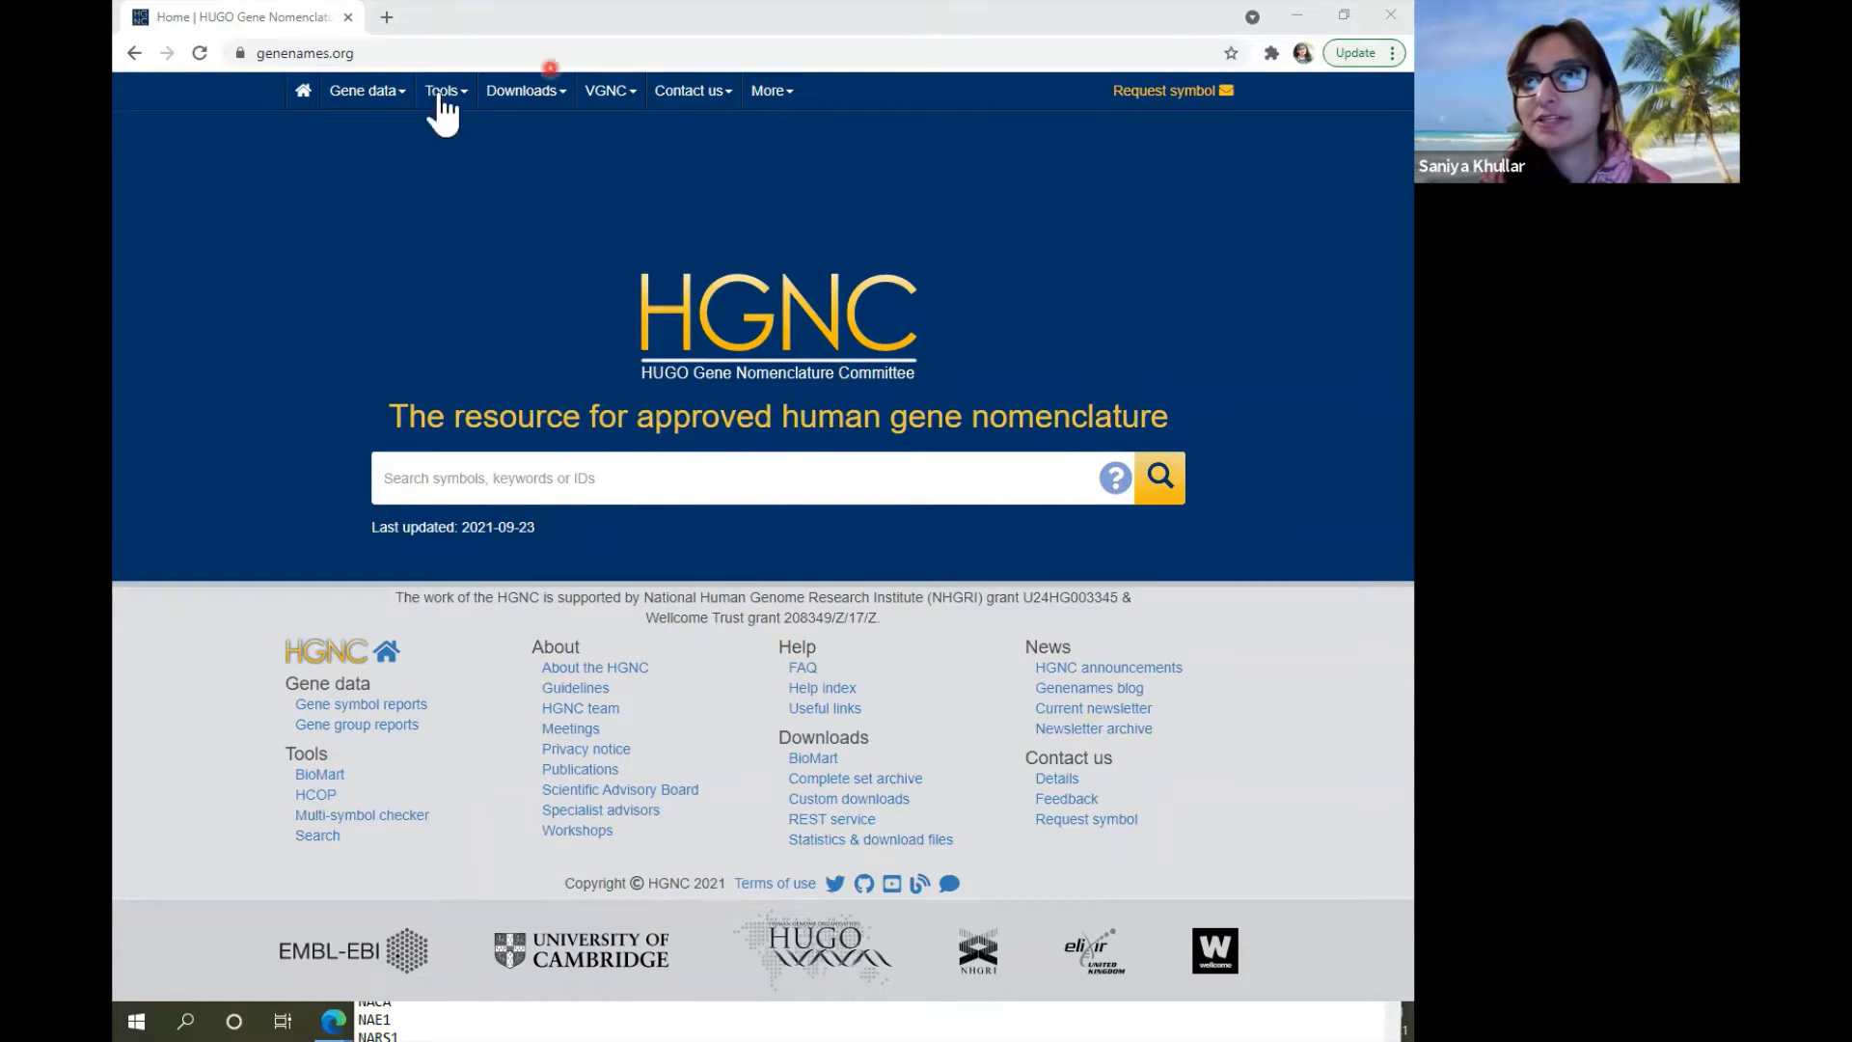
mouse_move(441, 91)
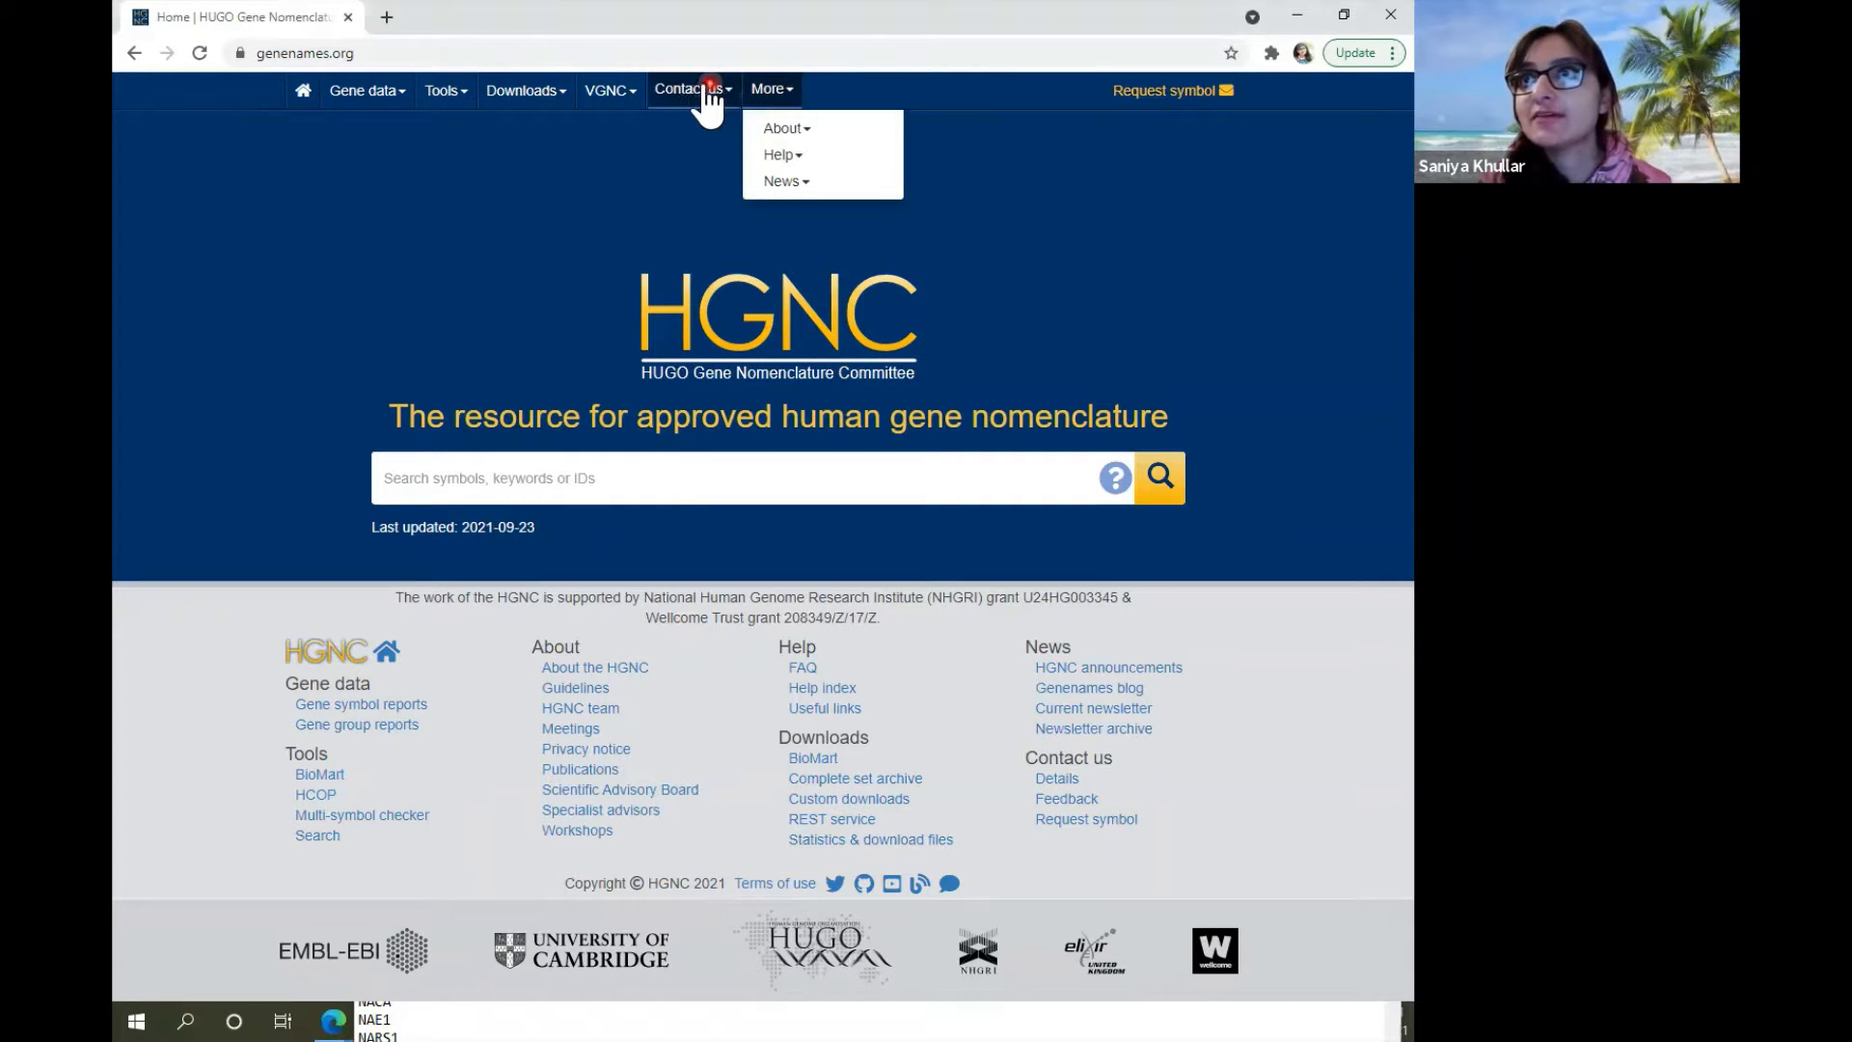
left_click(519, 91)
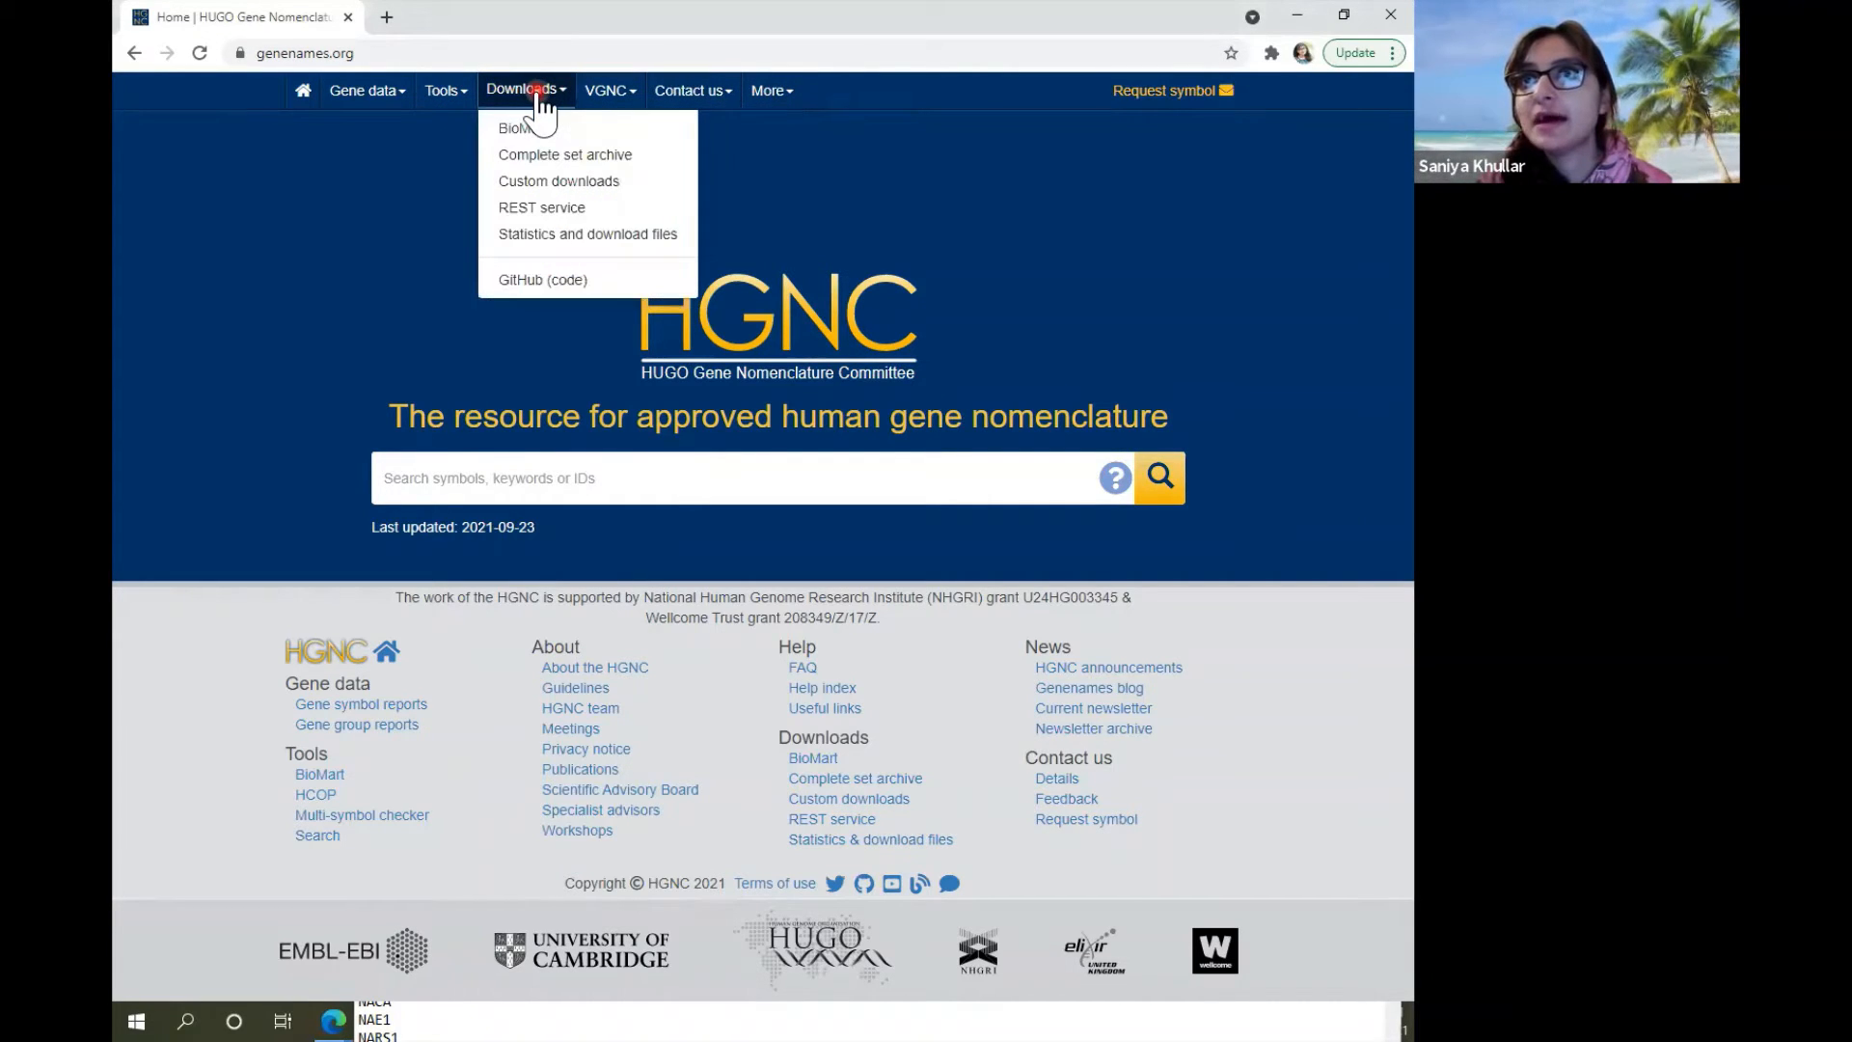
left_click(442, 91)
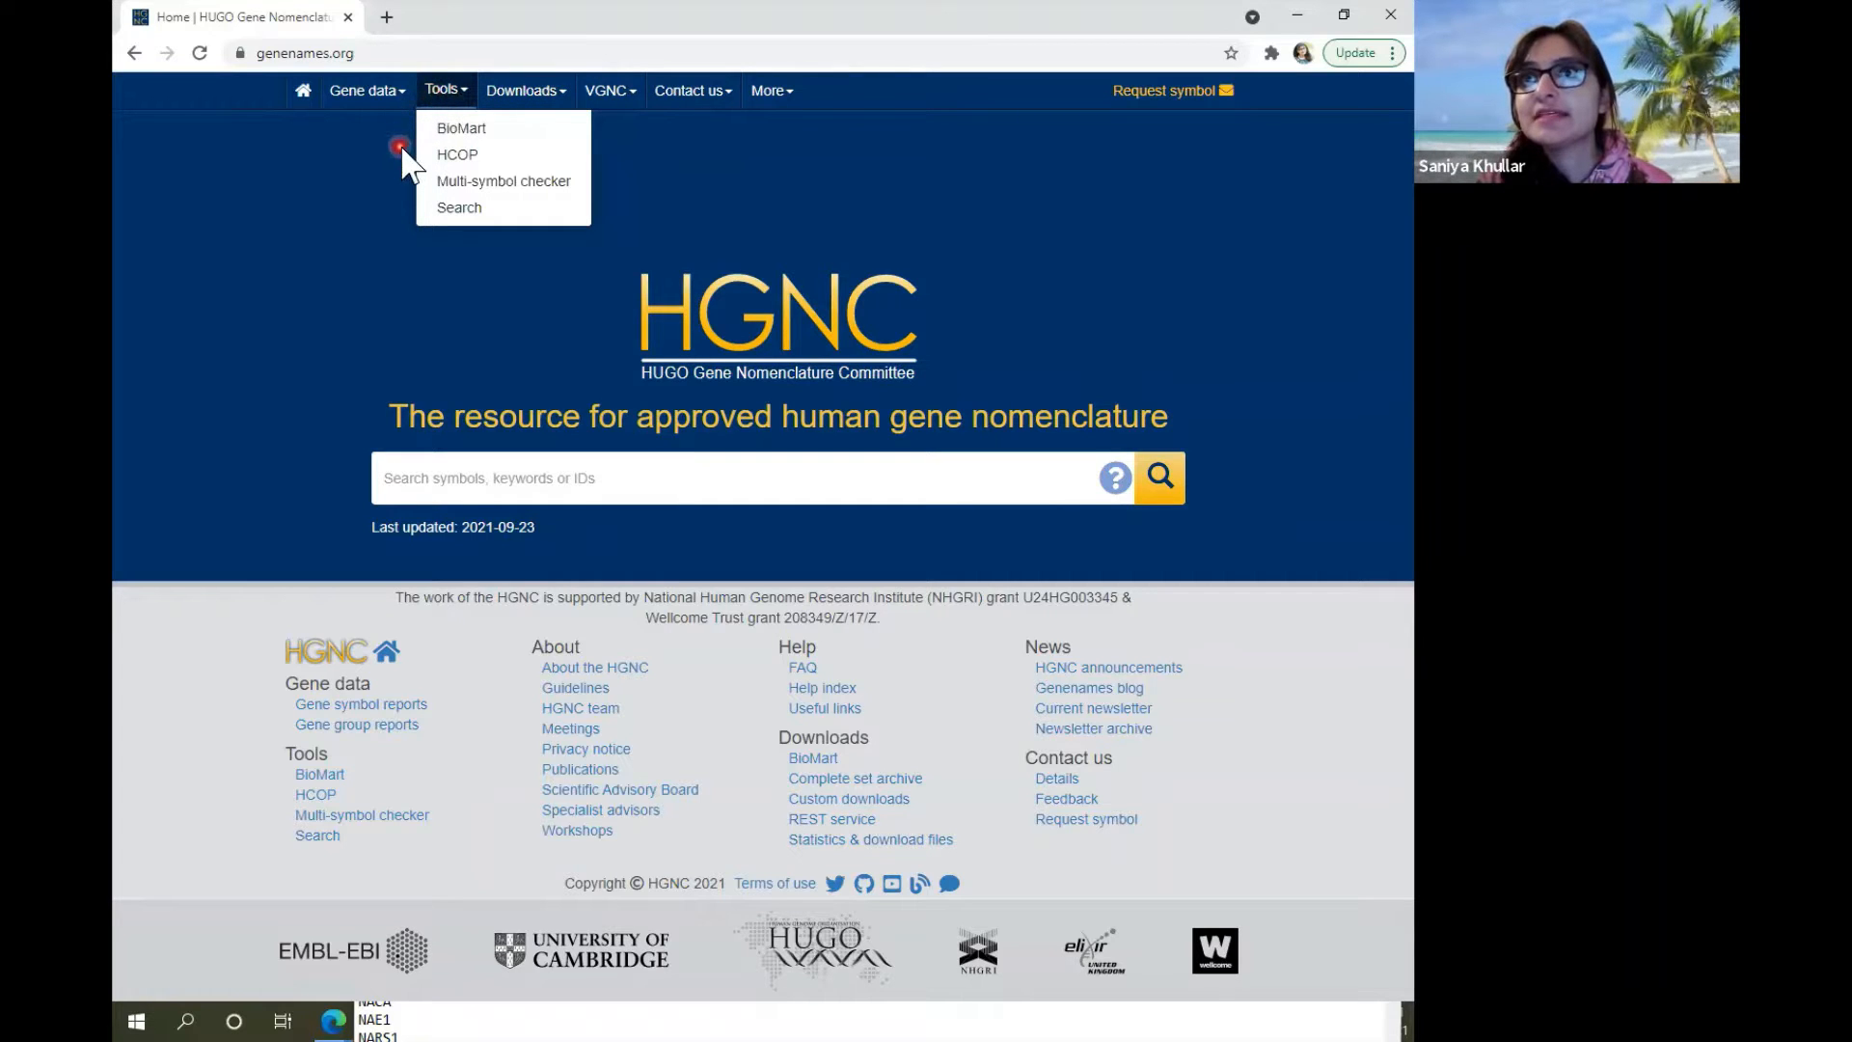
mouse_move(503, 181)
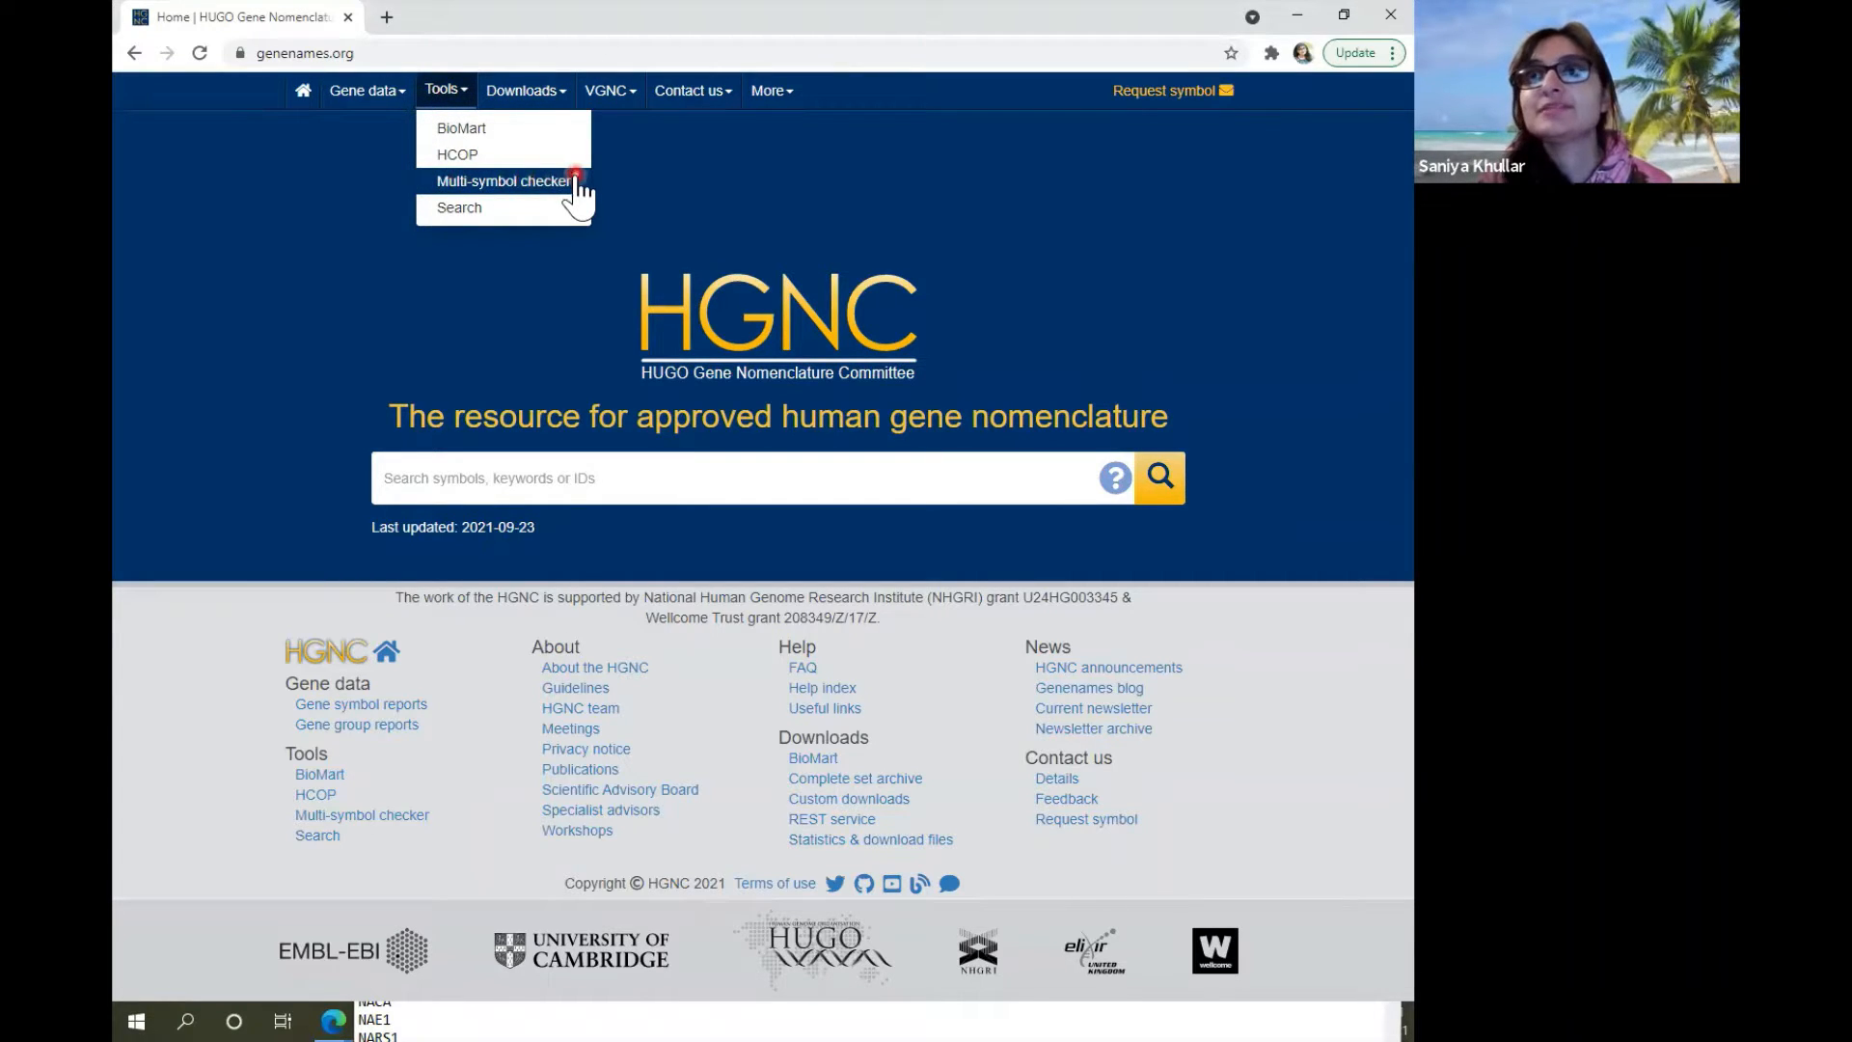
left_click(507, 181)
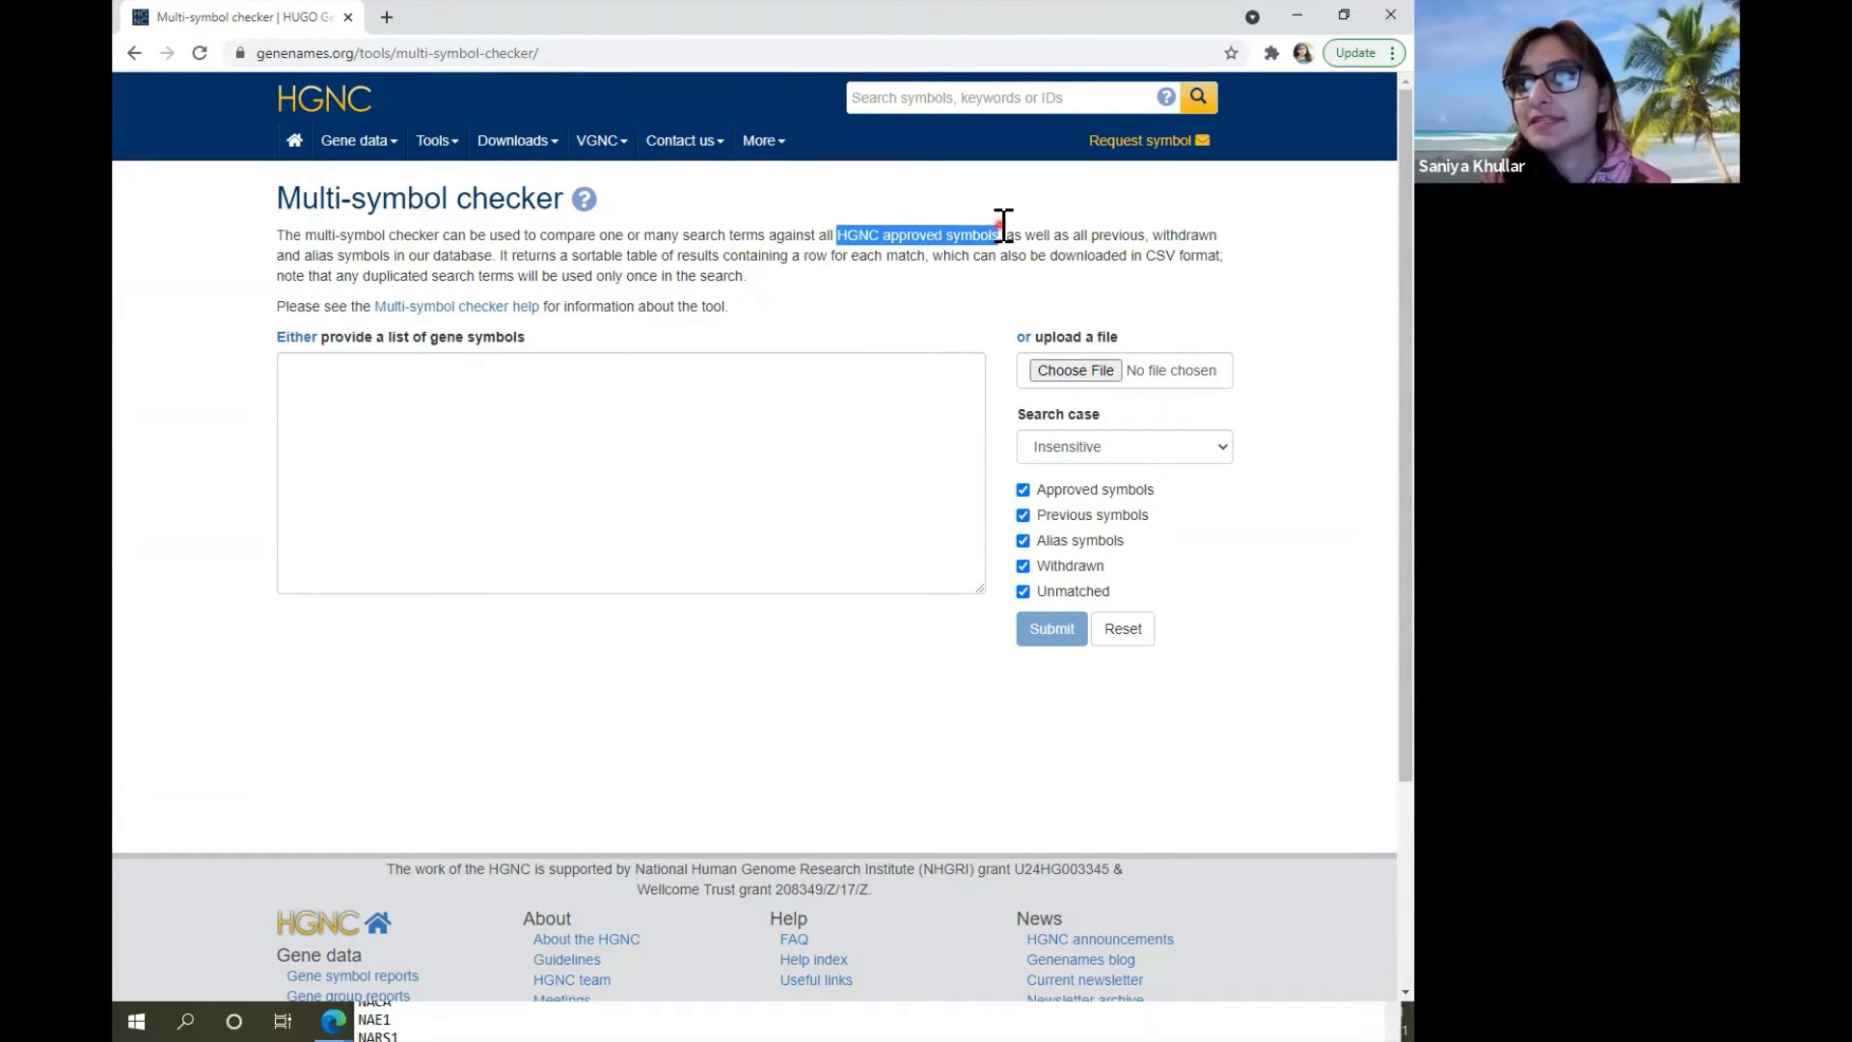
Paste the gene symbol list (ERAP2 through XRRA1) into the checker box and submit it.
left_click_drag(1001, 233, 604, 276)
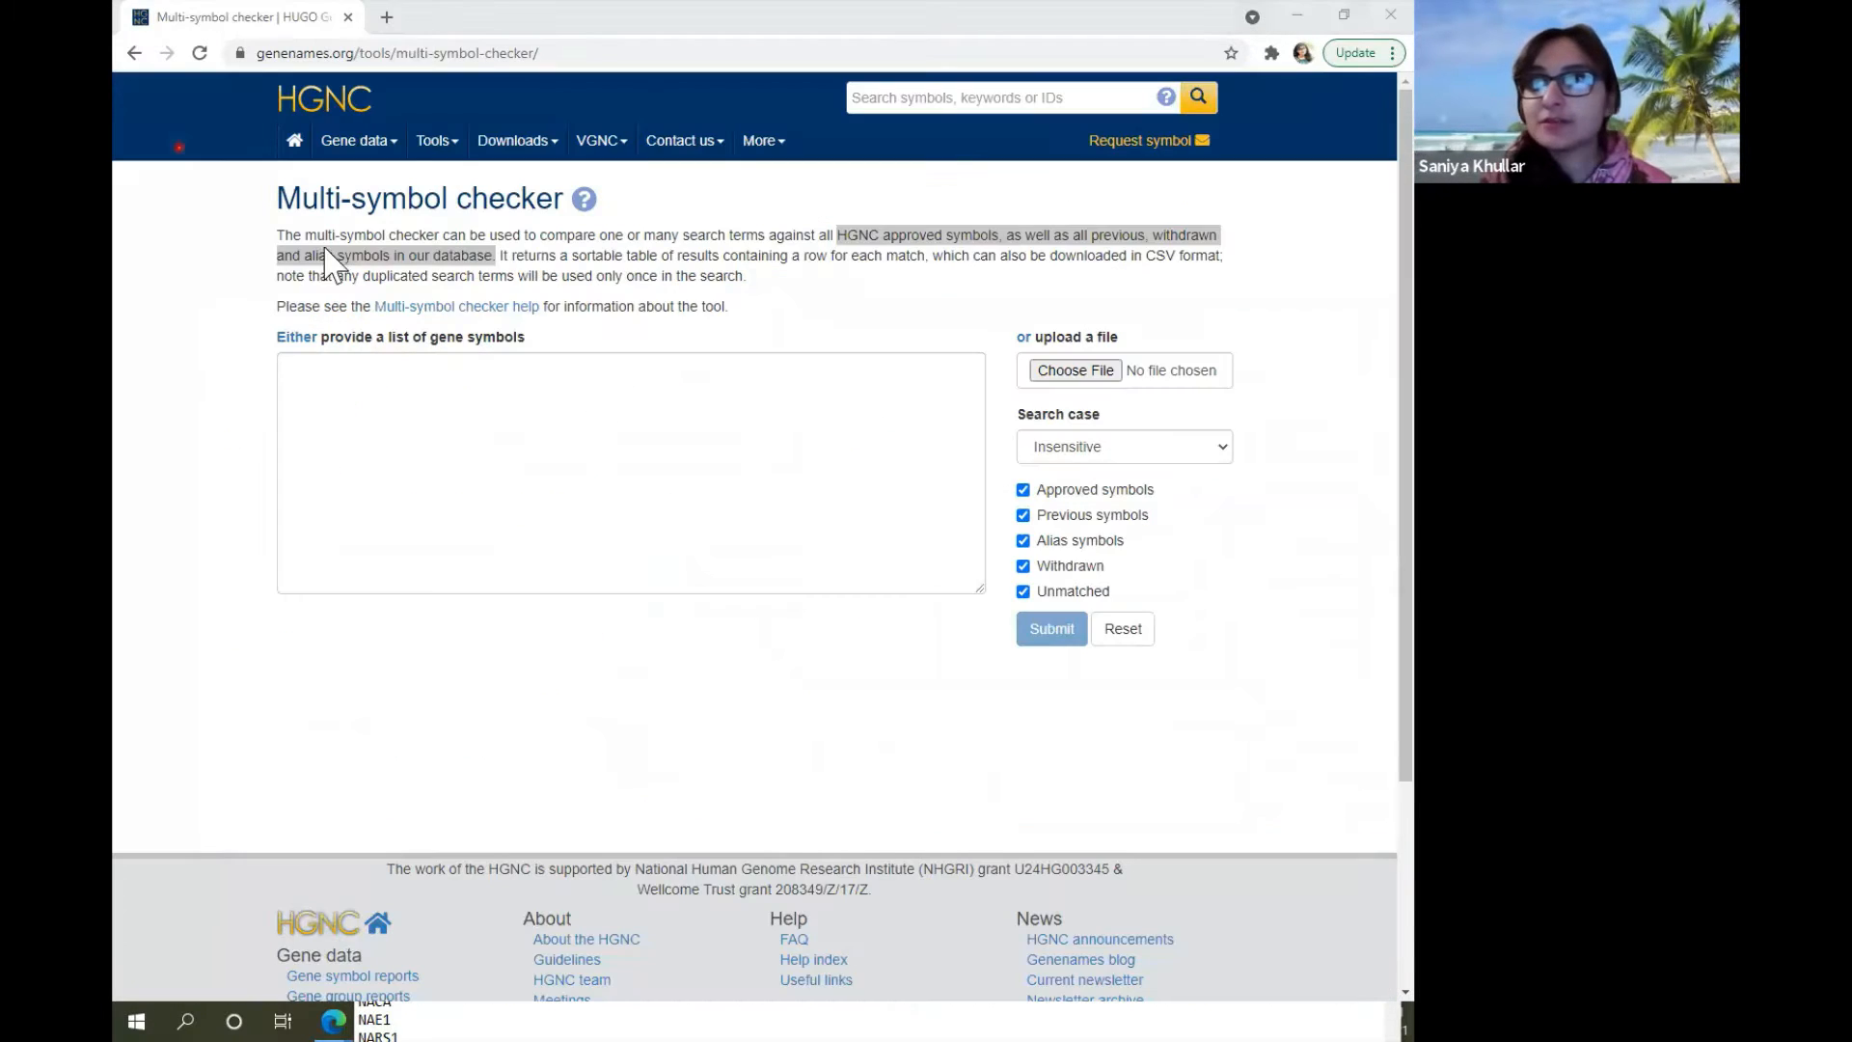
type("ERAP2")
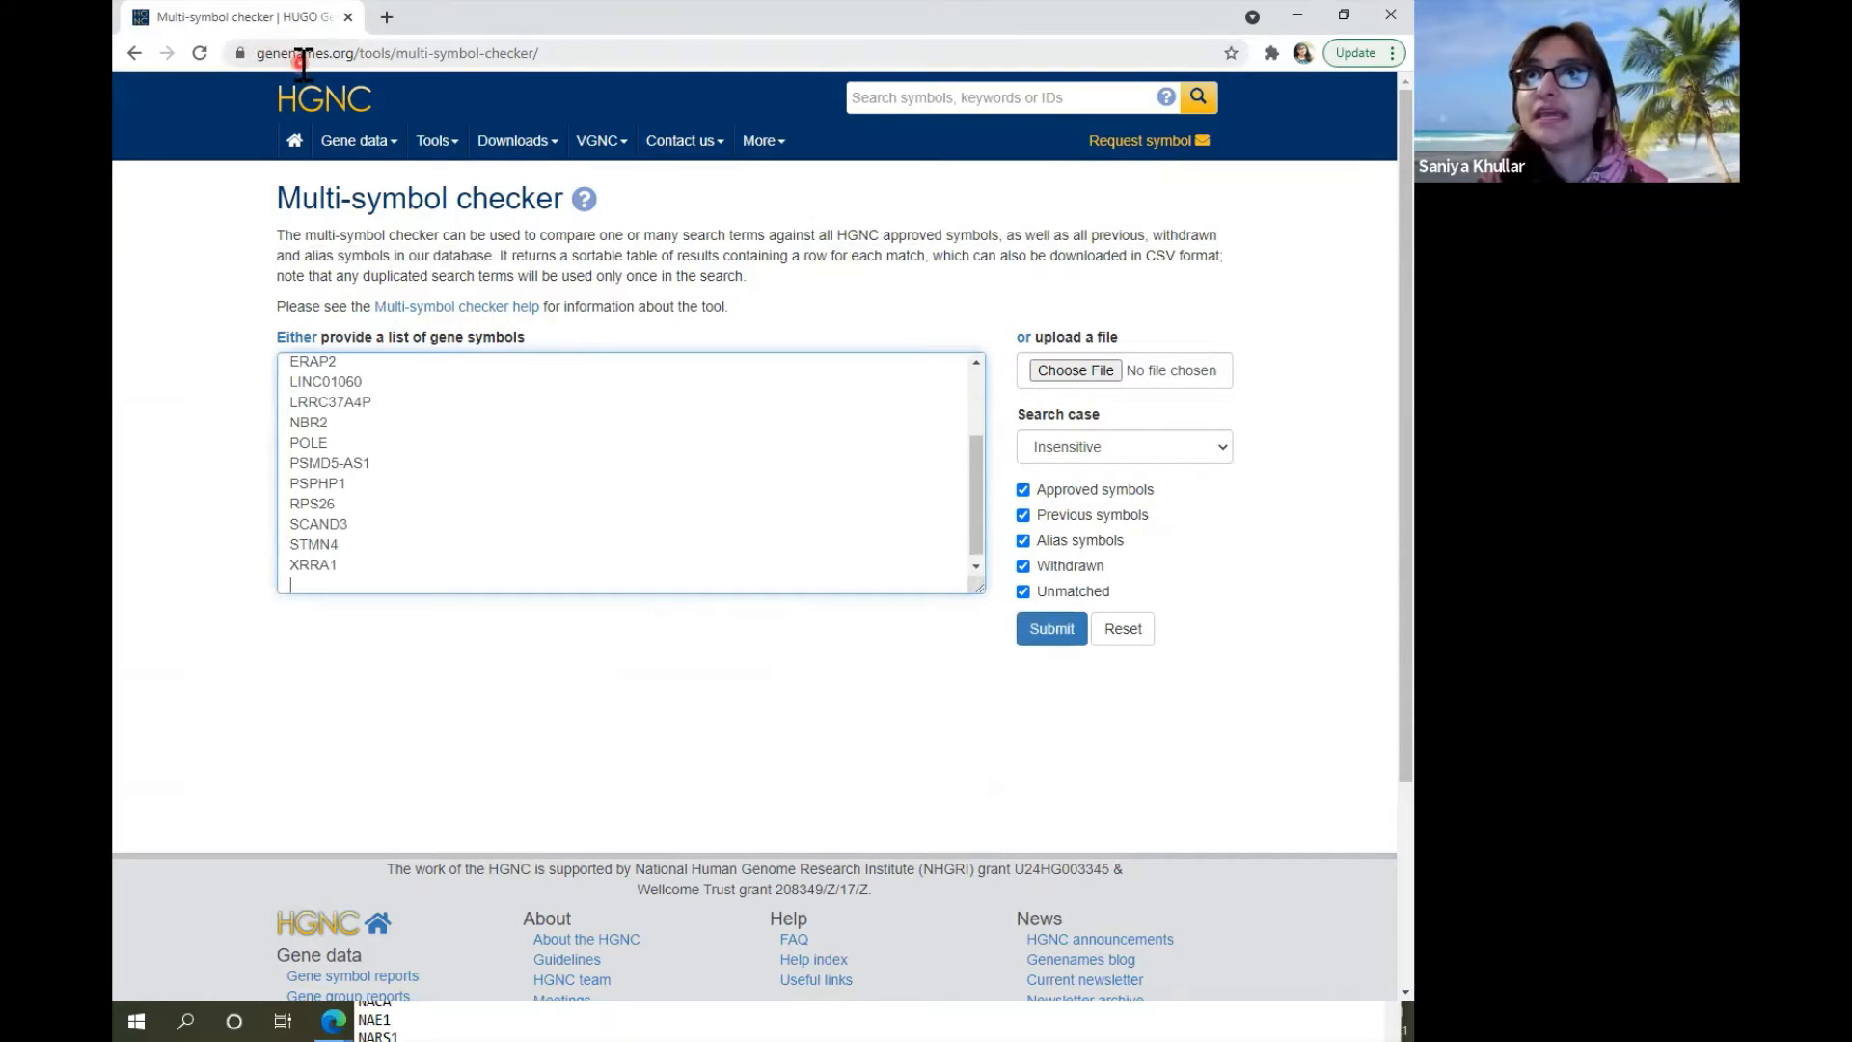
mouse_move(343, 94)
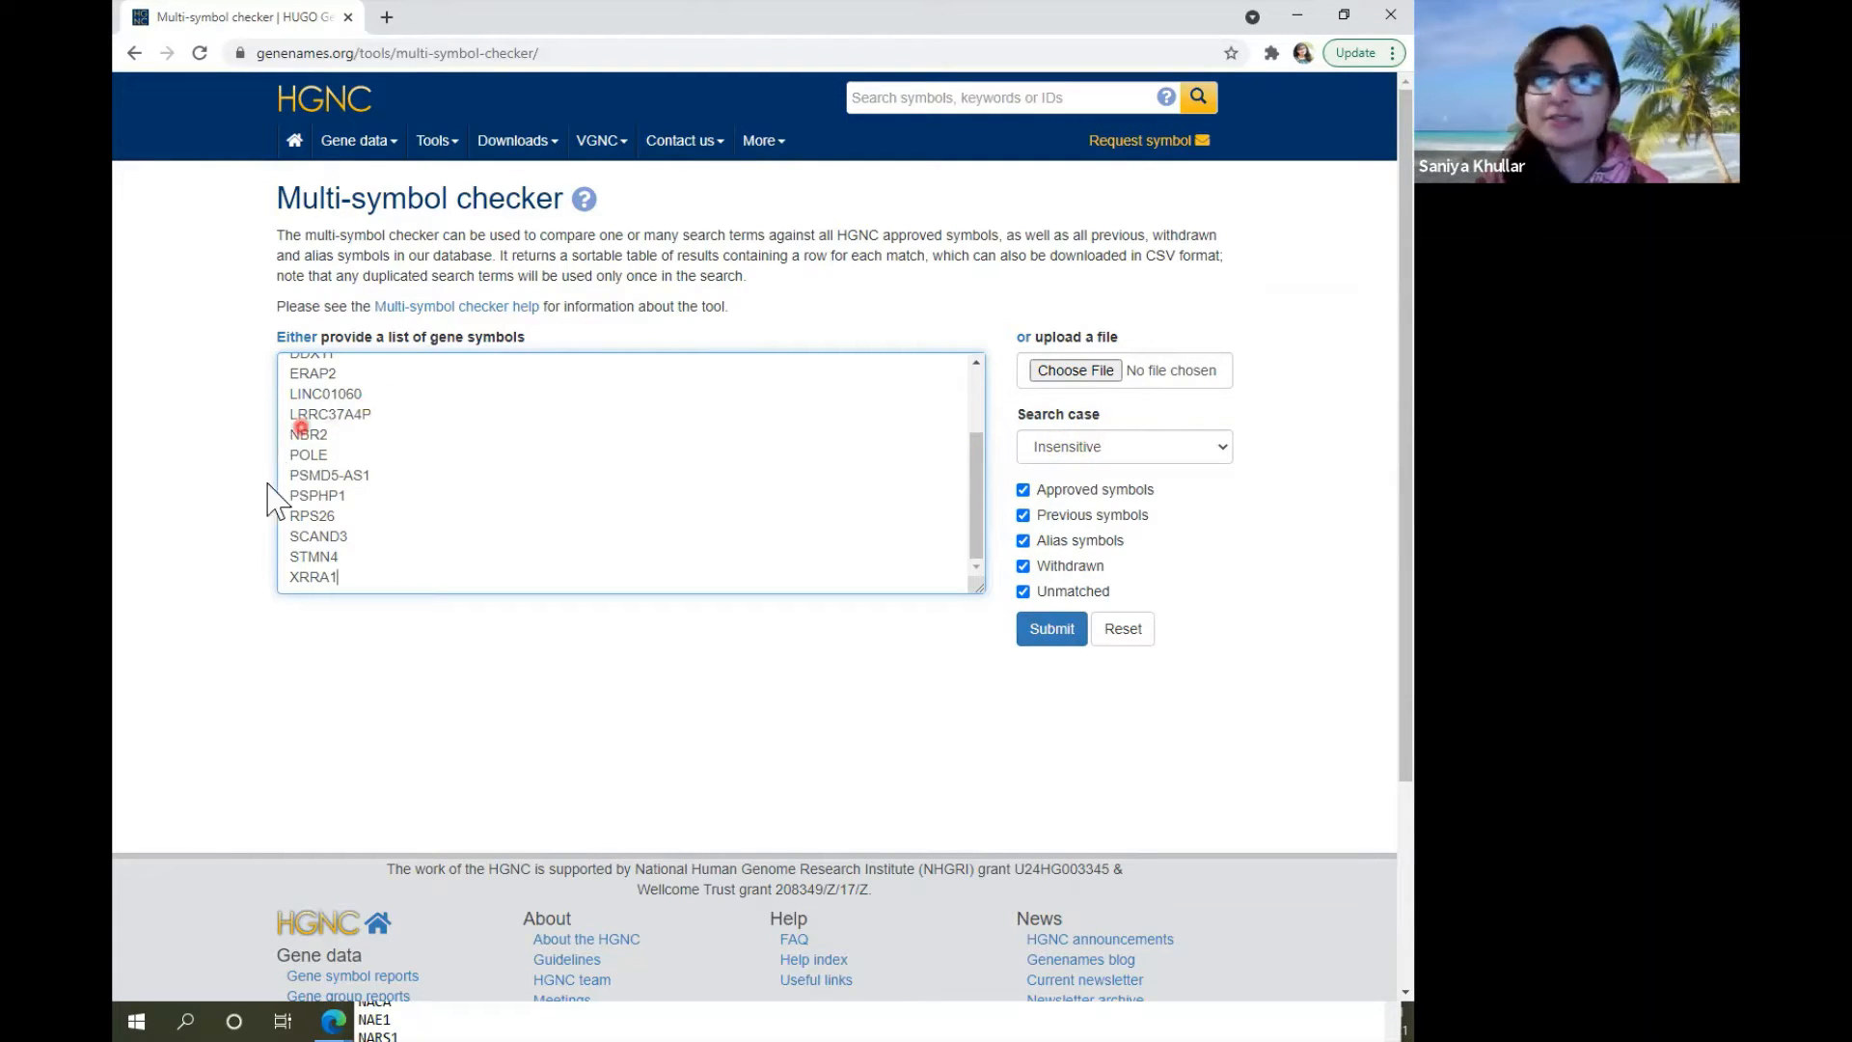
left_click(1049, 629)
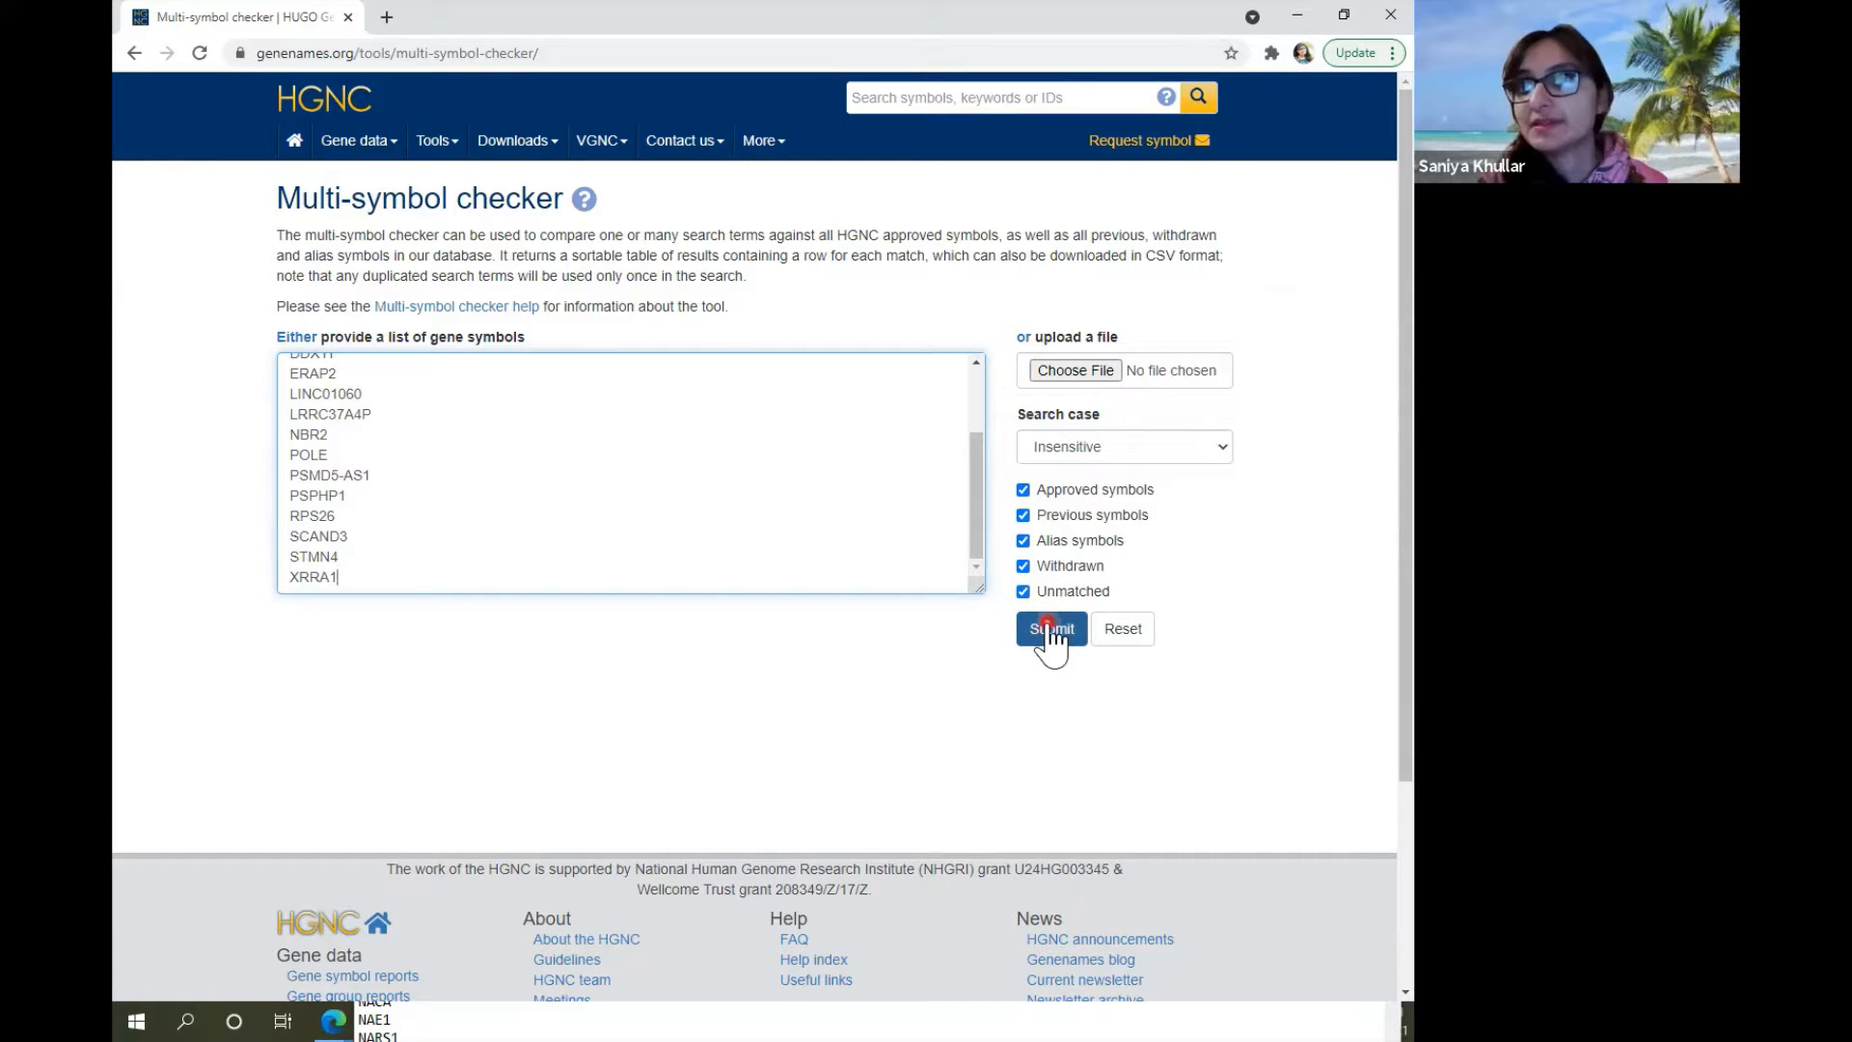
left_click(1049, 627)
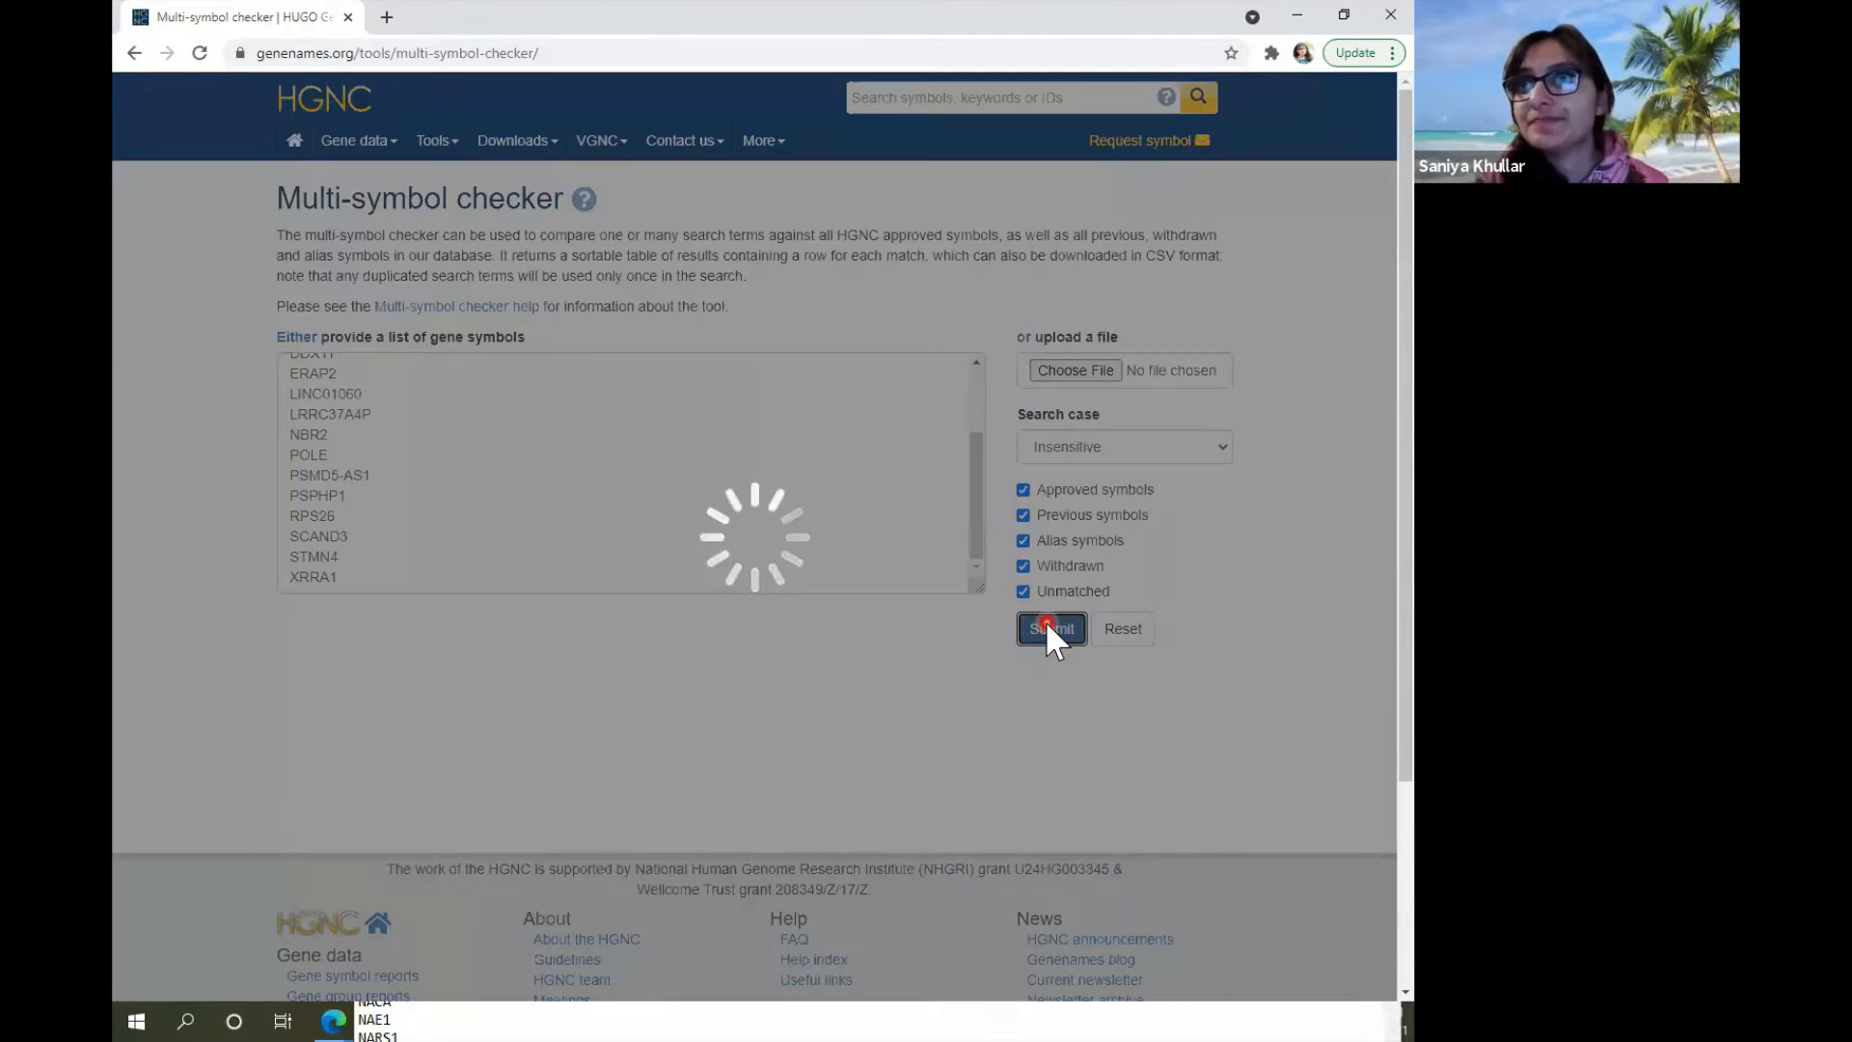
Show 50 result rows per page and pick out the unmatched symbol AC091729.9.
left_click(1049, 626)
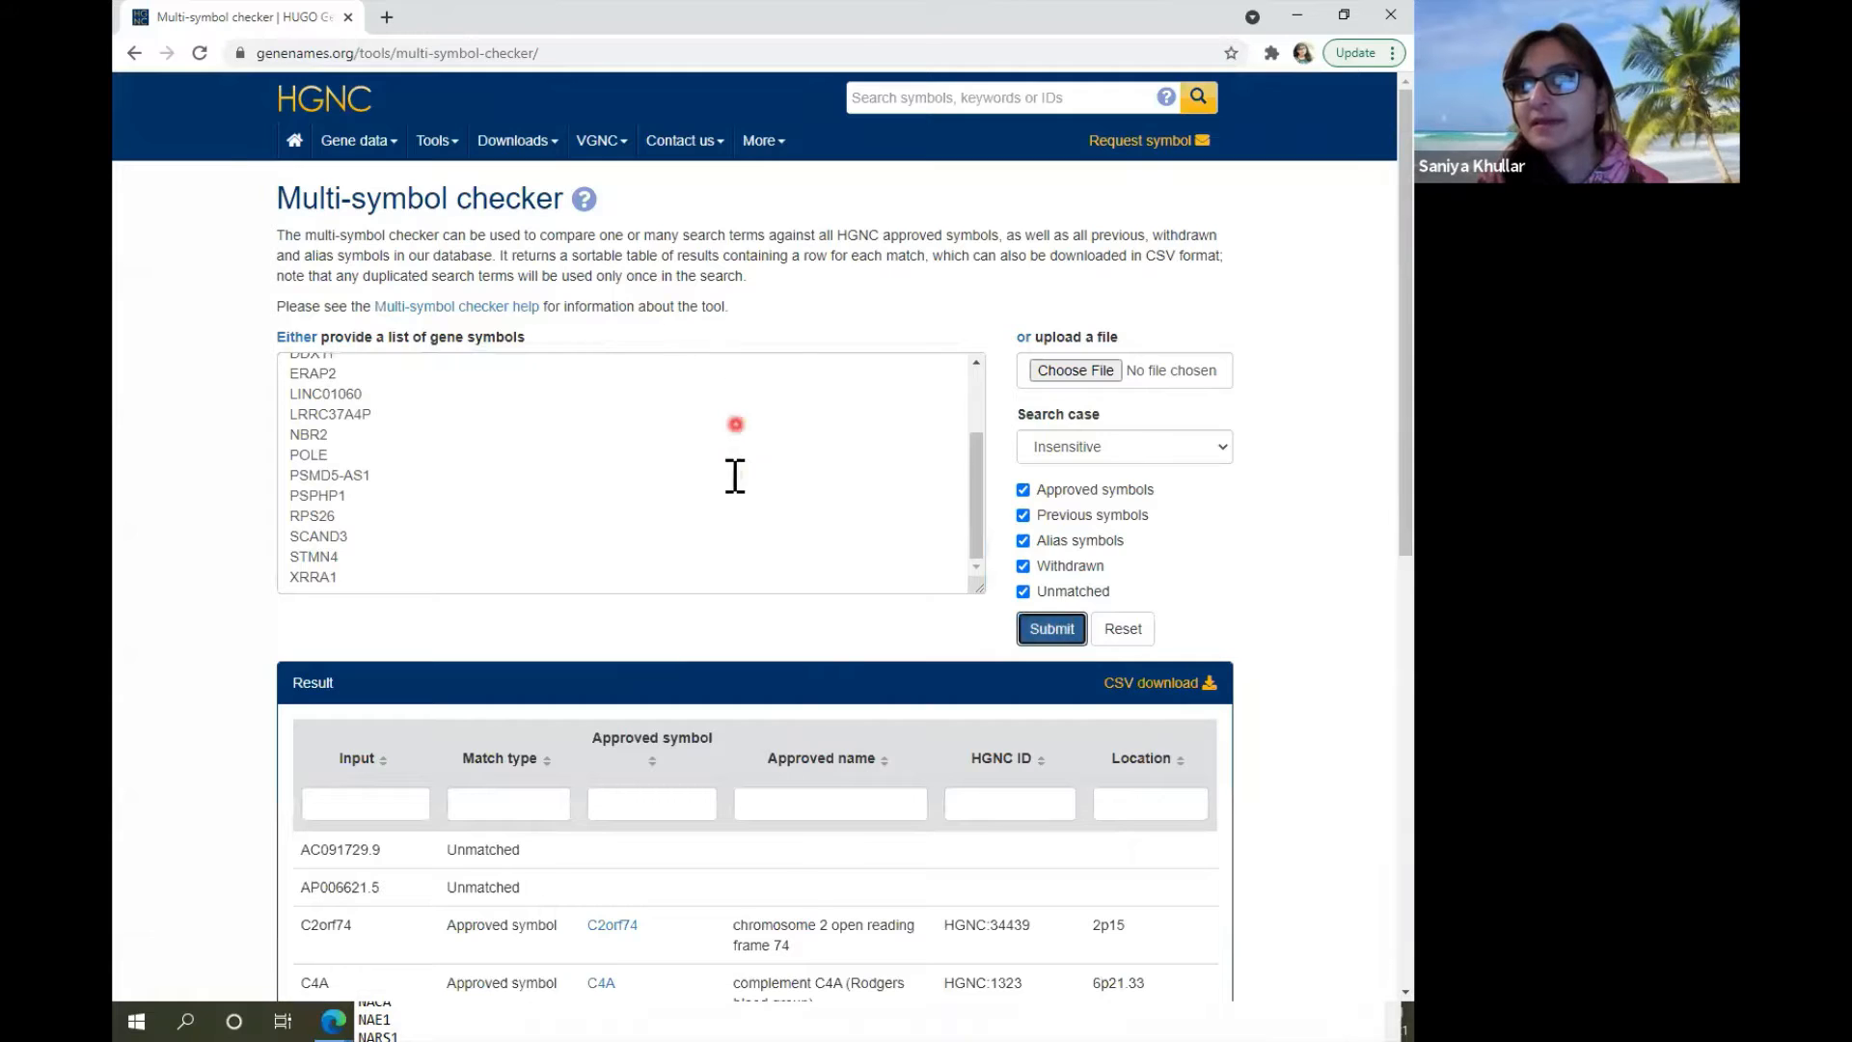
scroll("down", 3)
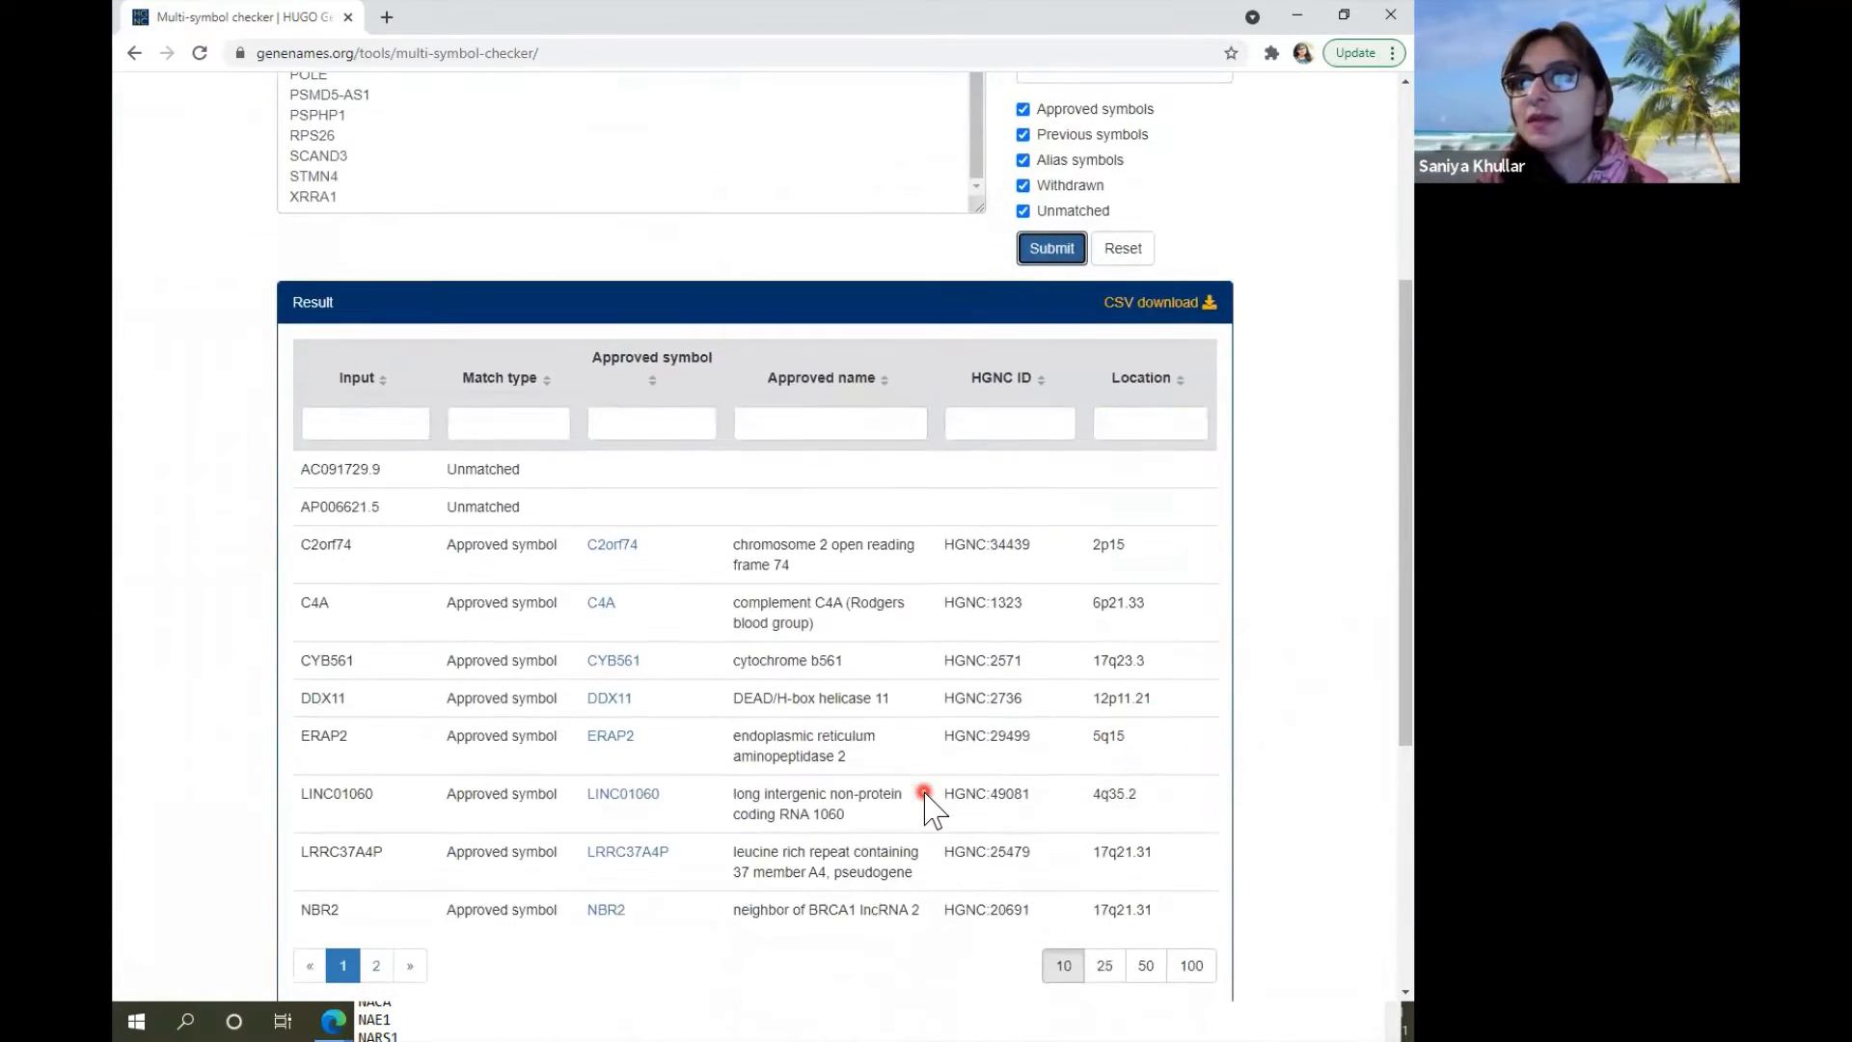
scroll("down", 3)
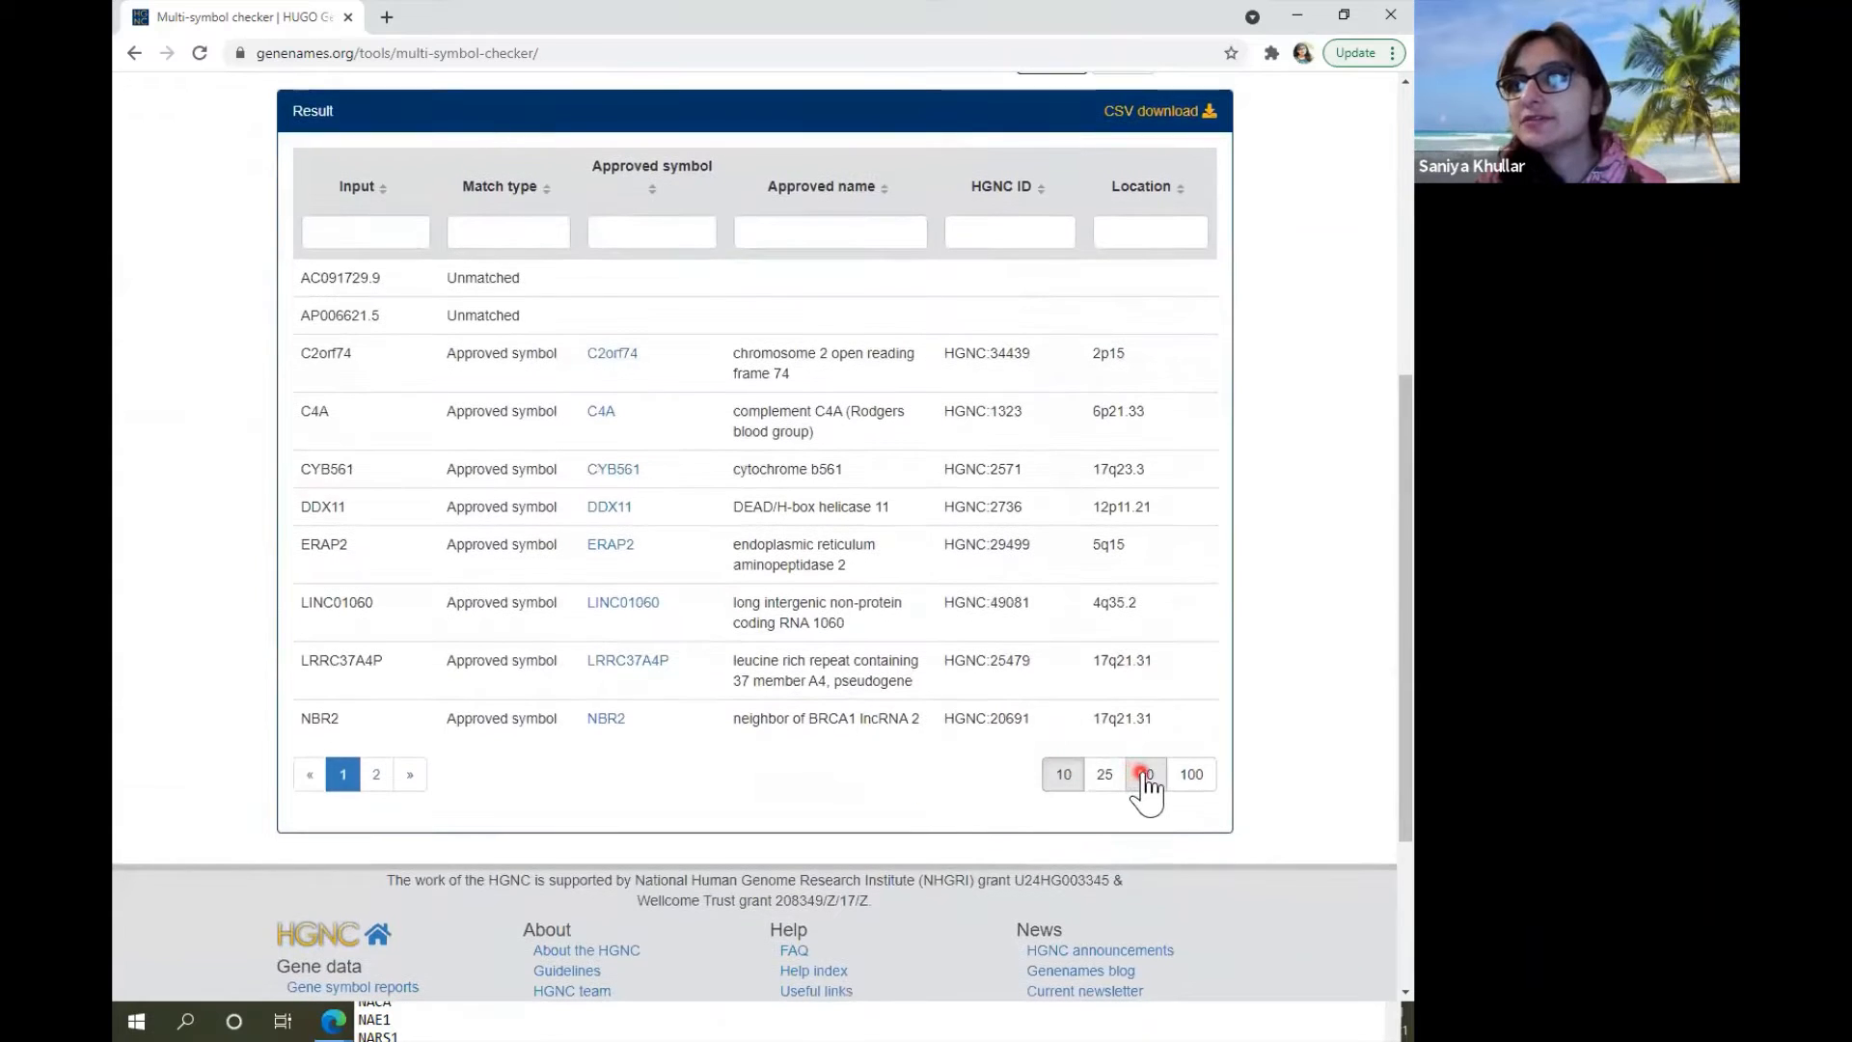
left_click(1144, 774)
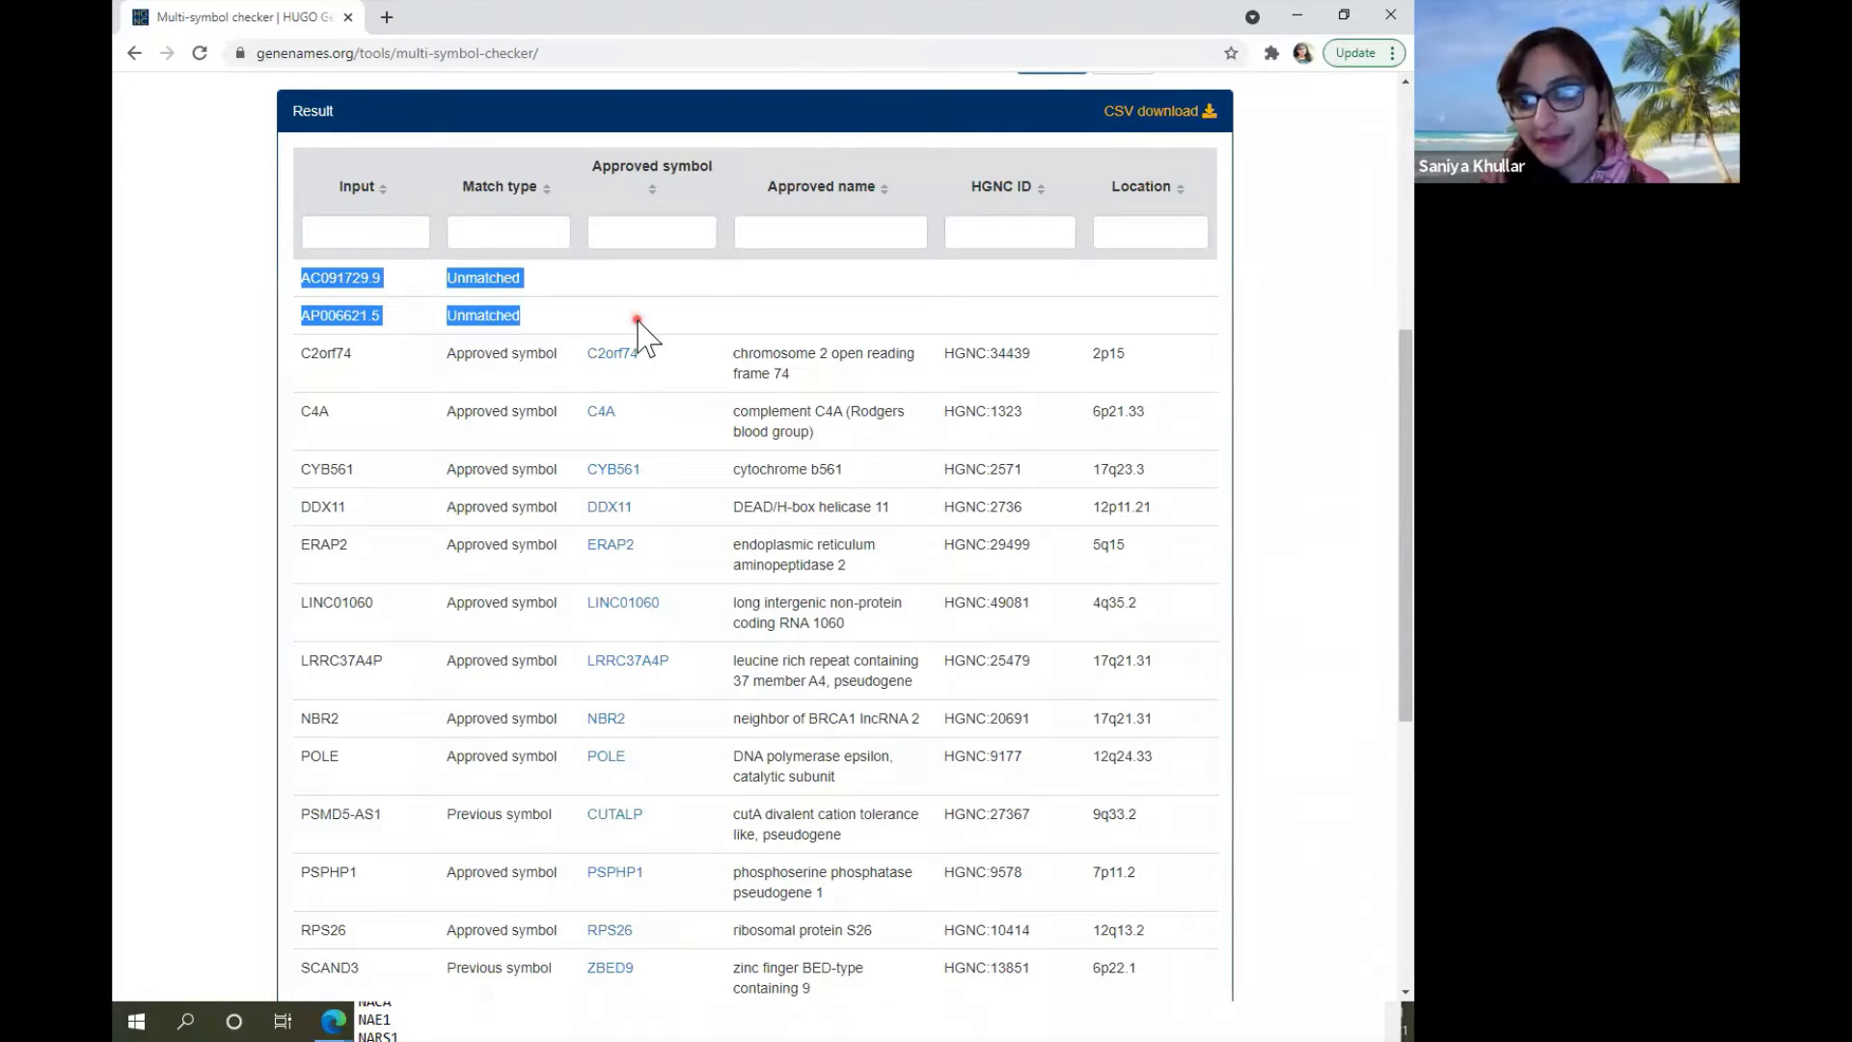
left_click(342, 276)
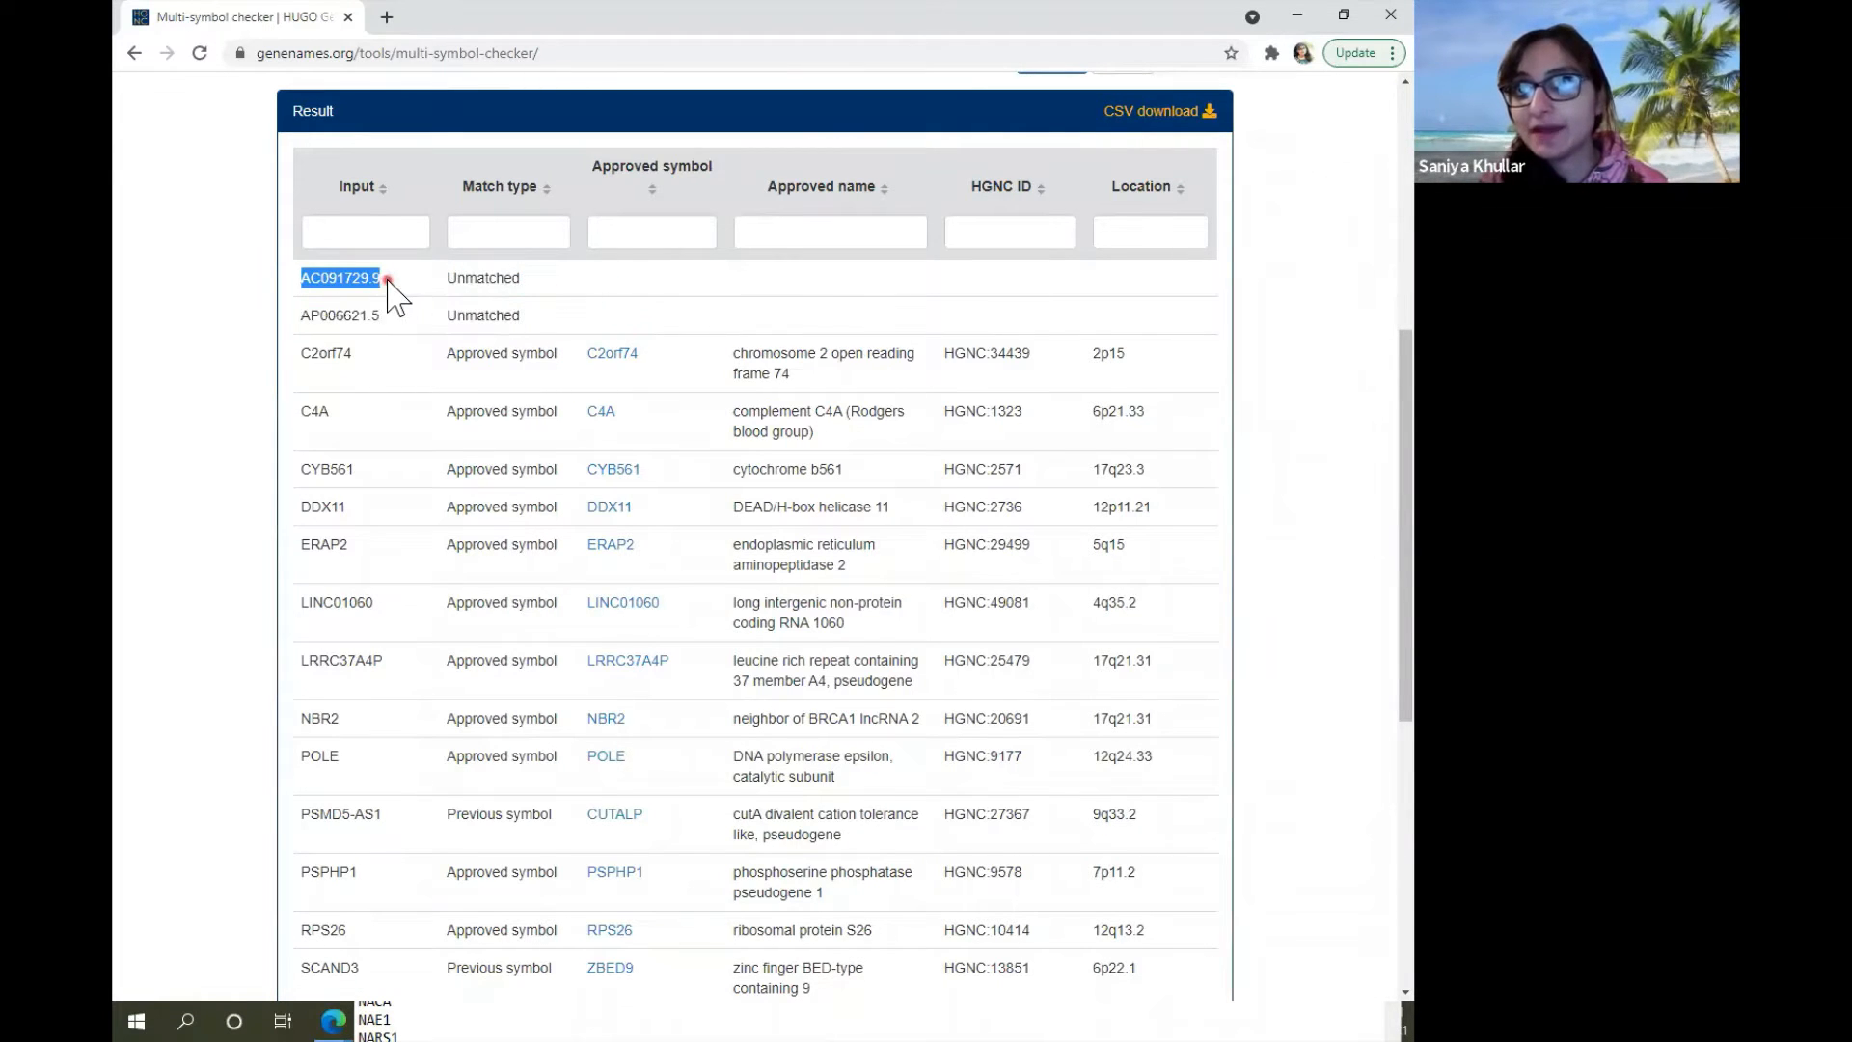
left_click_drag(390, 278, 555, 325)
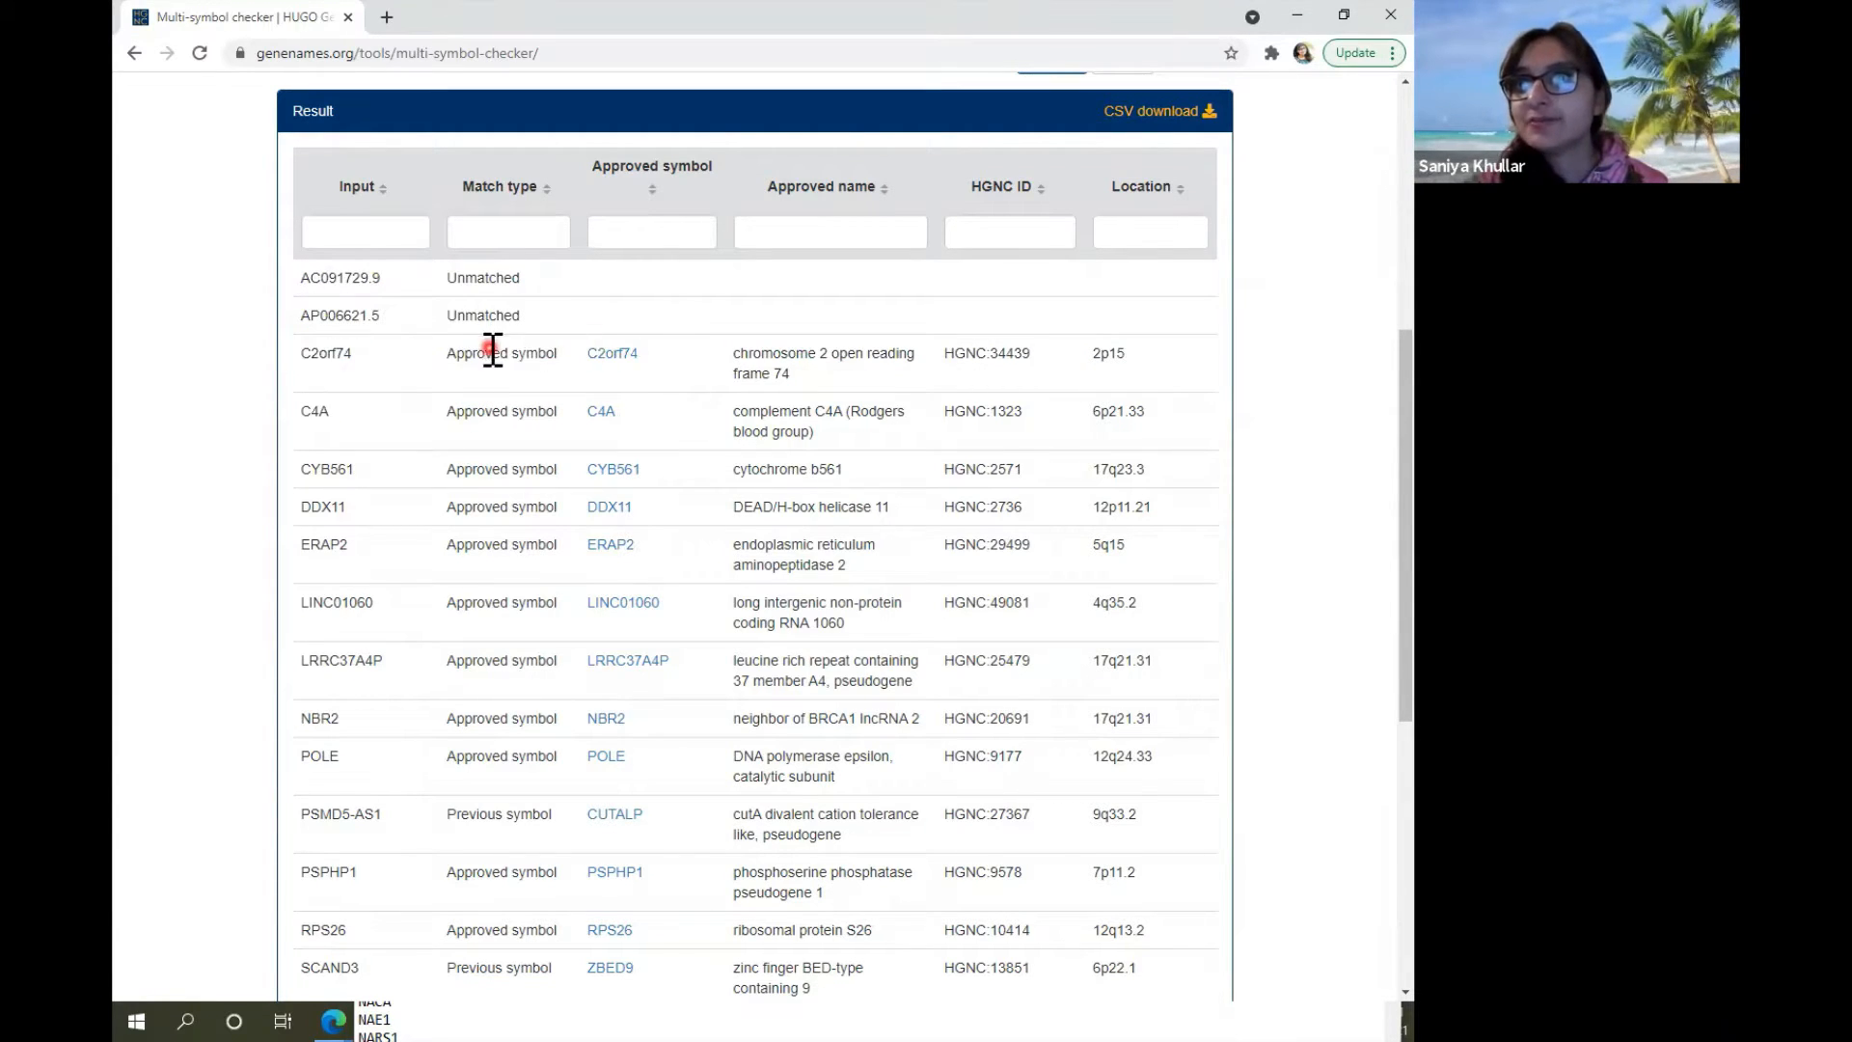
Look up C2orf74 and its approved name on Google and open its GeneCards entry.
left_click_drag(732, 351, 789, 373)
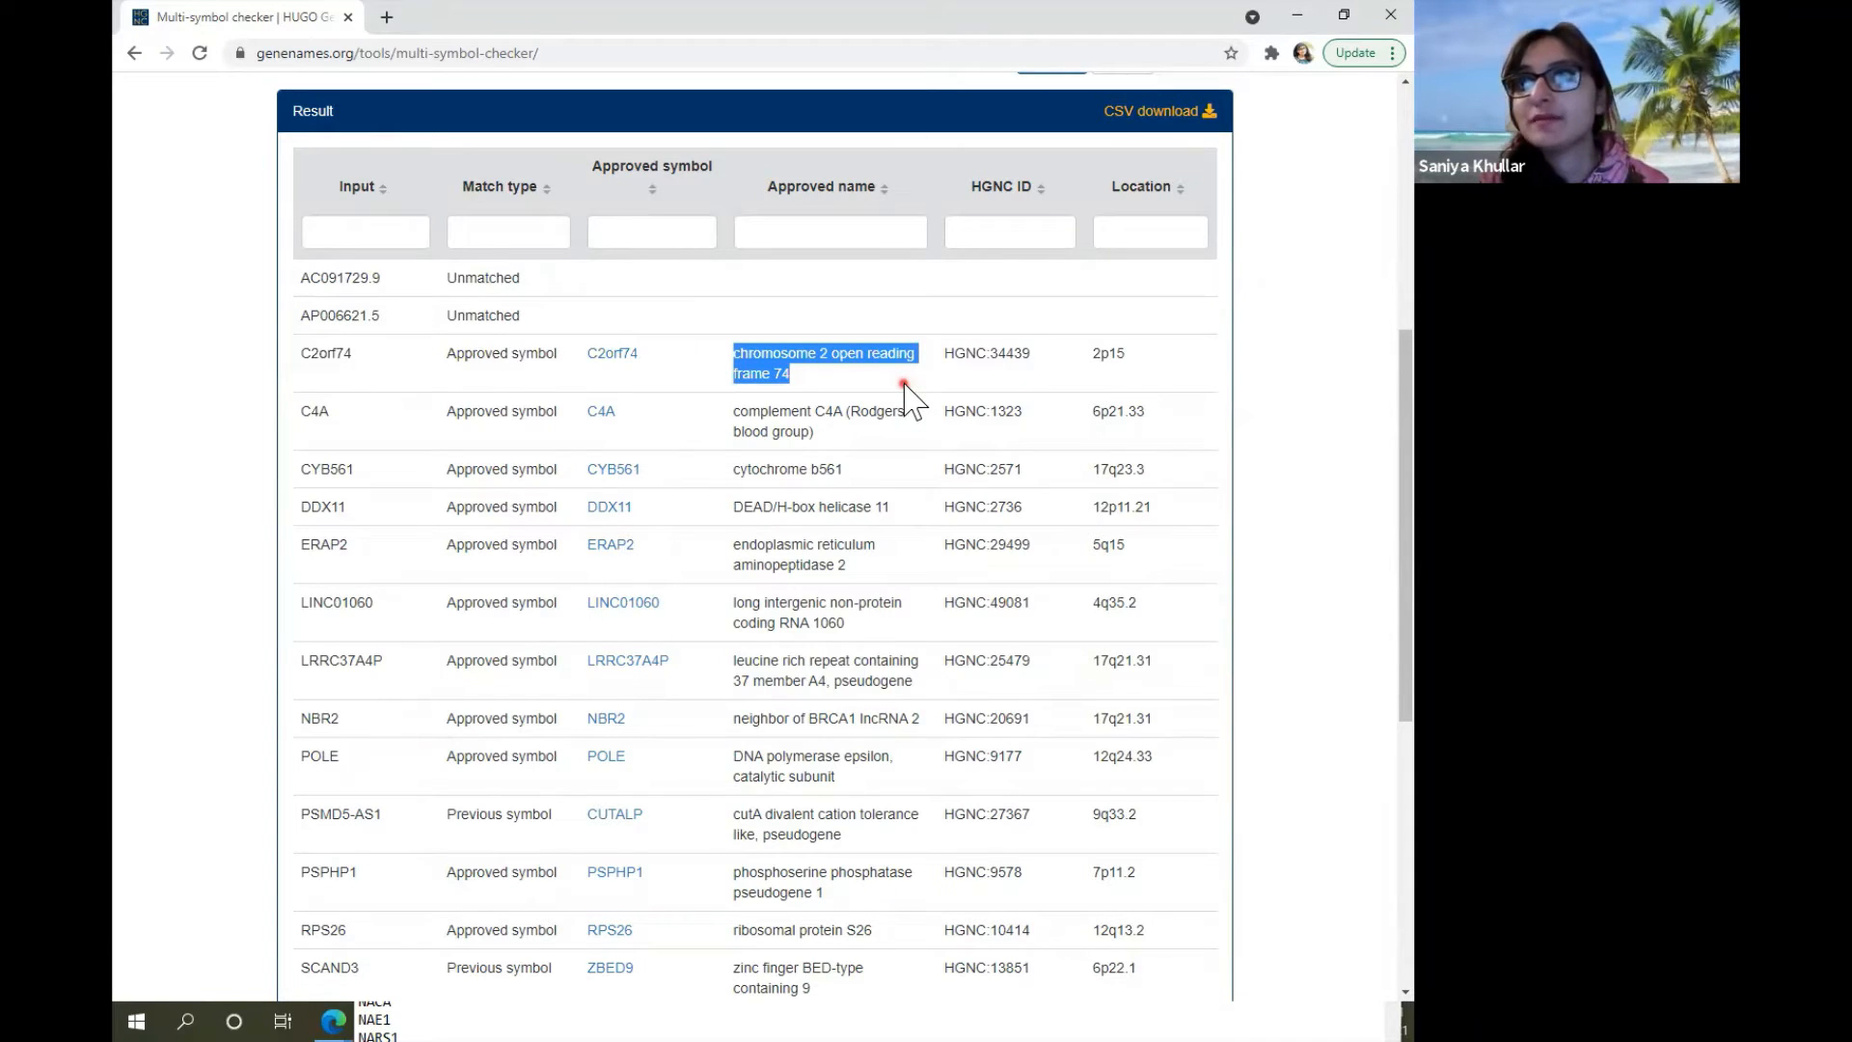
mouse_move(312, 328)
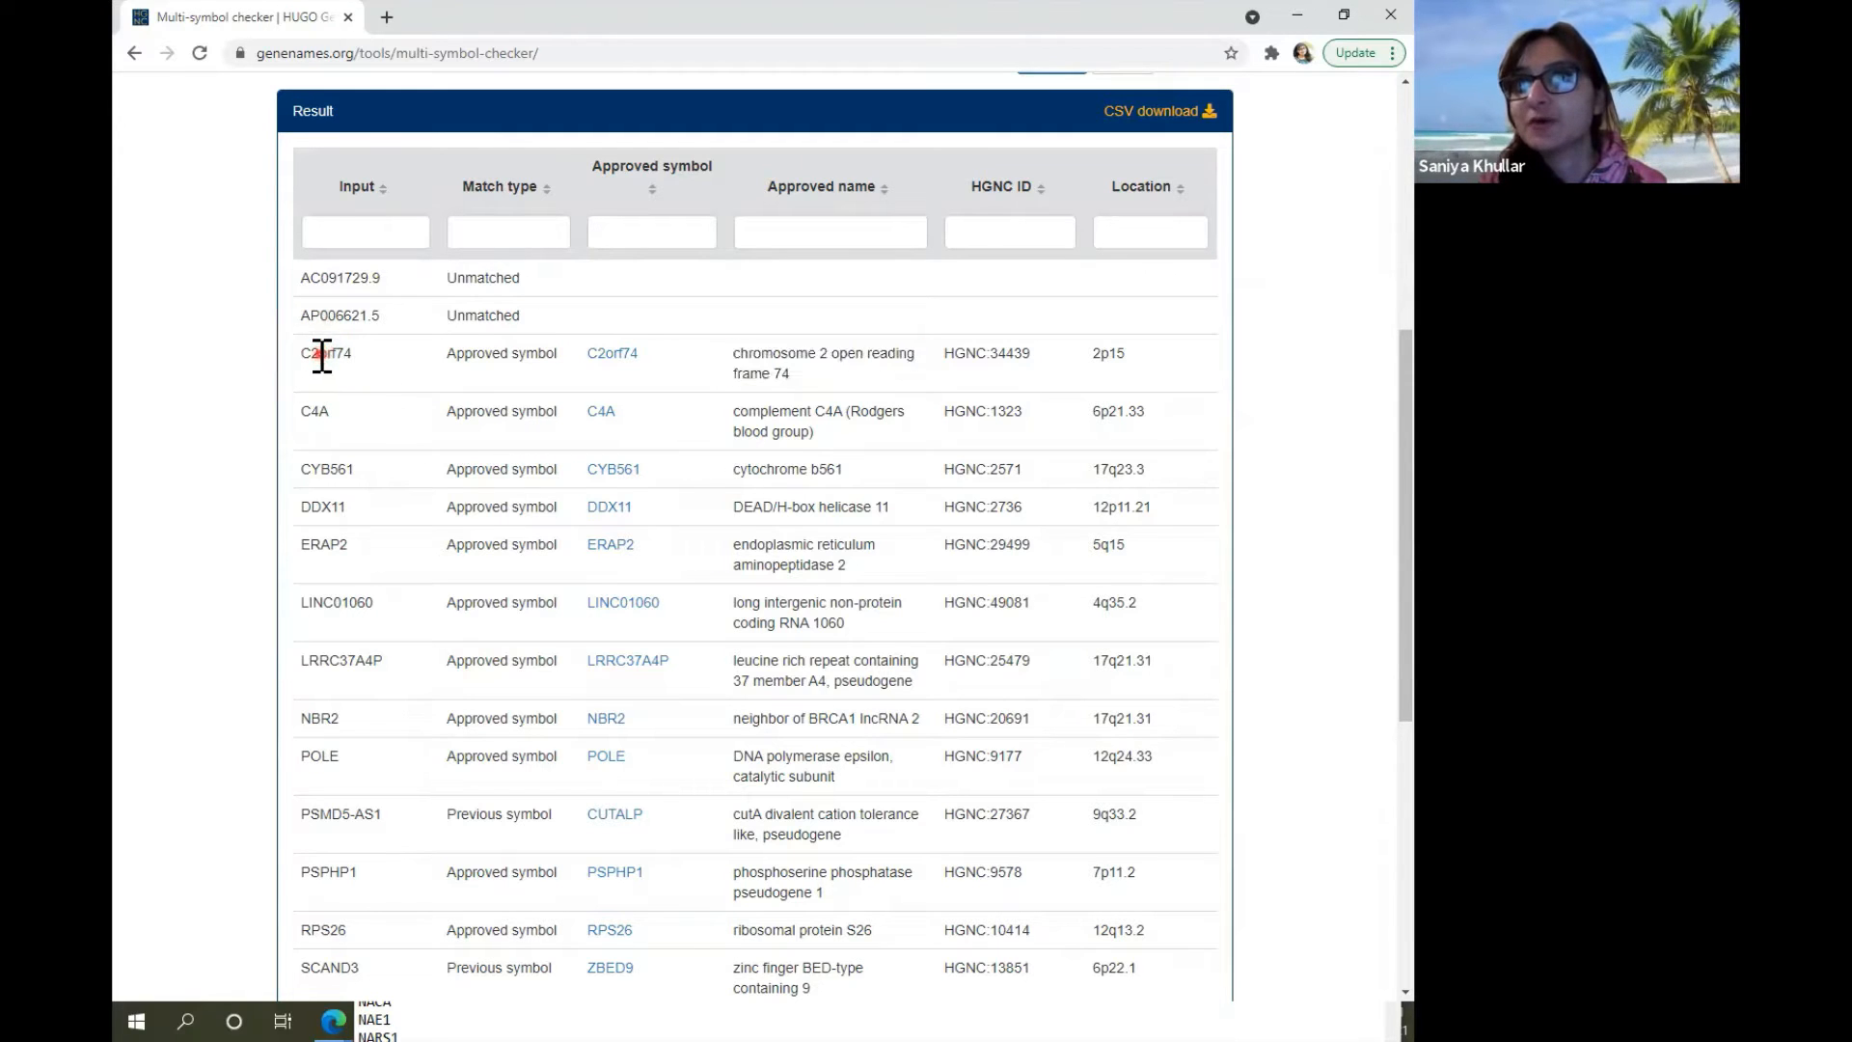
double_click(324, 353)
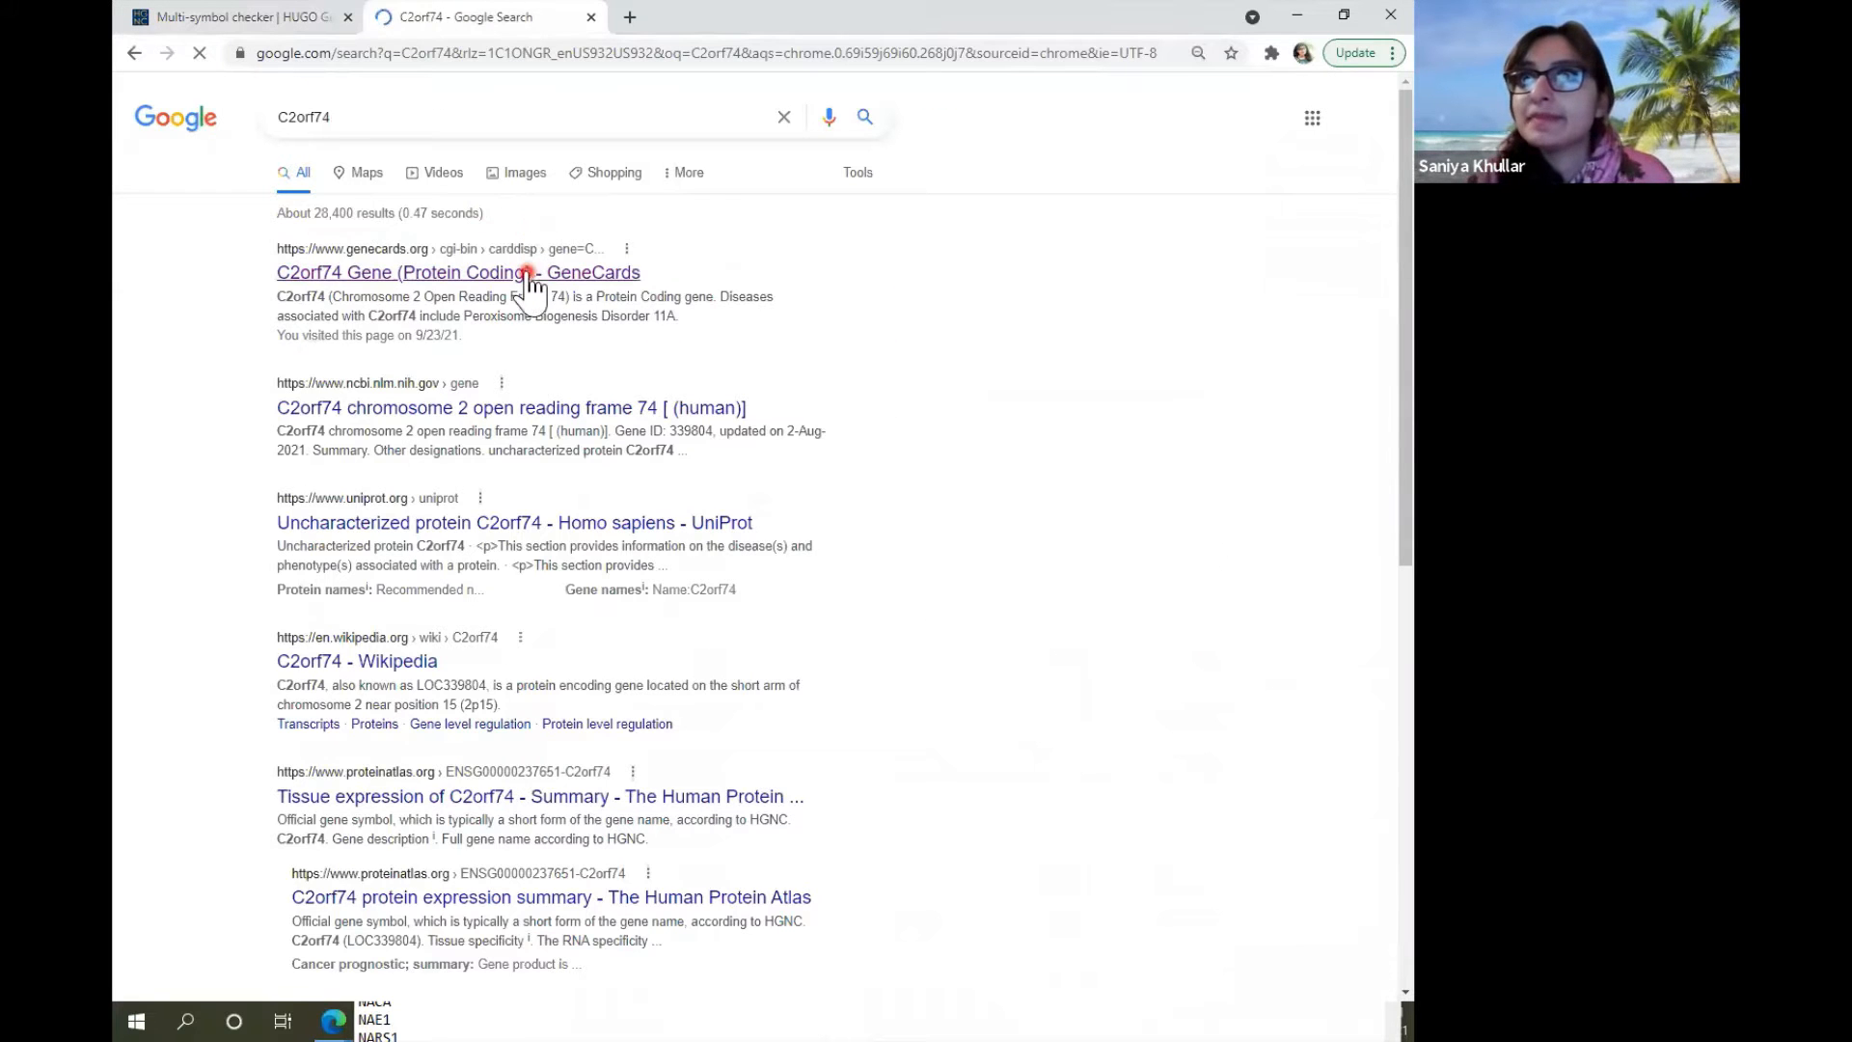
left_click(457, 272)
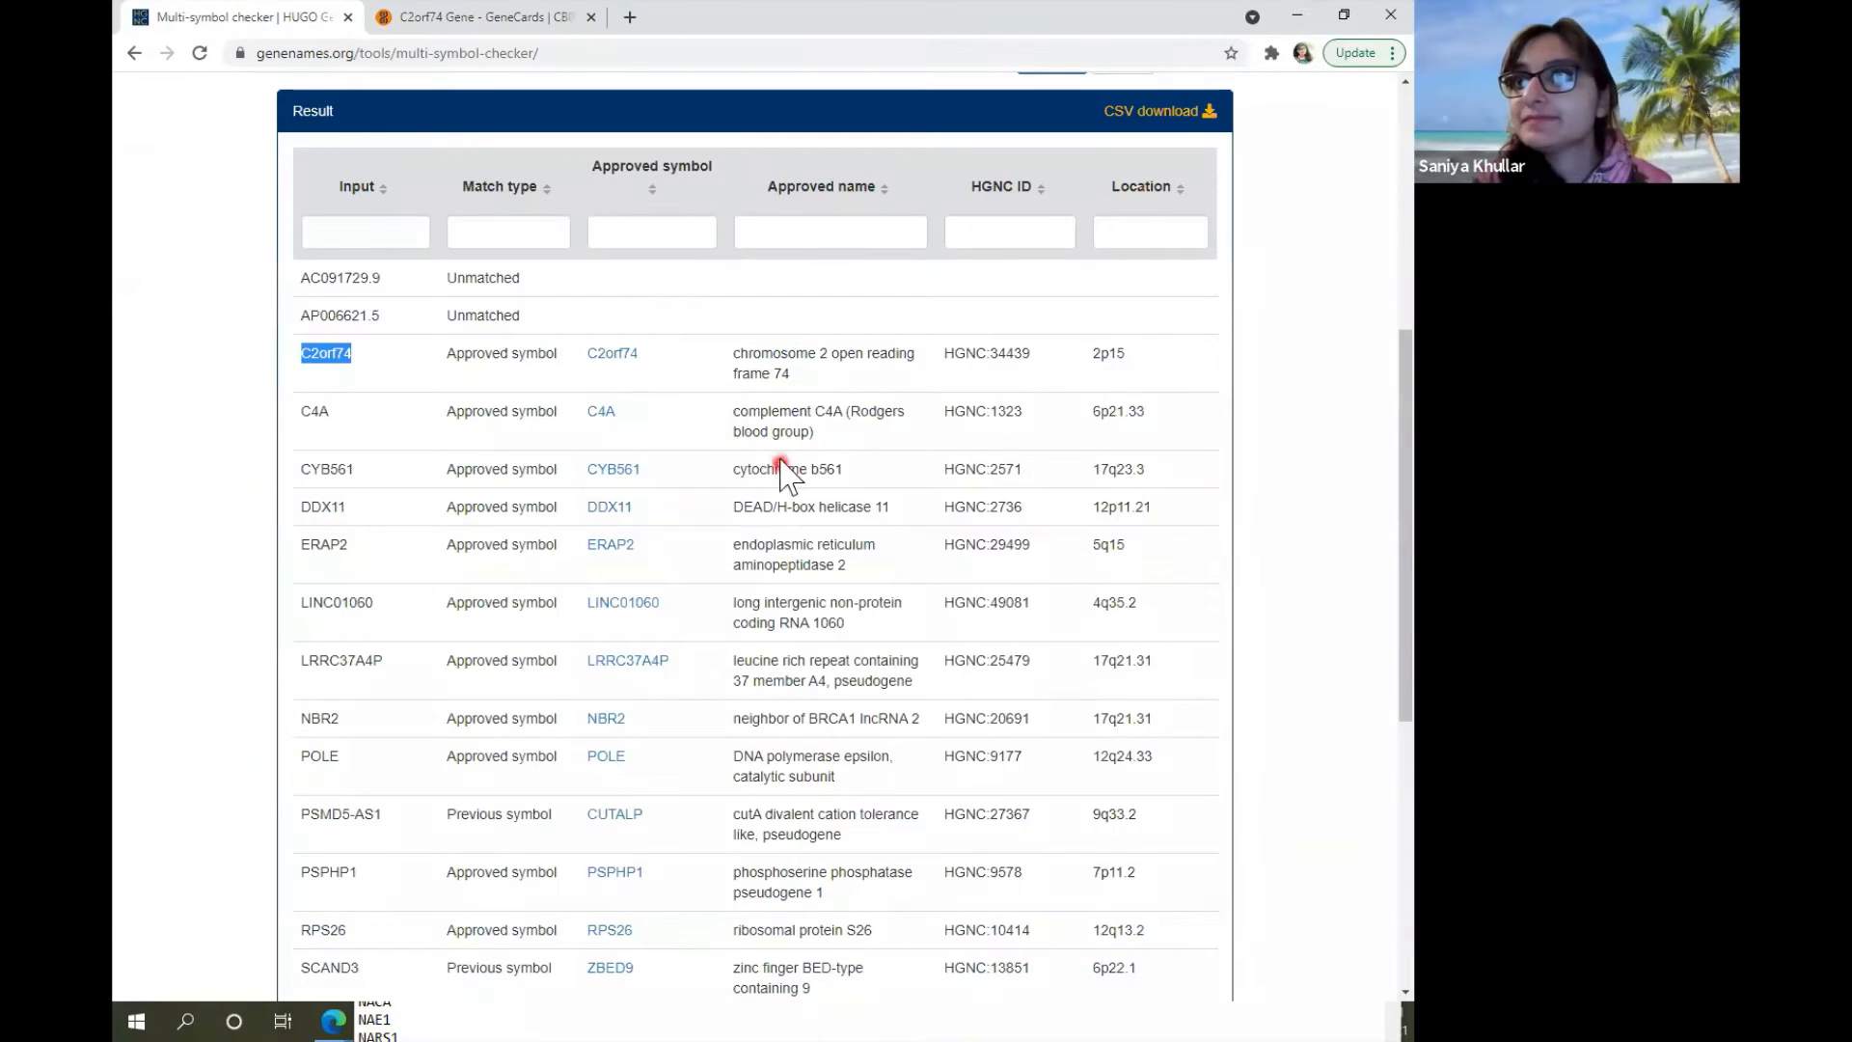
mouse_move(1038, 376)
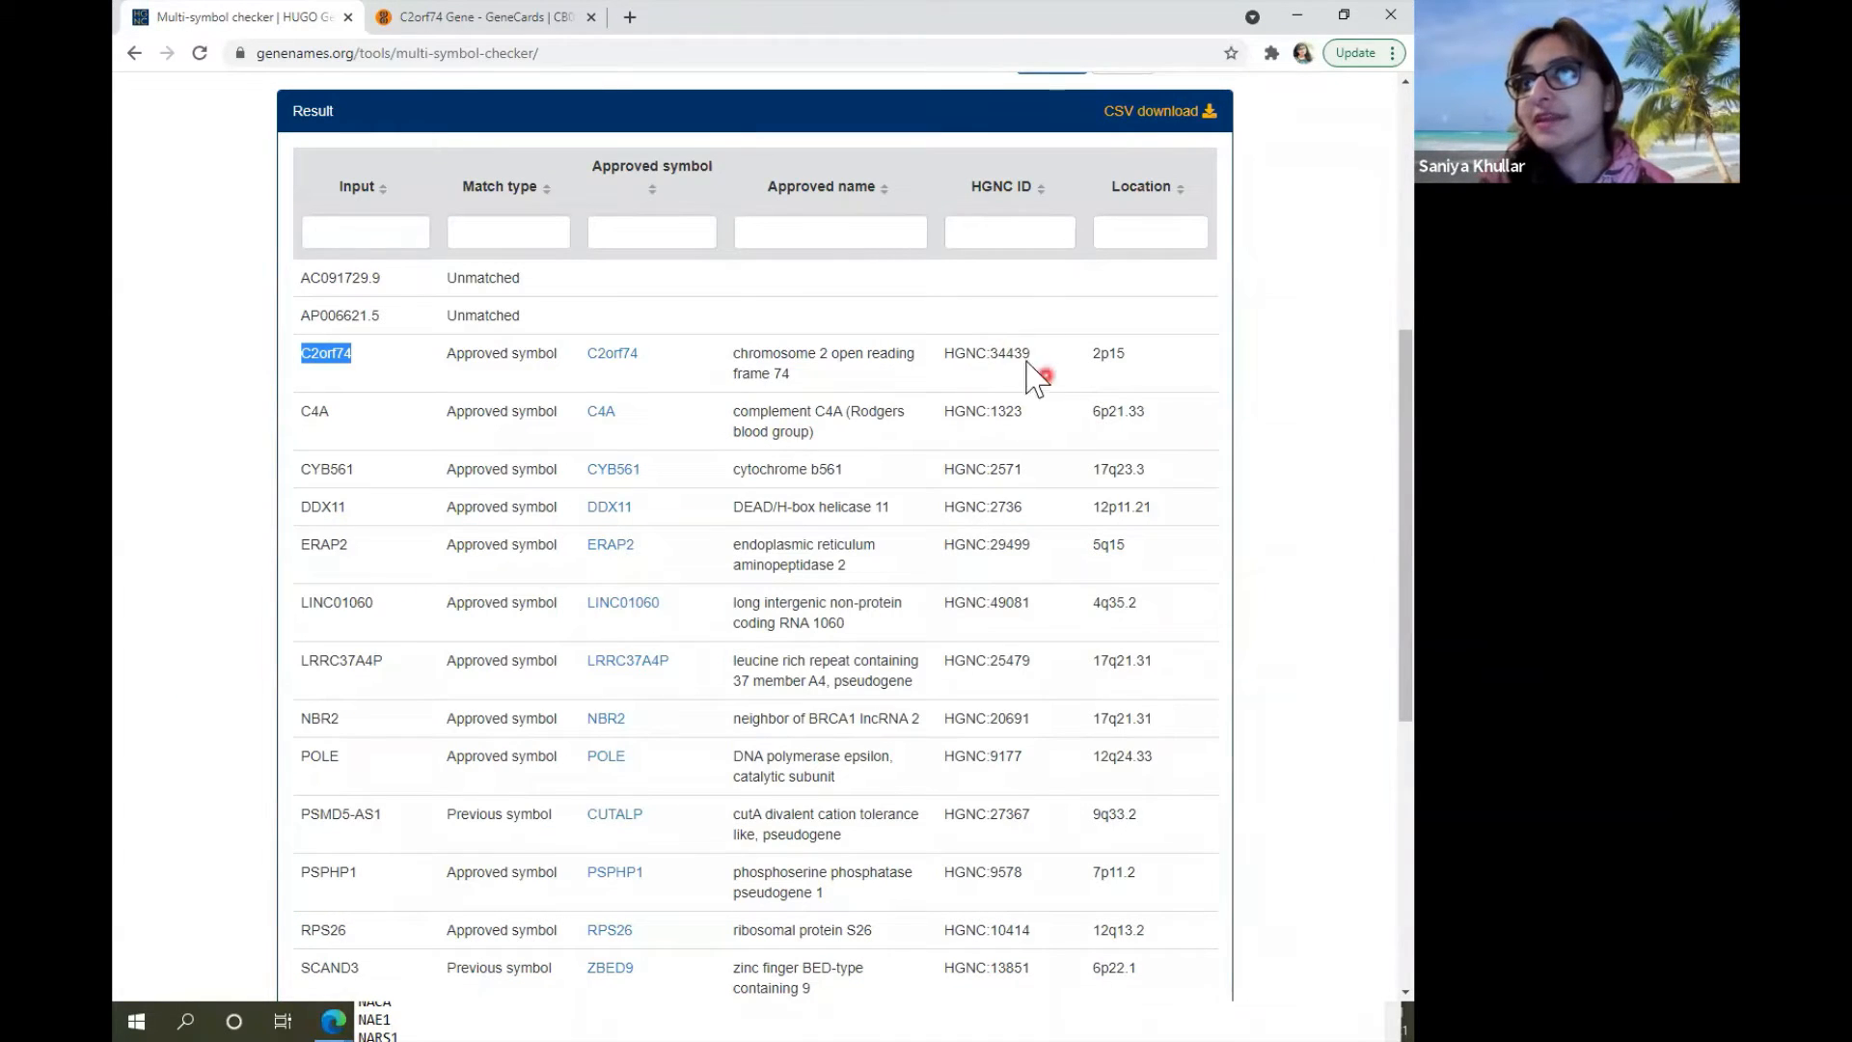
left_click(479, 18)
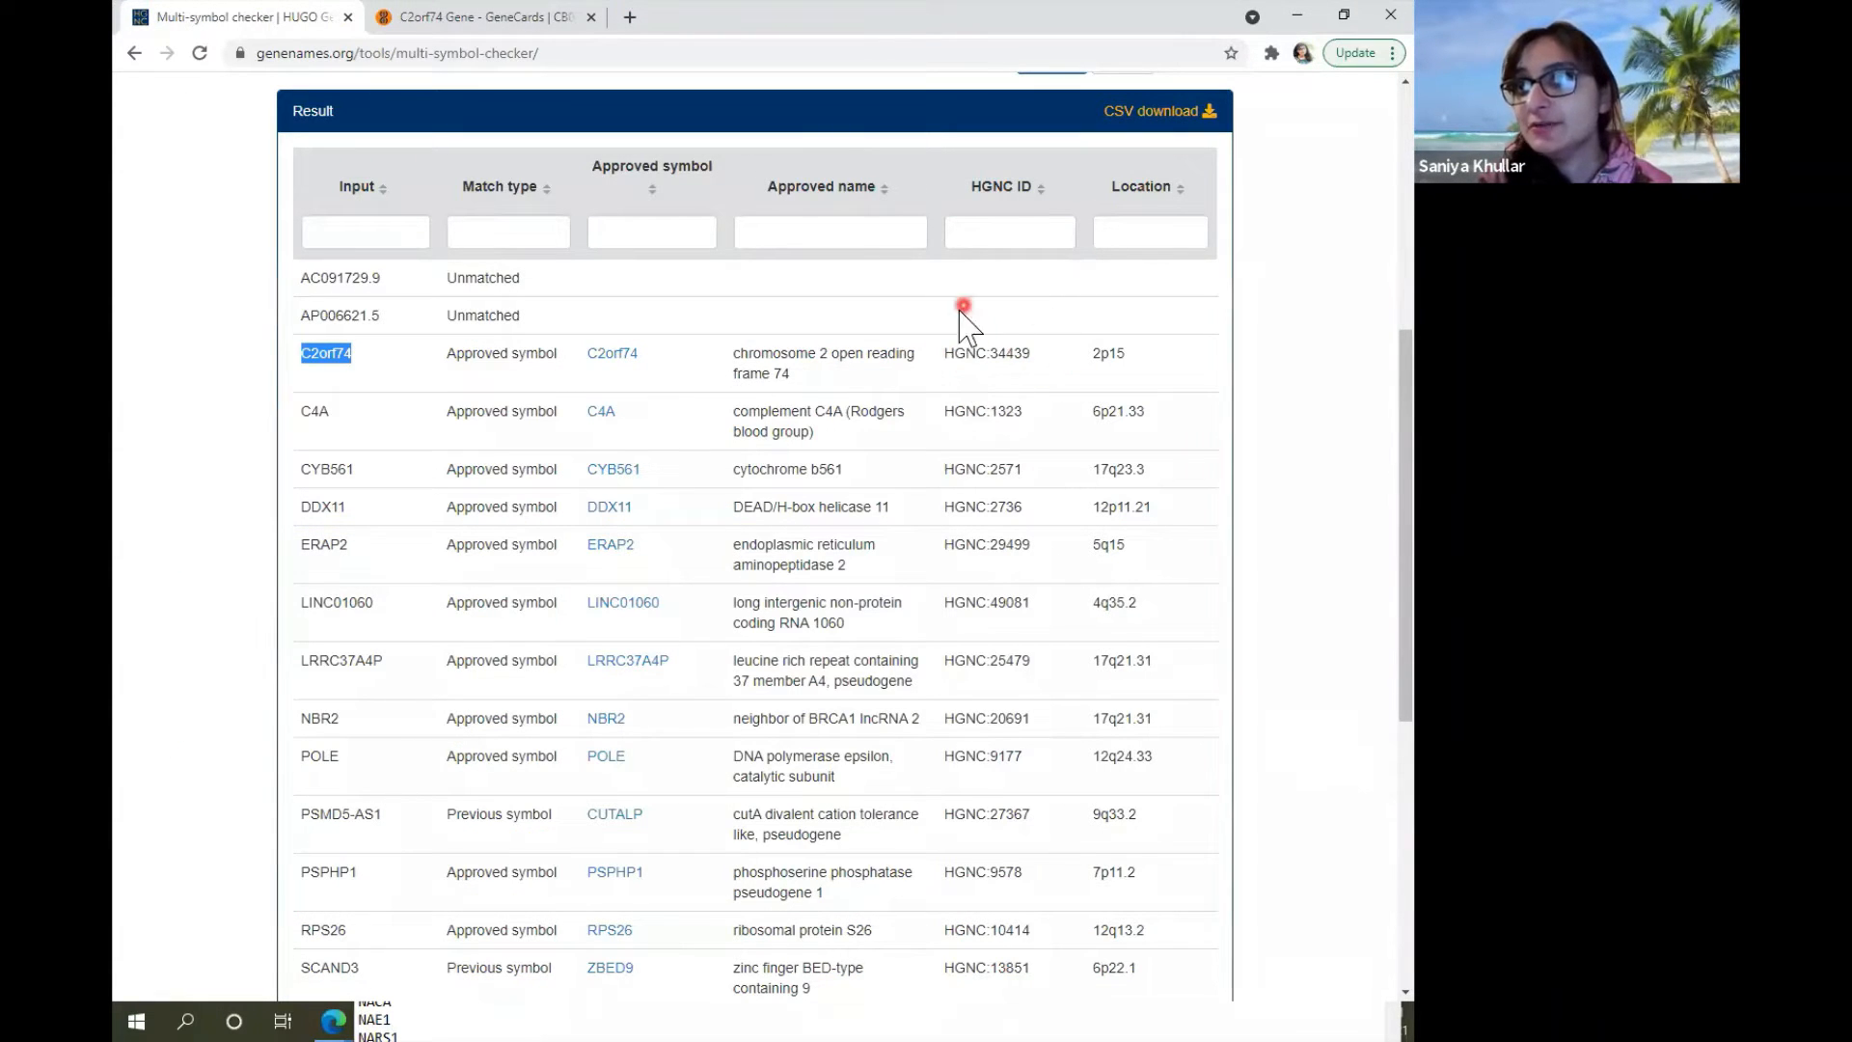
mouse_move(1028, 407)
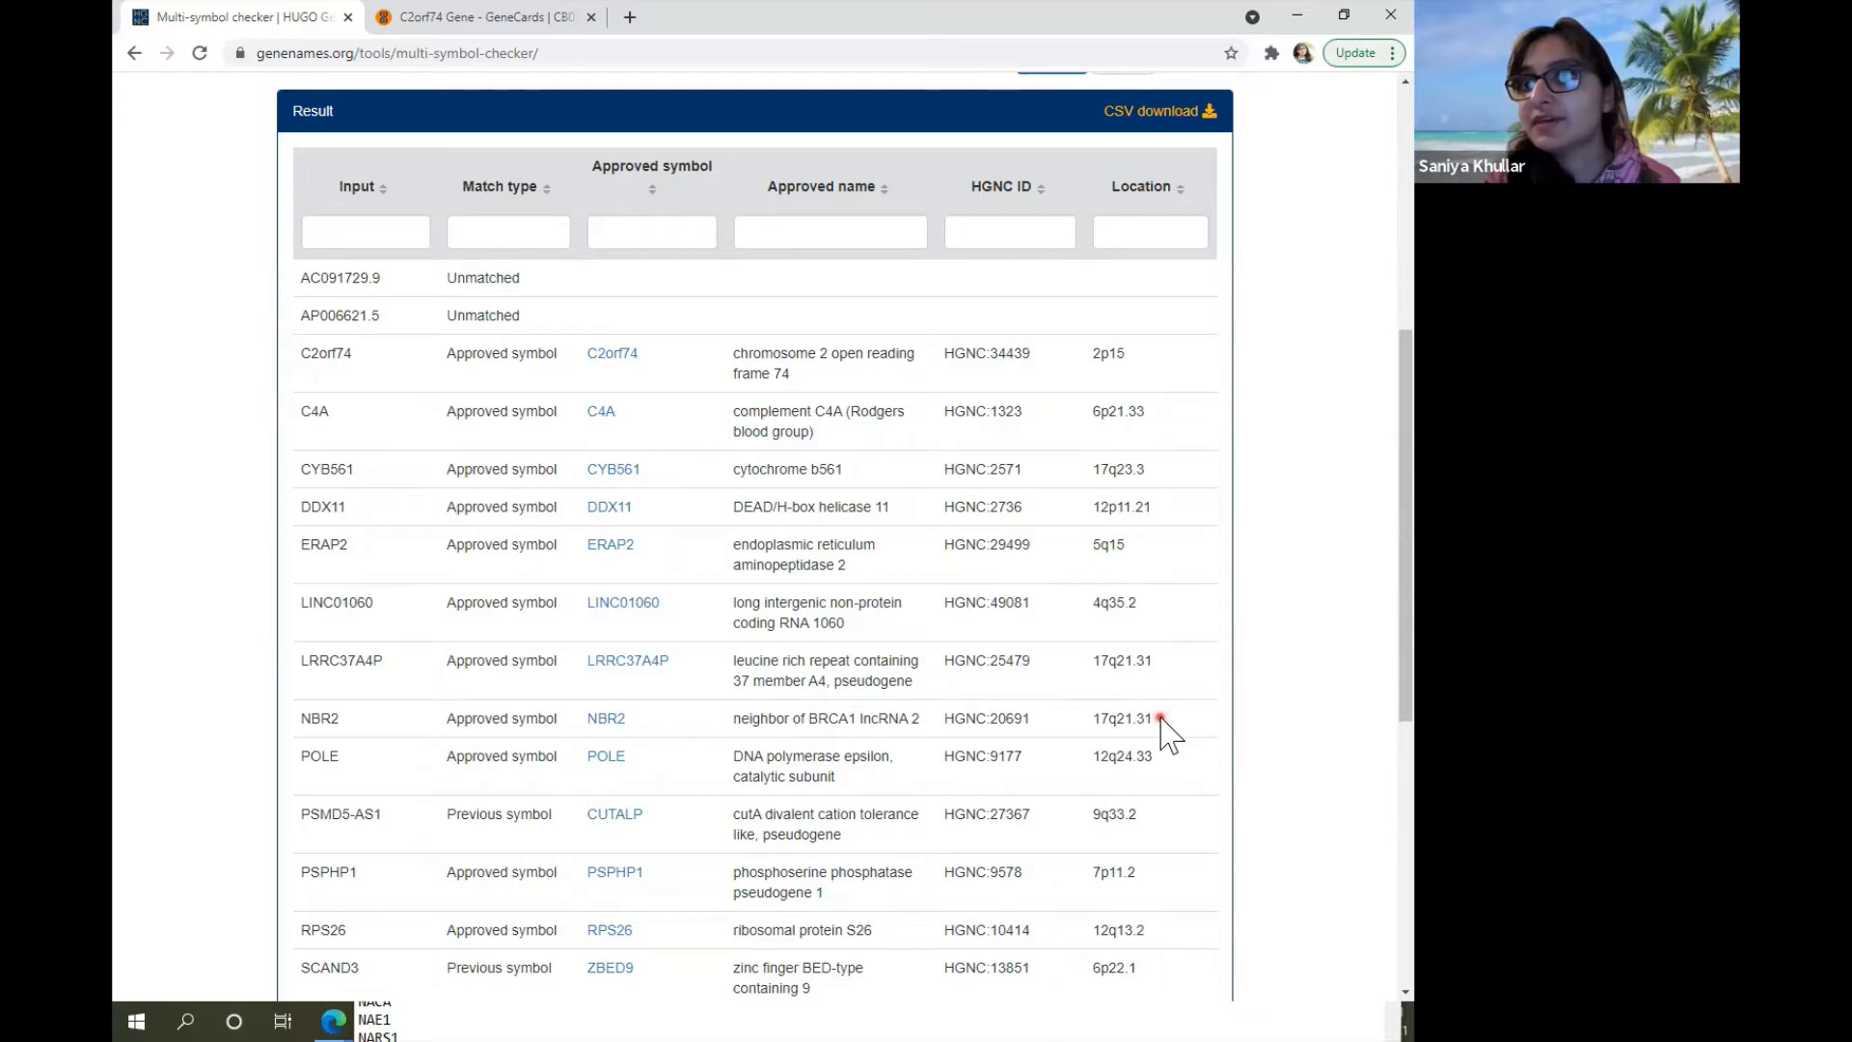
left_click_drag(306, 315, 1163, 717)
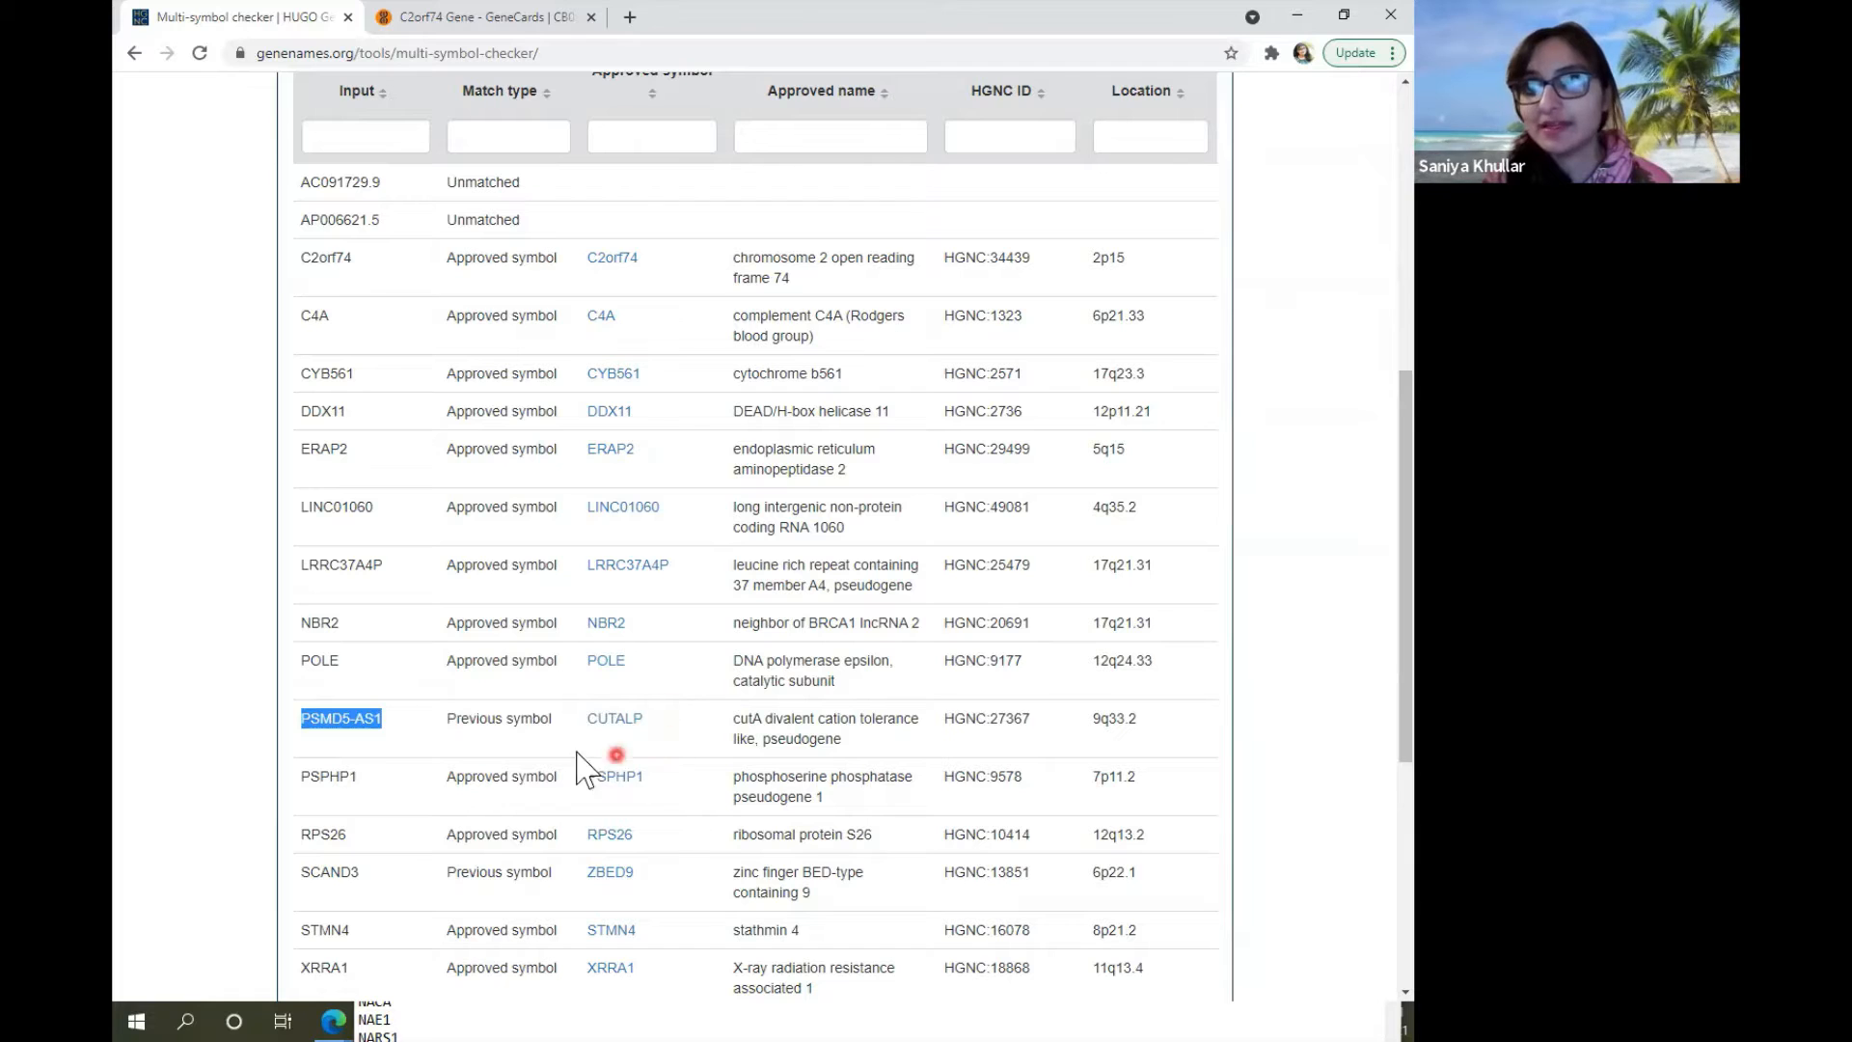
mouse_move(688, 717)
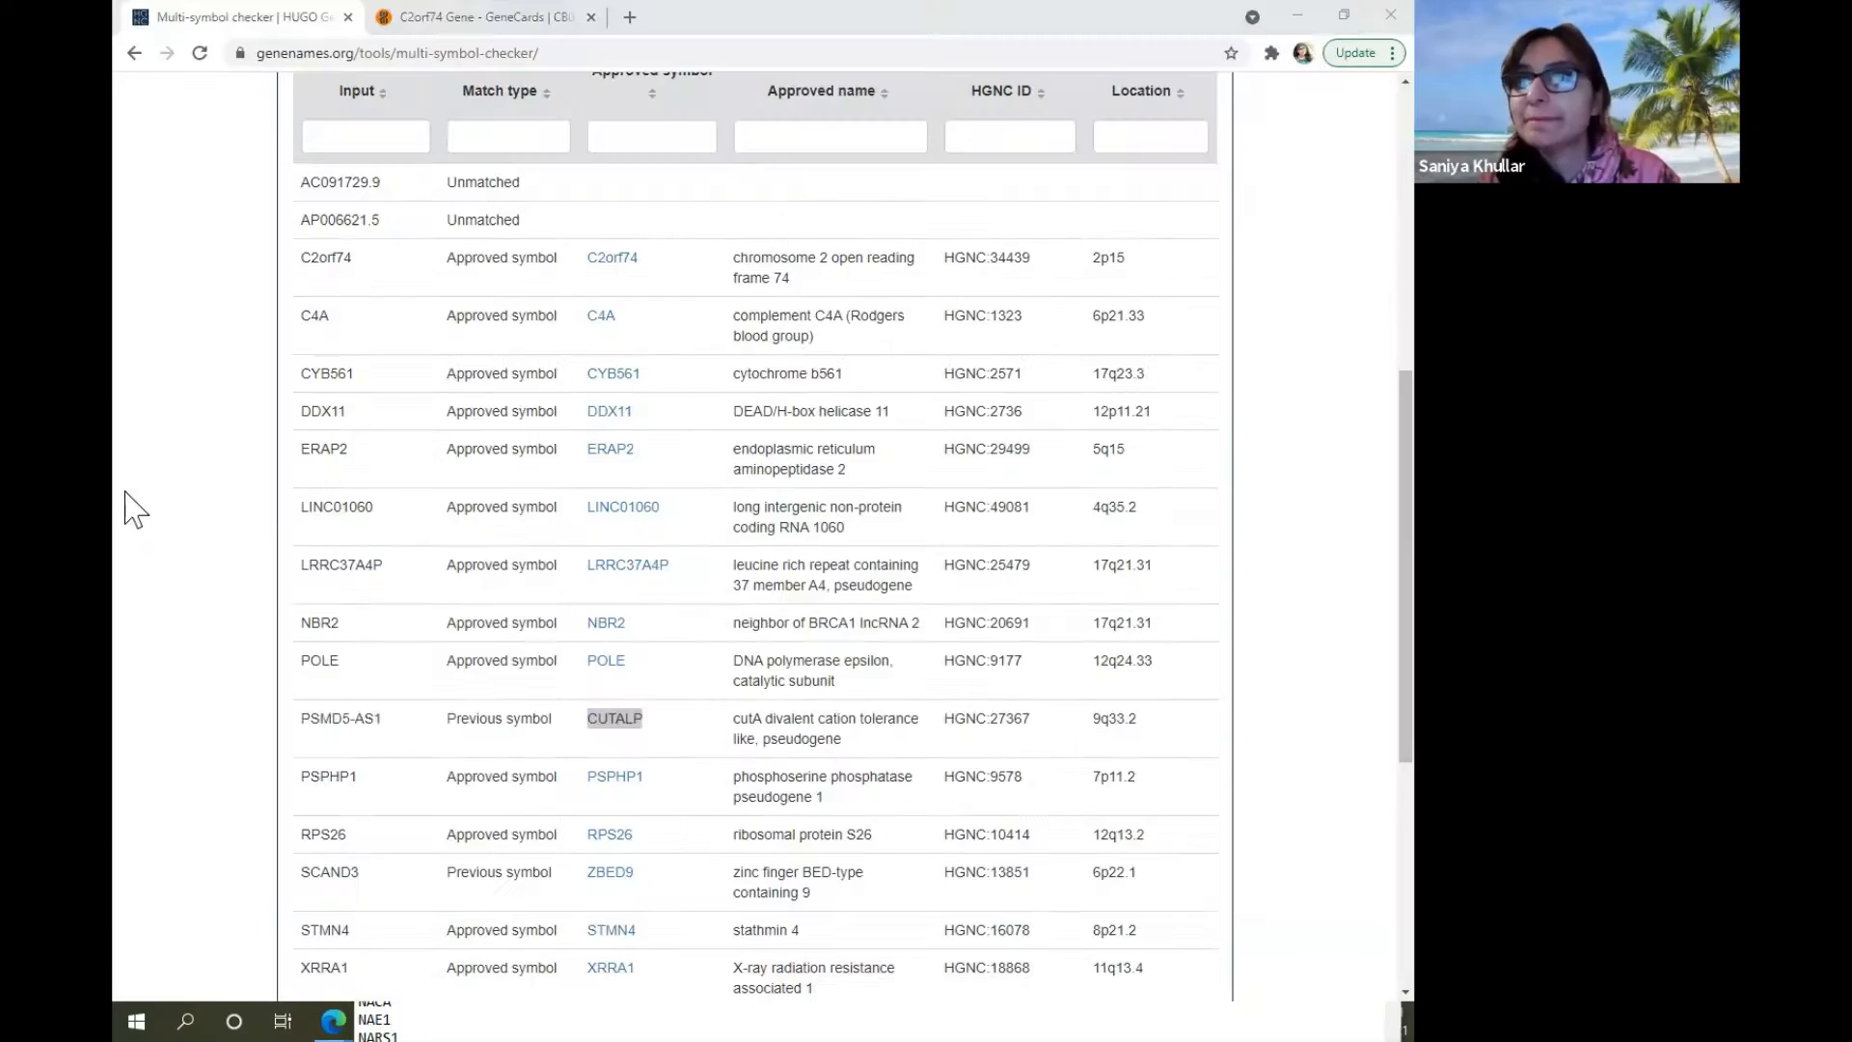
scroll("down", 3)
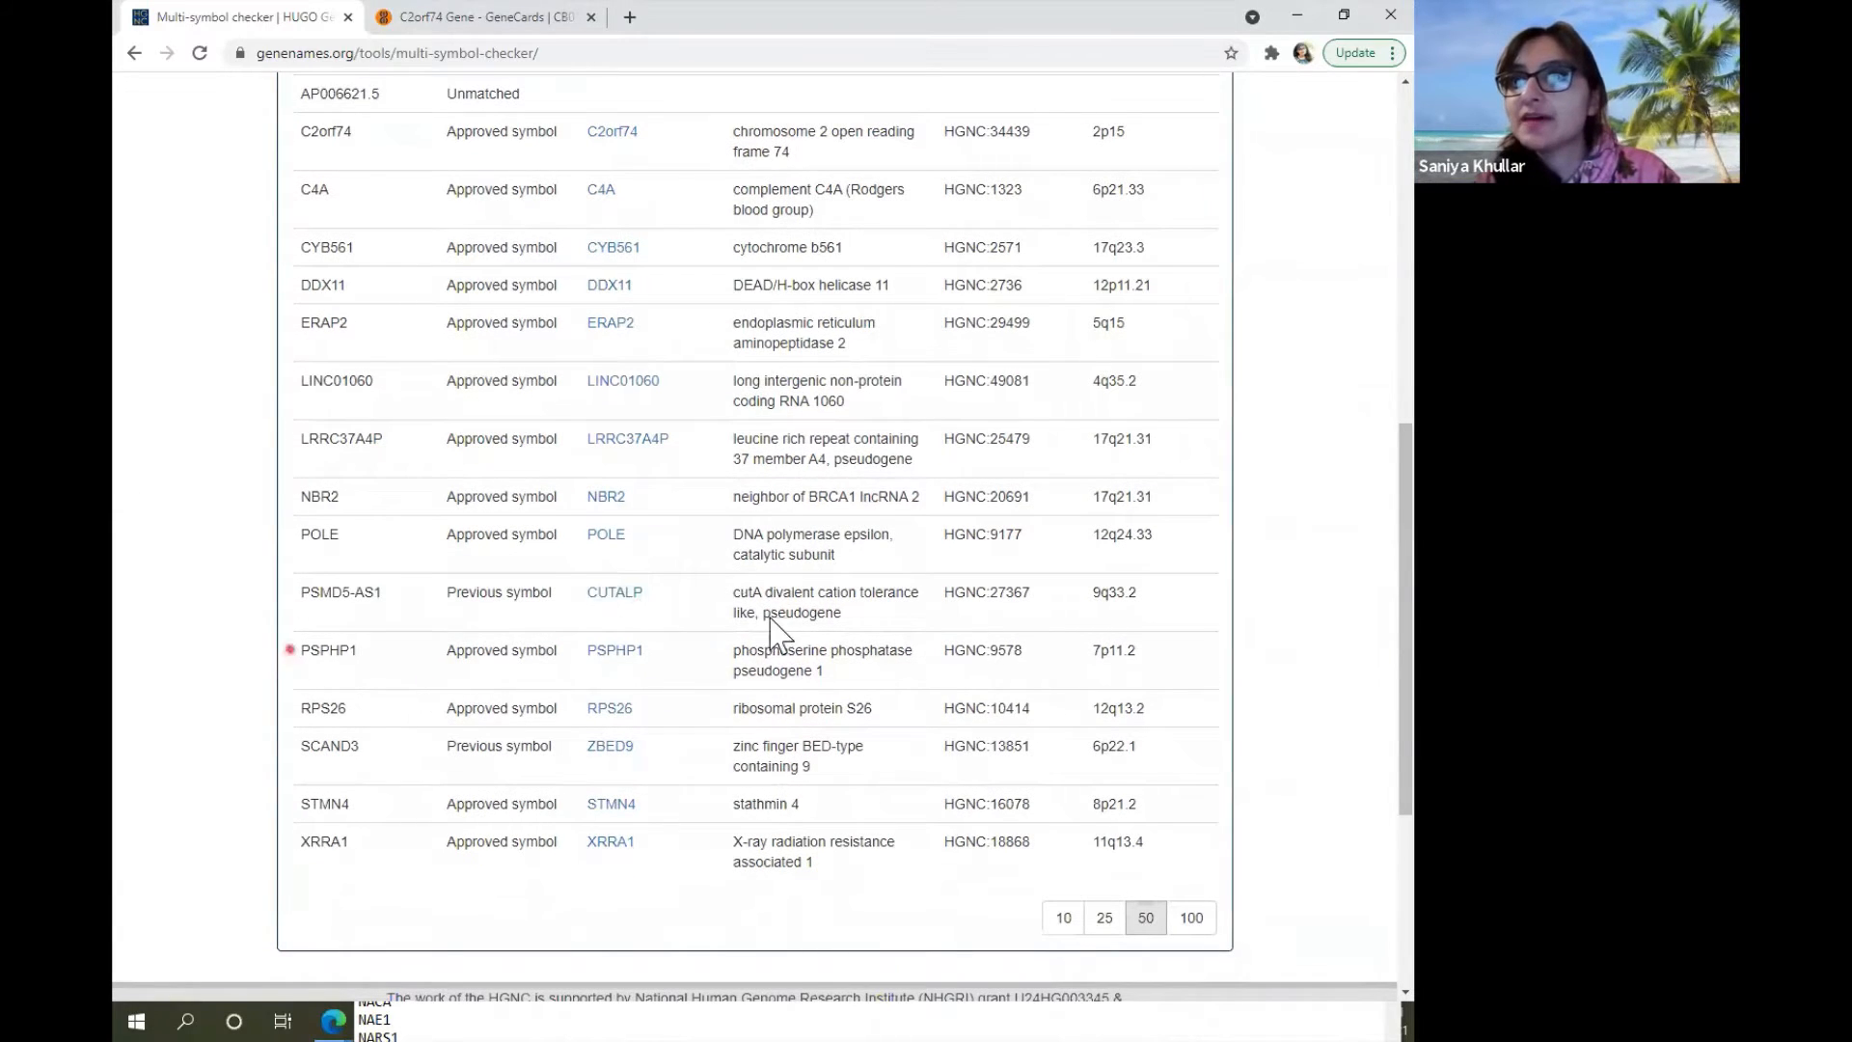
double_click(613, 650)
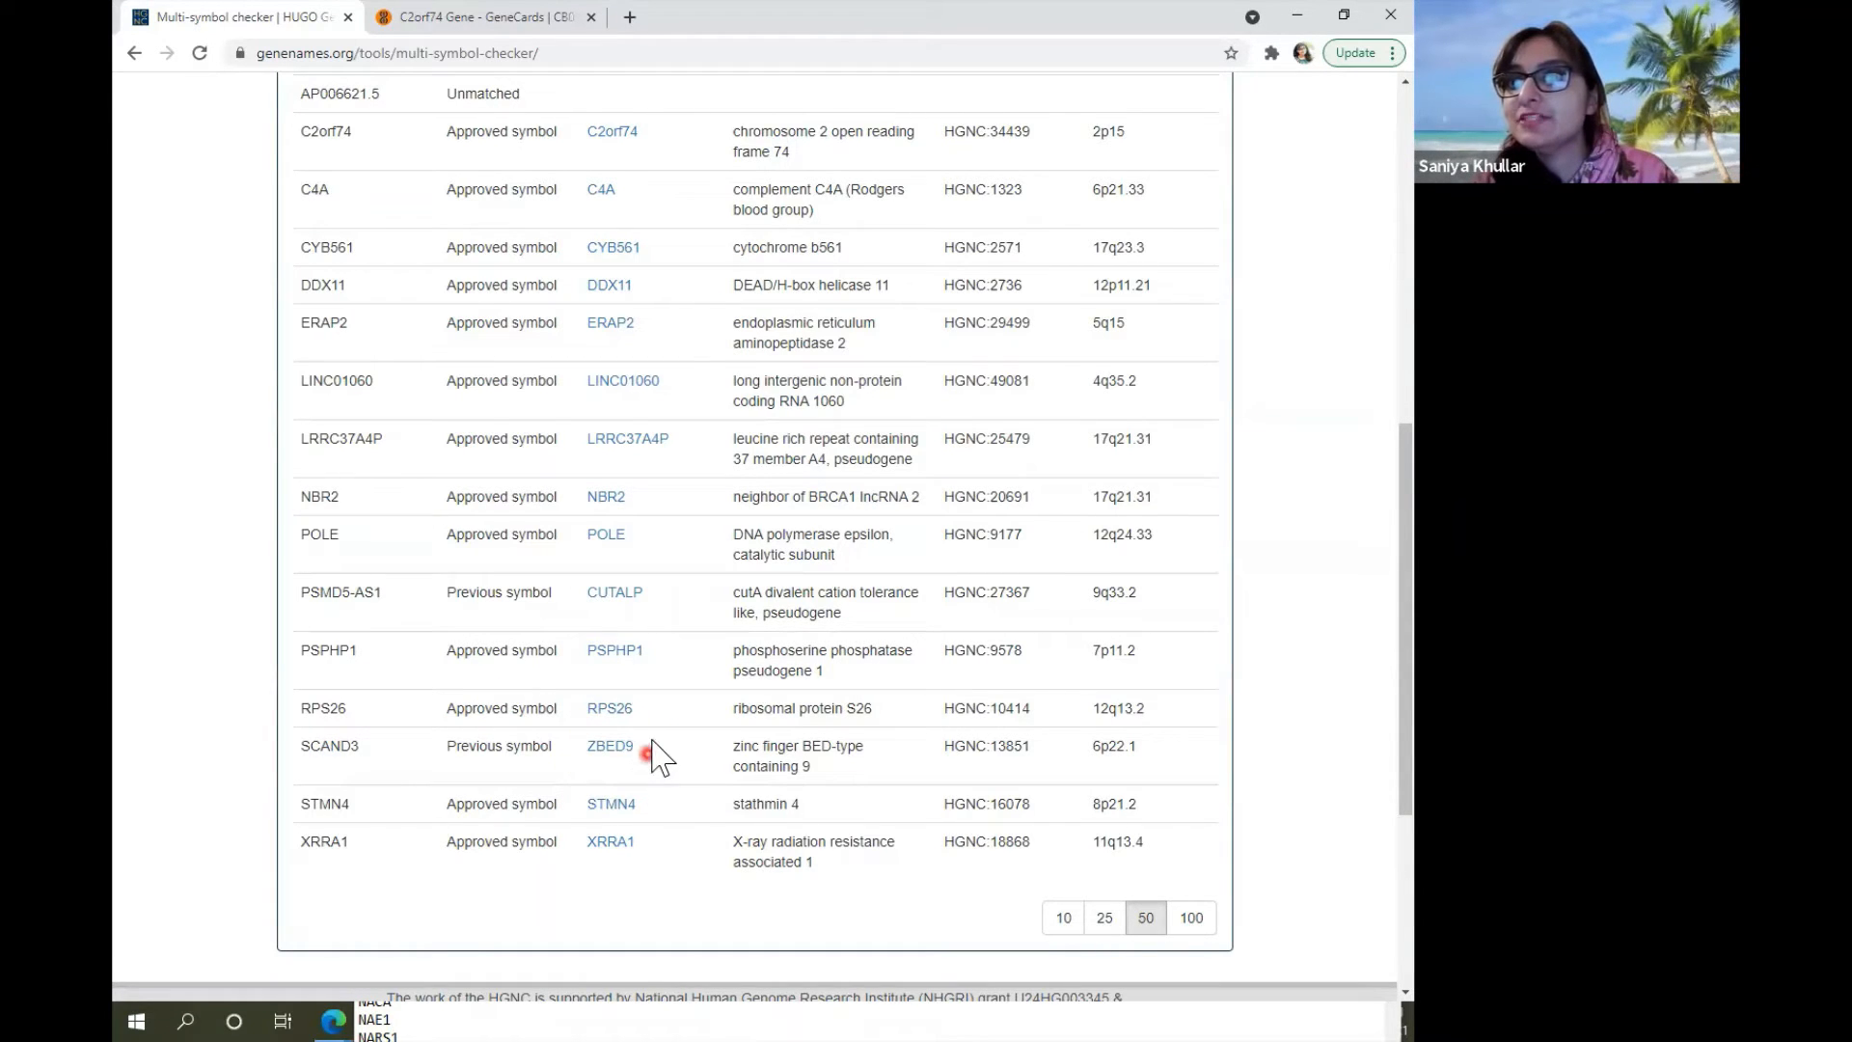
double_click(608, 744)
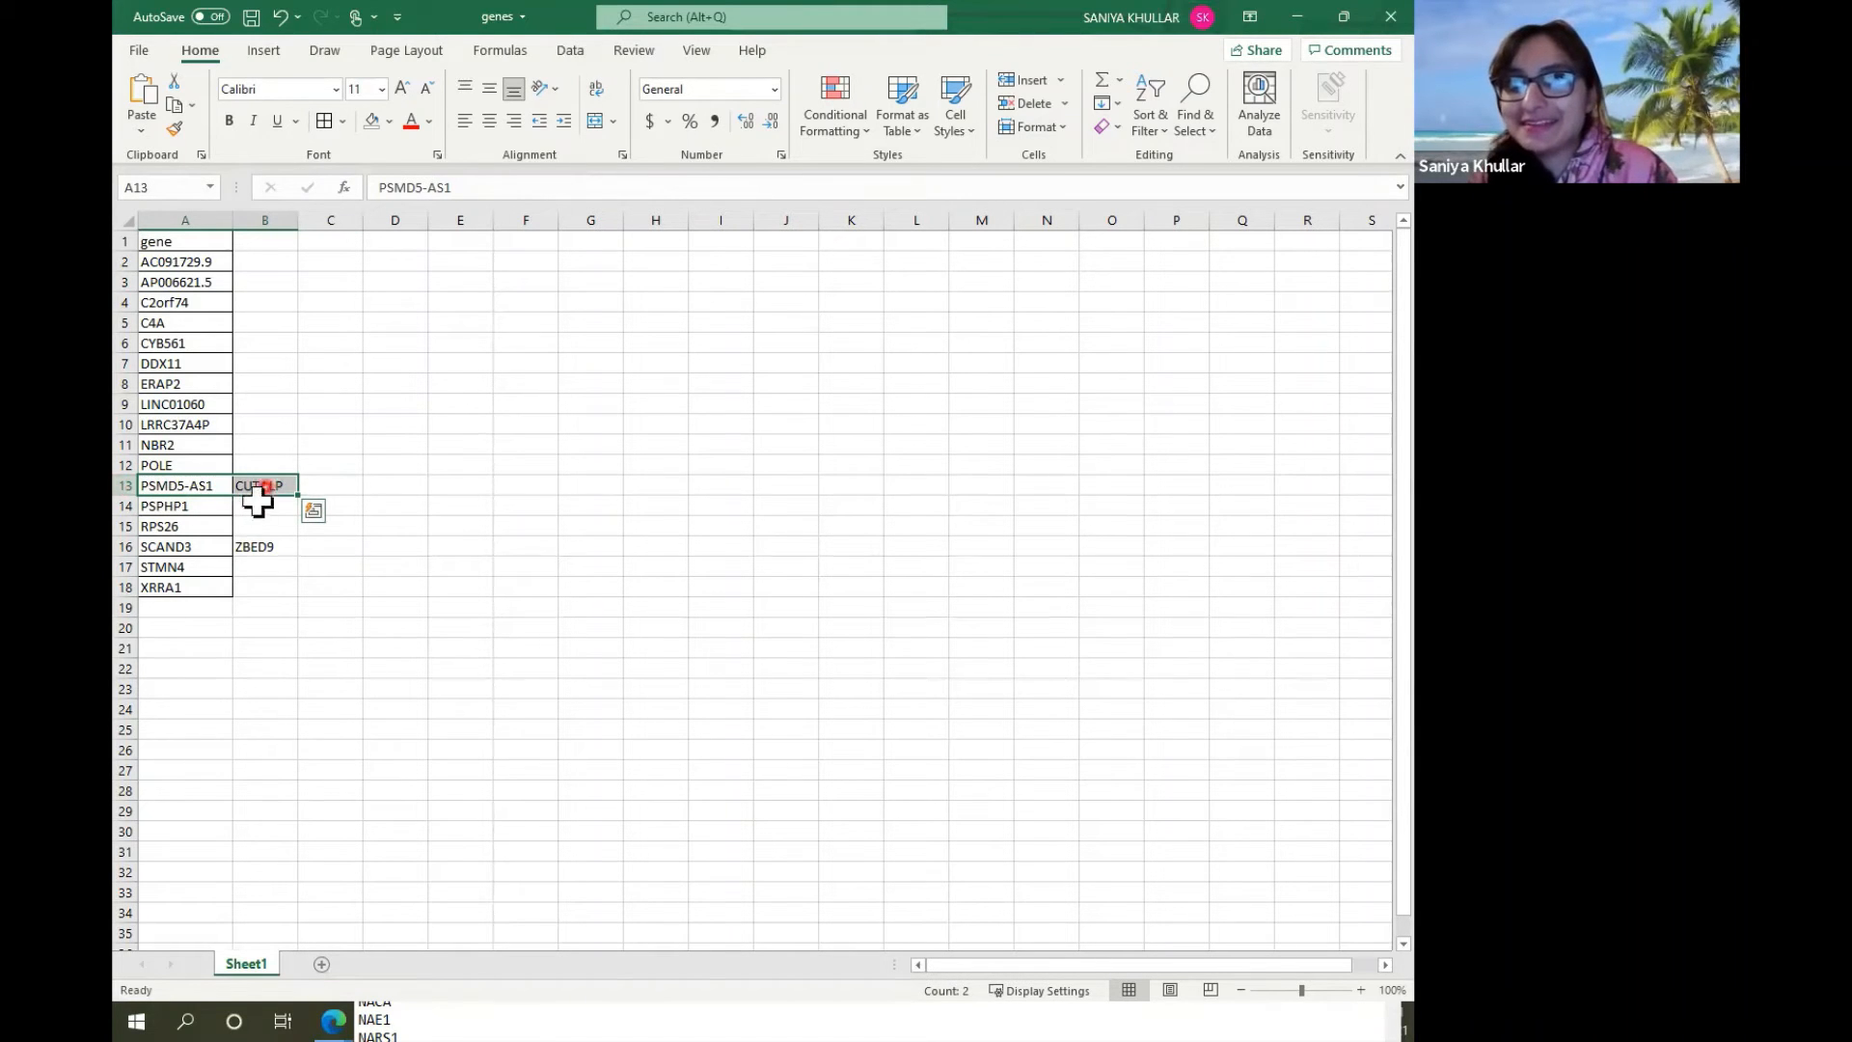
mouse_move(264, 488)
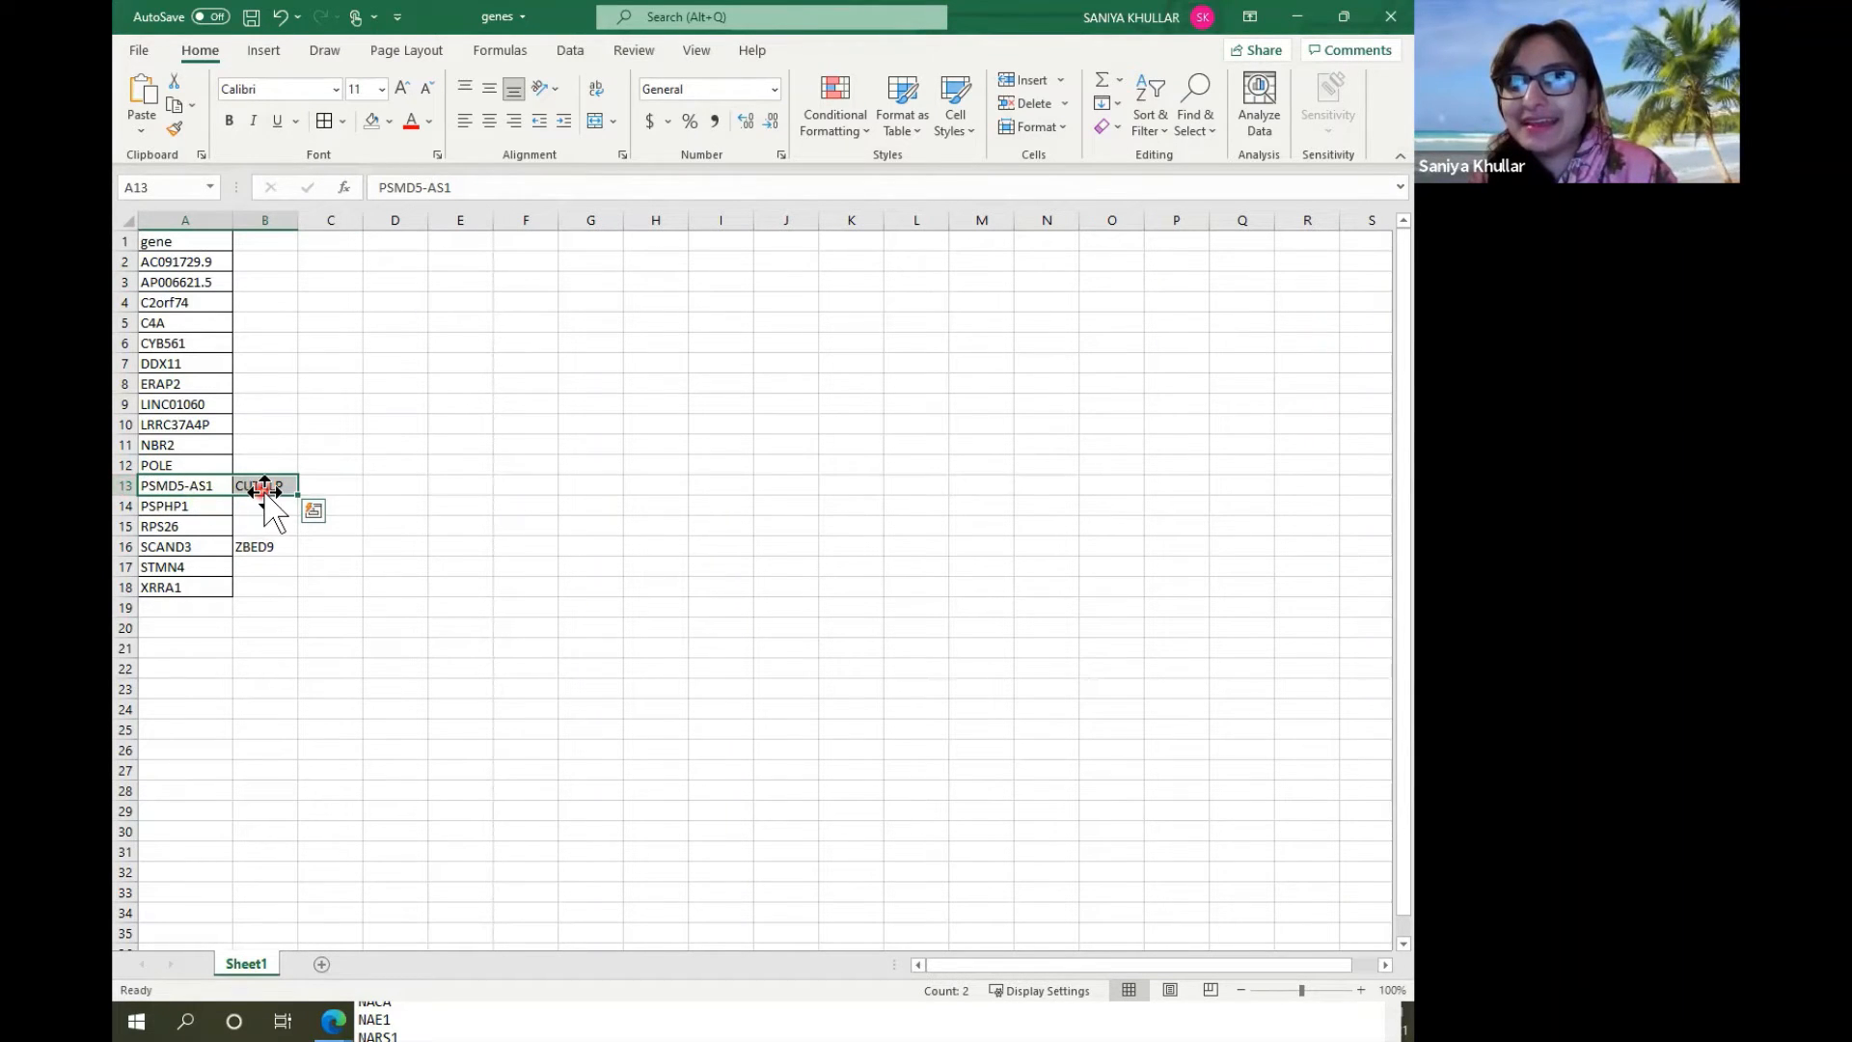
Record CUTALP beside PSMD5-AS1 and ZBED9 beside SCAND3, then select PSMD5-AS1 to search it.
left_click(264, 546)
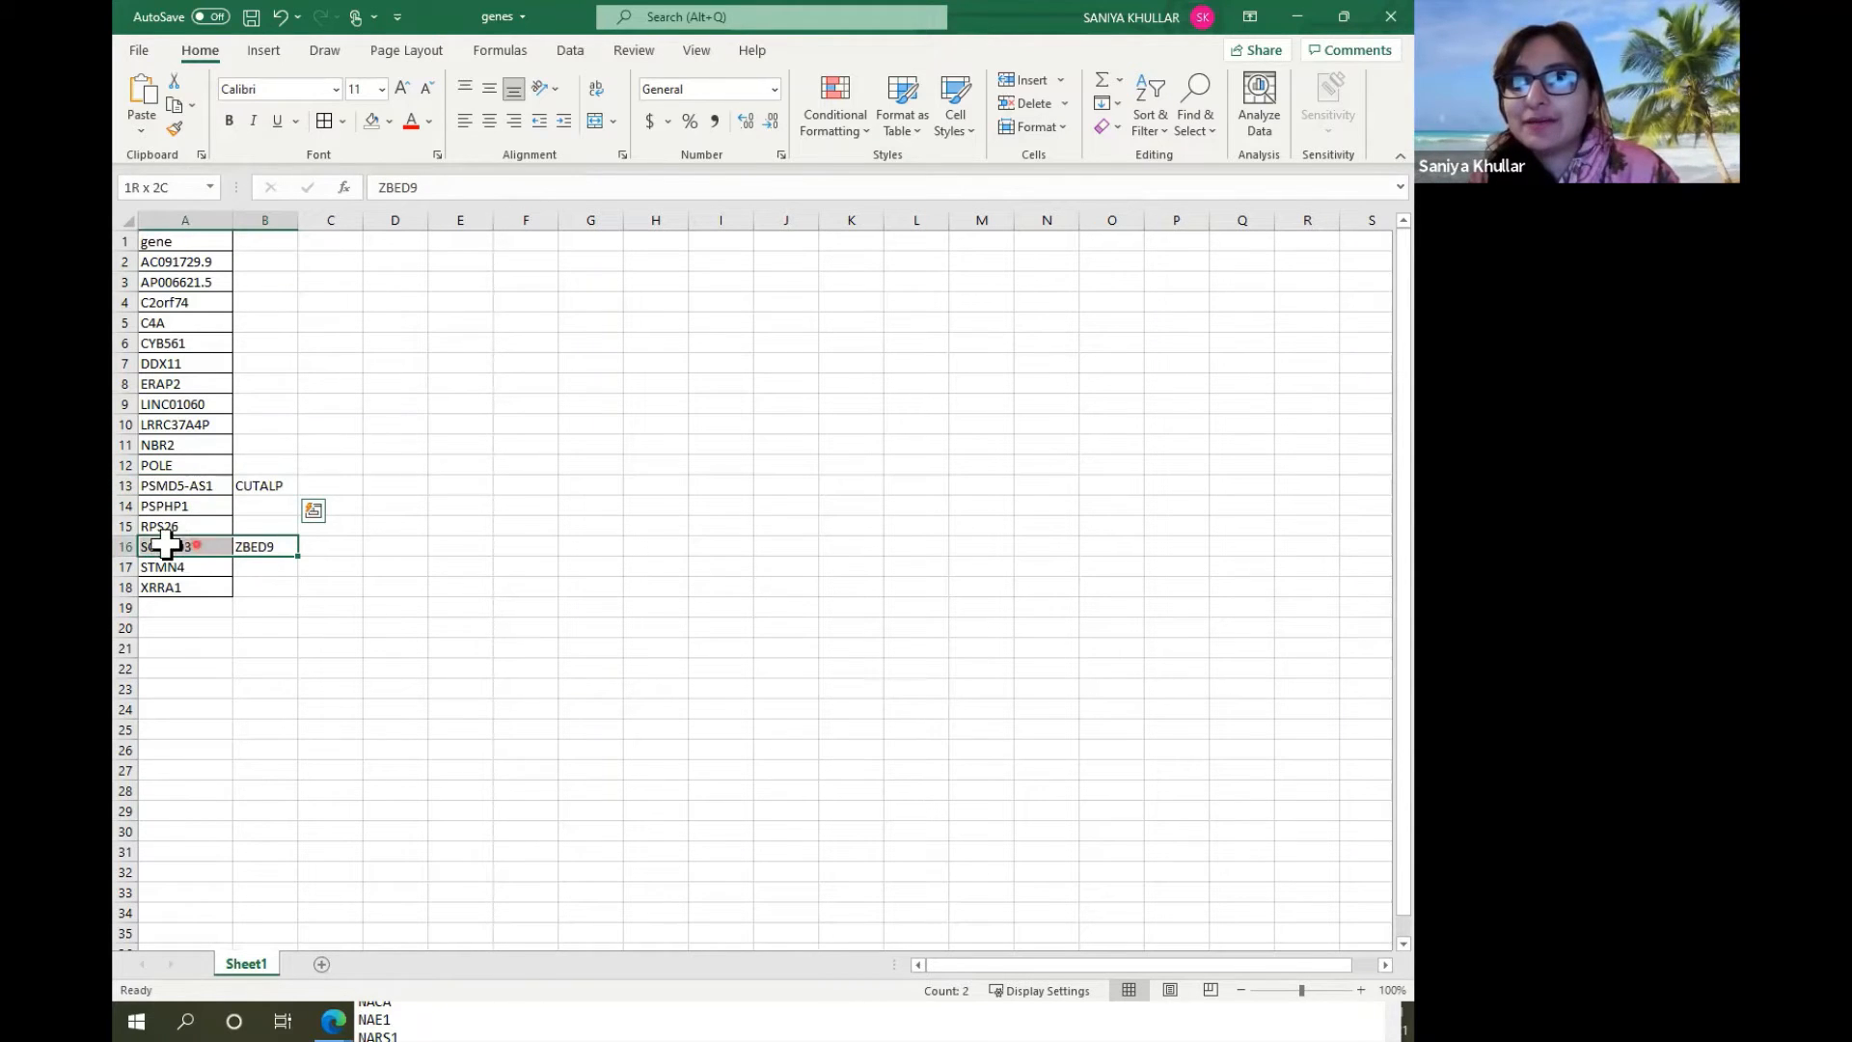
left_click(185, 486)
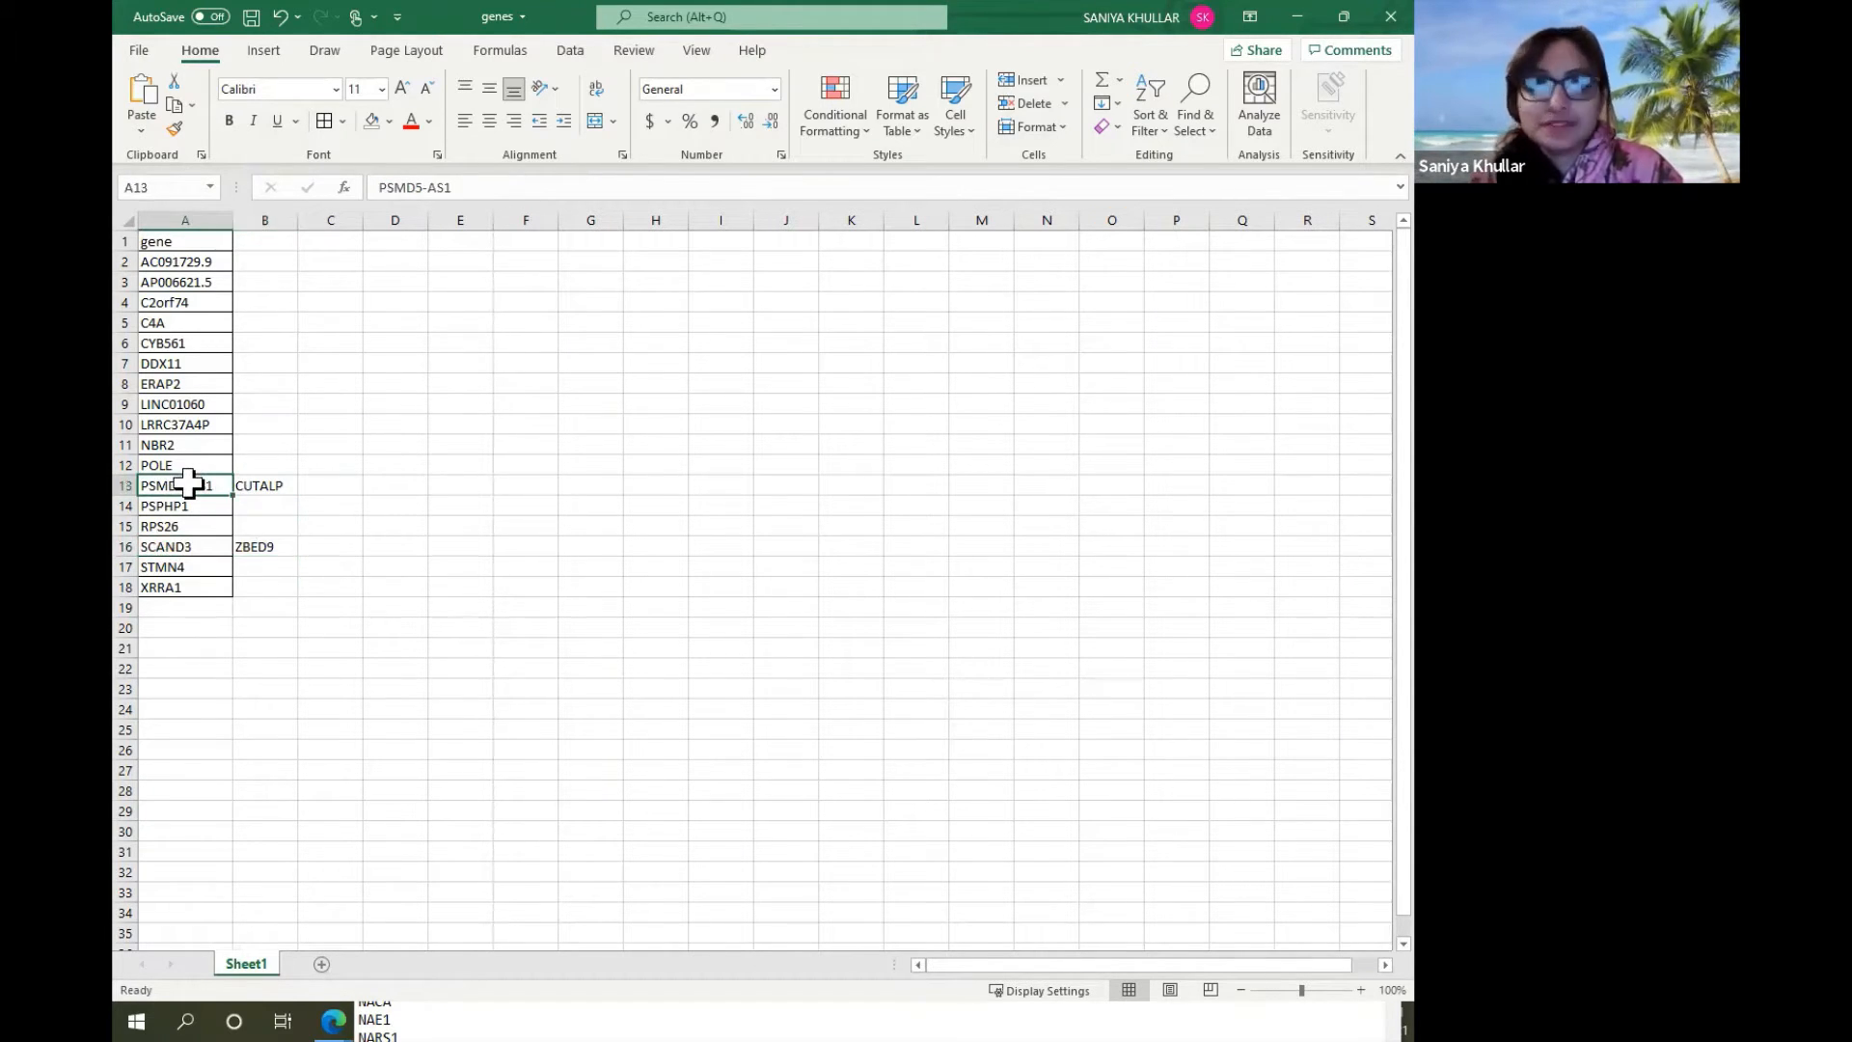
double_click(185, 486)
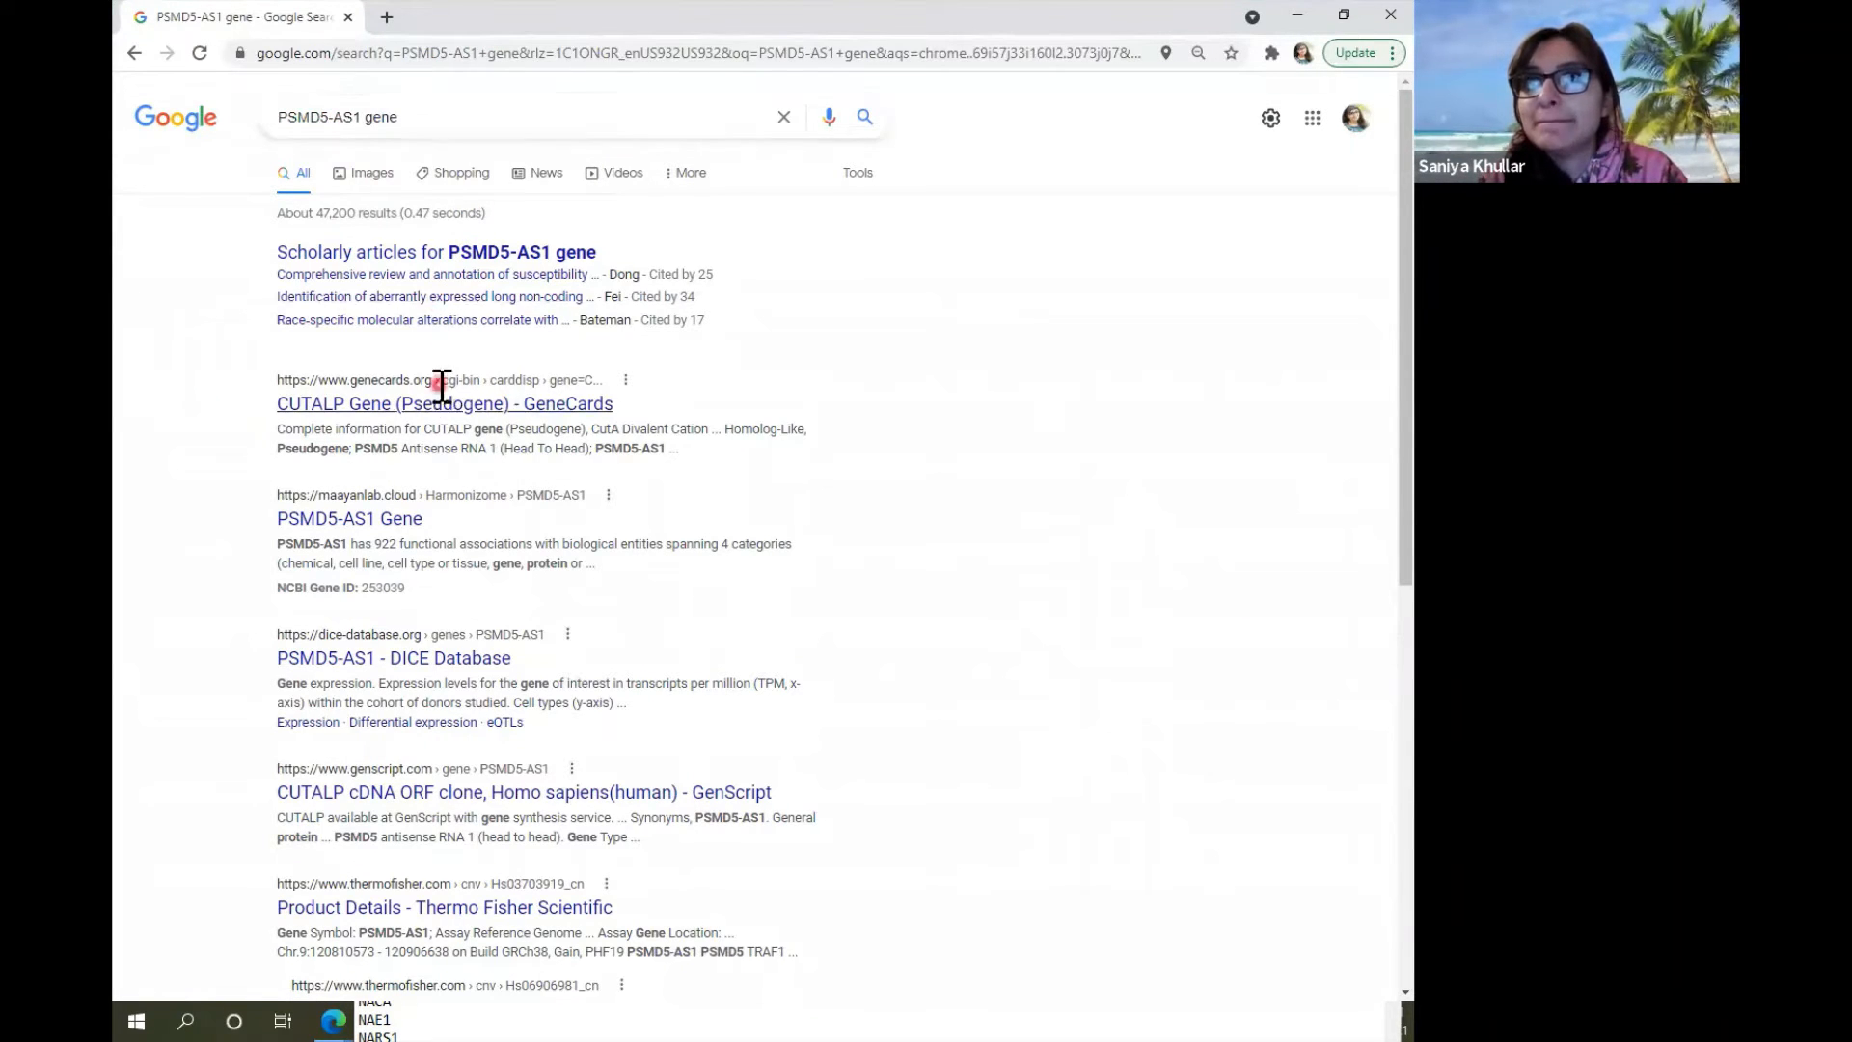
Open the GeneCards CUTALP result and pick out its PSMD5-AS1 alias.
left_click(443, 403)
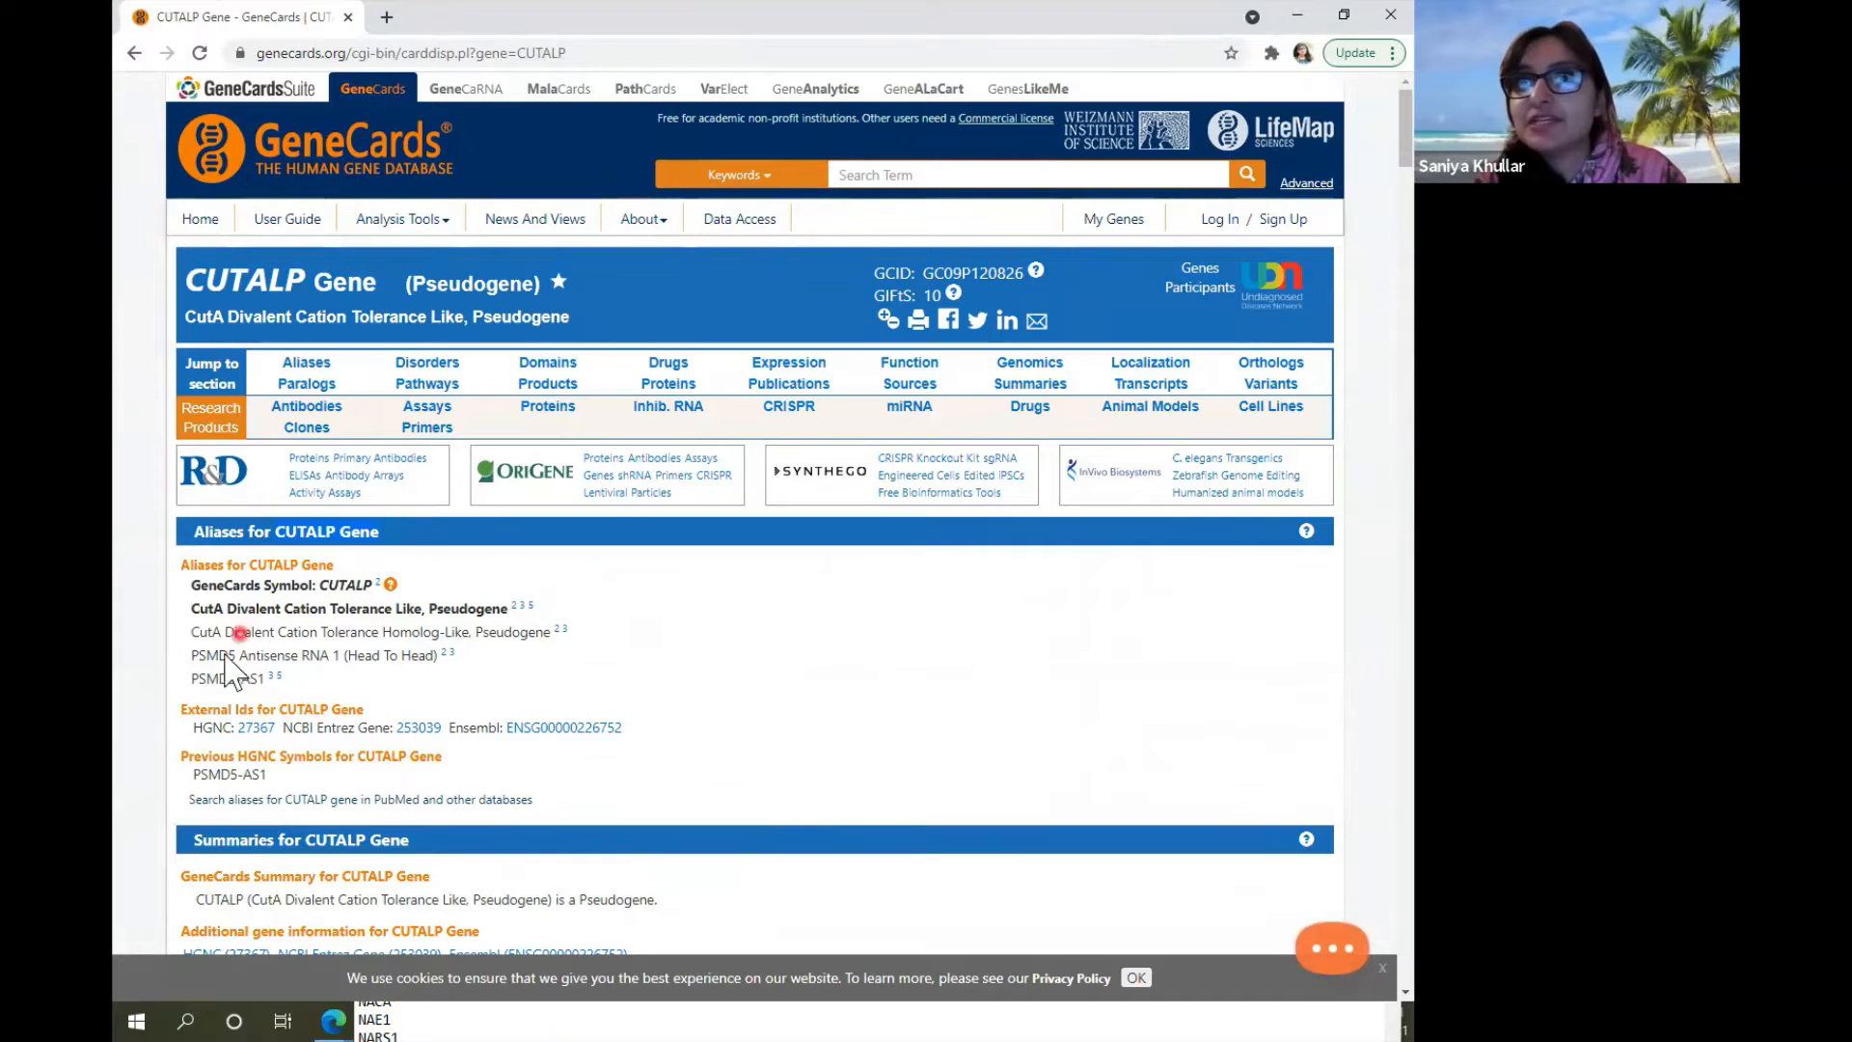
double_click(224, 677)
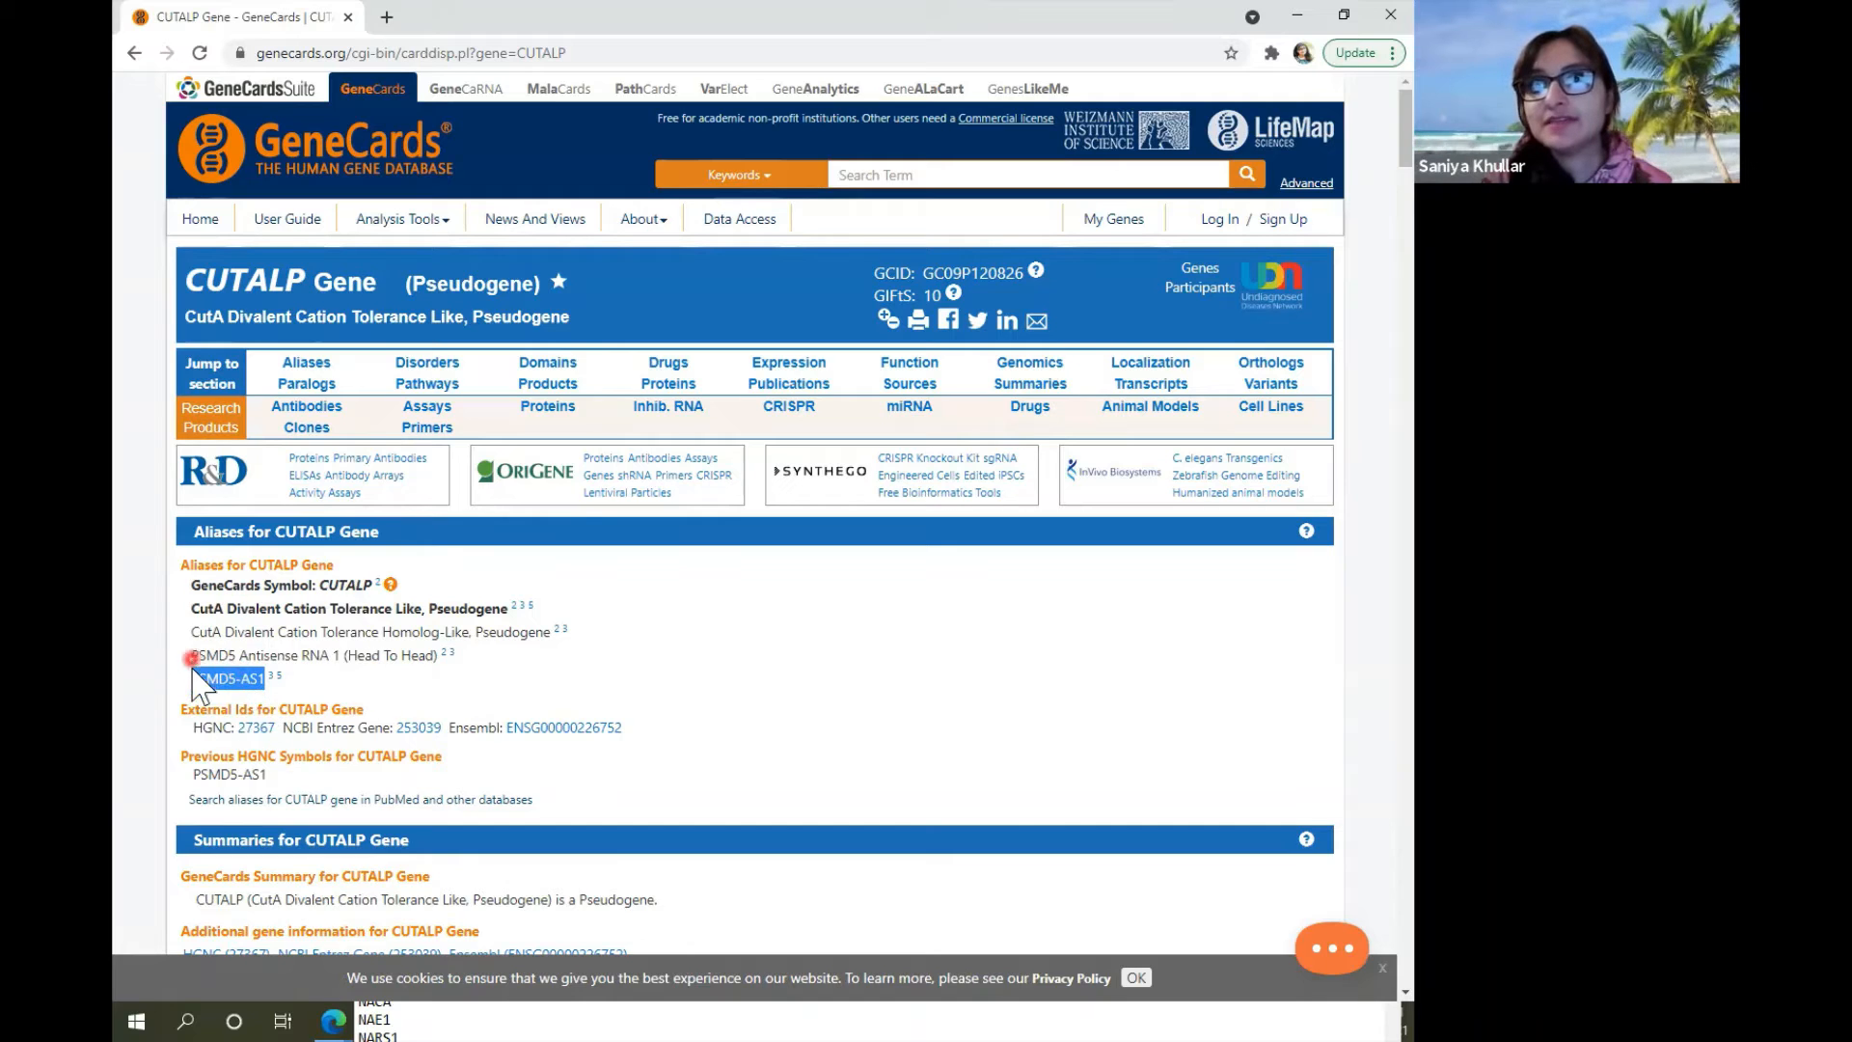
double_click(226, 677)
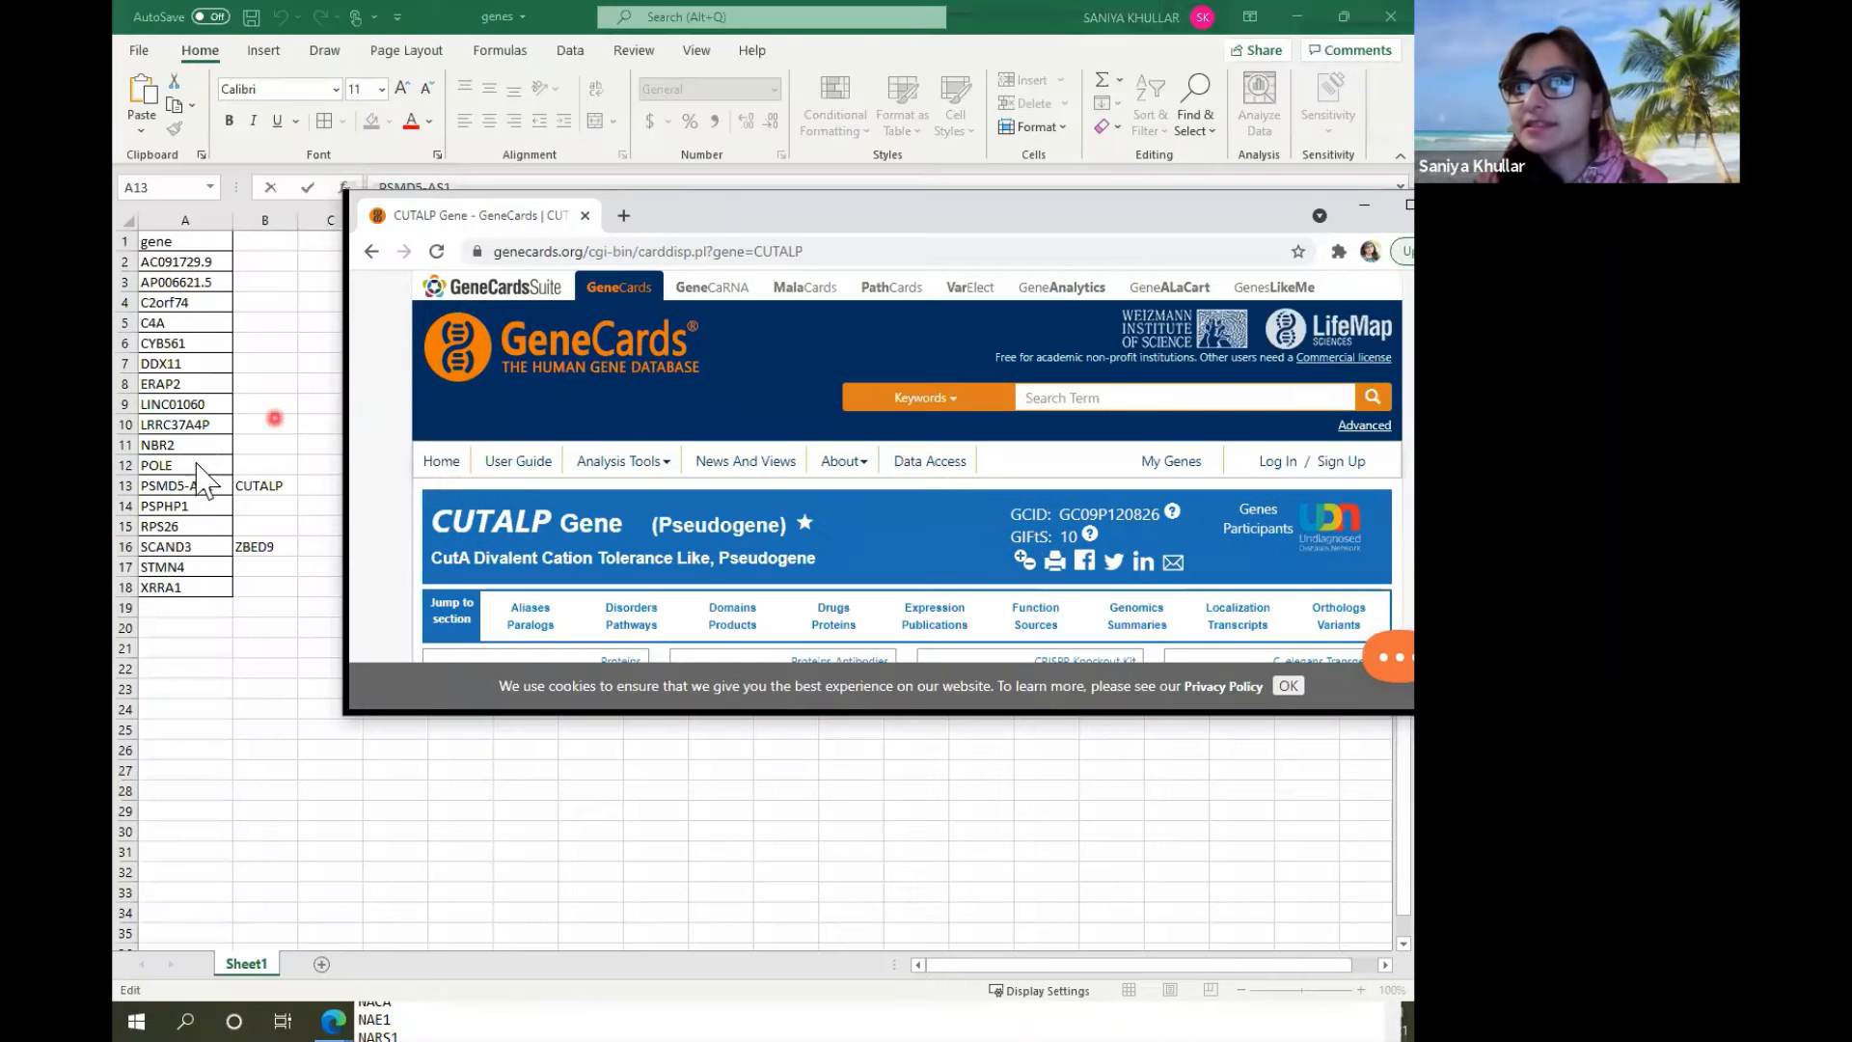
Load the GeneCards page for scand3 via the URL gene parameter and pick out the ZBED9 symbol.
scroll("down", 3)
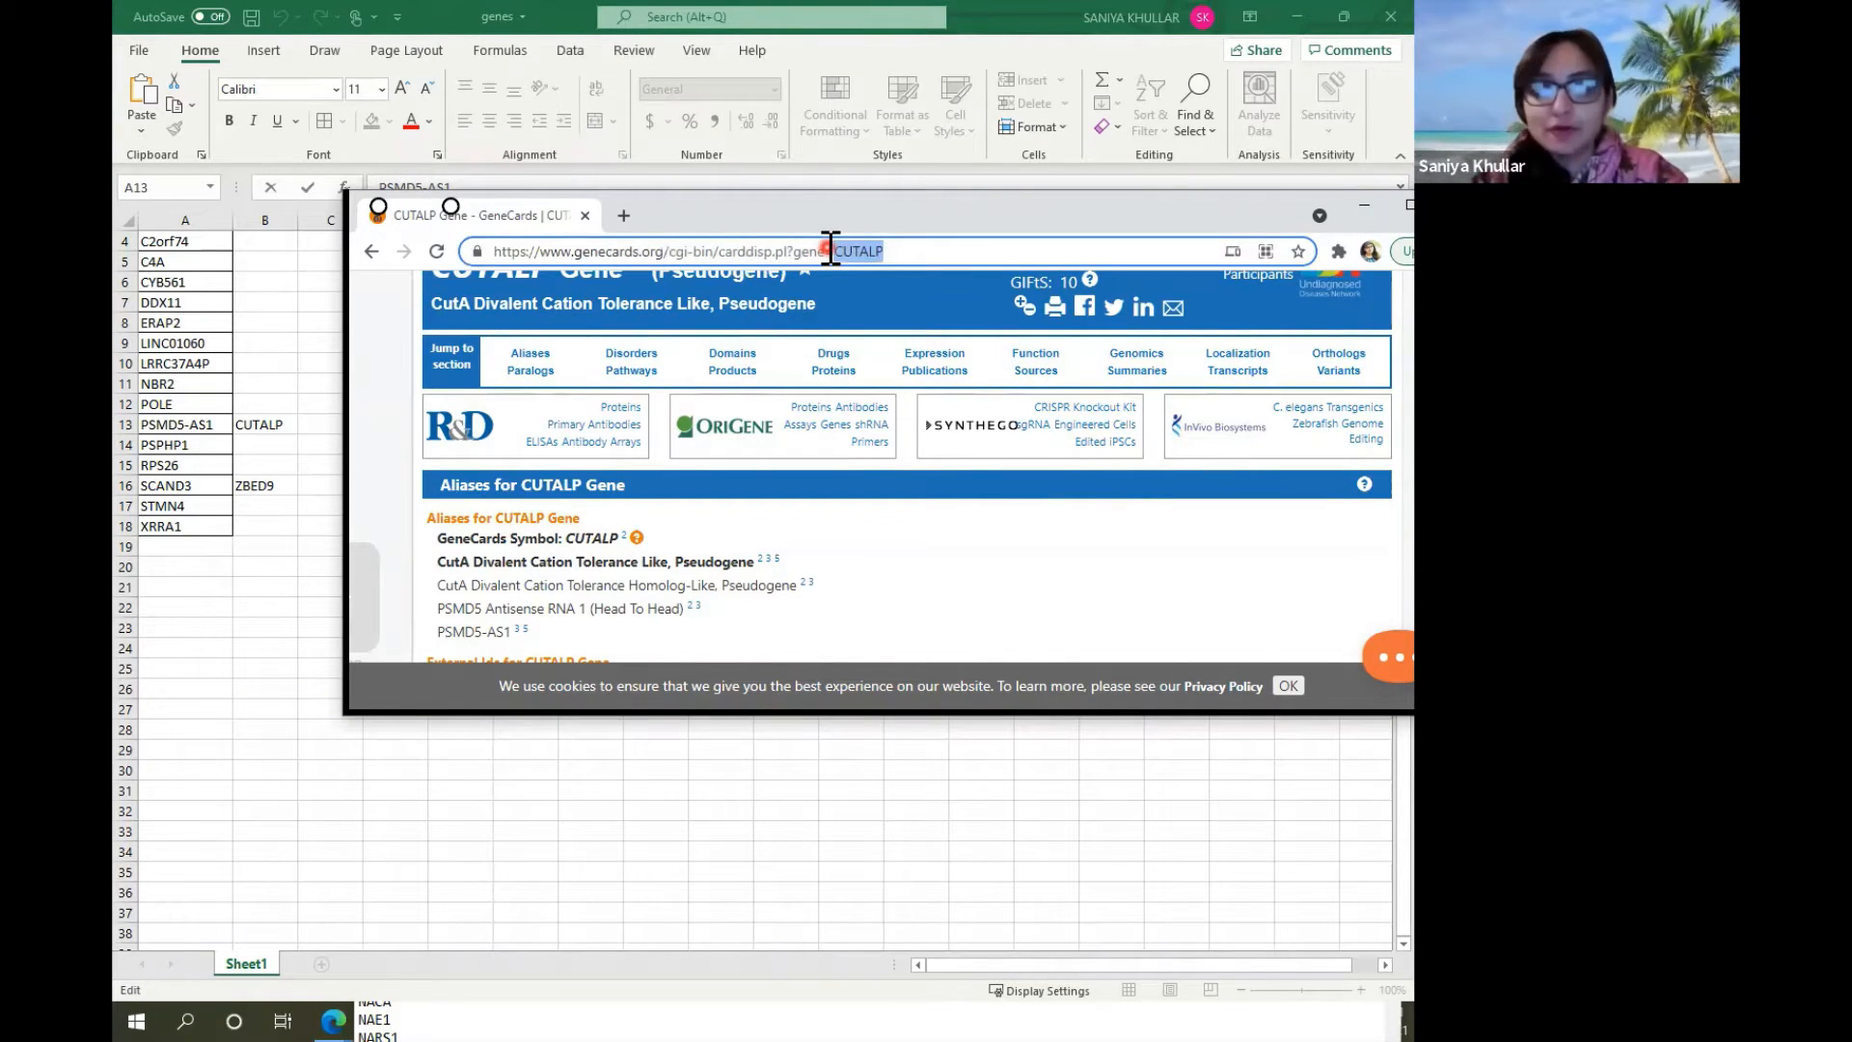
type("scand3")
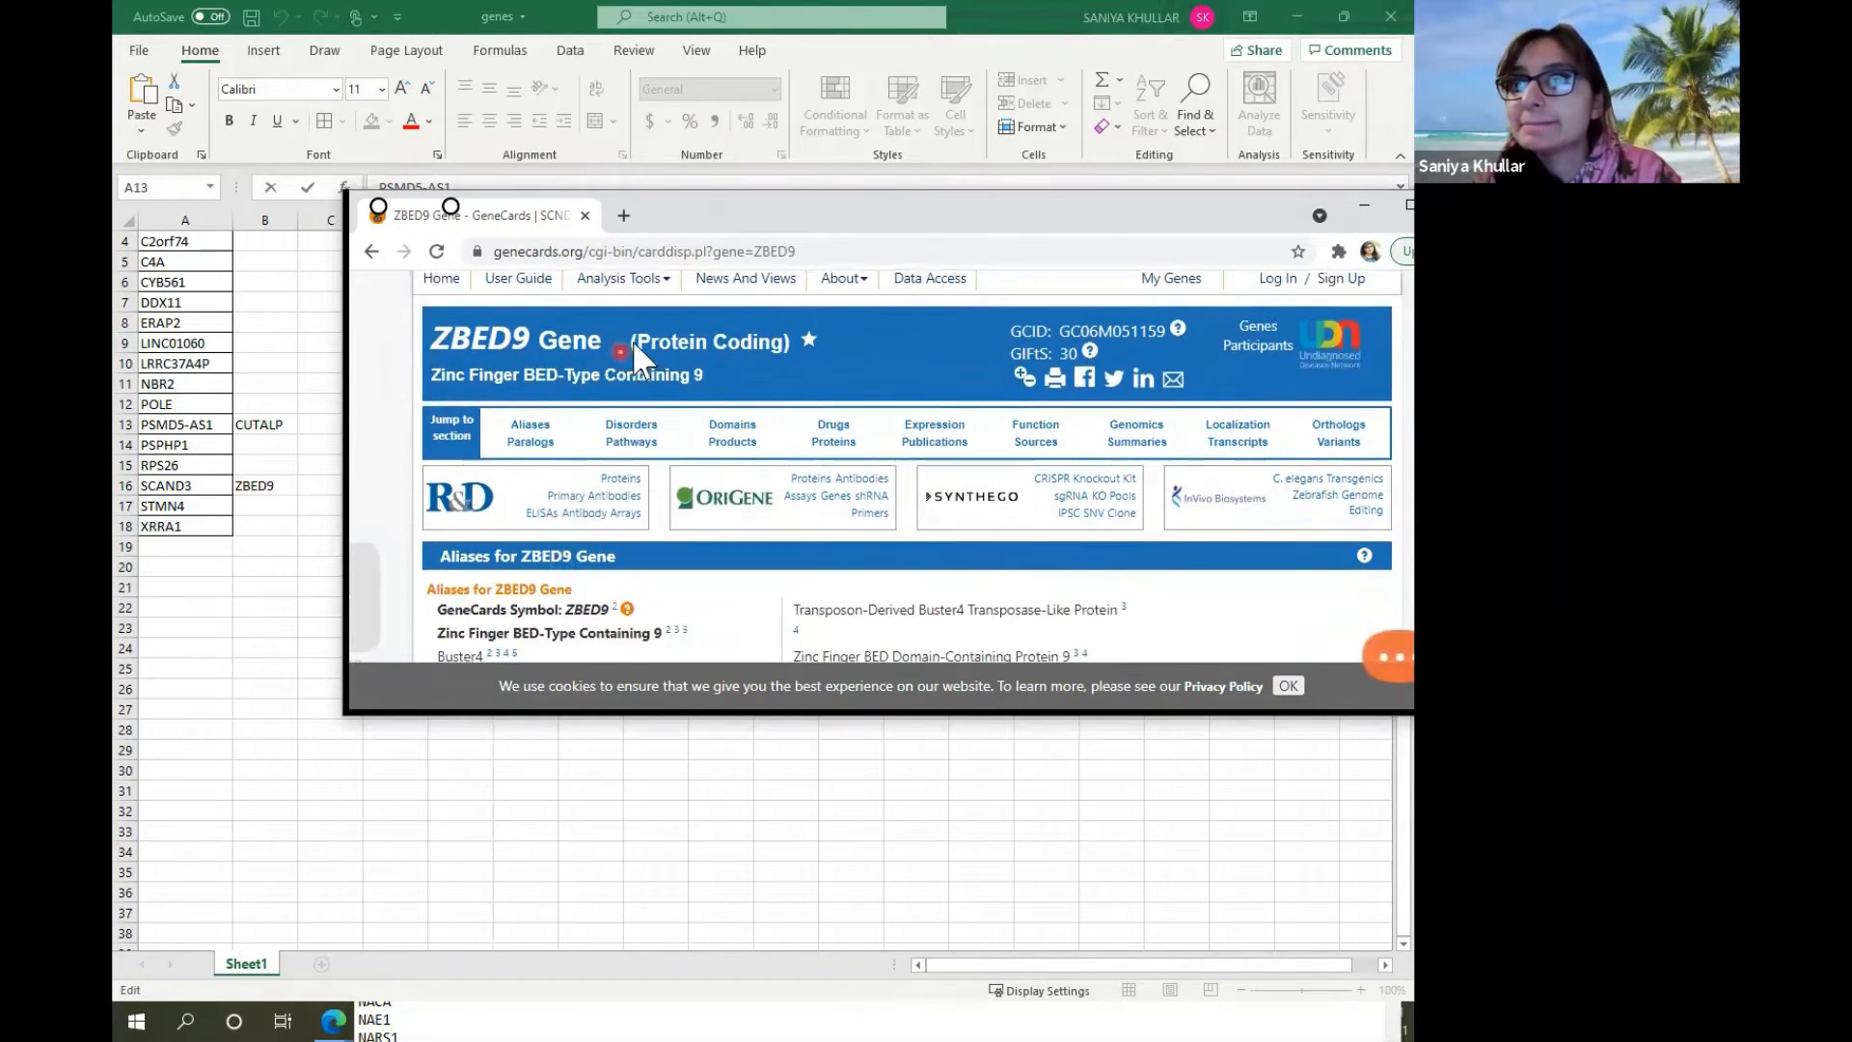
scroll("down", 3)
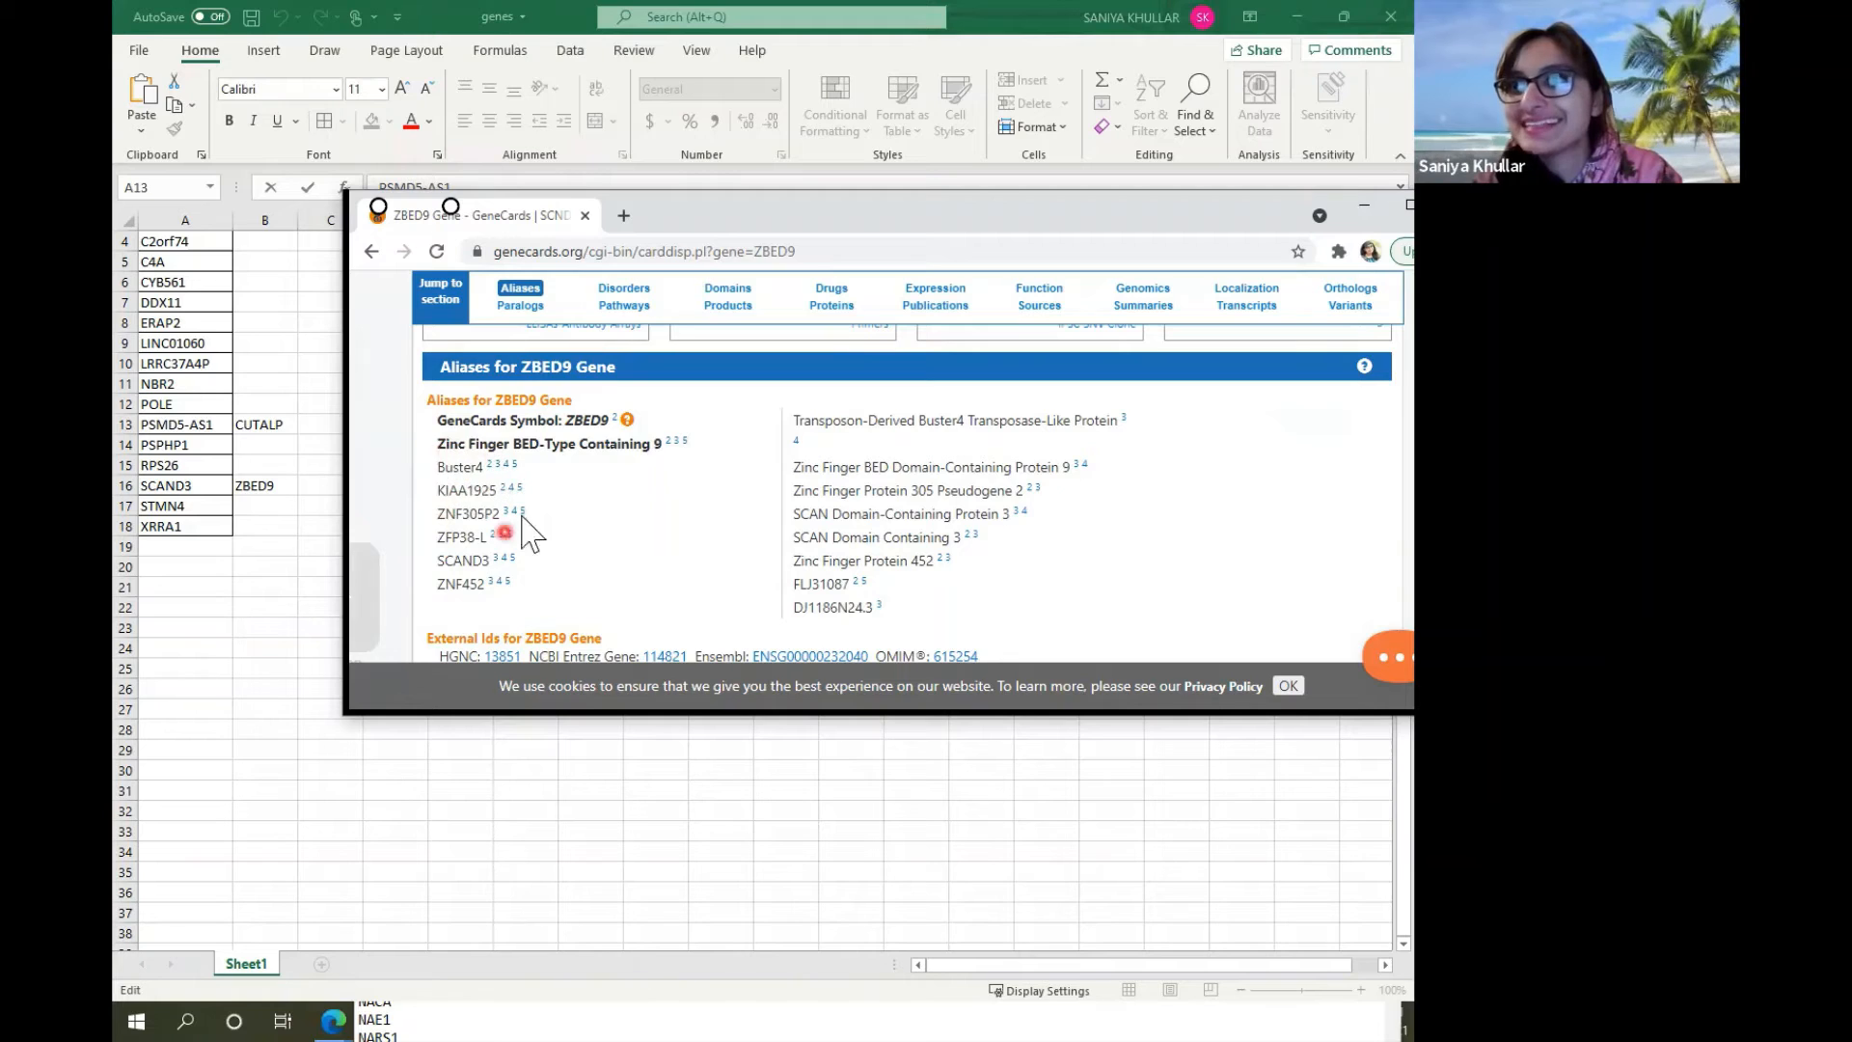
double_click(459, 582)
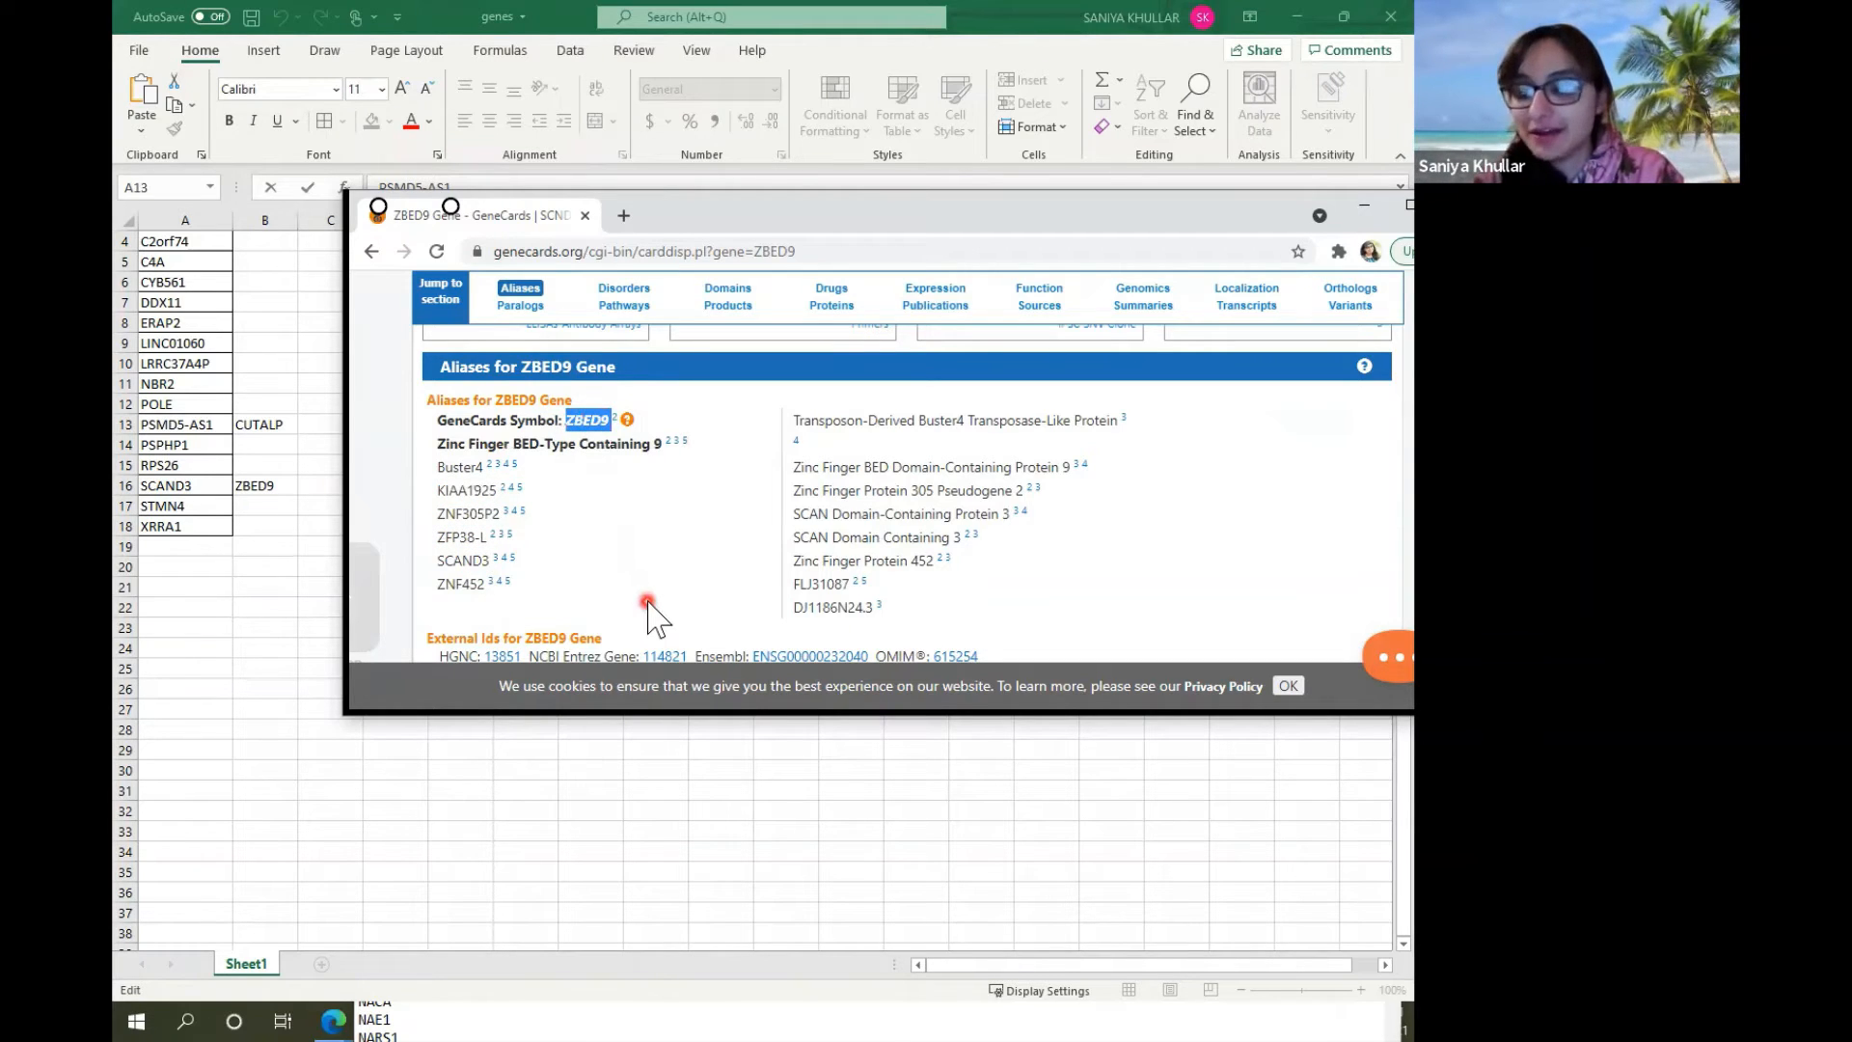
mouse_move(633, 296)
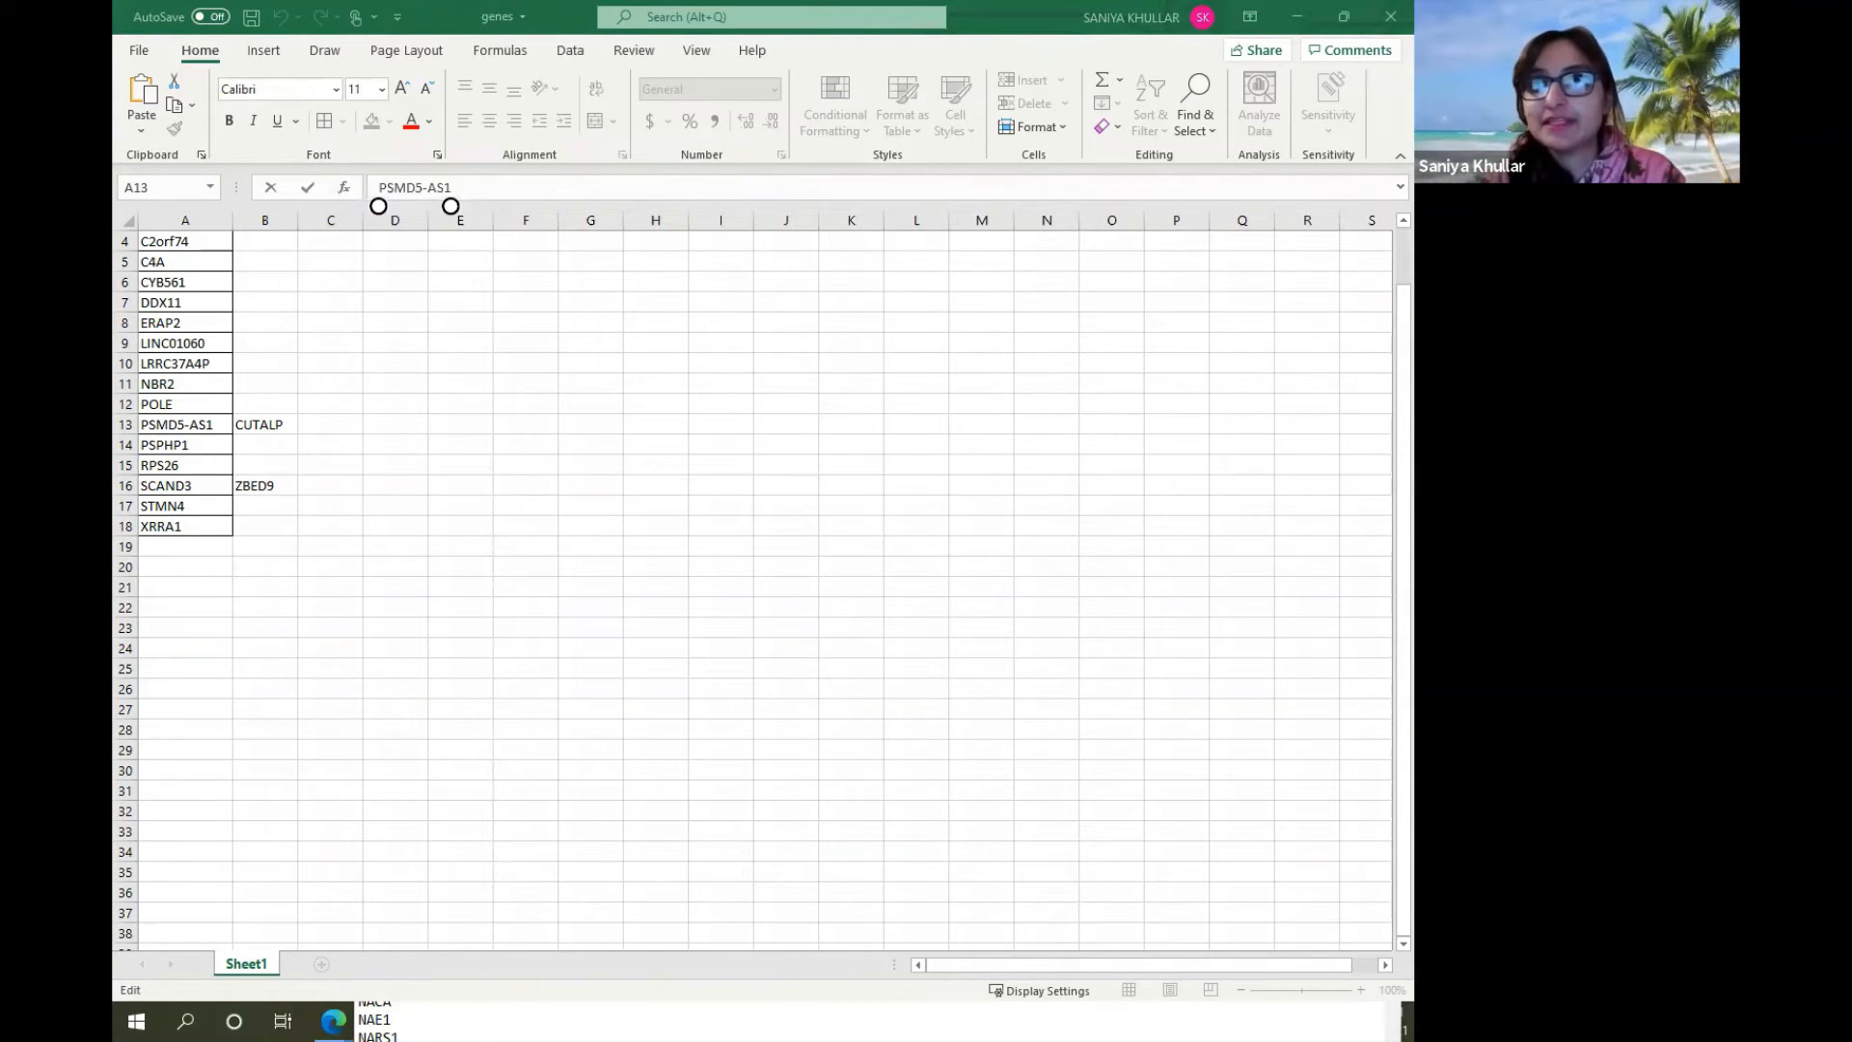
Mark unmatched symbols and fill the C2orf74 formula down the new gene name column through row 12.
scroll("up", 3)
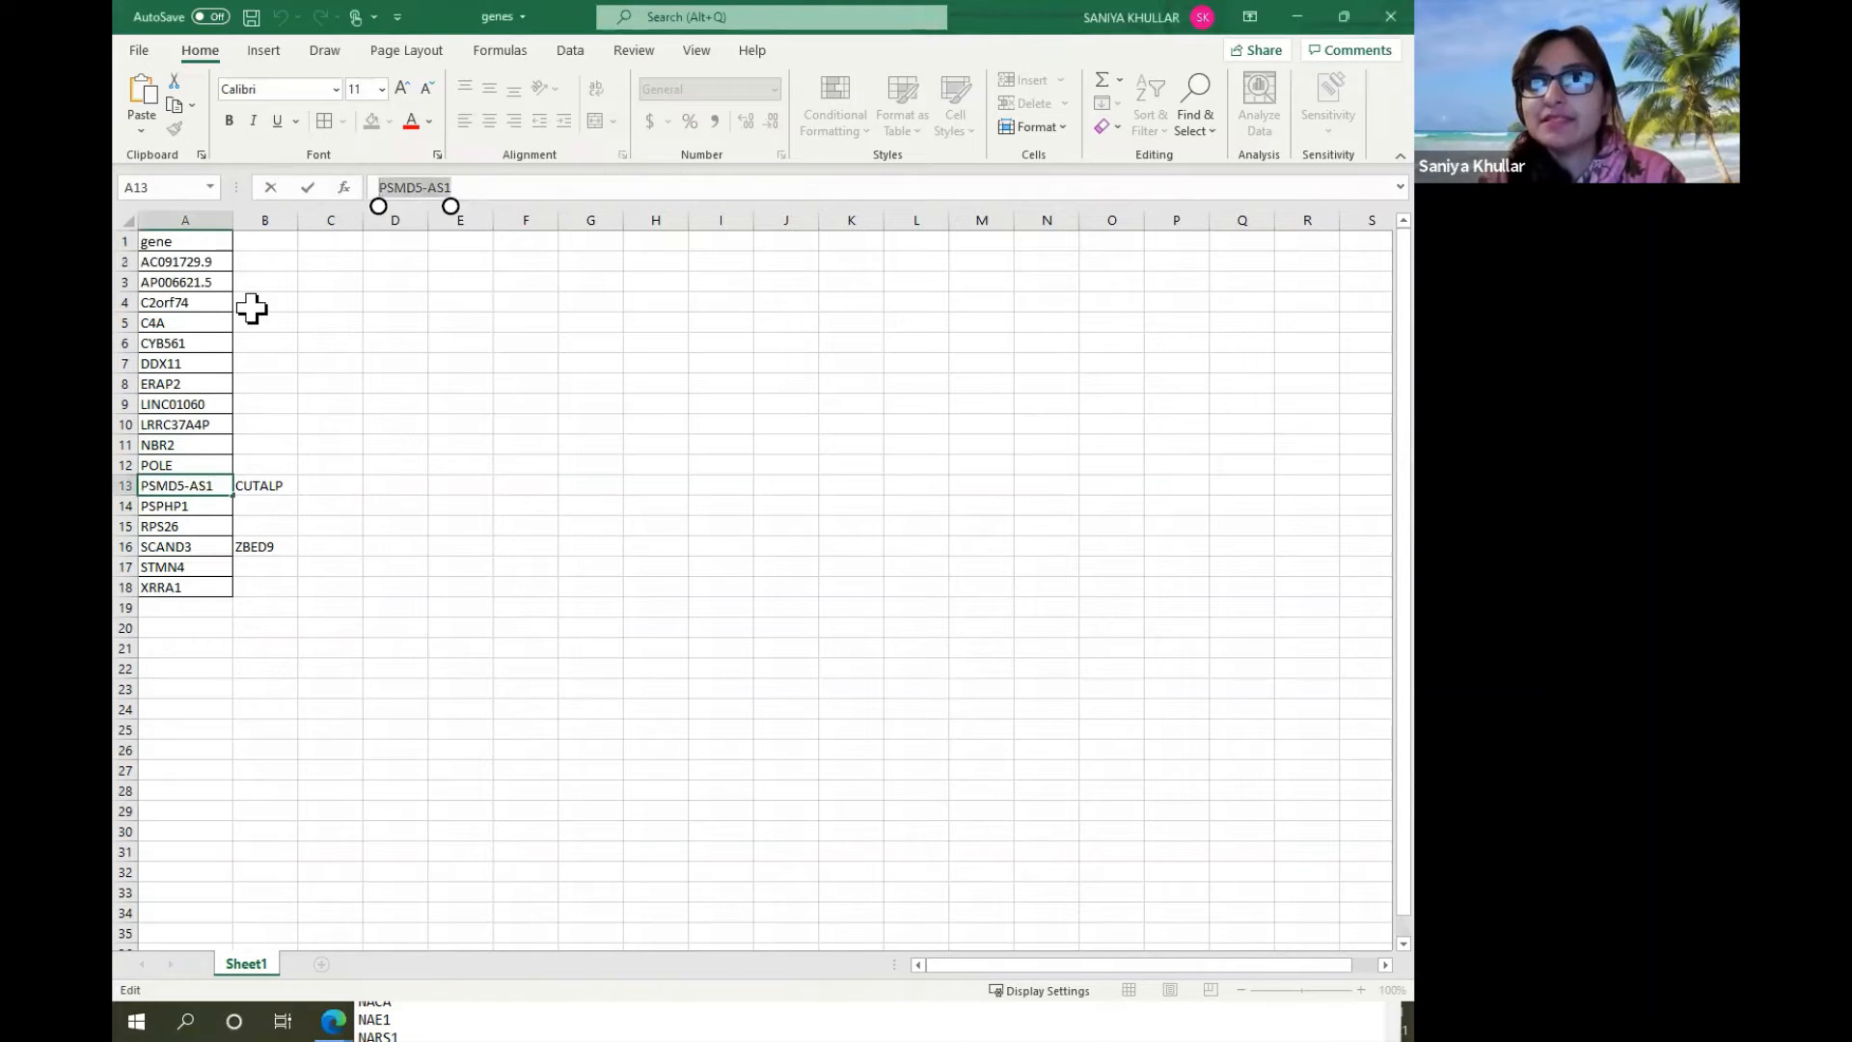
type("new gene name")
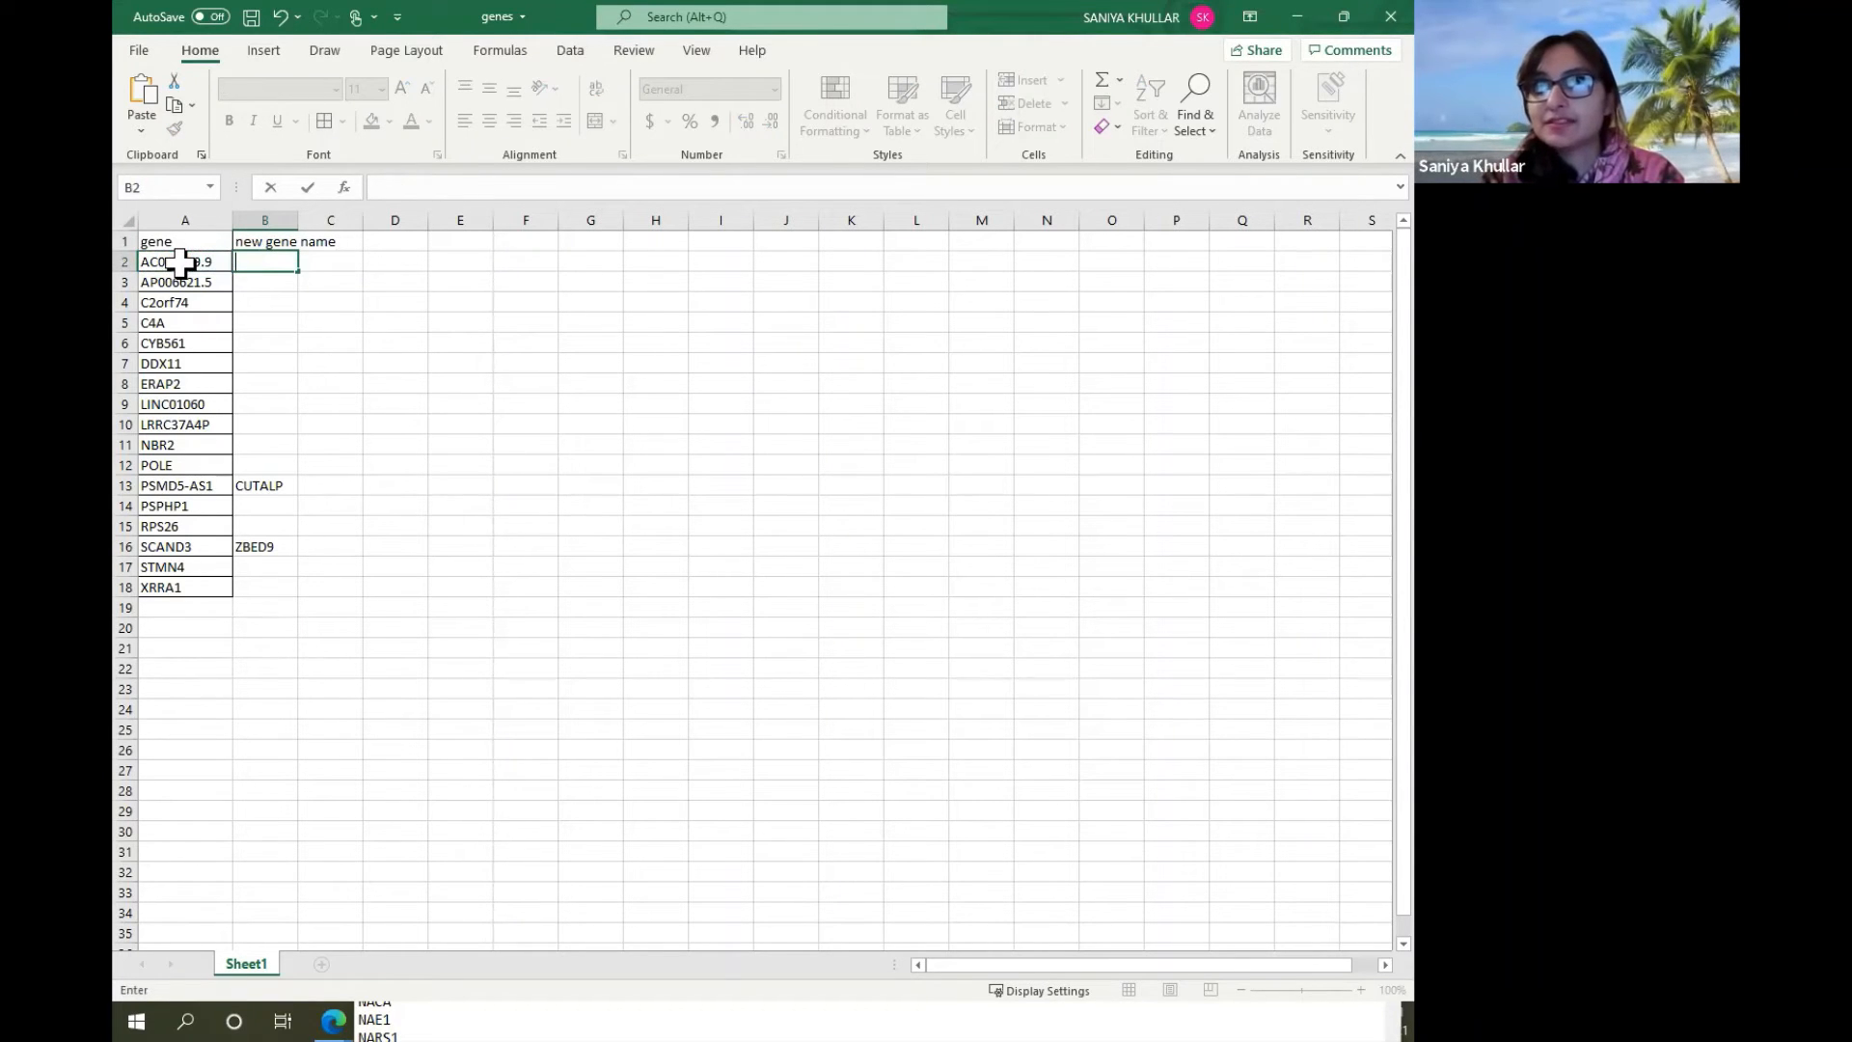
type("unmatched")
left_click(265, 303)
type("=A4")
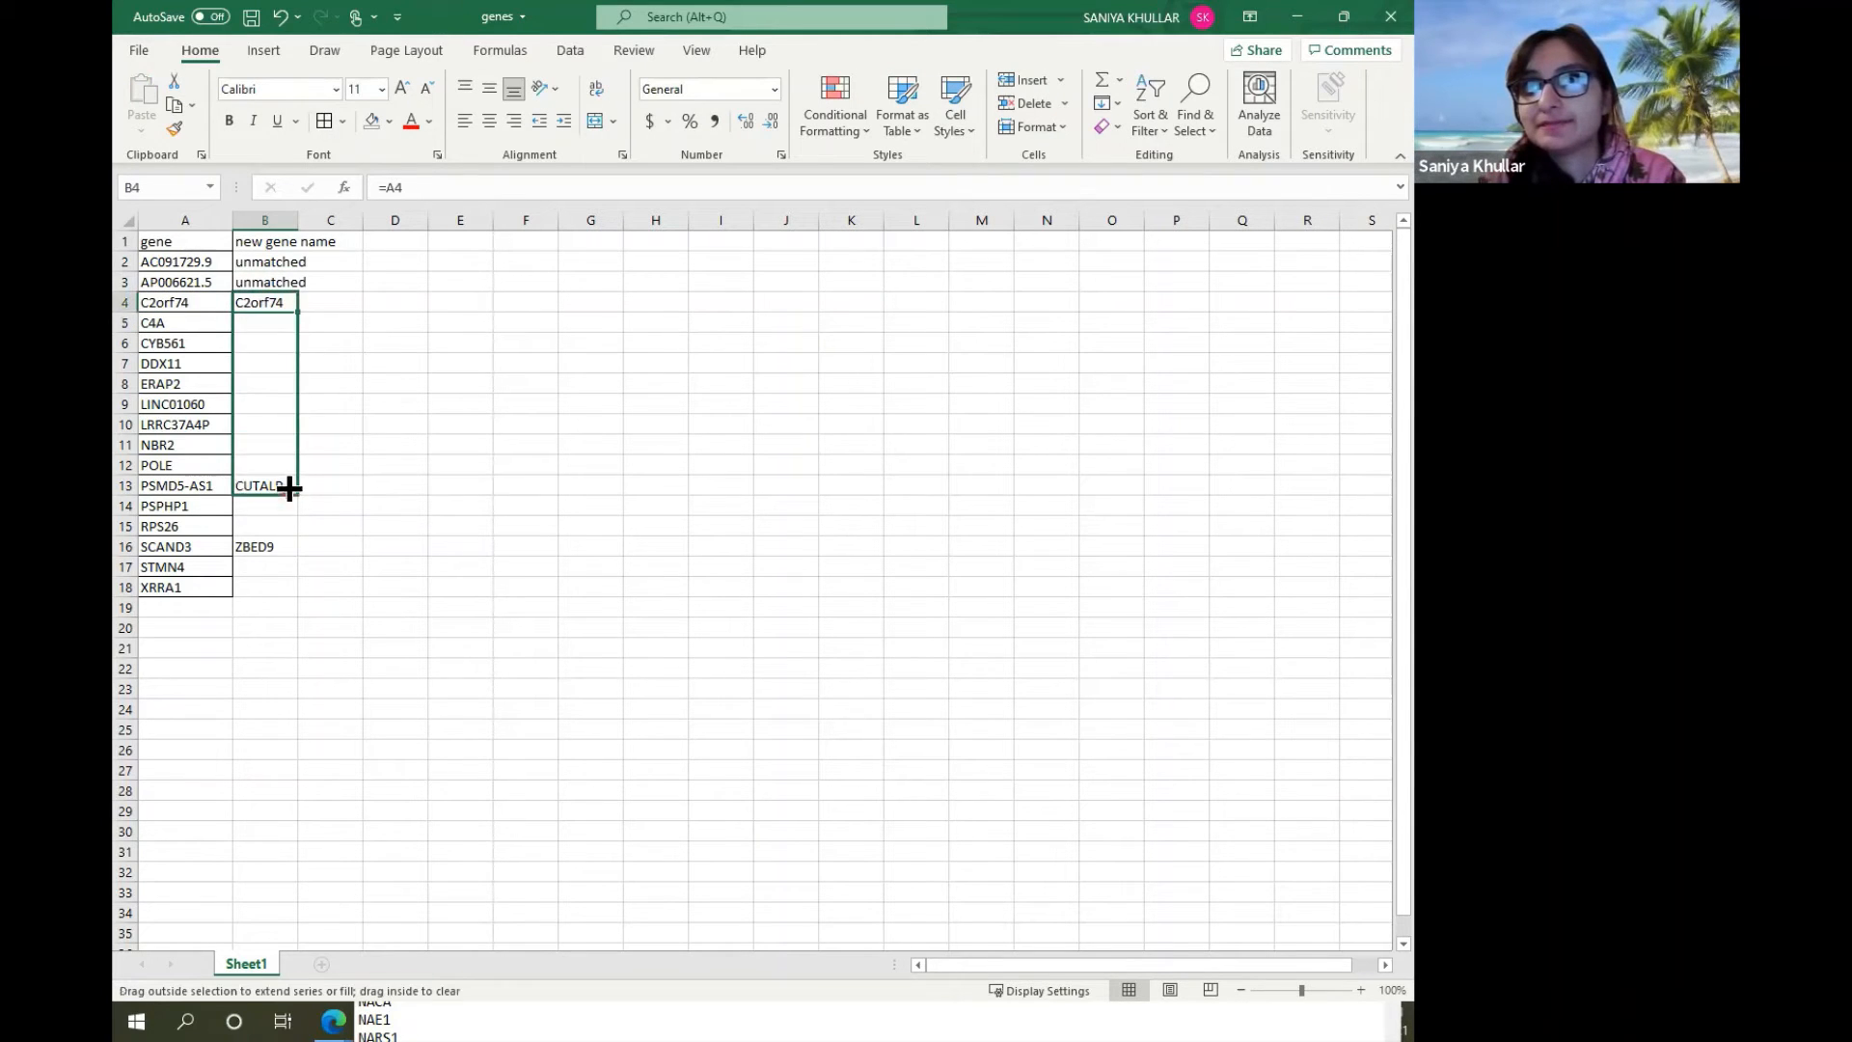
left_click_drag(264, 301, 264, 505)
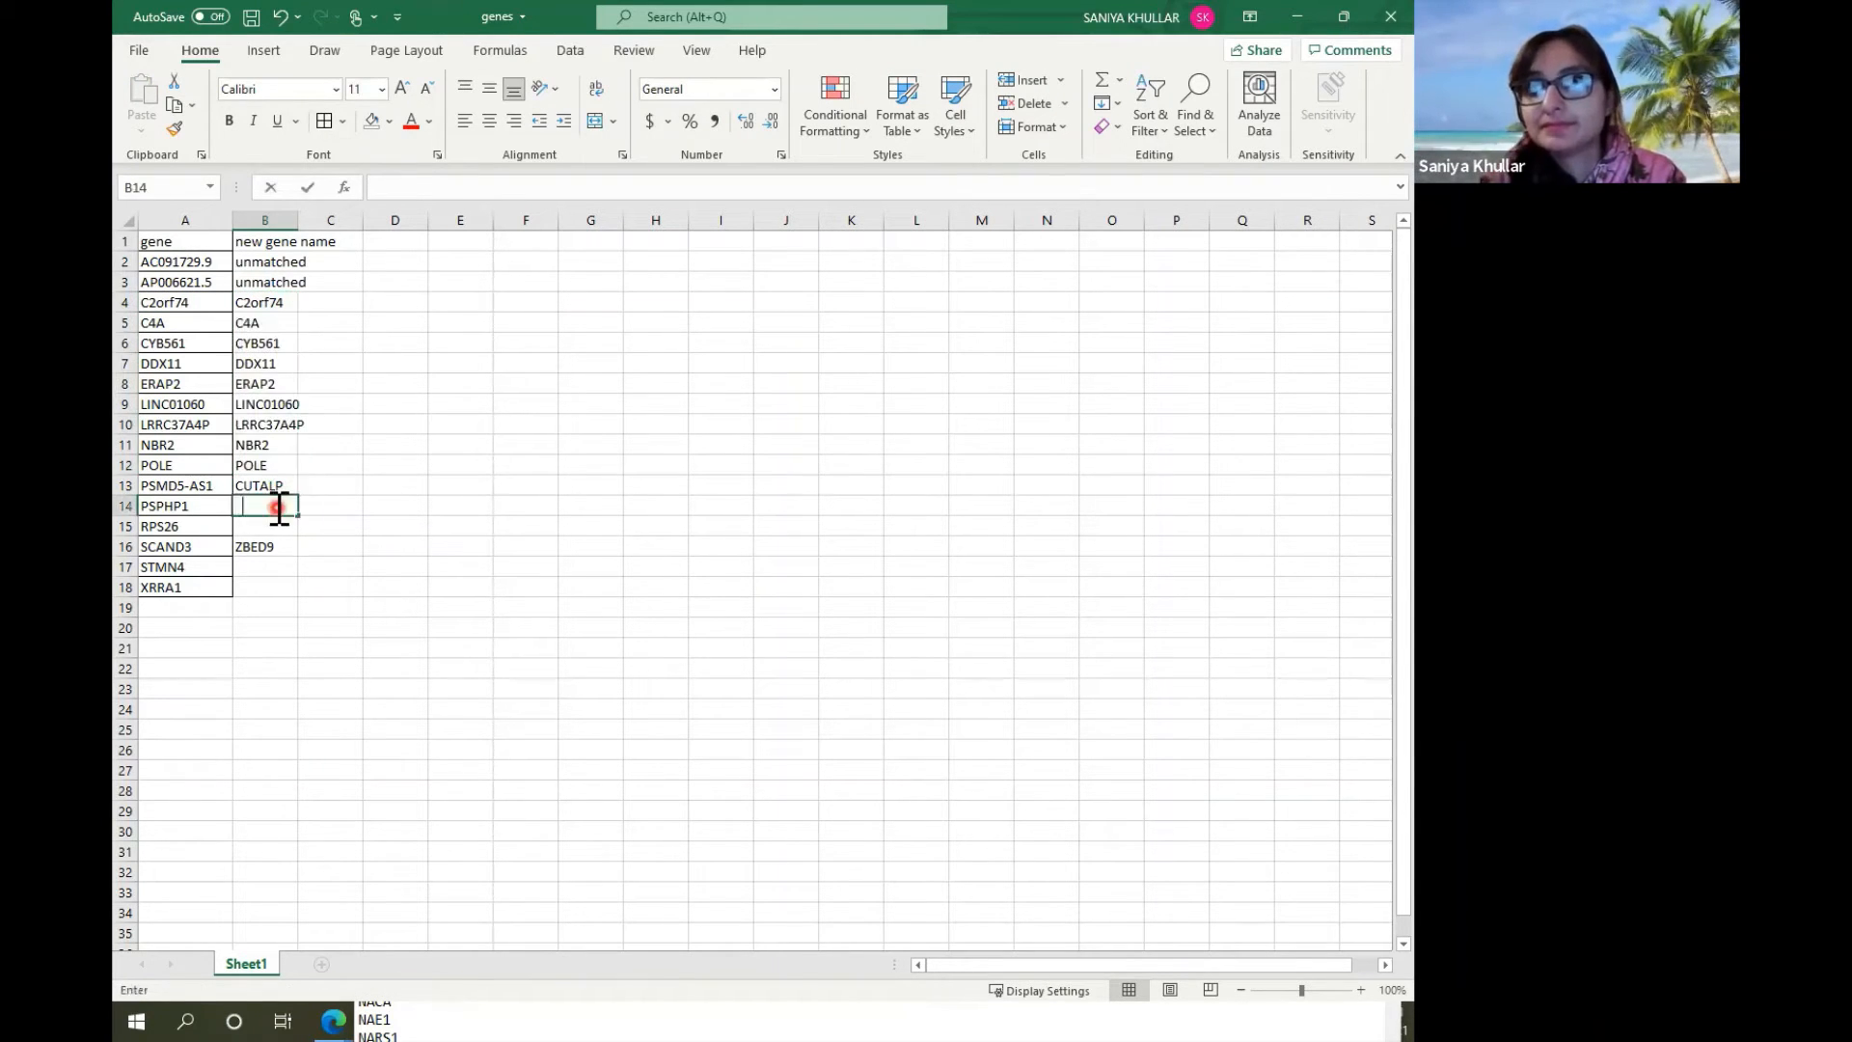
Enter PSPHP1 and =A15, =A17, =A18 in the remaining blank new-name cells through XRRA1.
type("PSPHP1")
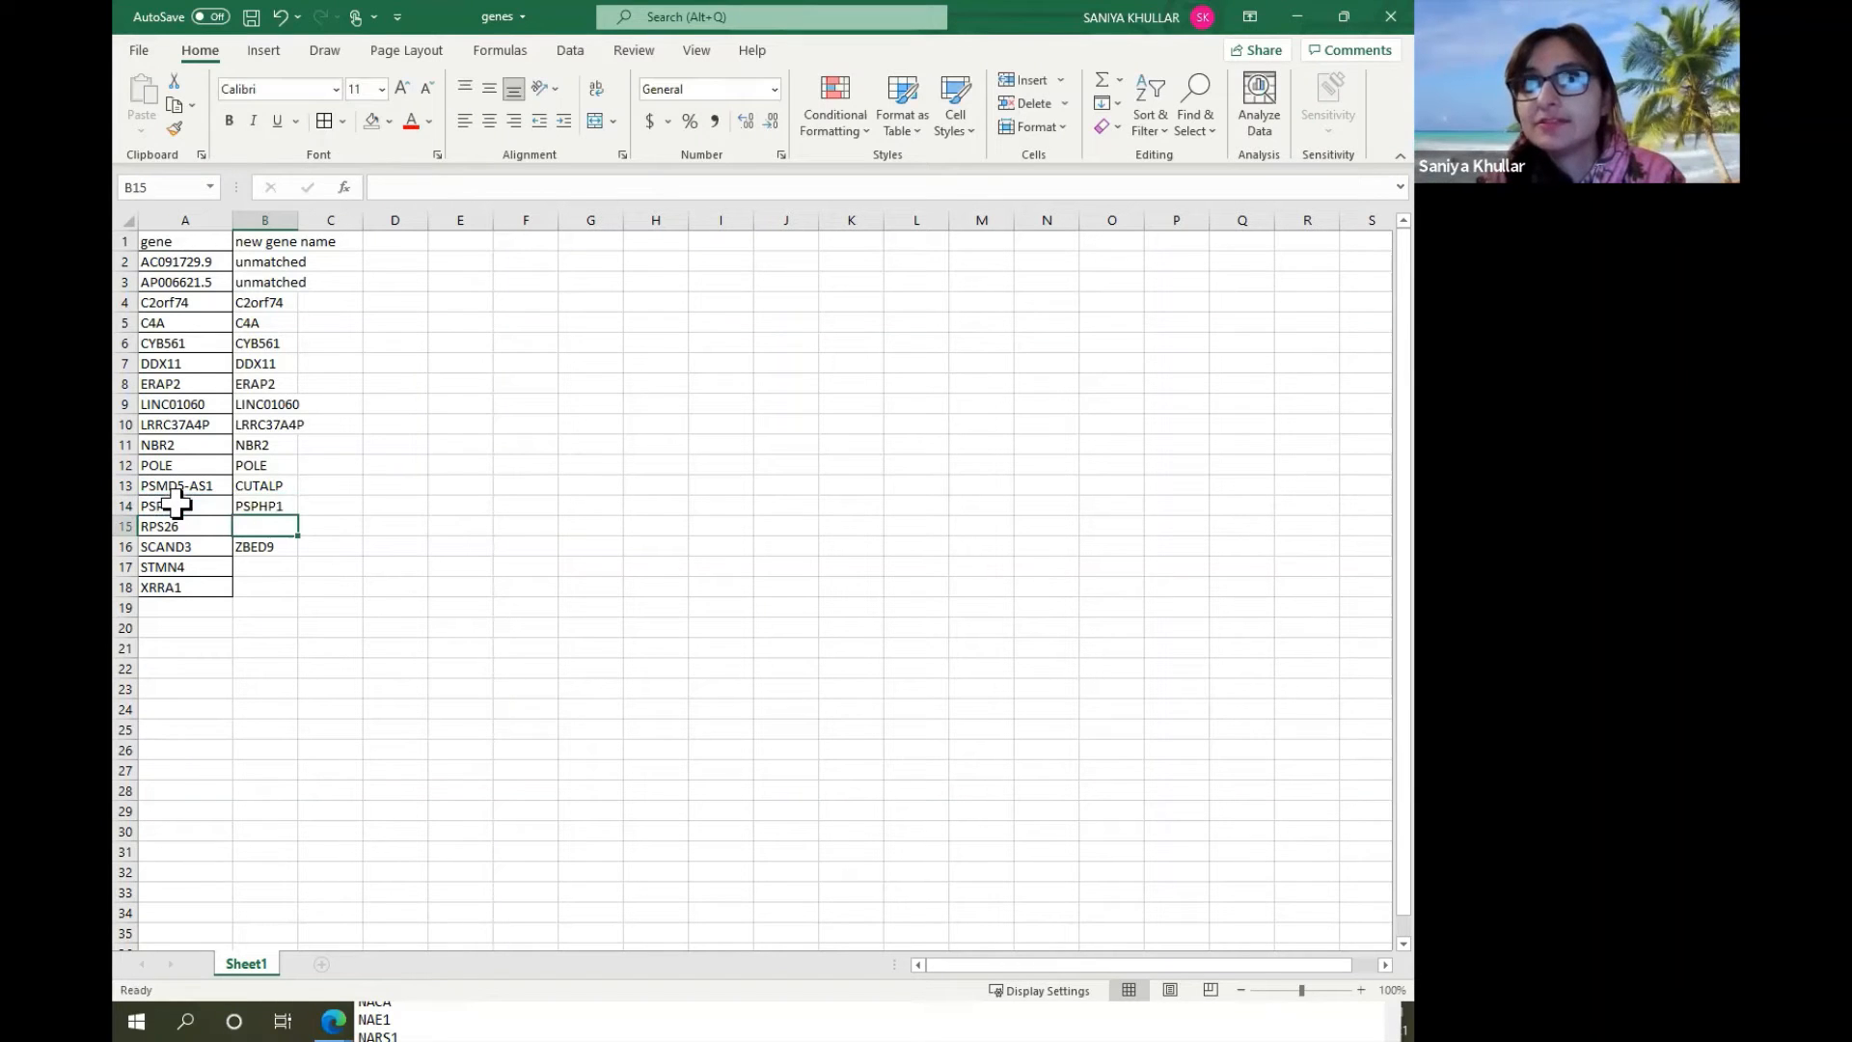
type("=")
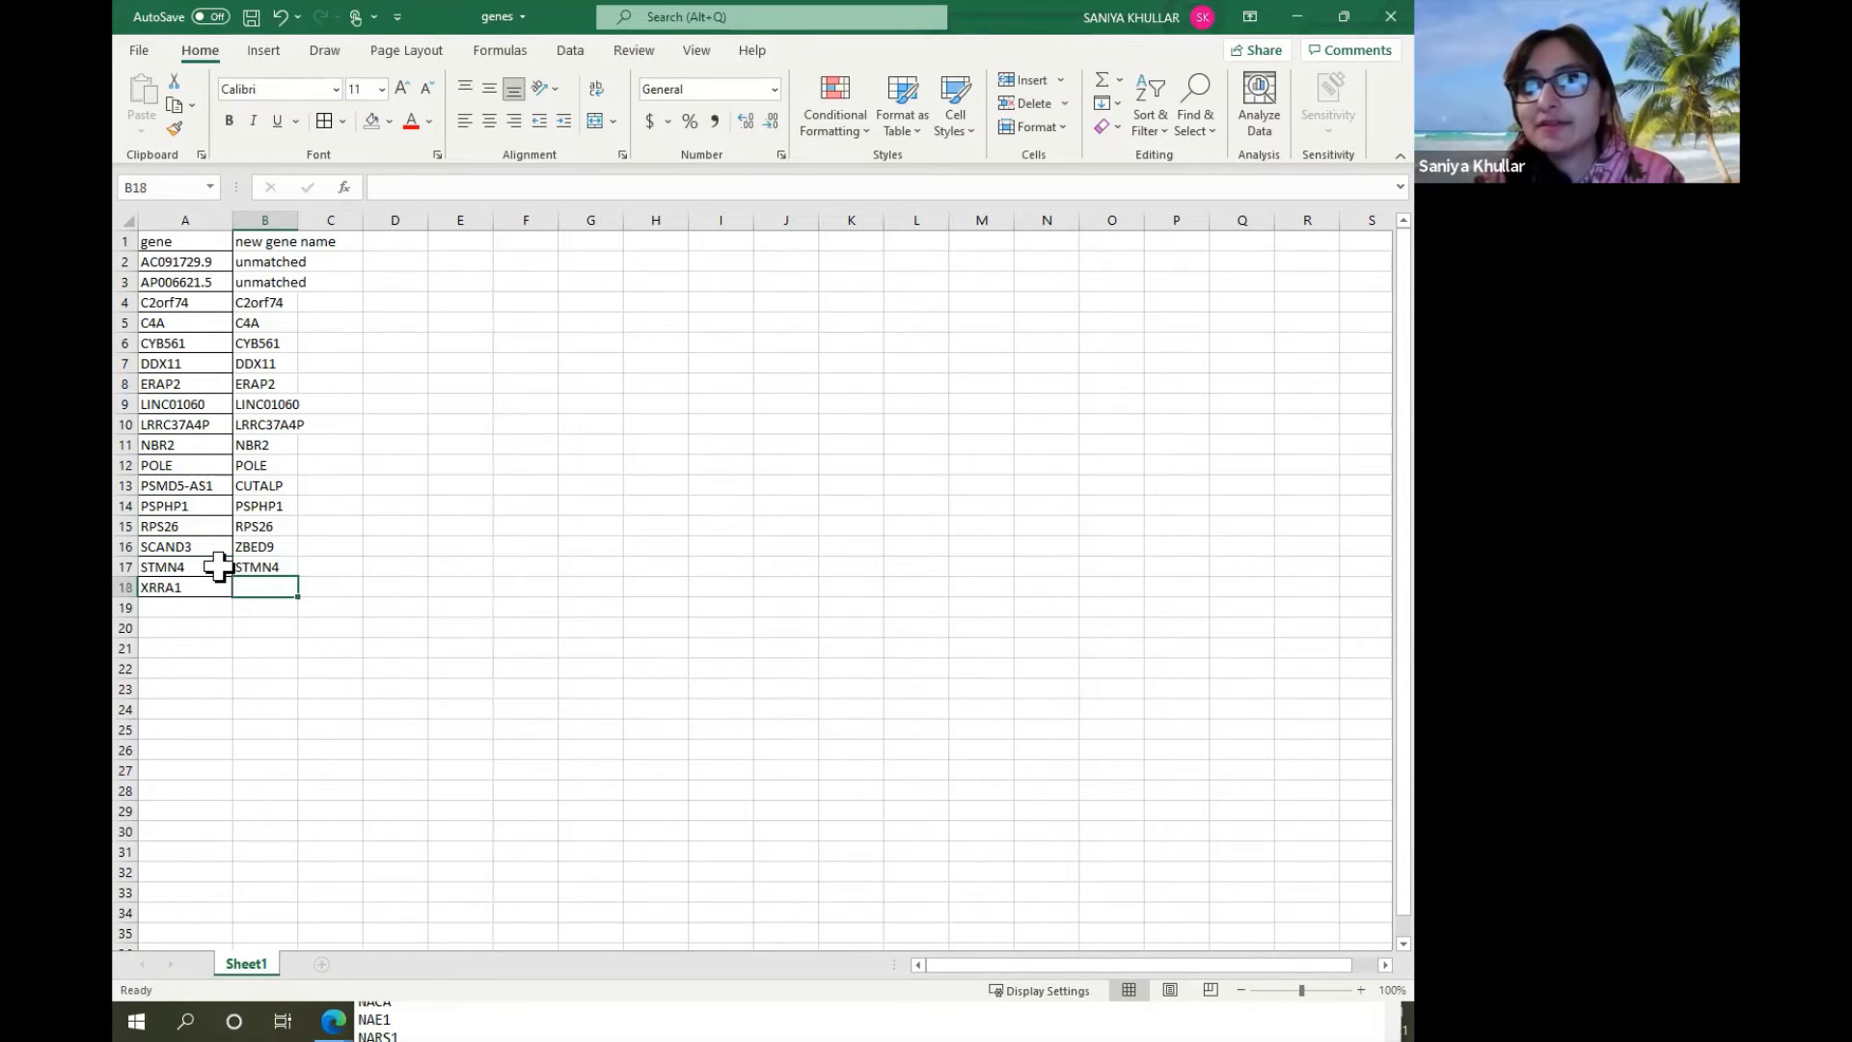
type("=A18")
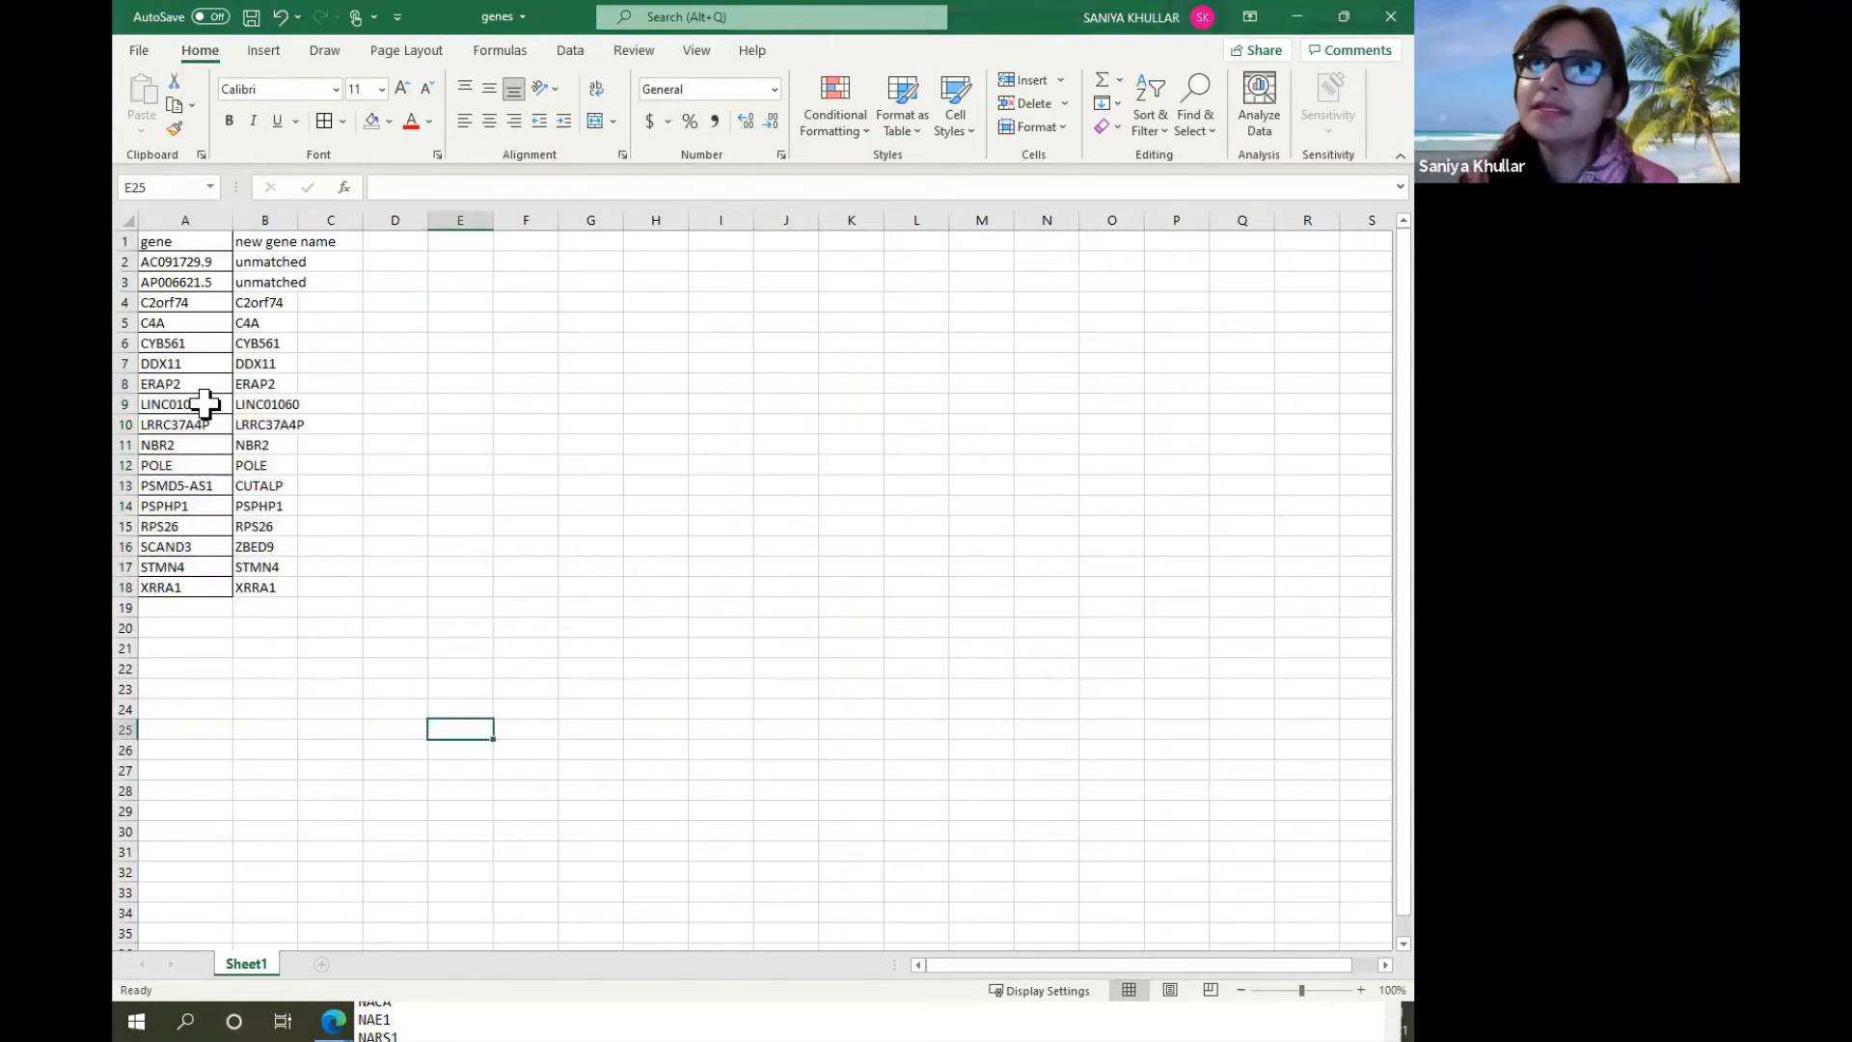
left_click_drag(264, 303, 264, 586)
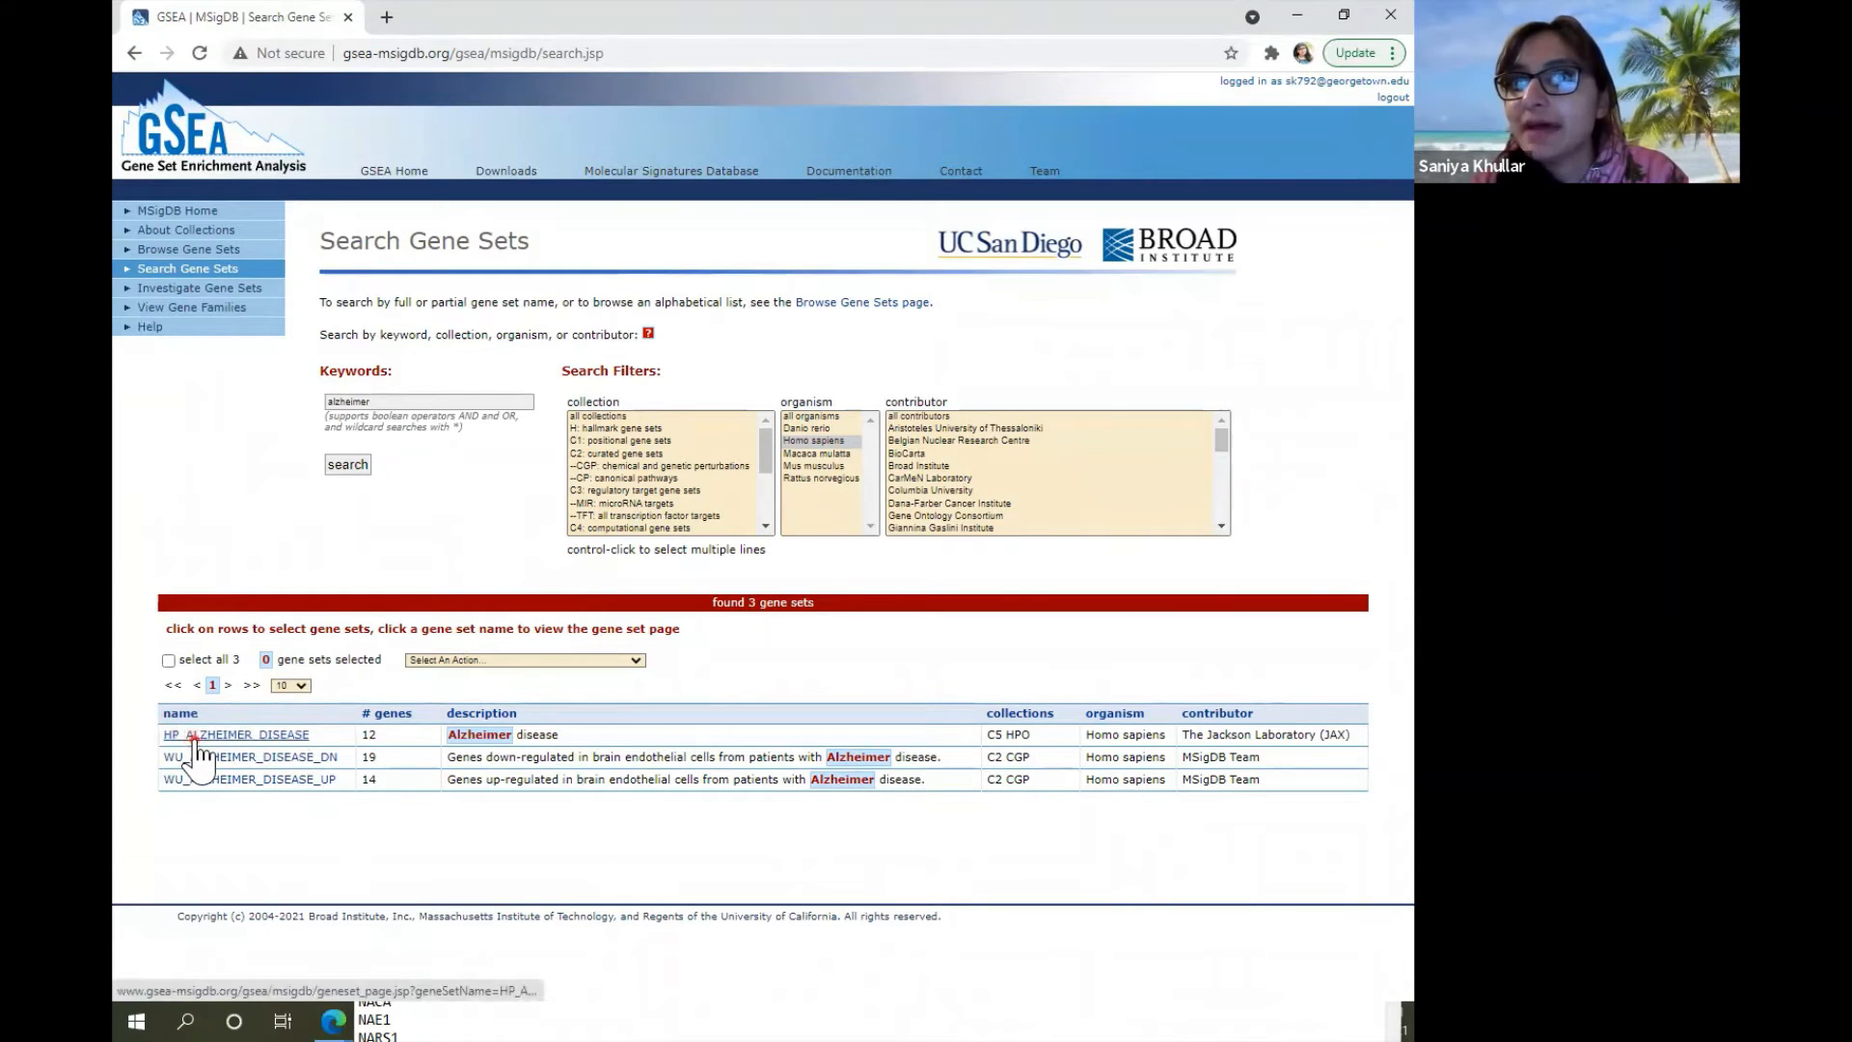
Open the HP_ALZHEIMER_DISEASE gene set from the 'alzheimer' search results.
left_click(235, 732)
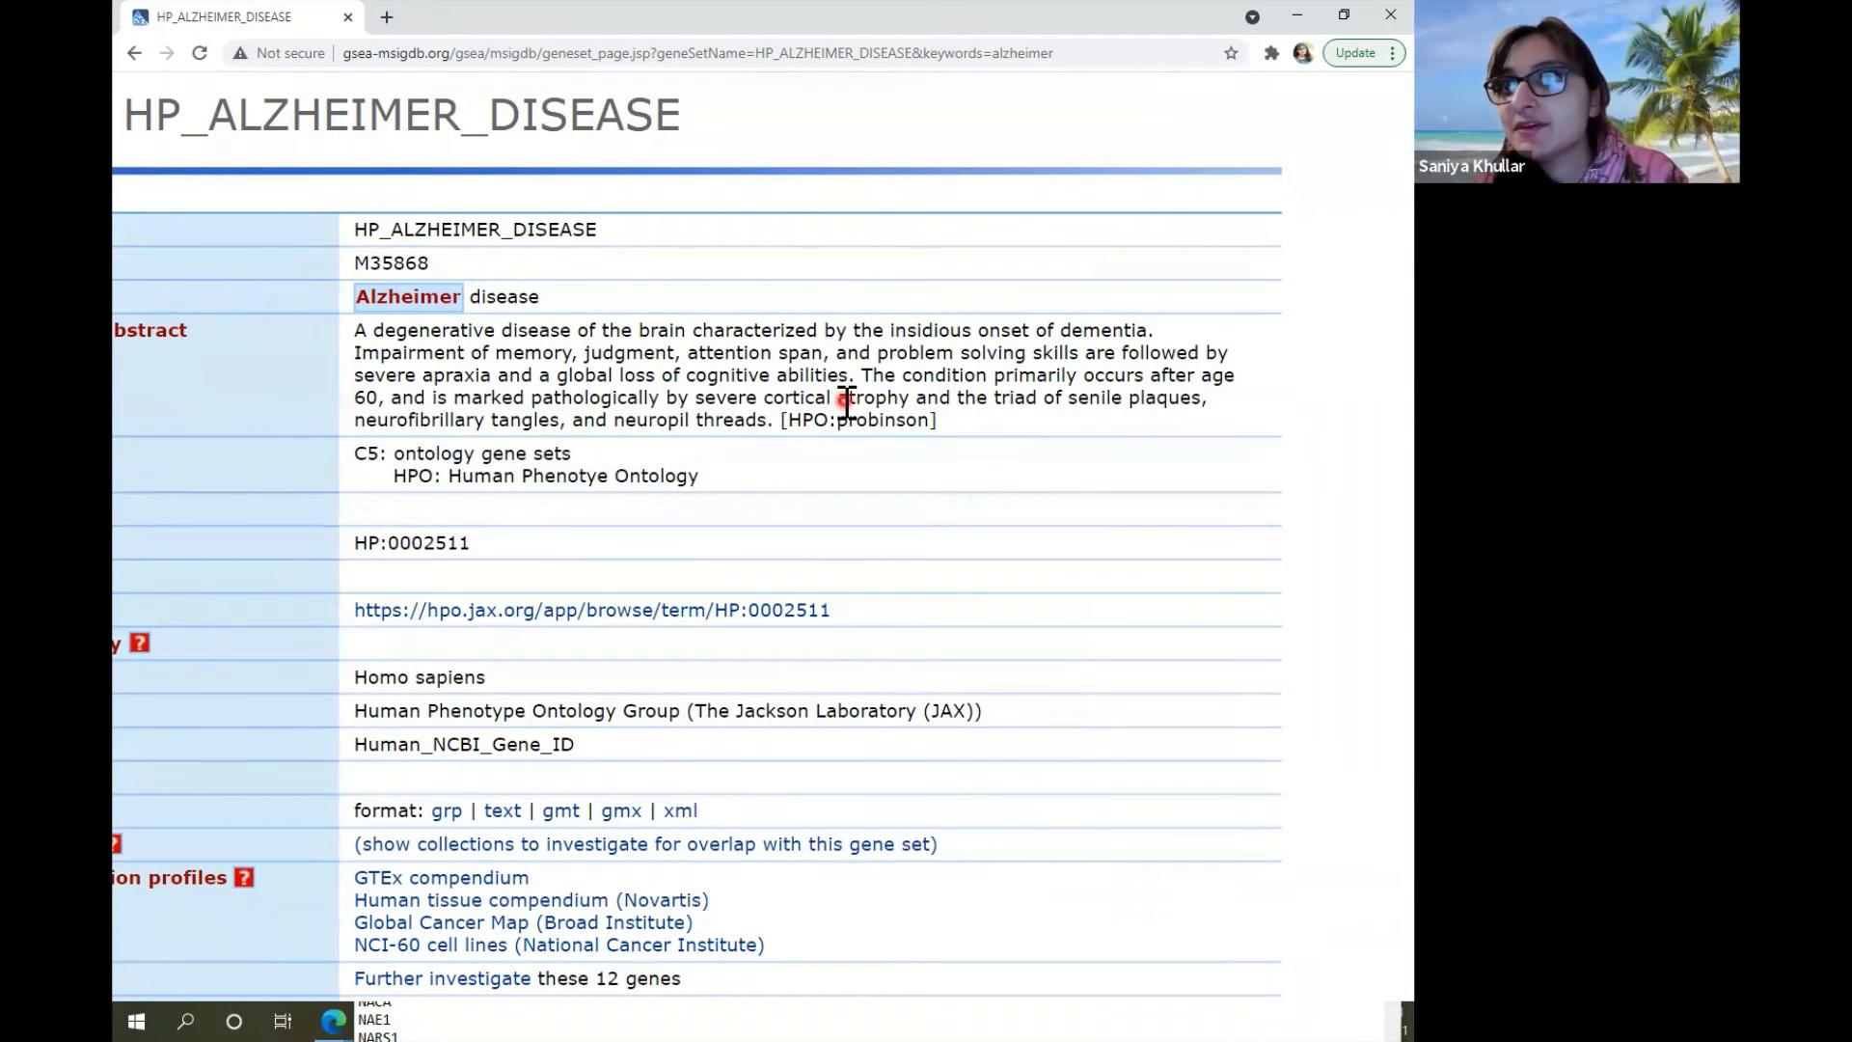
mouse_move(1029, 401)
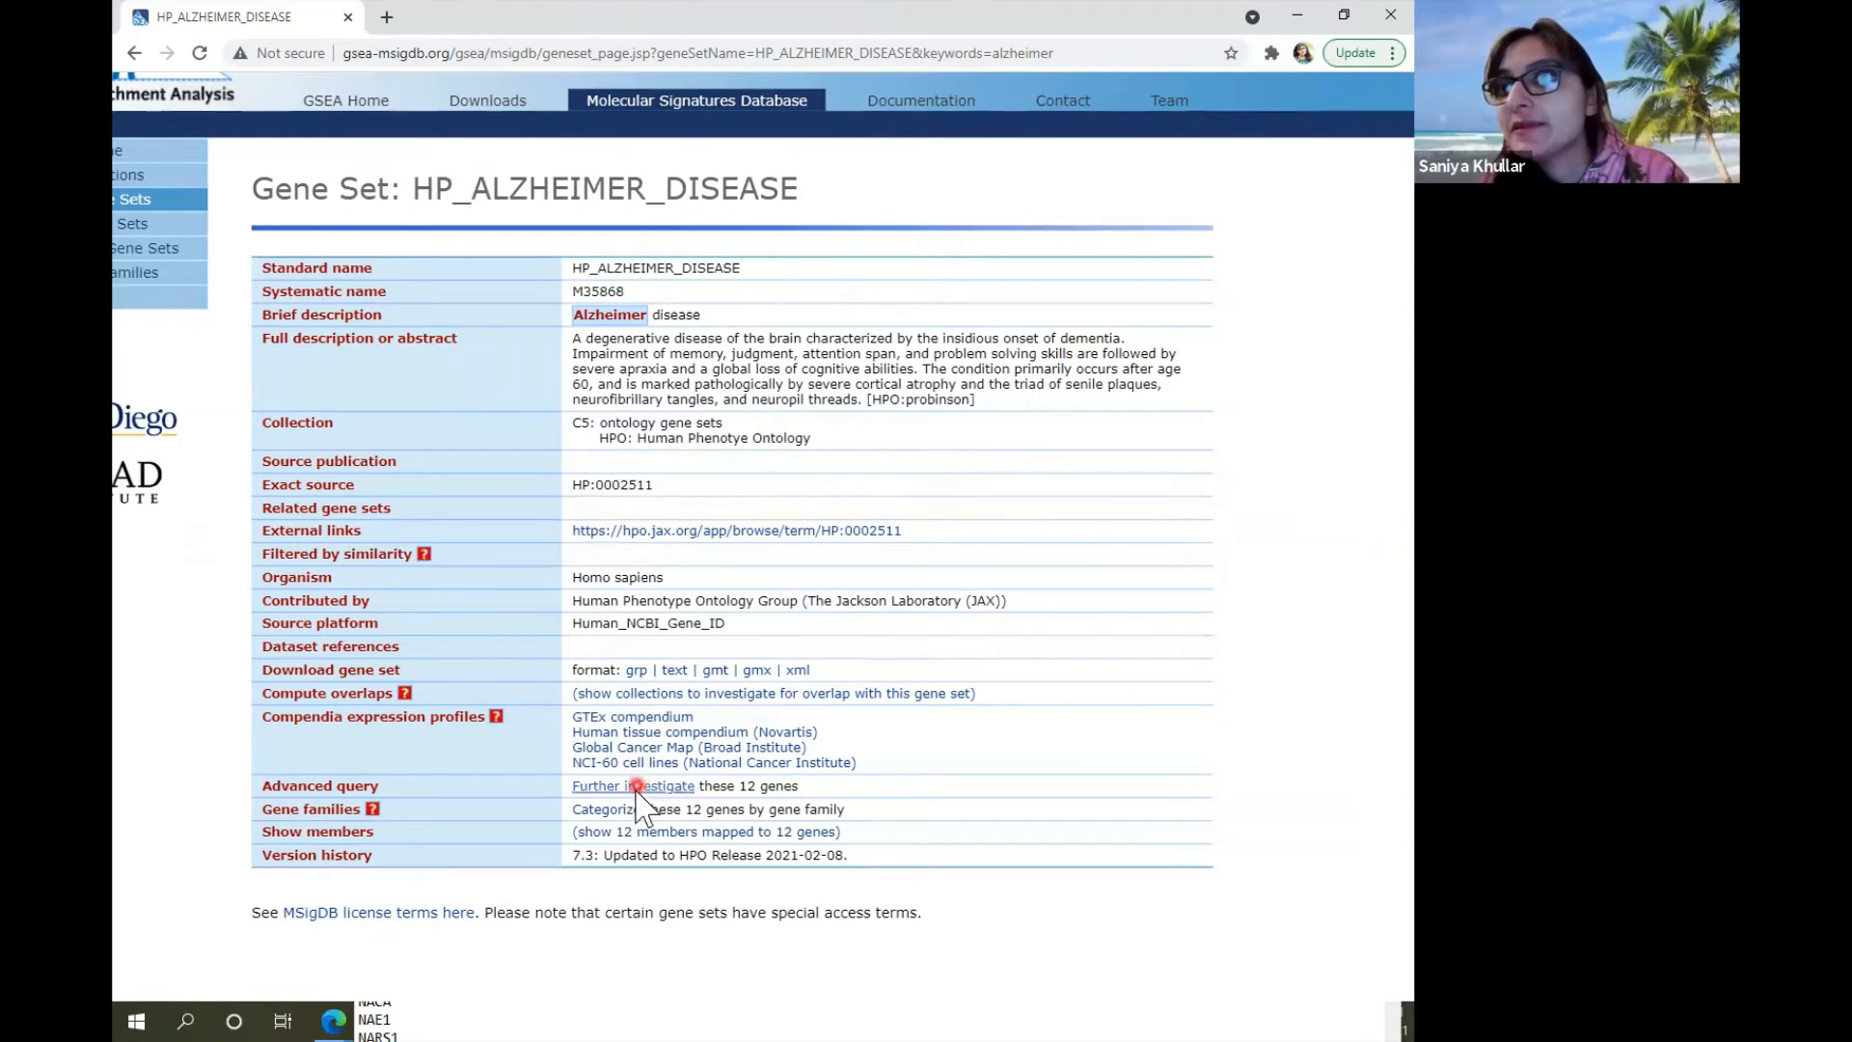
Download HP_ALZHEIMER_DISEASE as a text file and review its 12 genes, A2M through PSEN2, in Notepad.
left_click(673, 669)
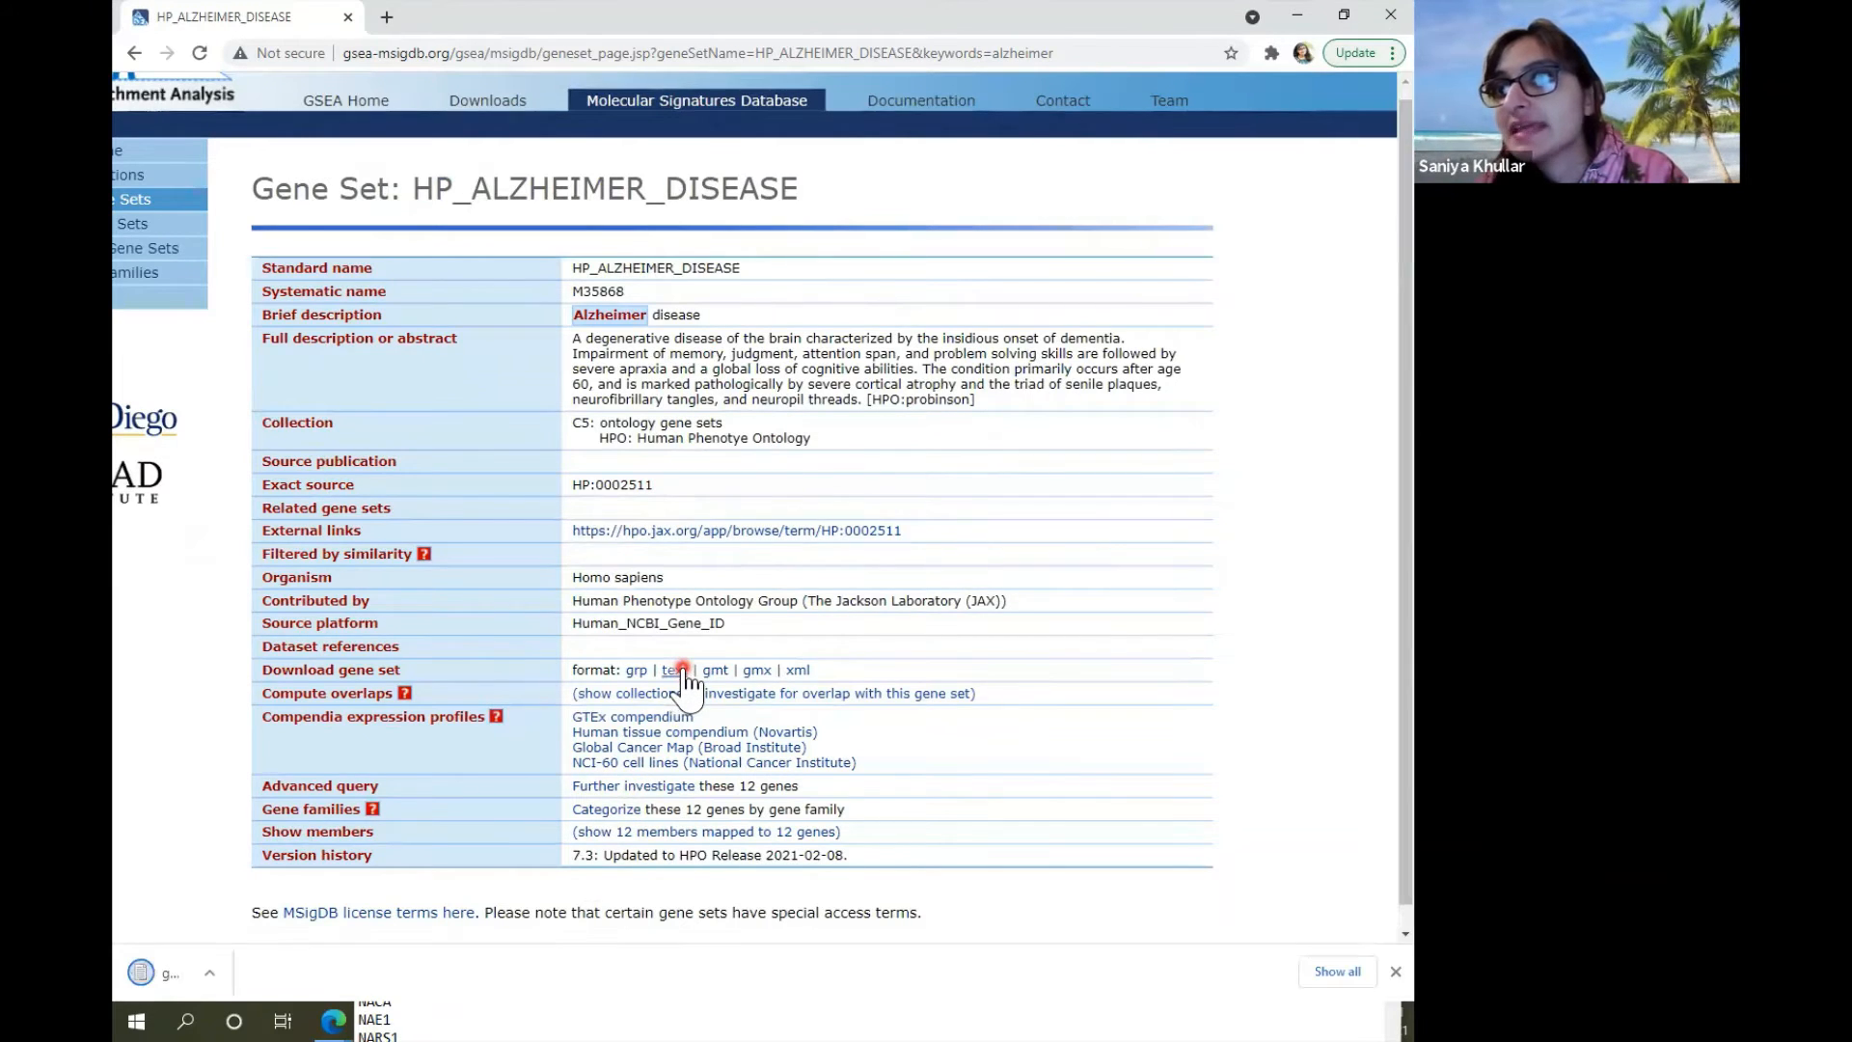
left_click(673, 669)
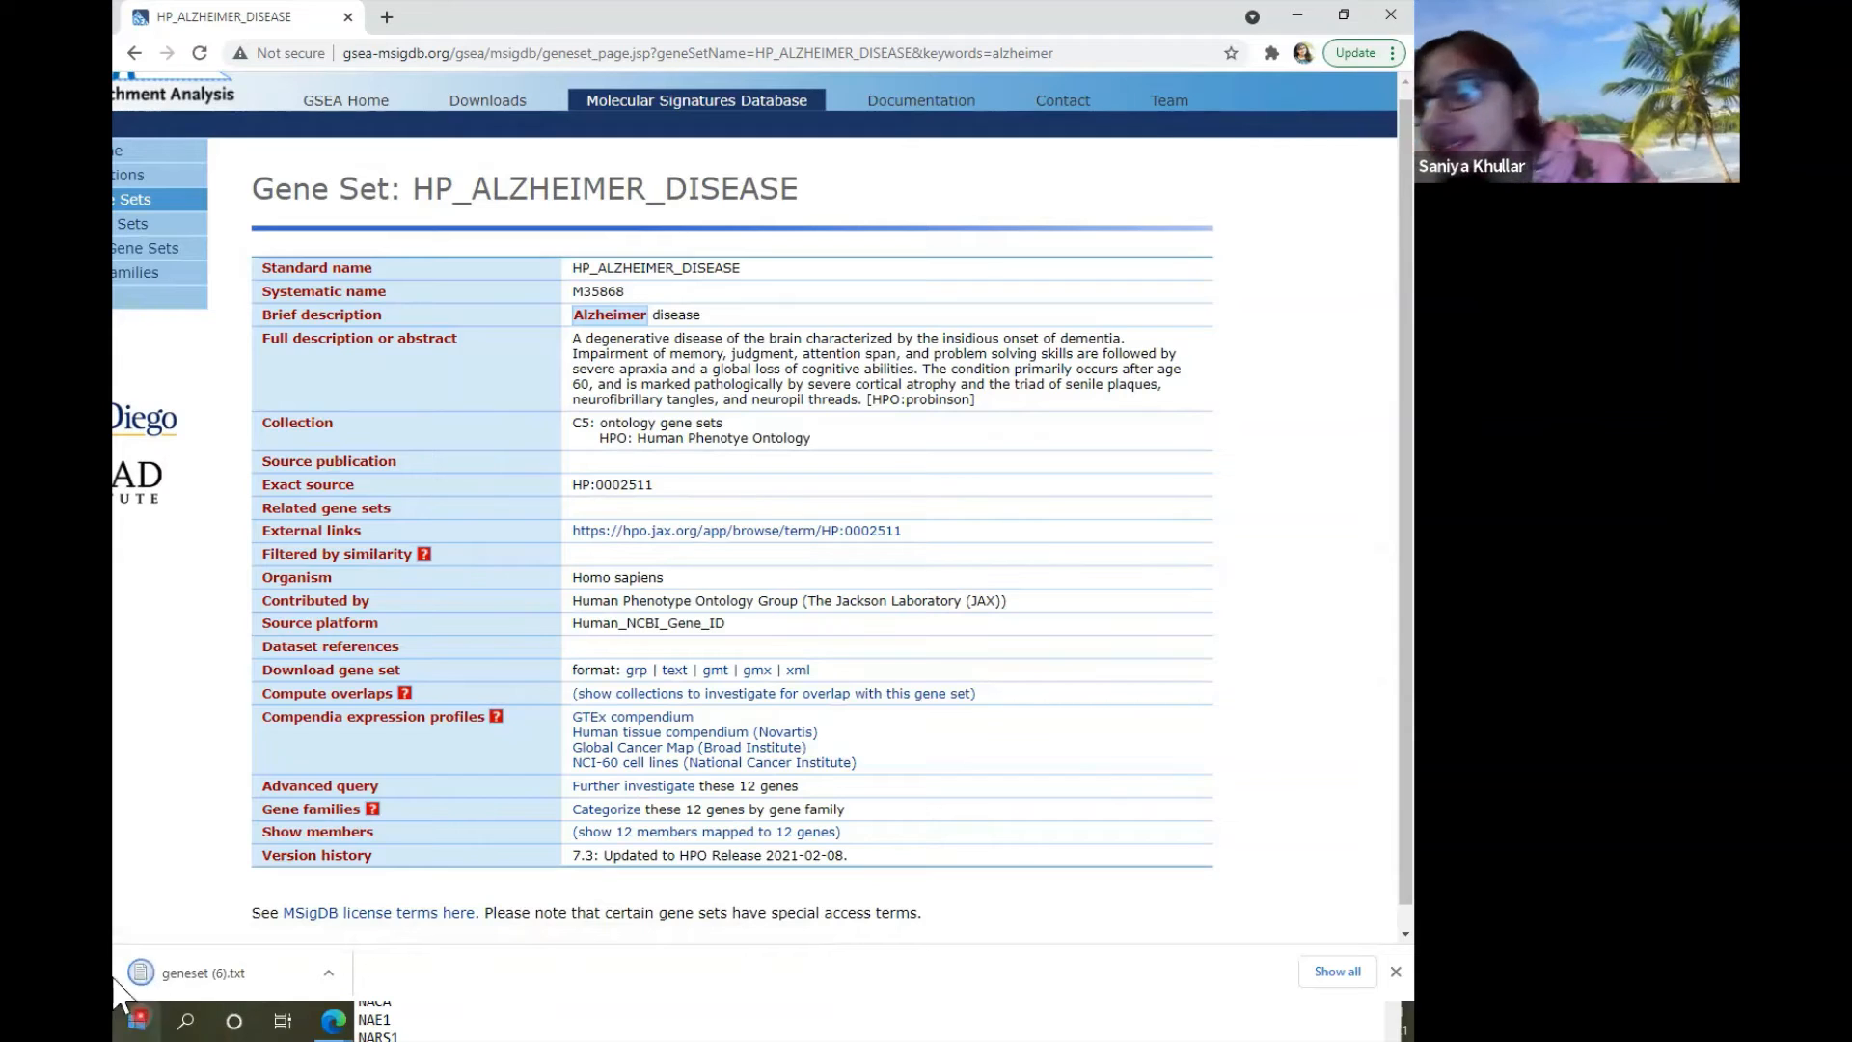
left_click(200, 972)
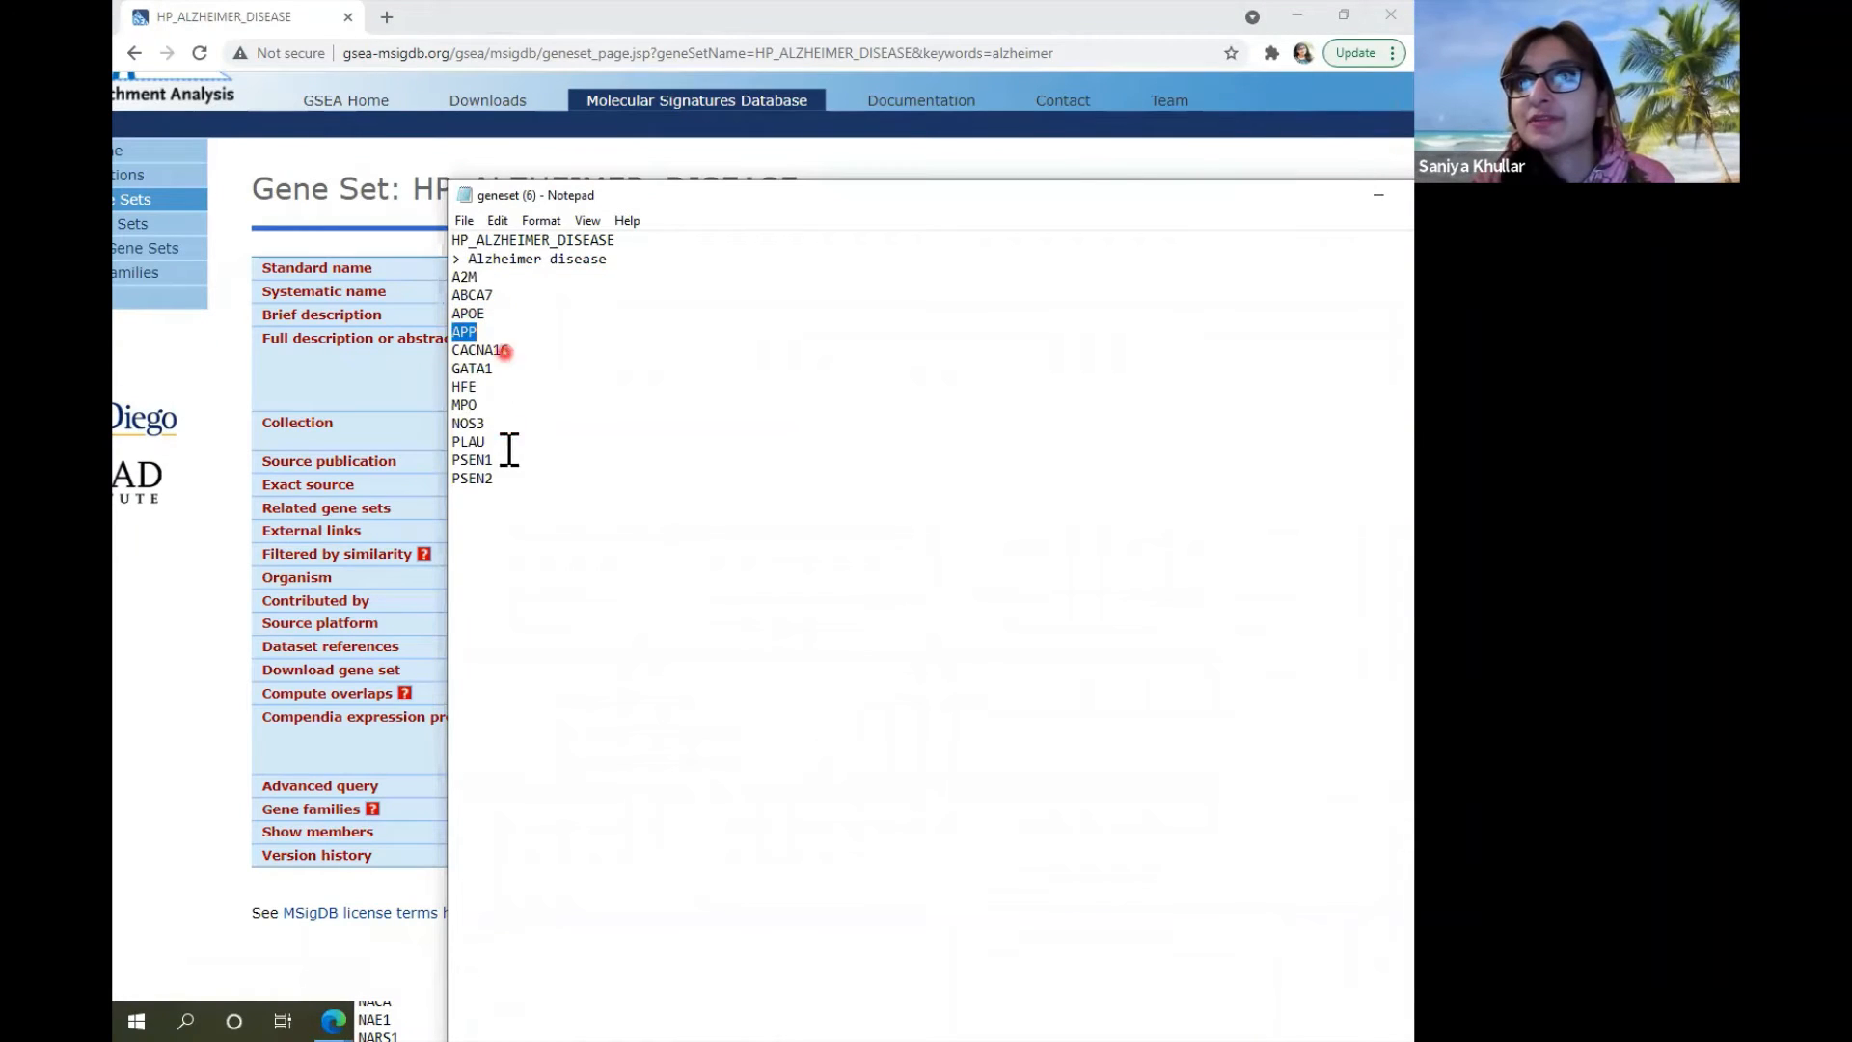
double_click(473, 476)
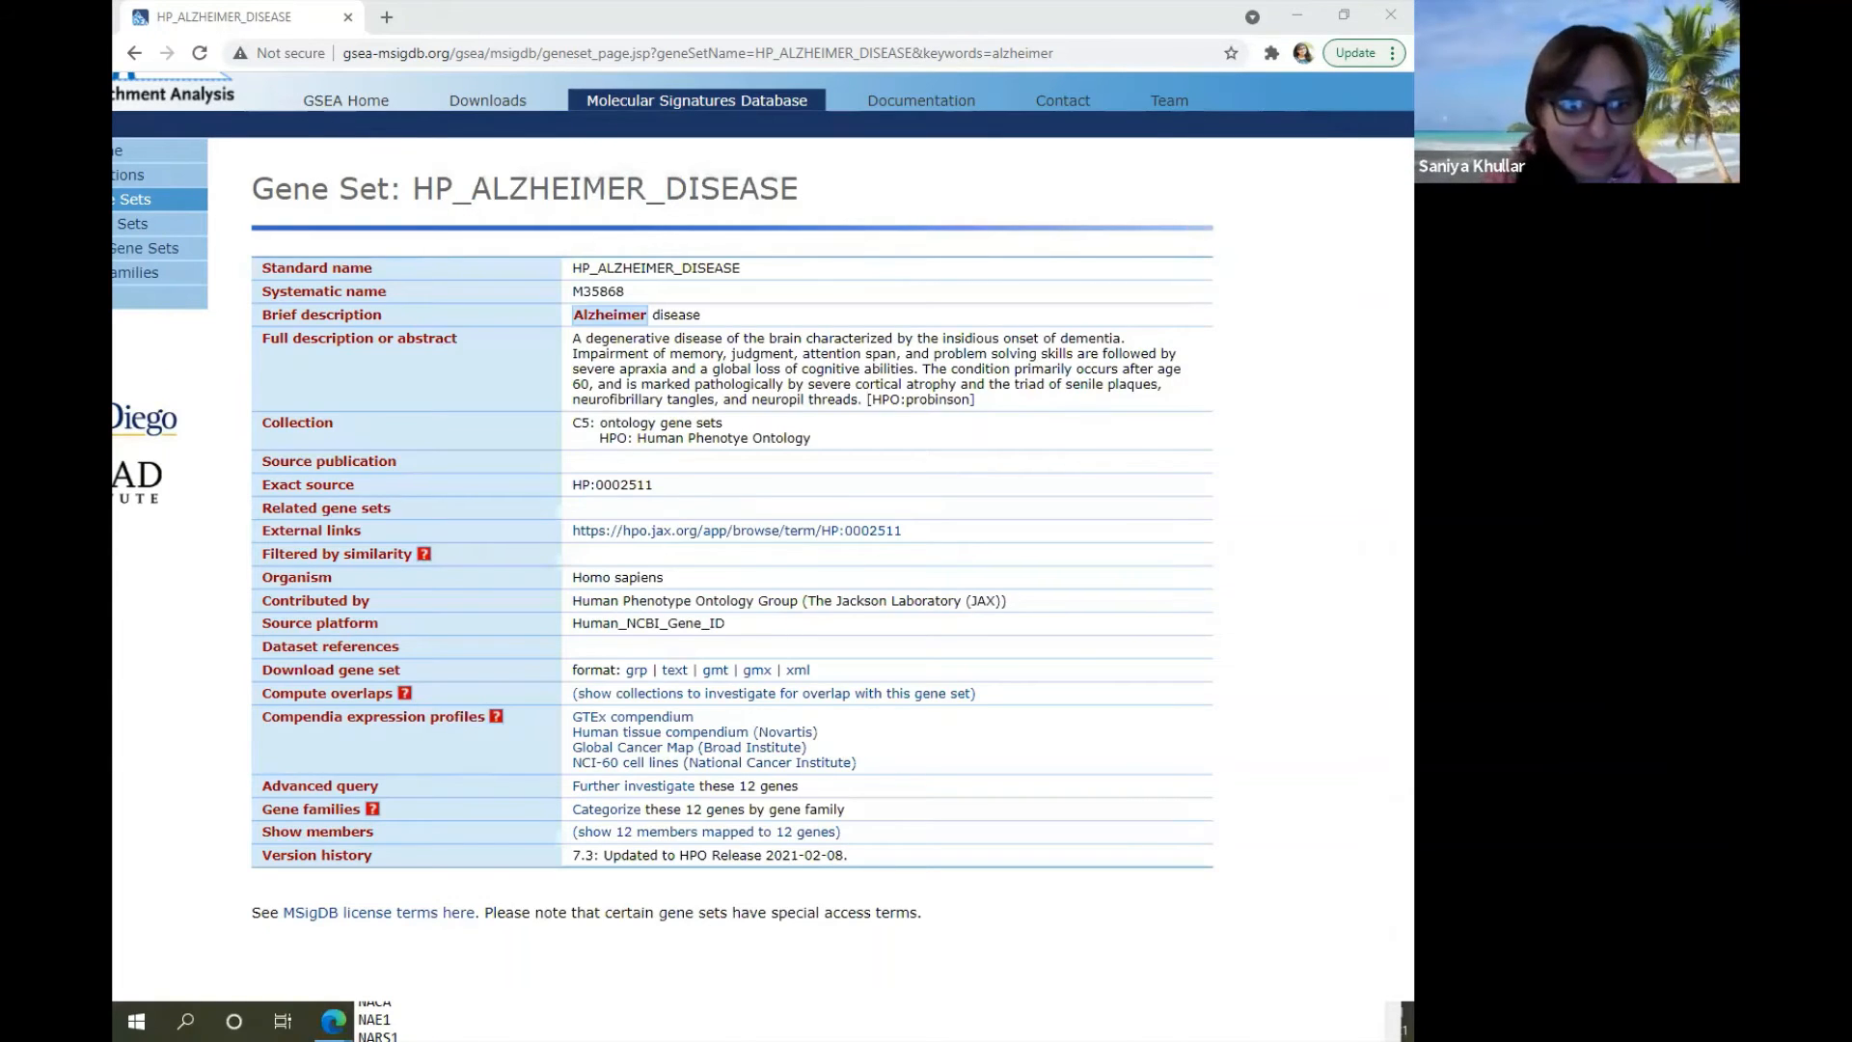
Review the Multi-symbol checker results, then switch to the ADSNPheno GitHub repository.
left_click(224, 18)
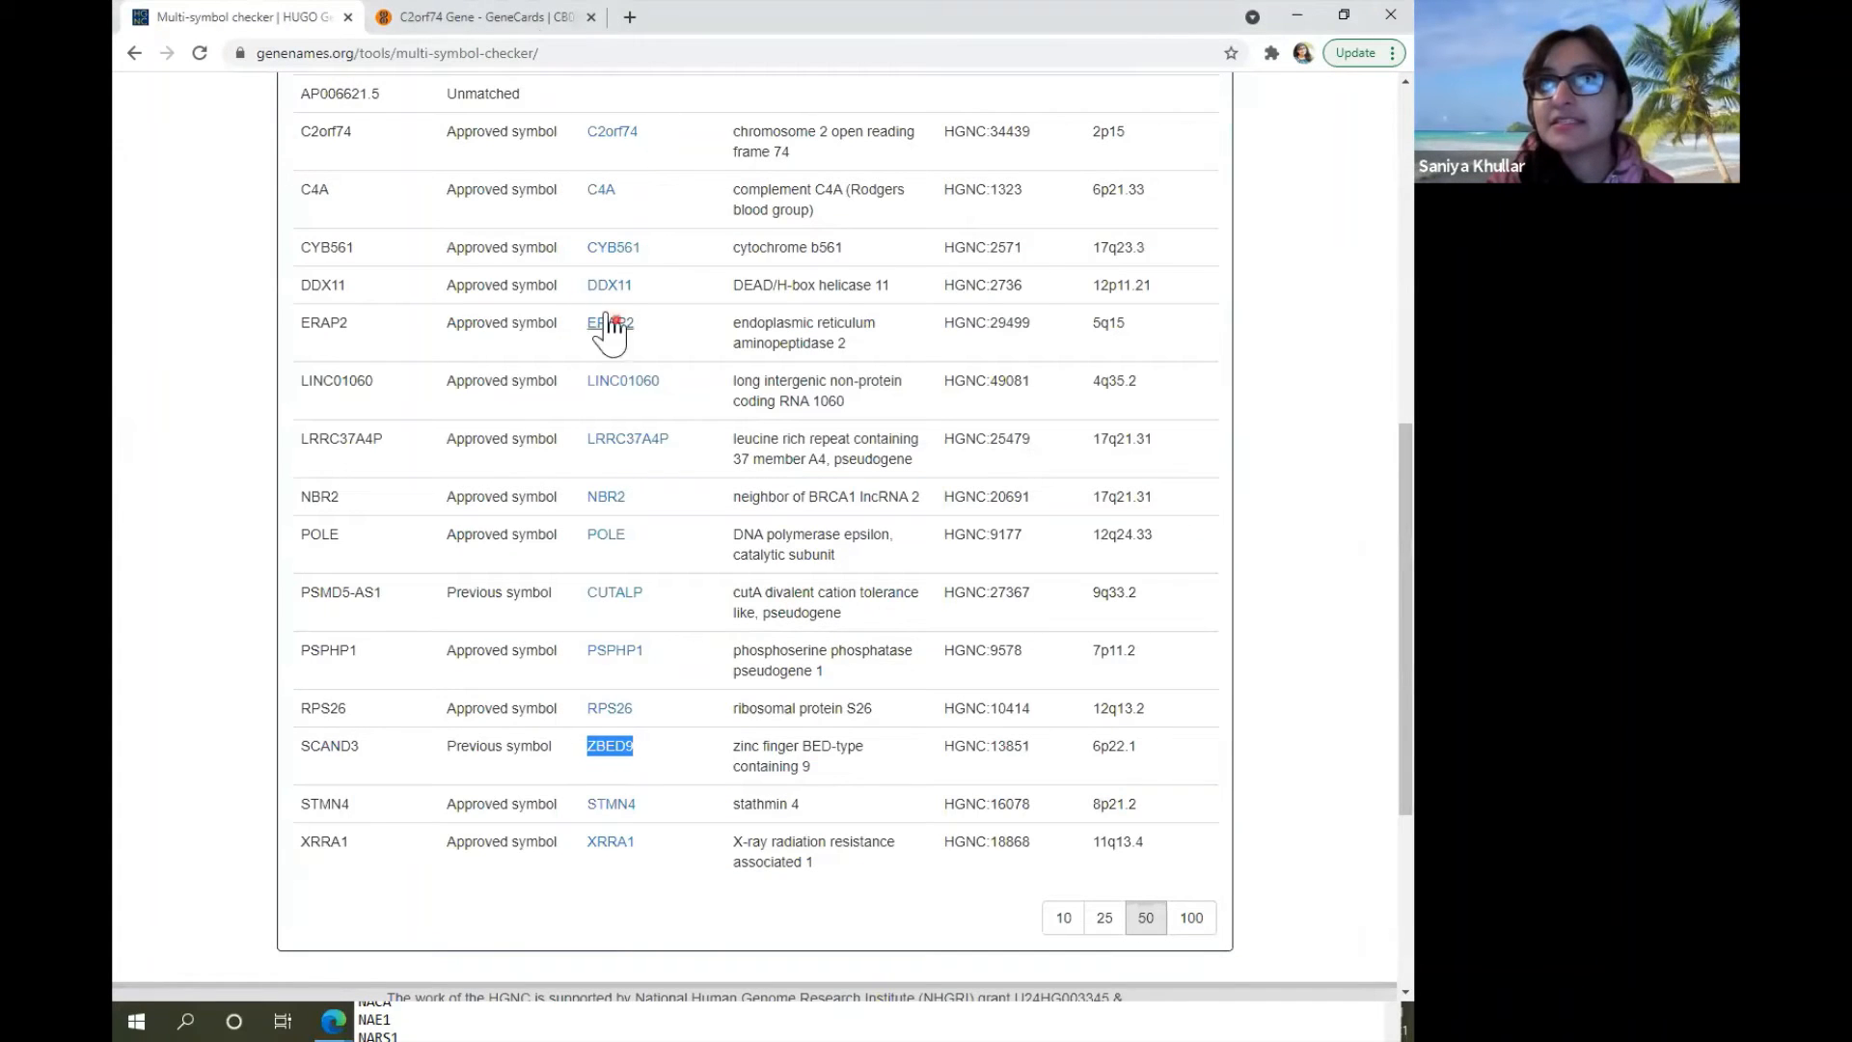
scroll("up", 3)
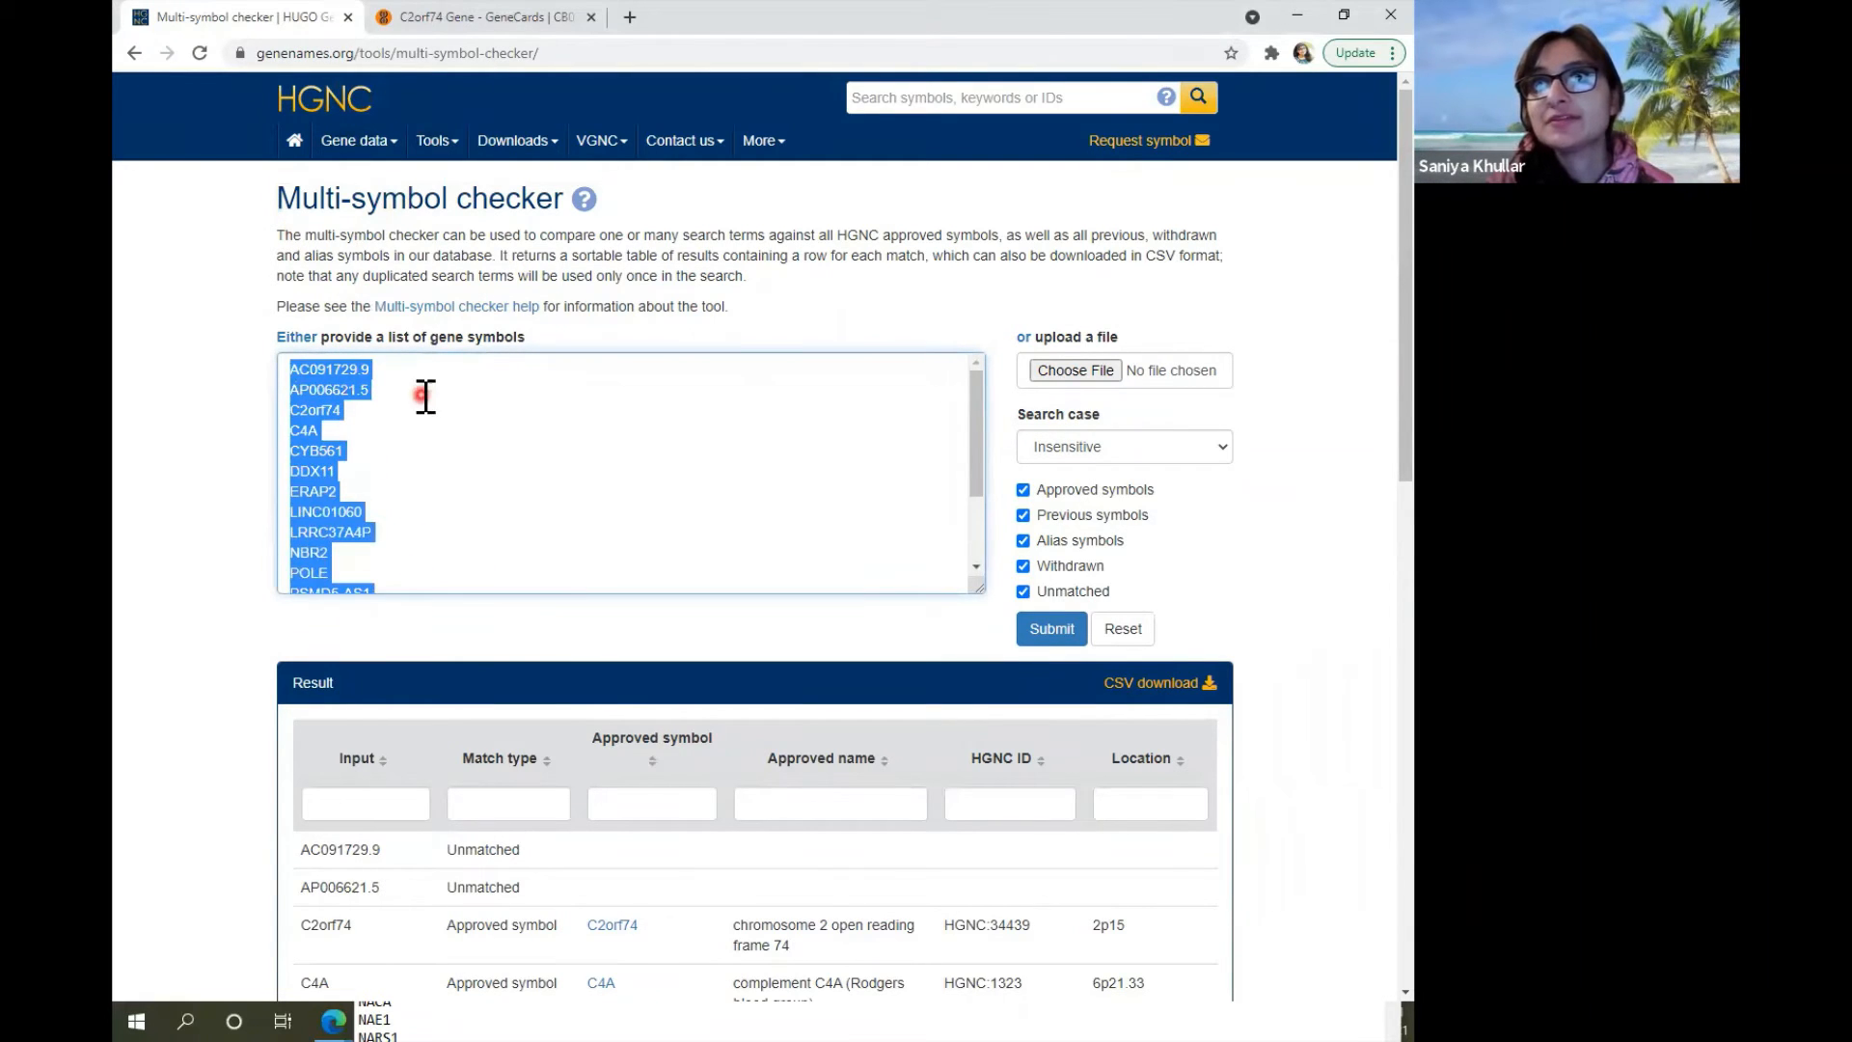
left_click(424, 396)
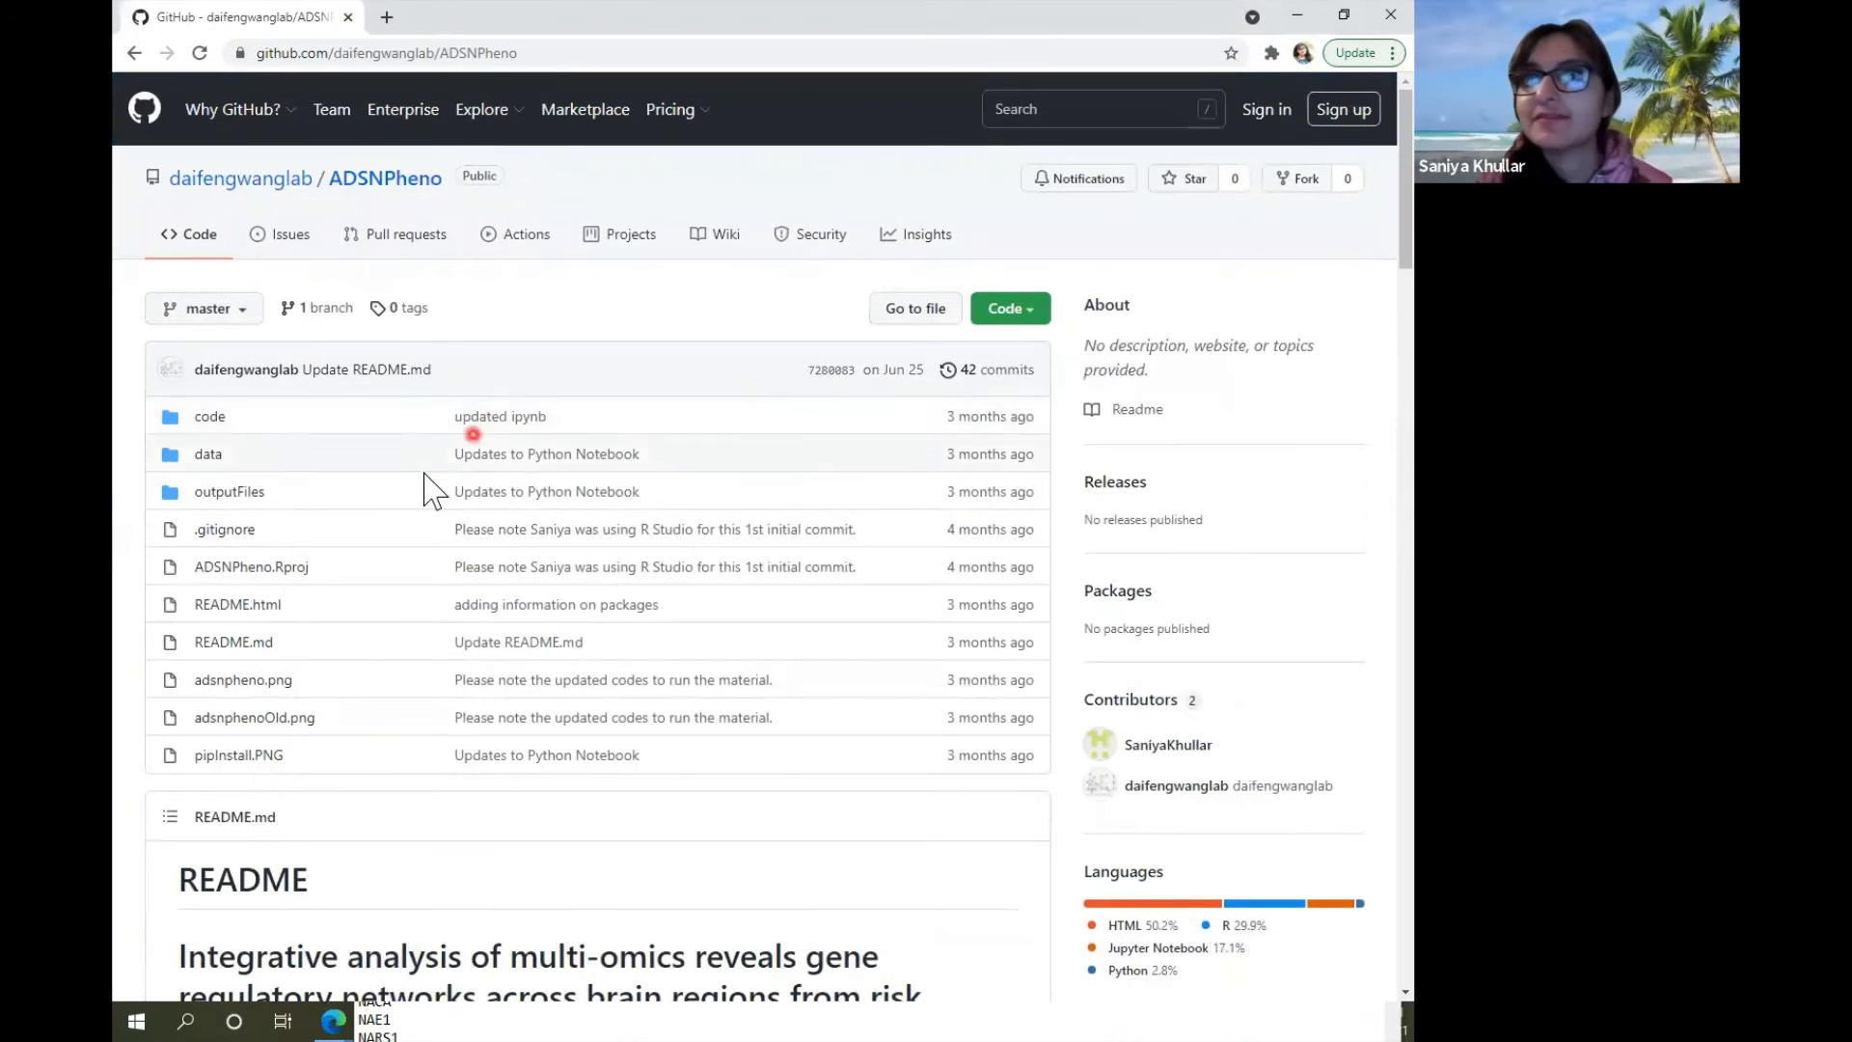
Navigate the ADSNPheno repo into data > dataDefaults > entrezMappingInfo.
scroll("down", 3)
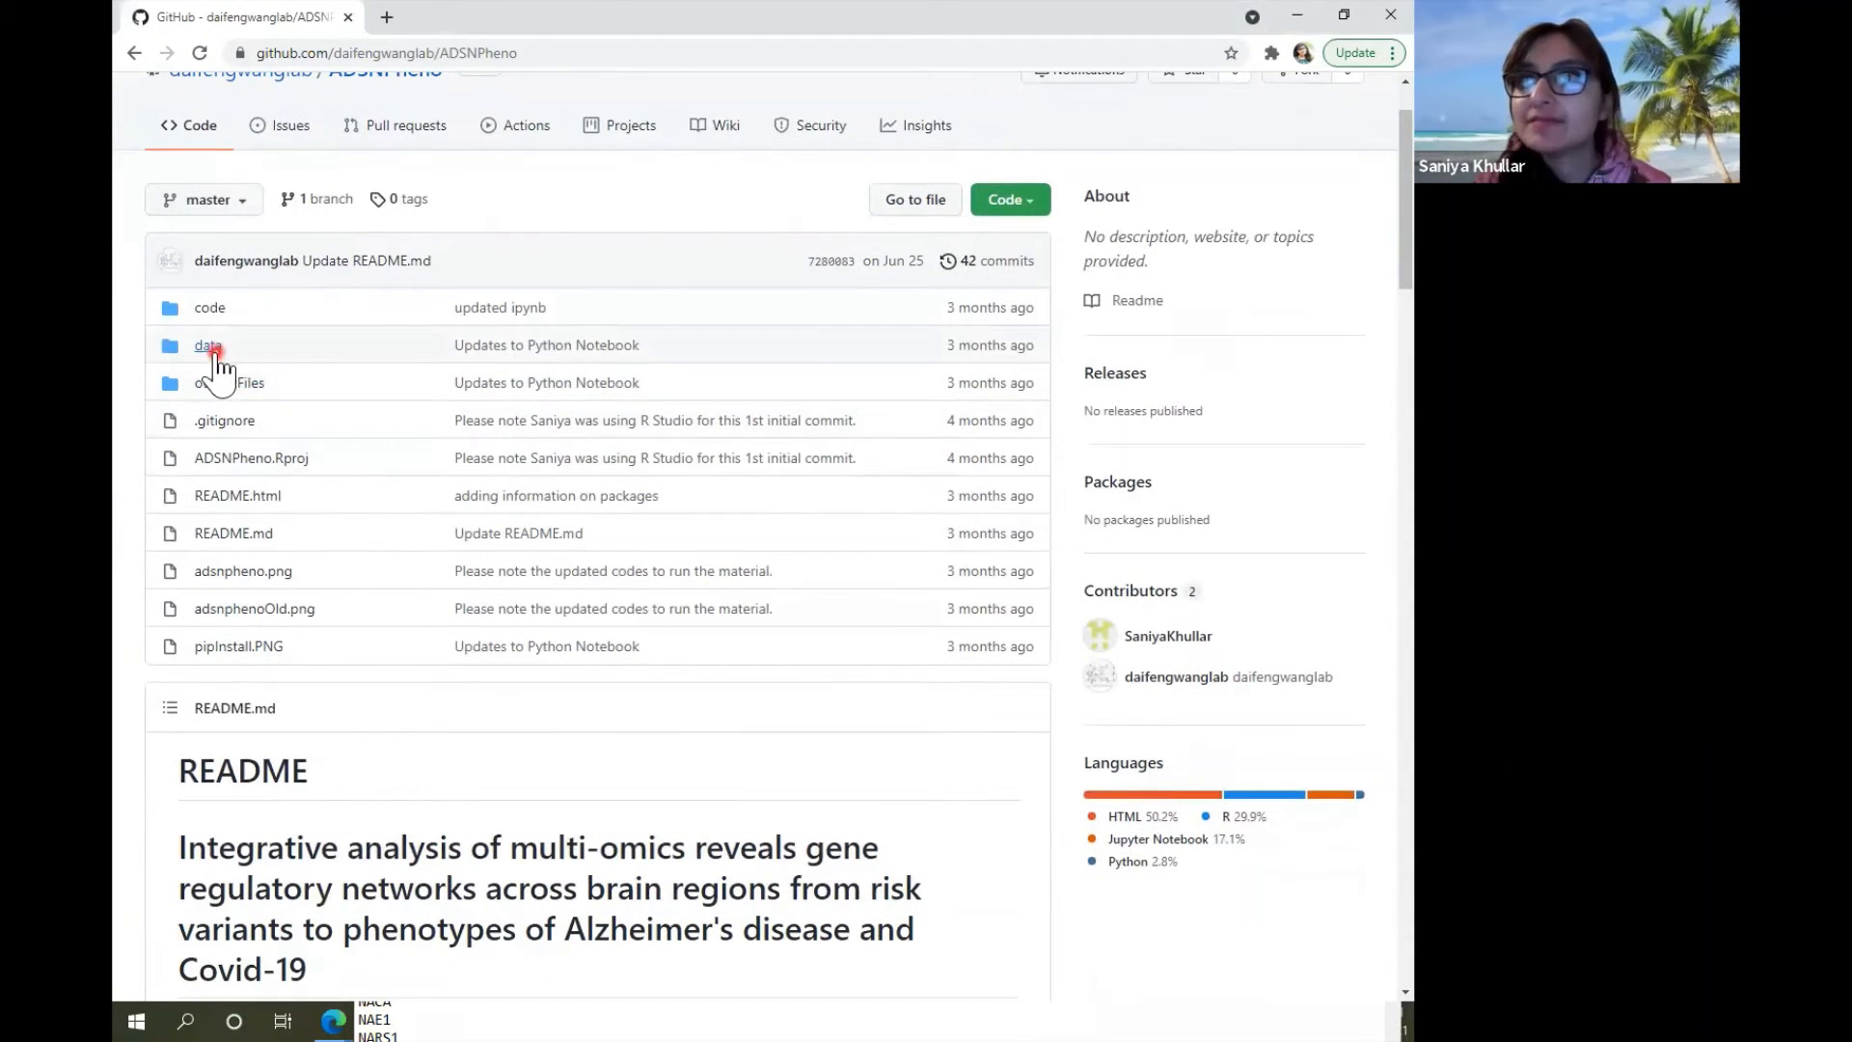
left_click(208, 343)
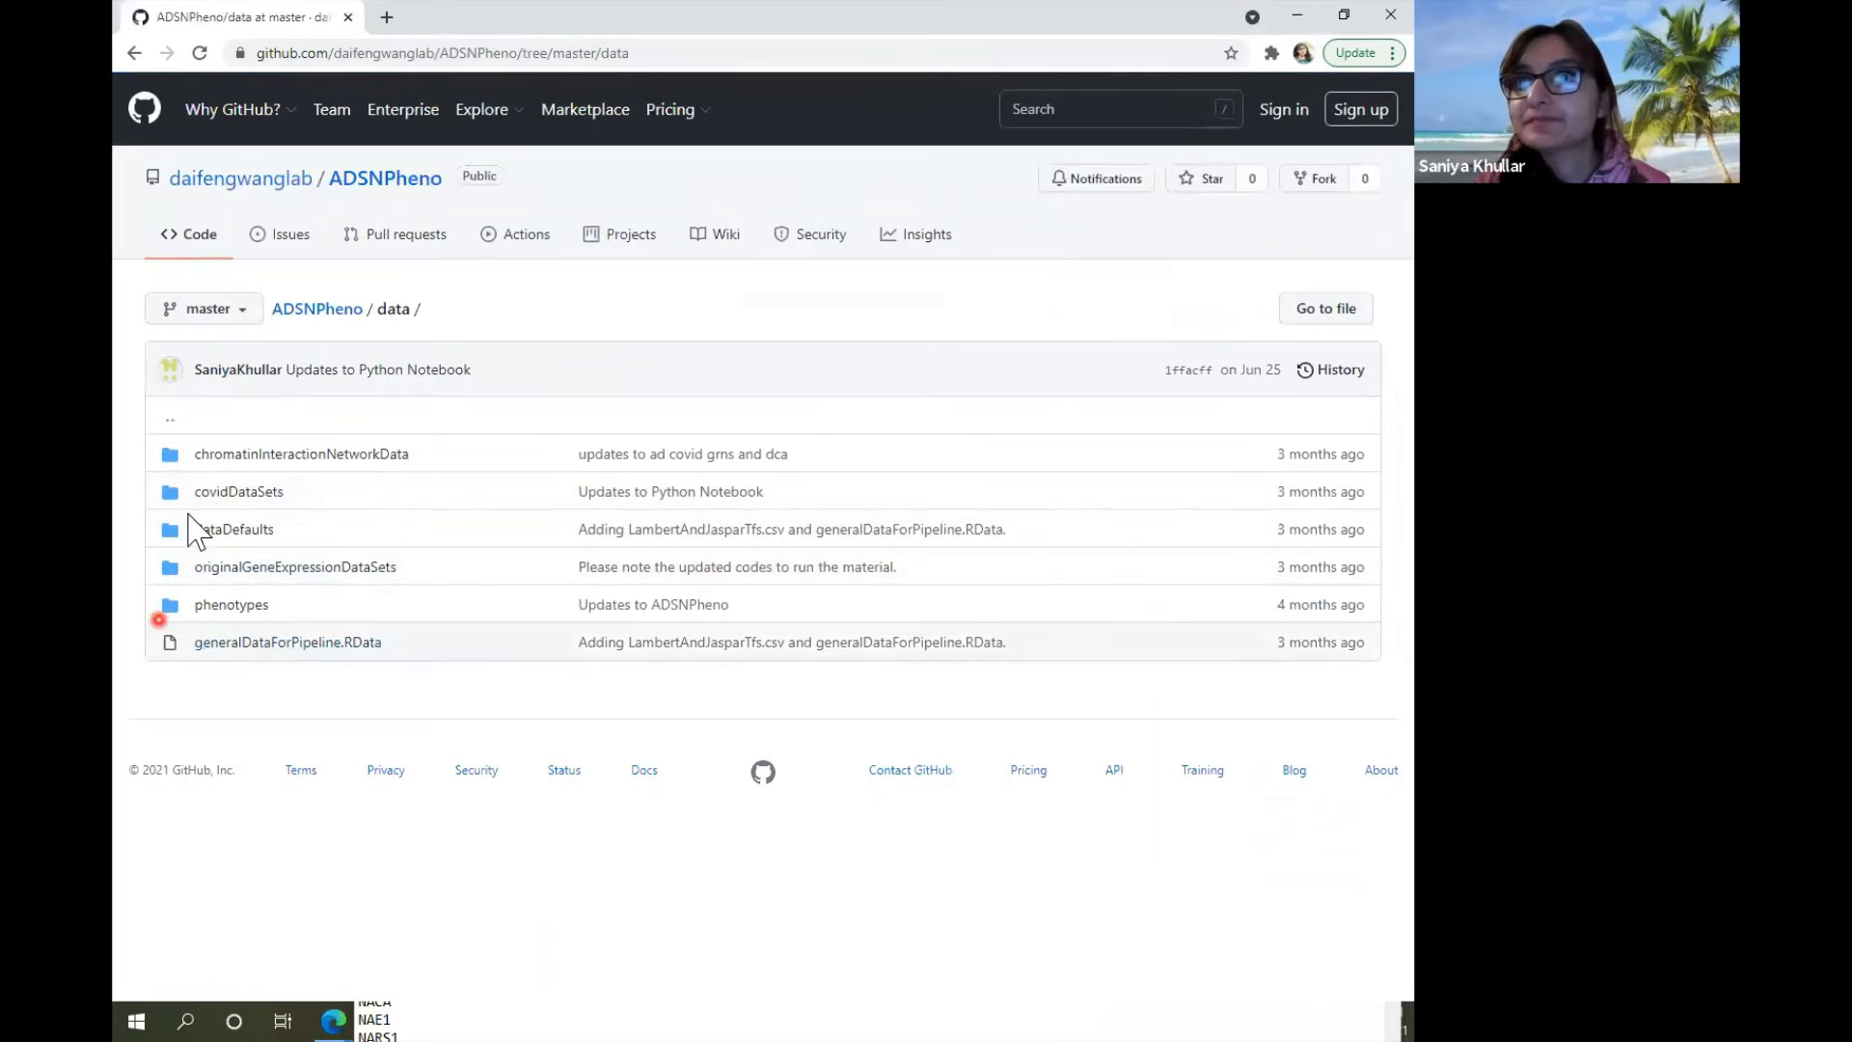
left_click(239, 529)
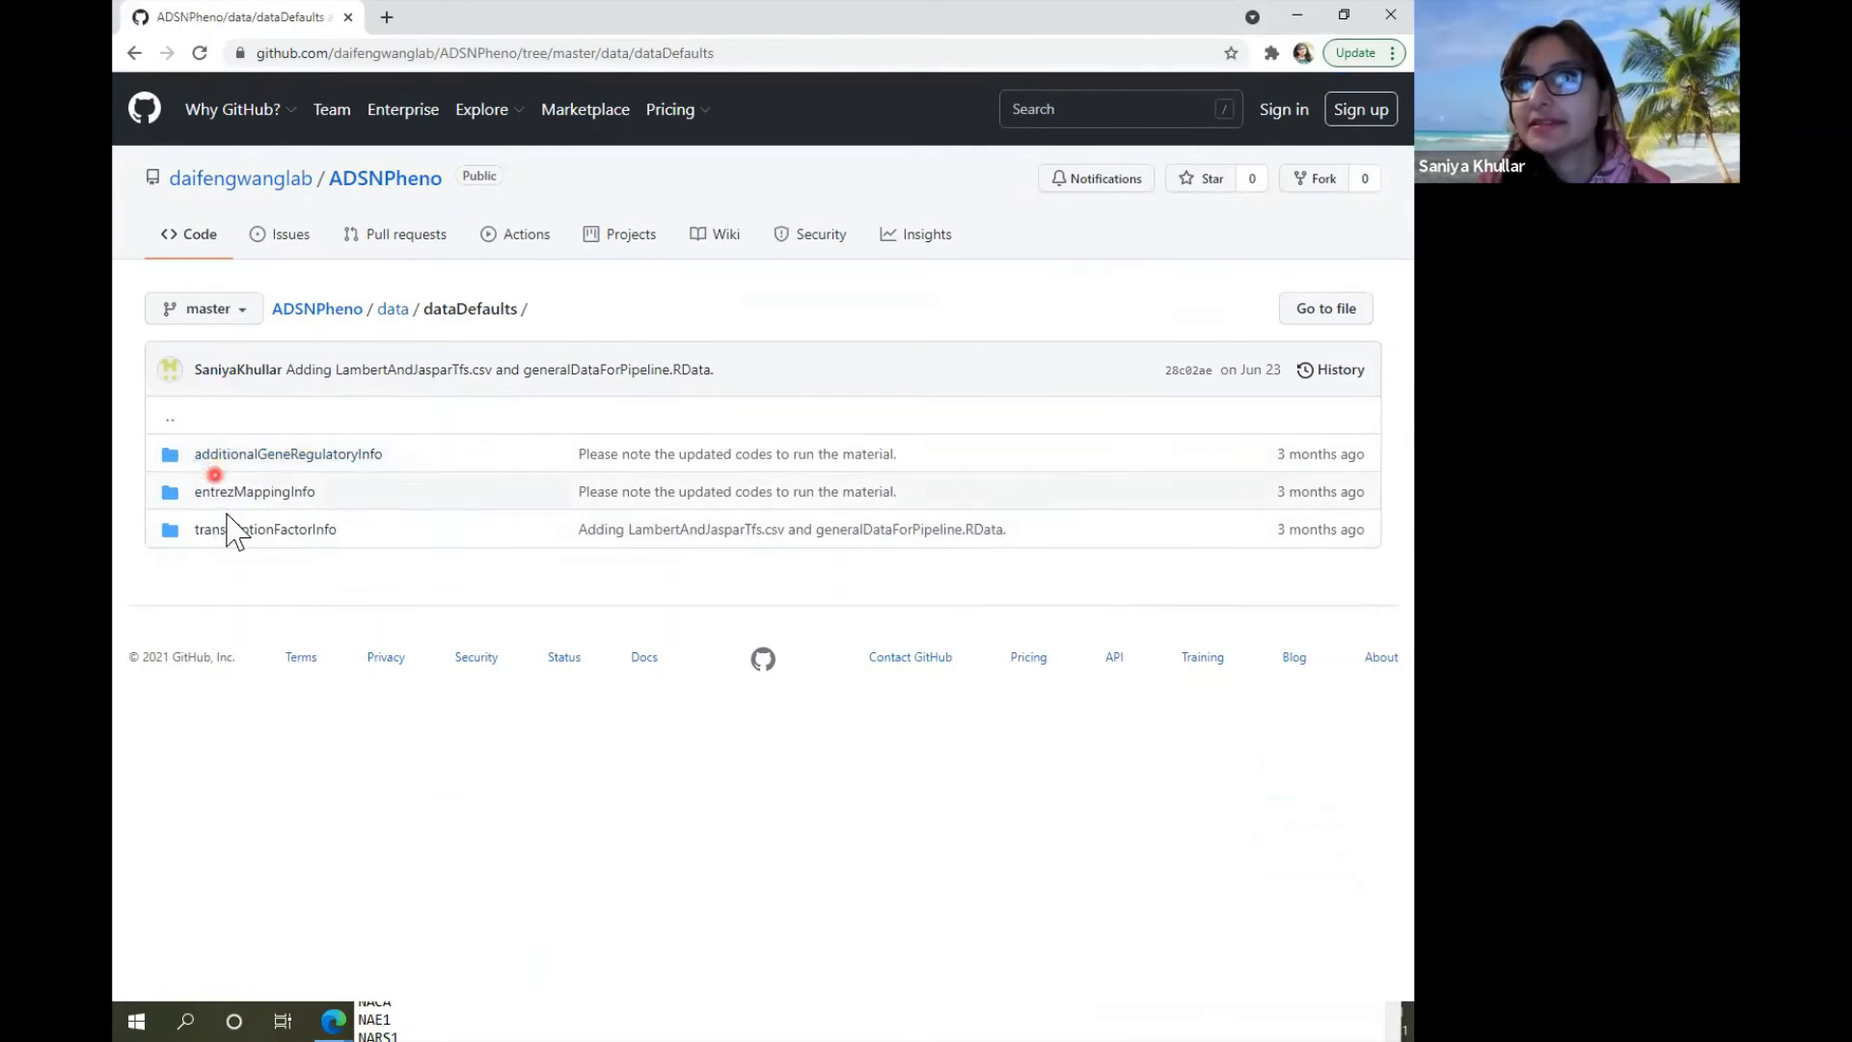
left_click(255, 492)
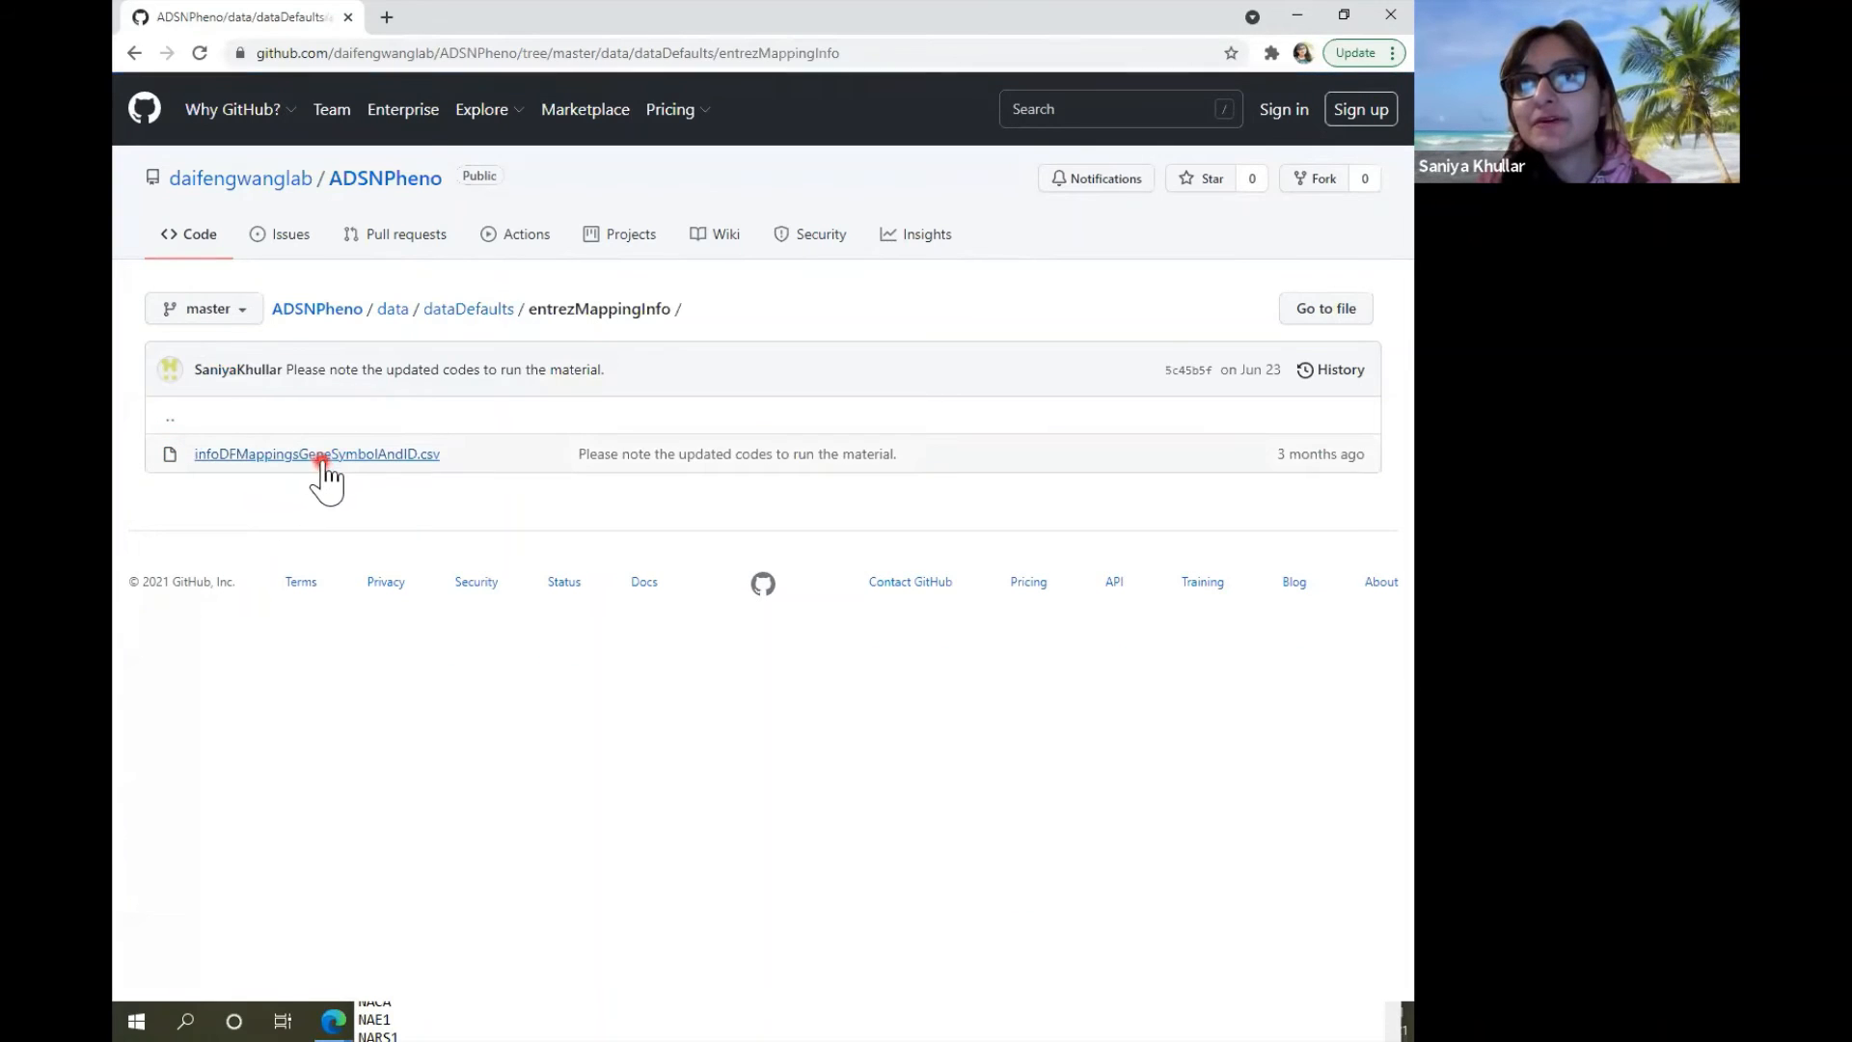
View infoDFMappingsGeneSymbolAndID.csv, the 59,307-line gene symbol to Entrez ID table.
left_click(315, 454)
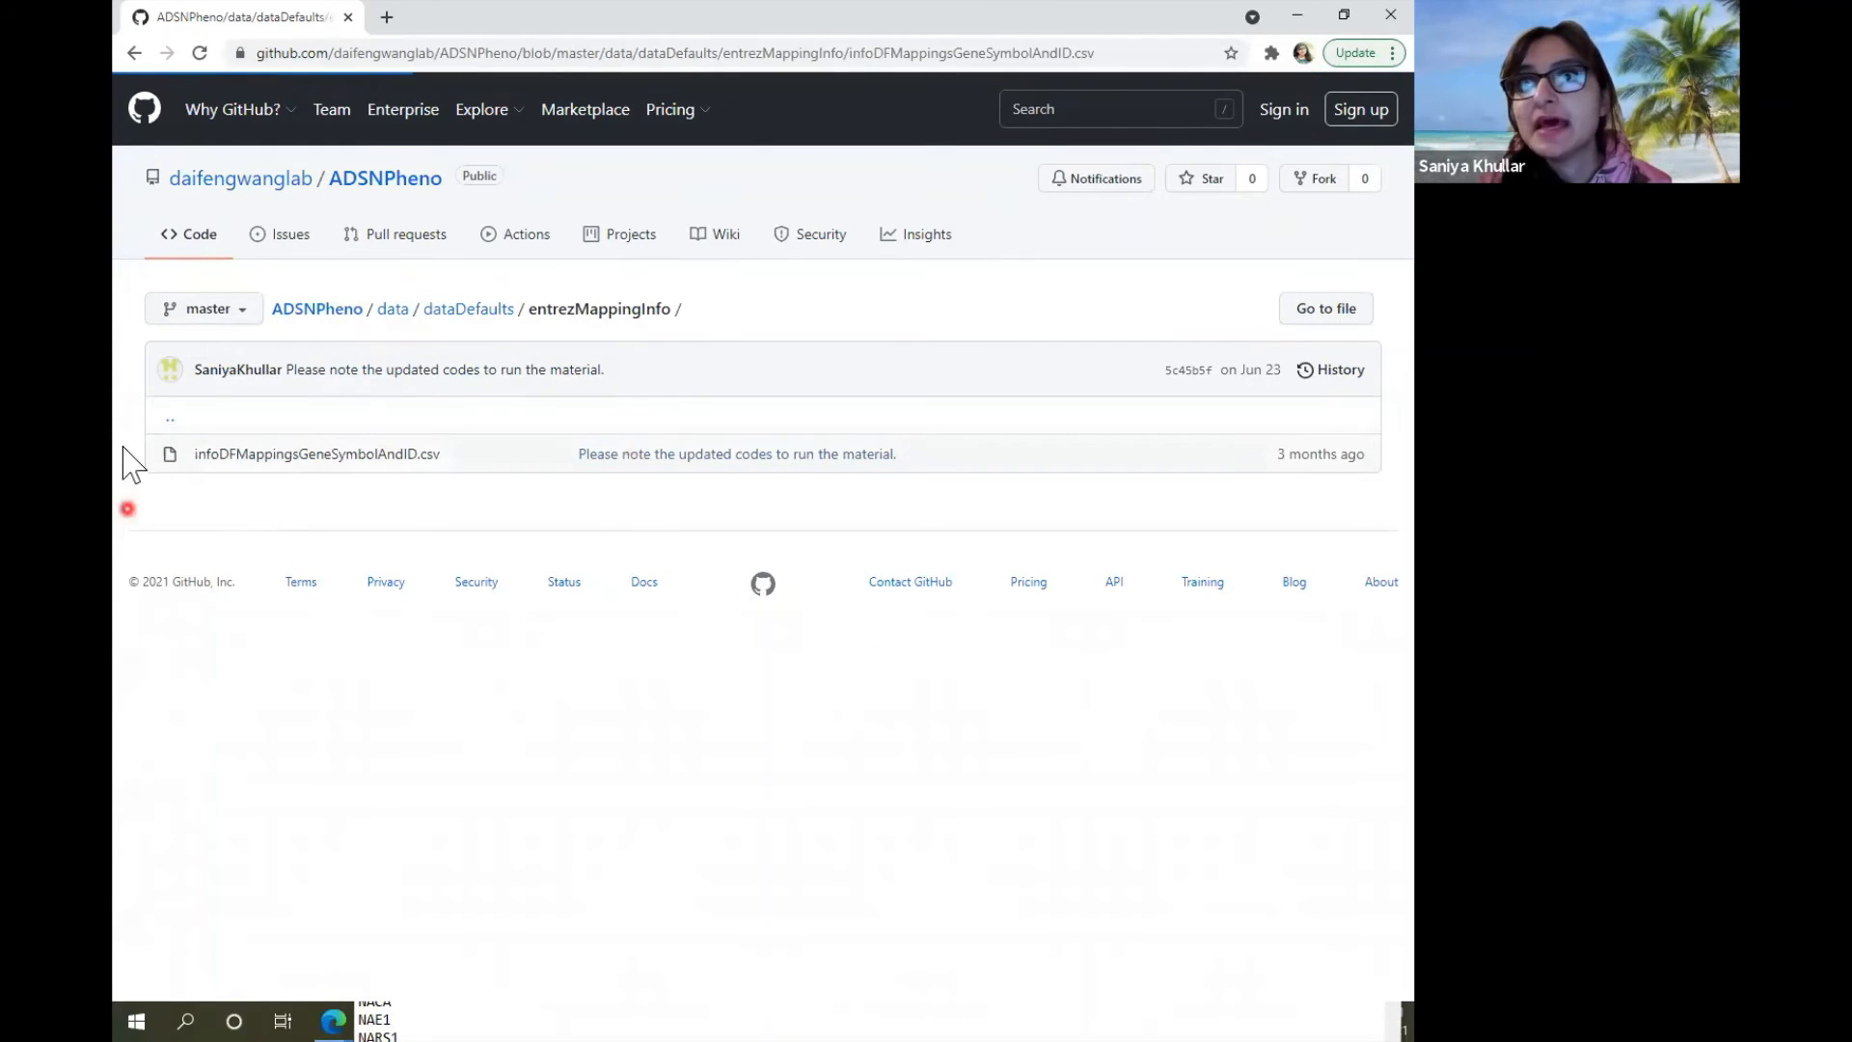
left_click(316, 454)
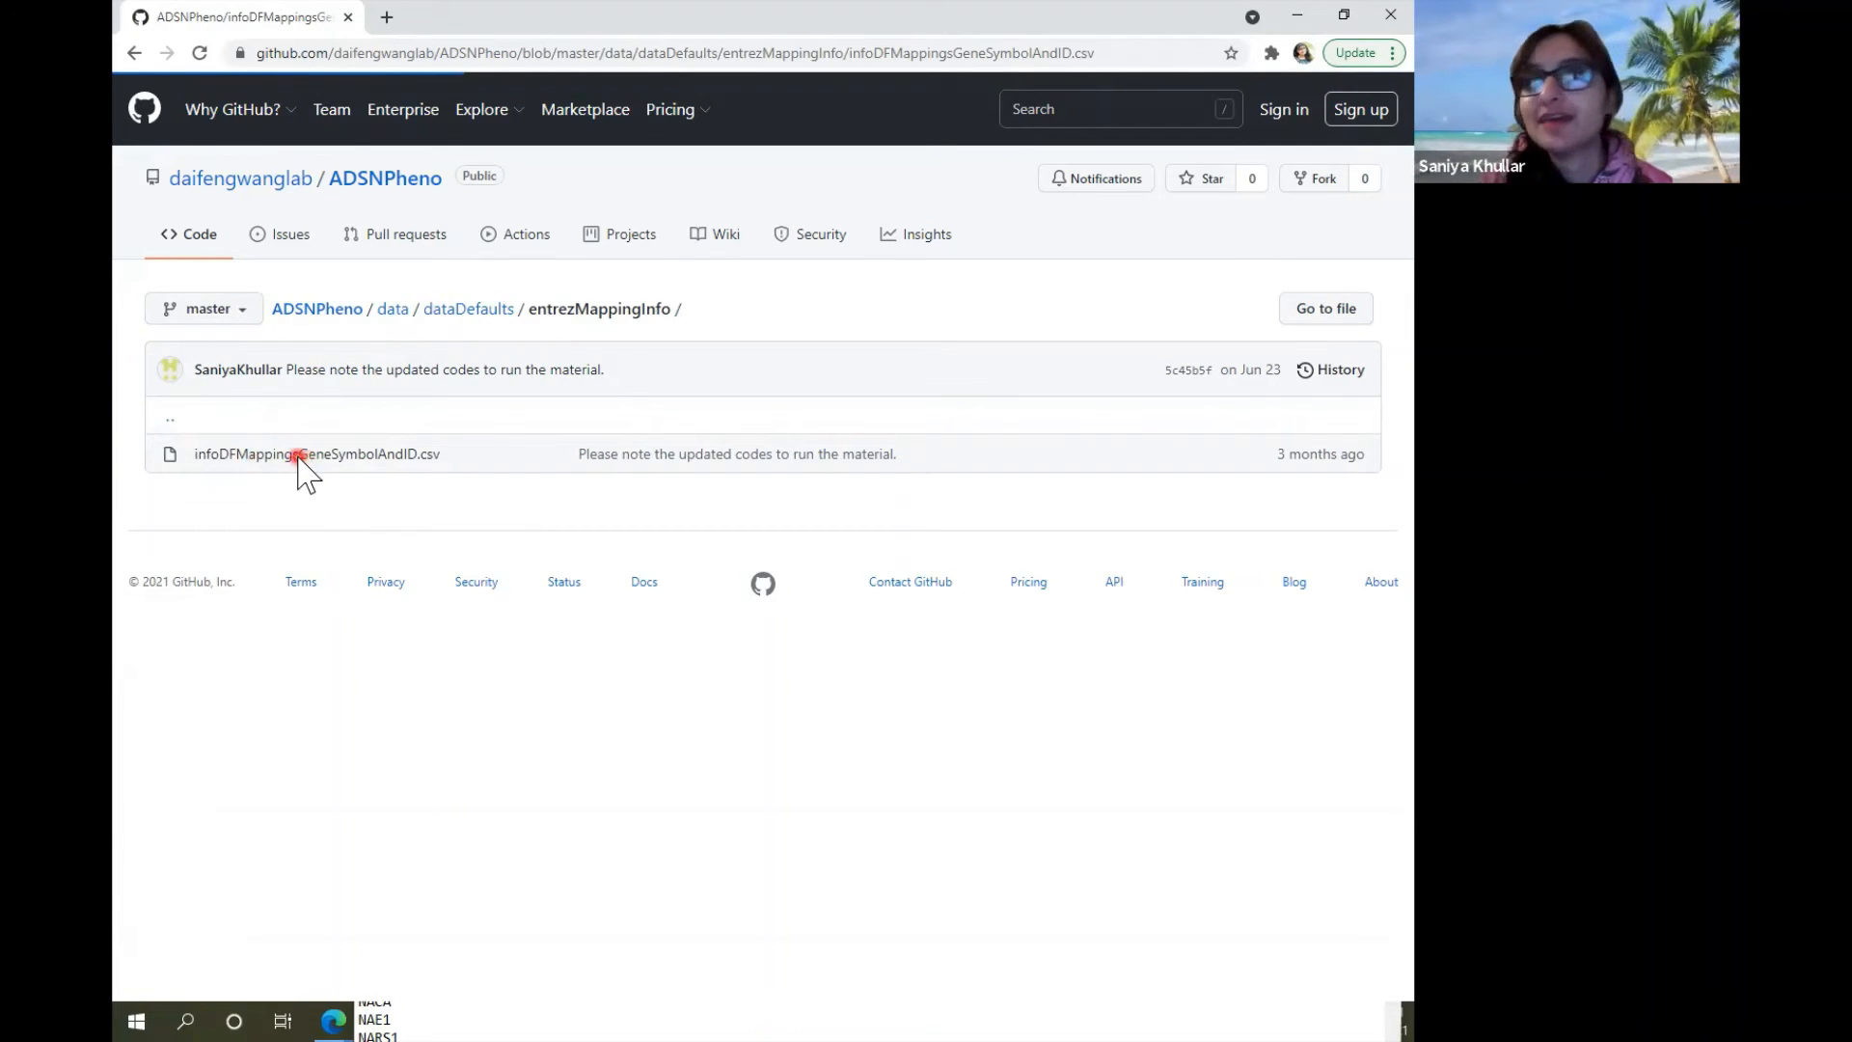
left_click(314, 453)
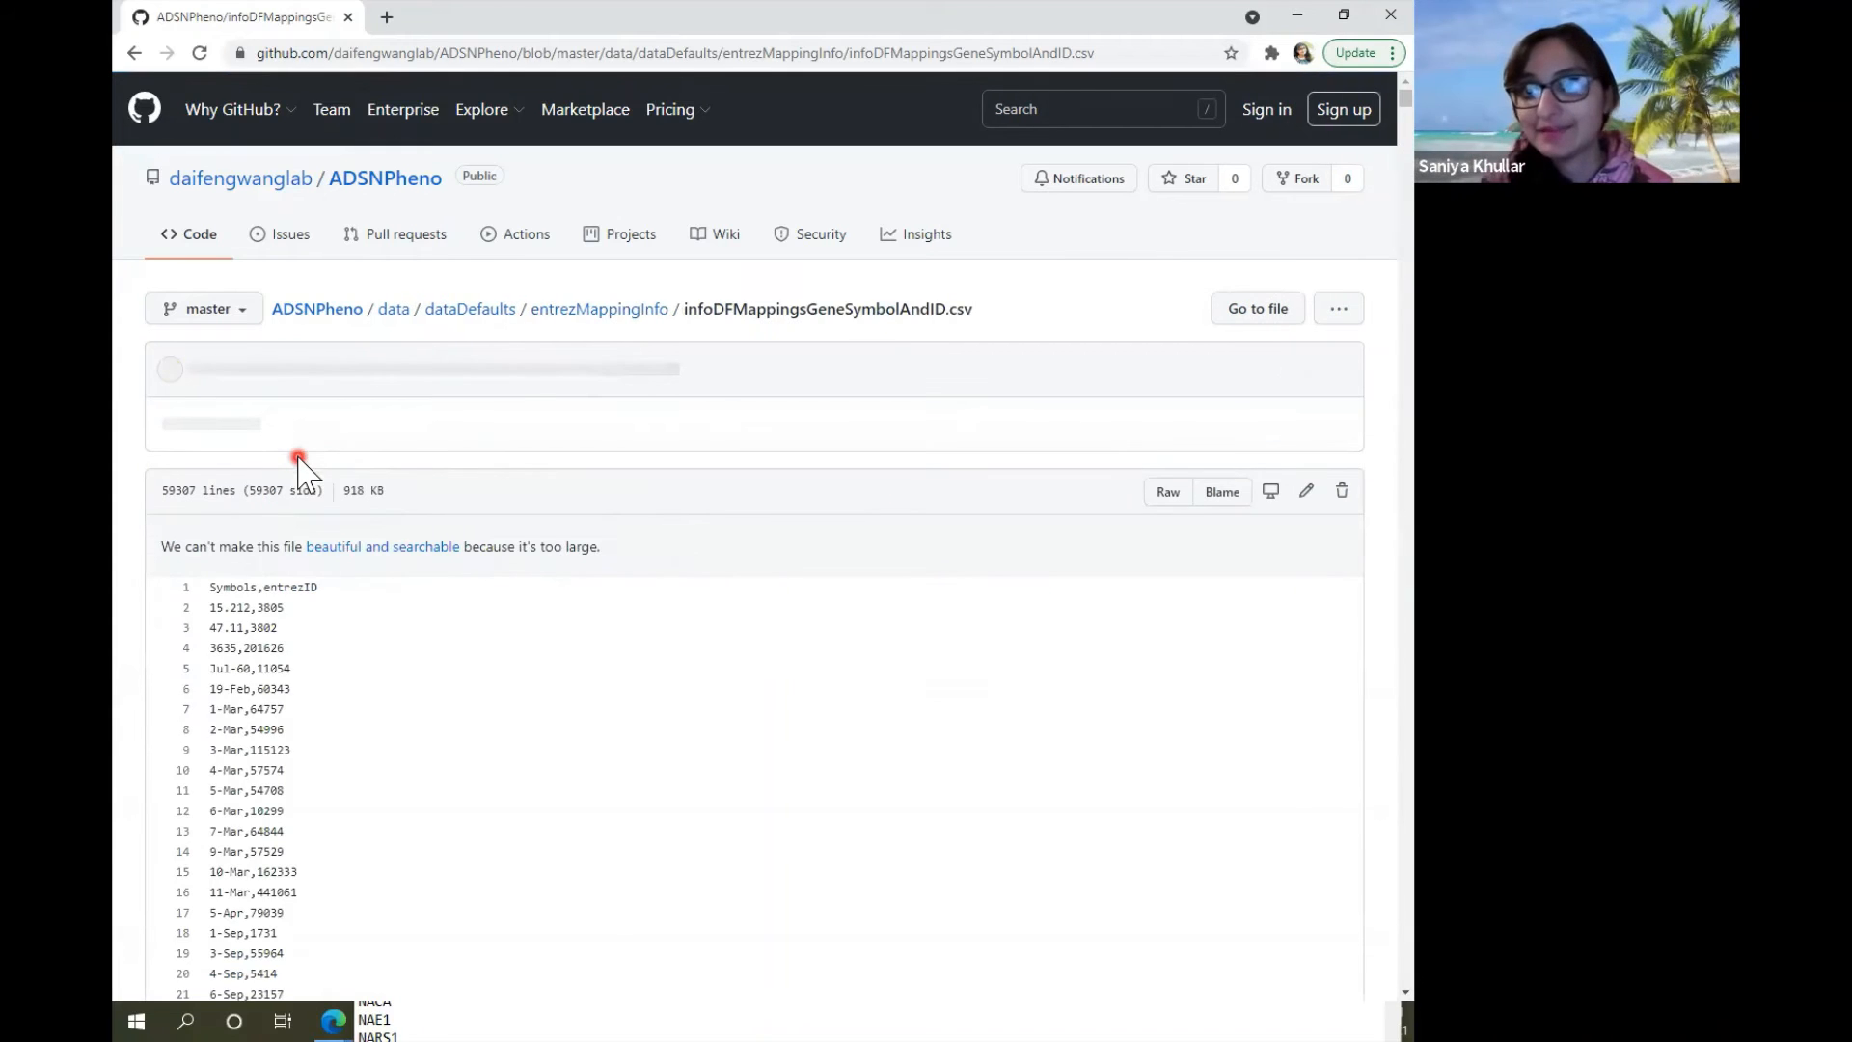
scroll("down", 3)
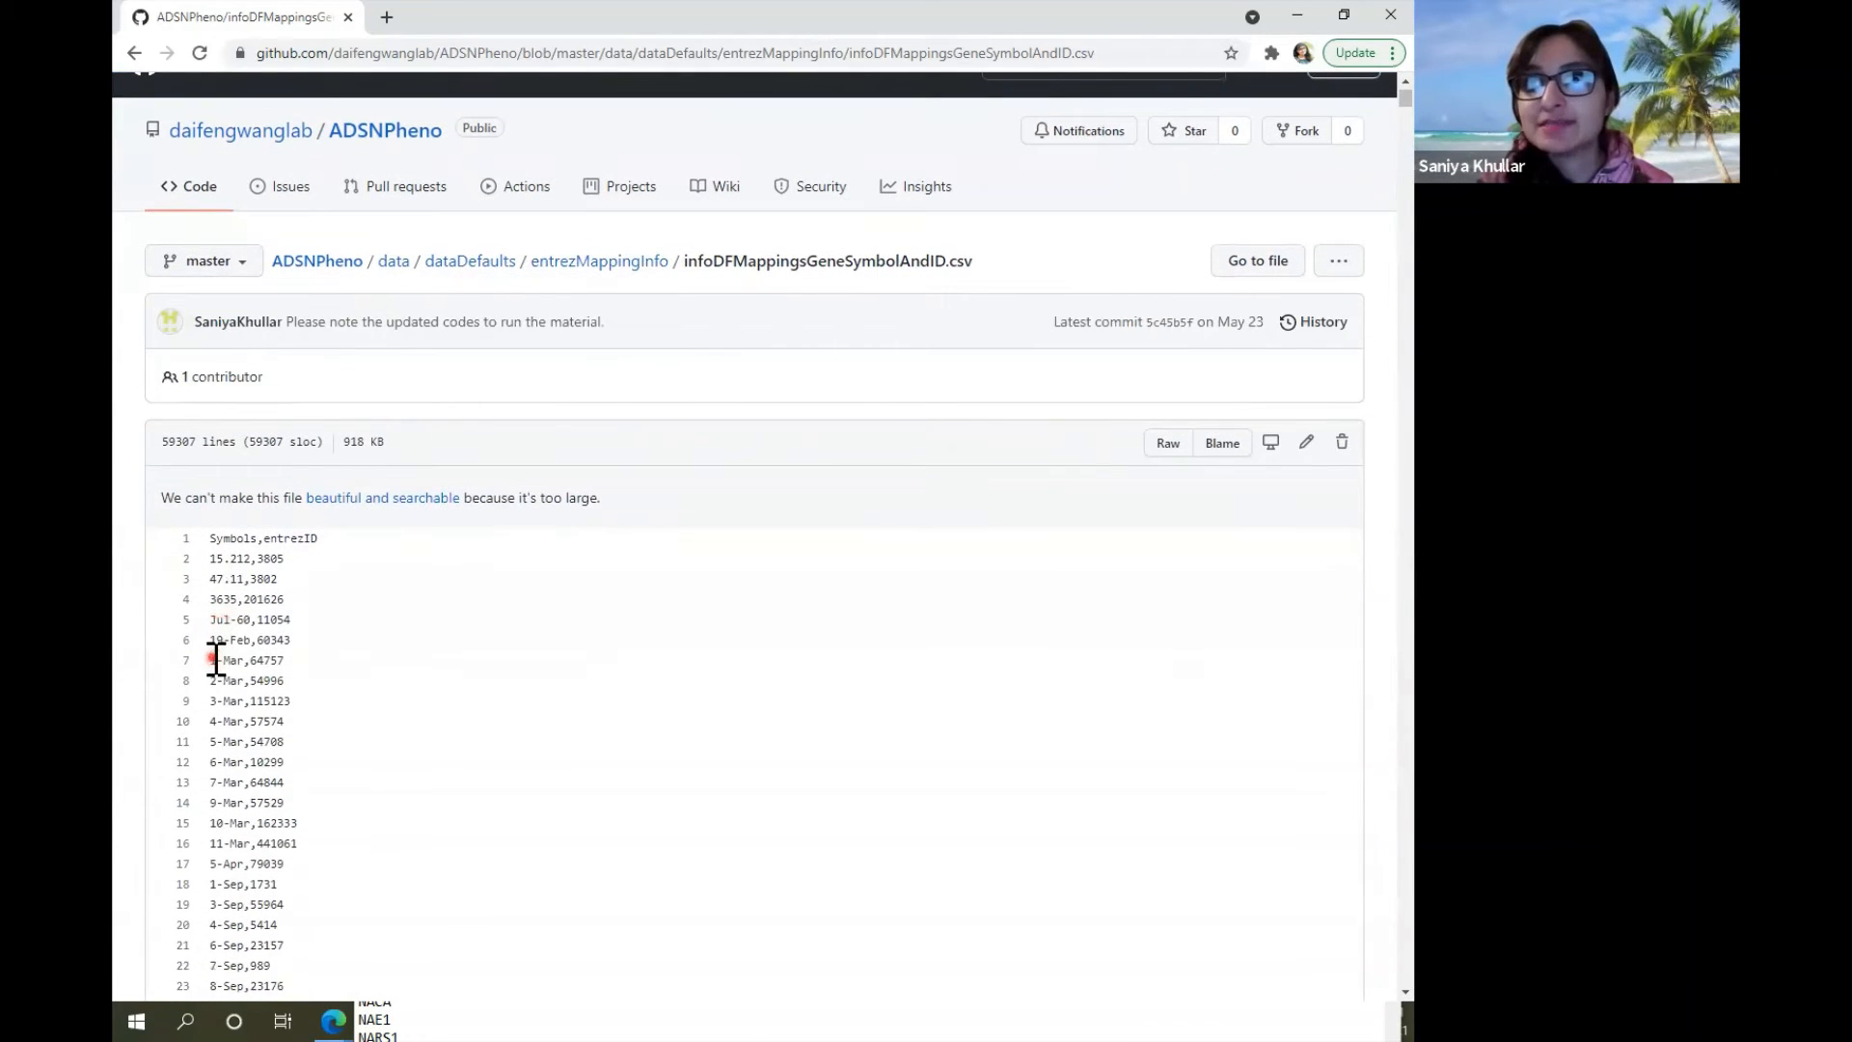
double_click(226, 660)
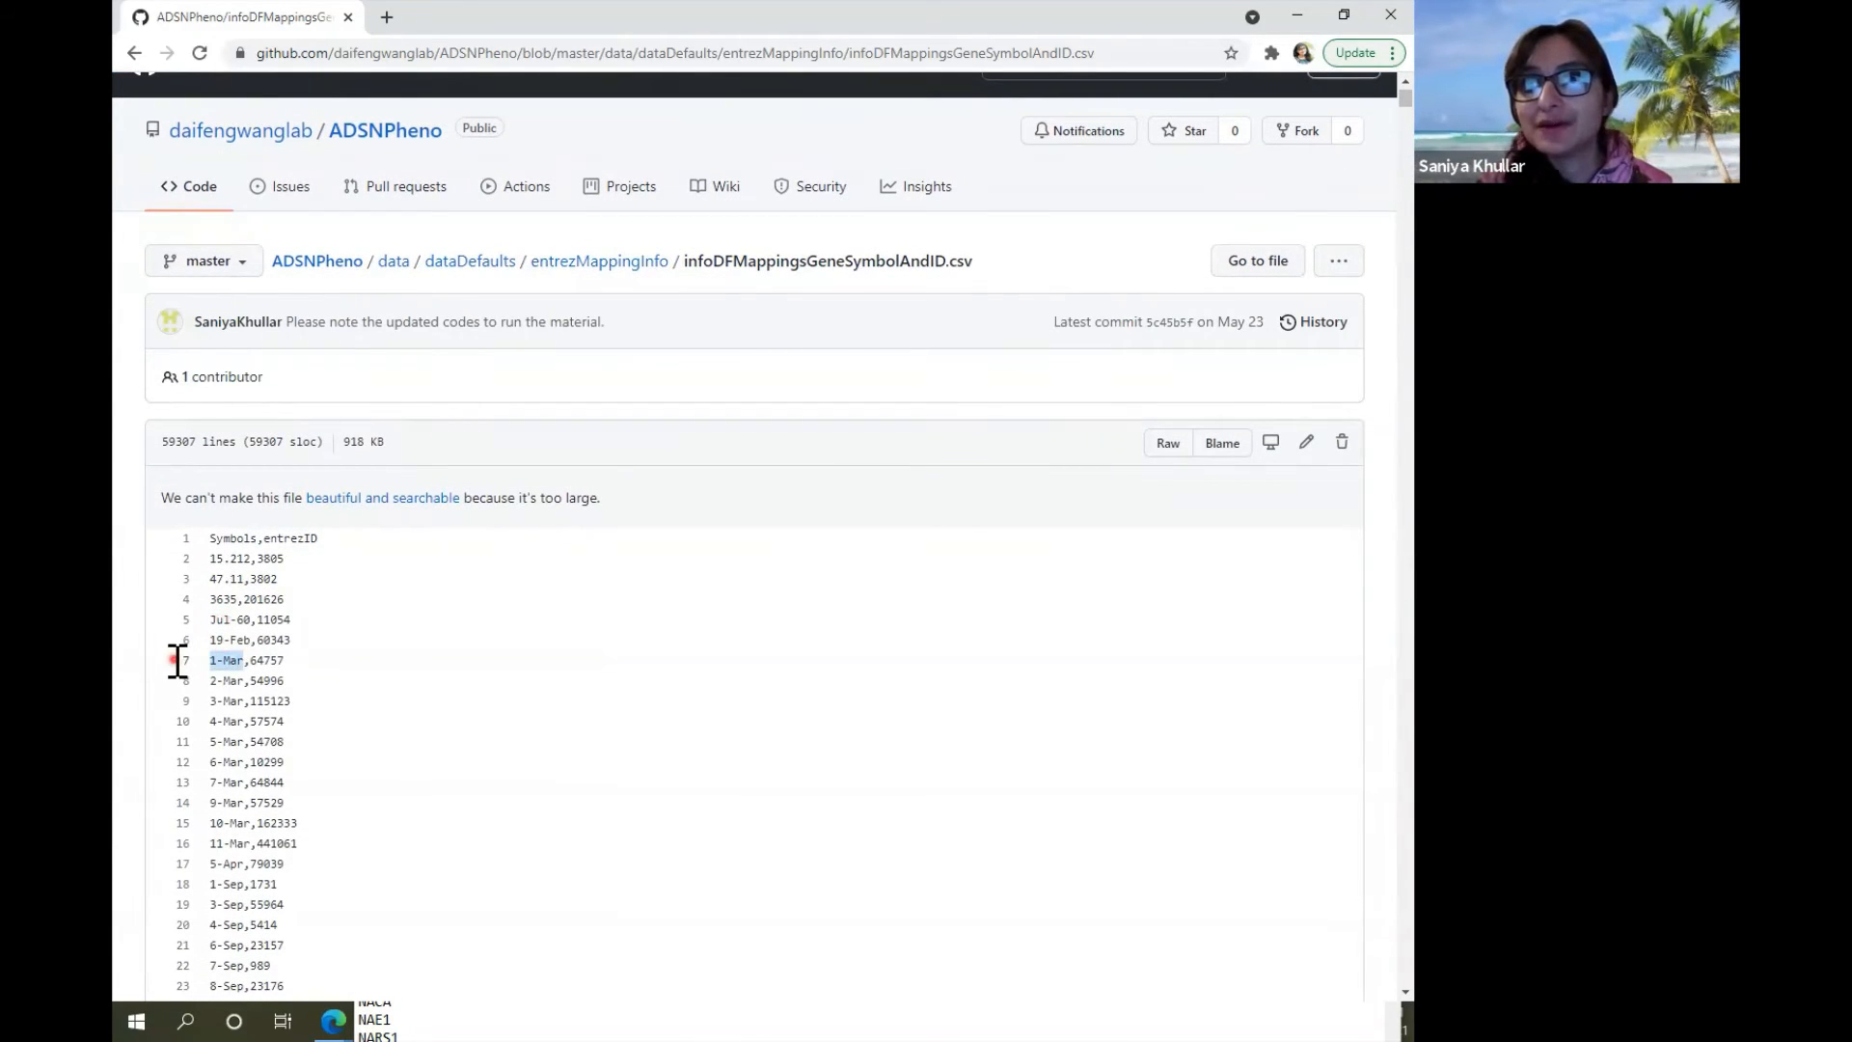
scroll("down", 3)
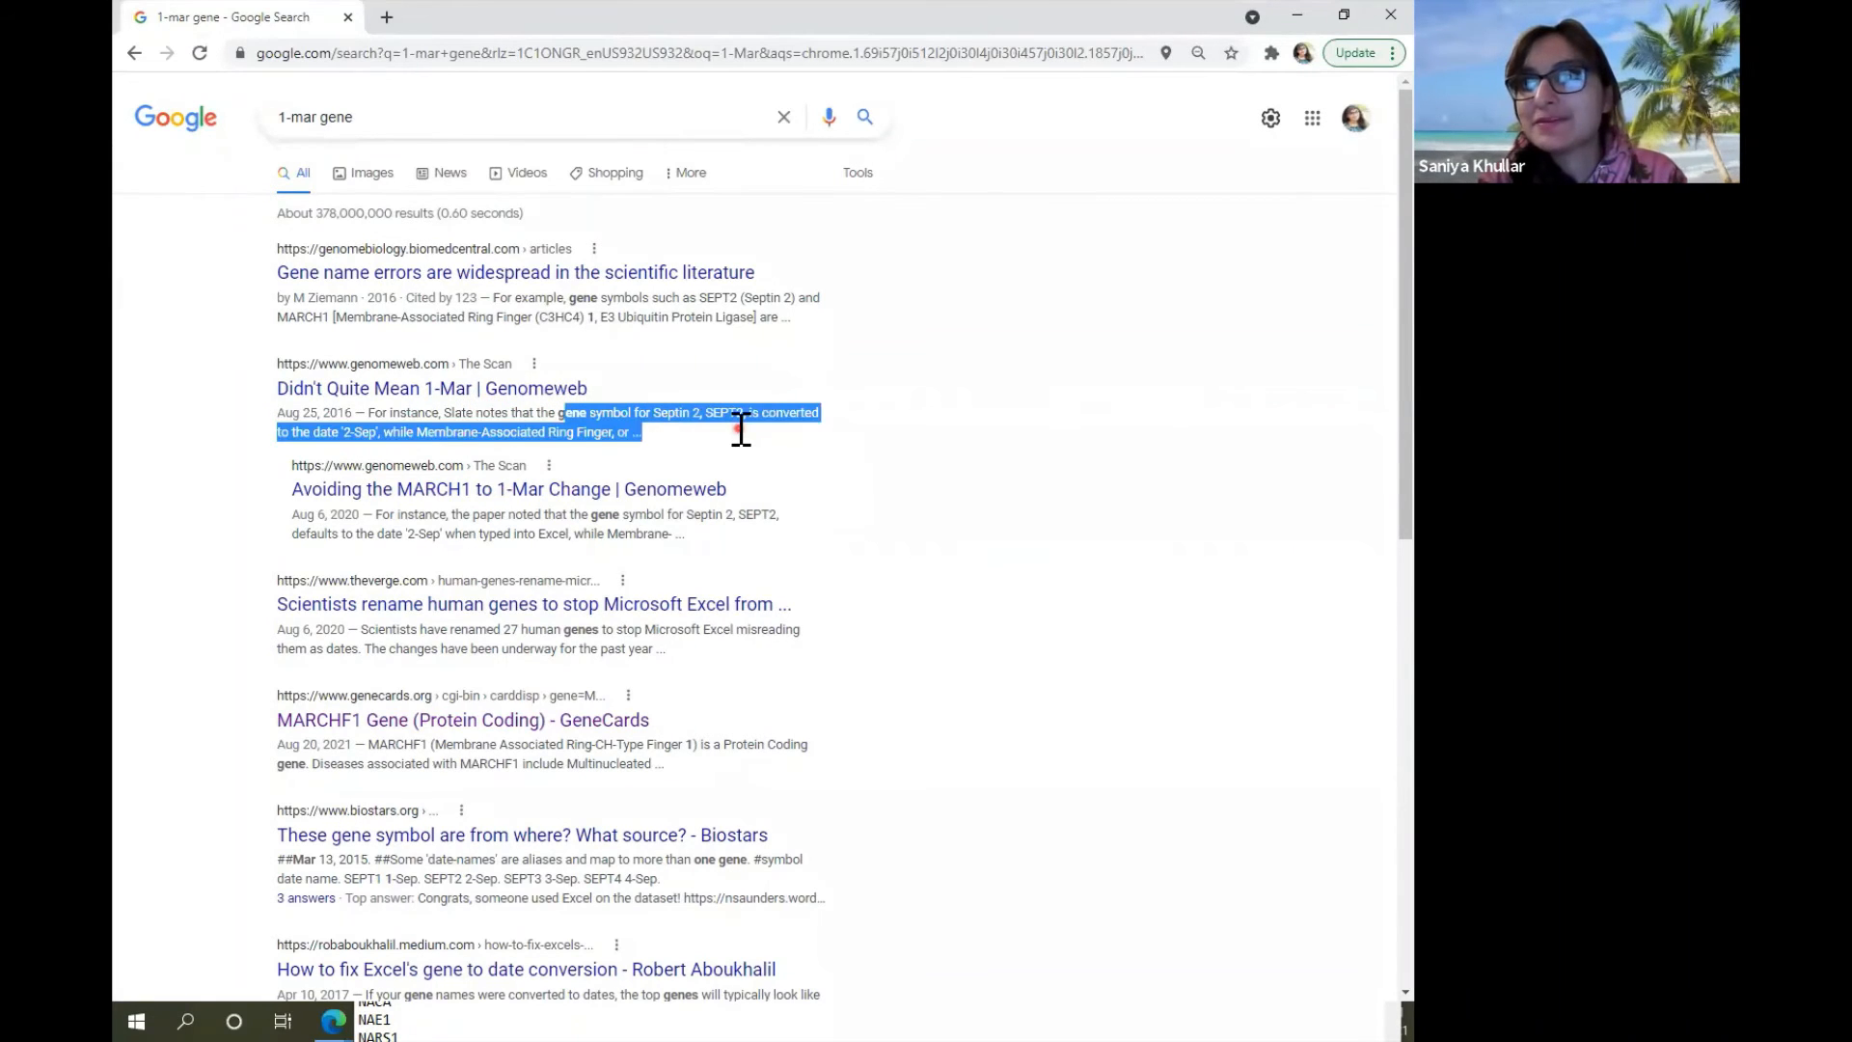
Highlight the search result explaining gene symbols like 1-Mar becoming Excel dates.
left_click(608, 422)
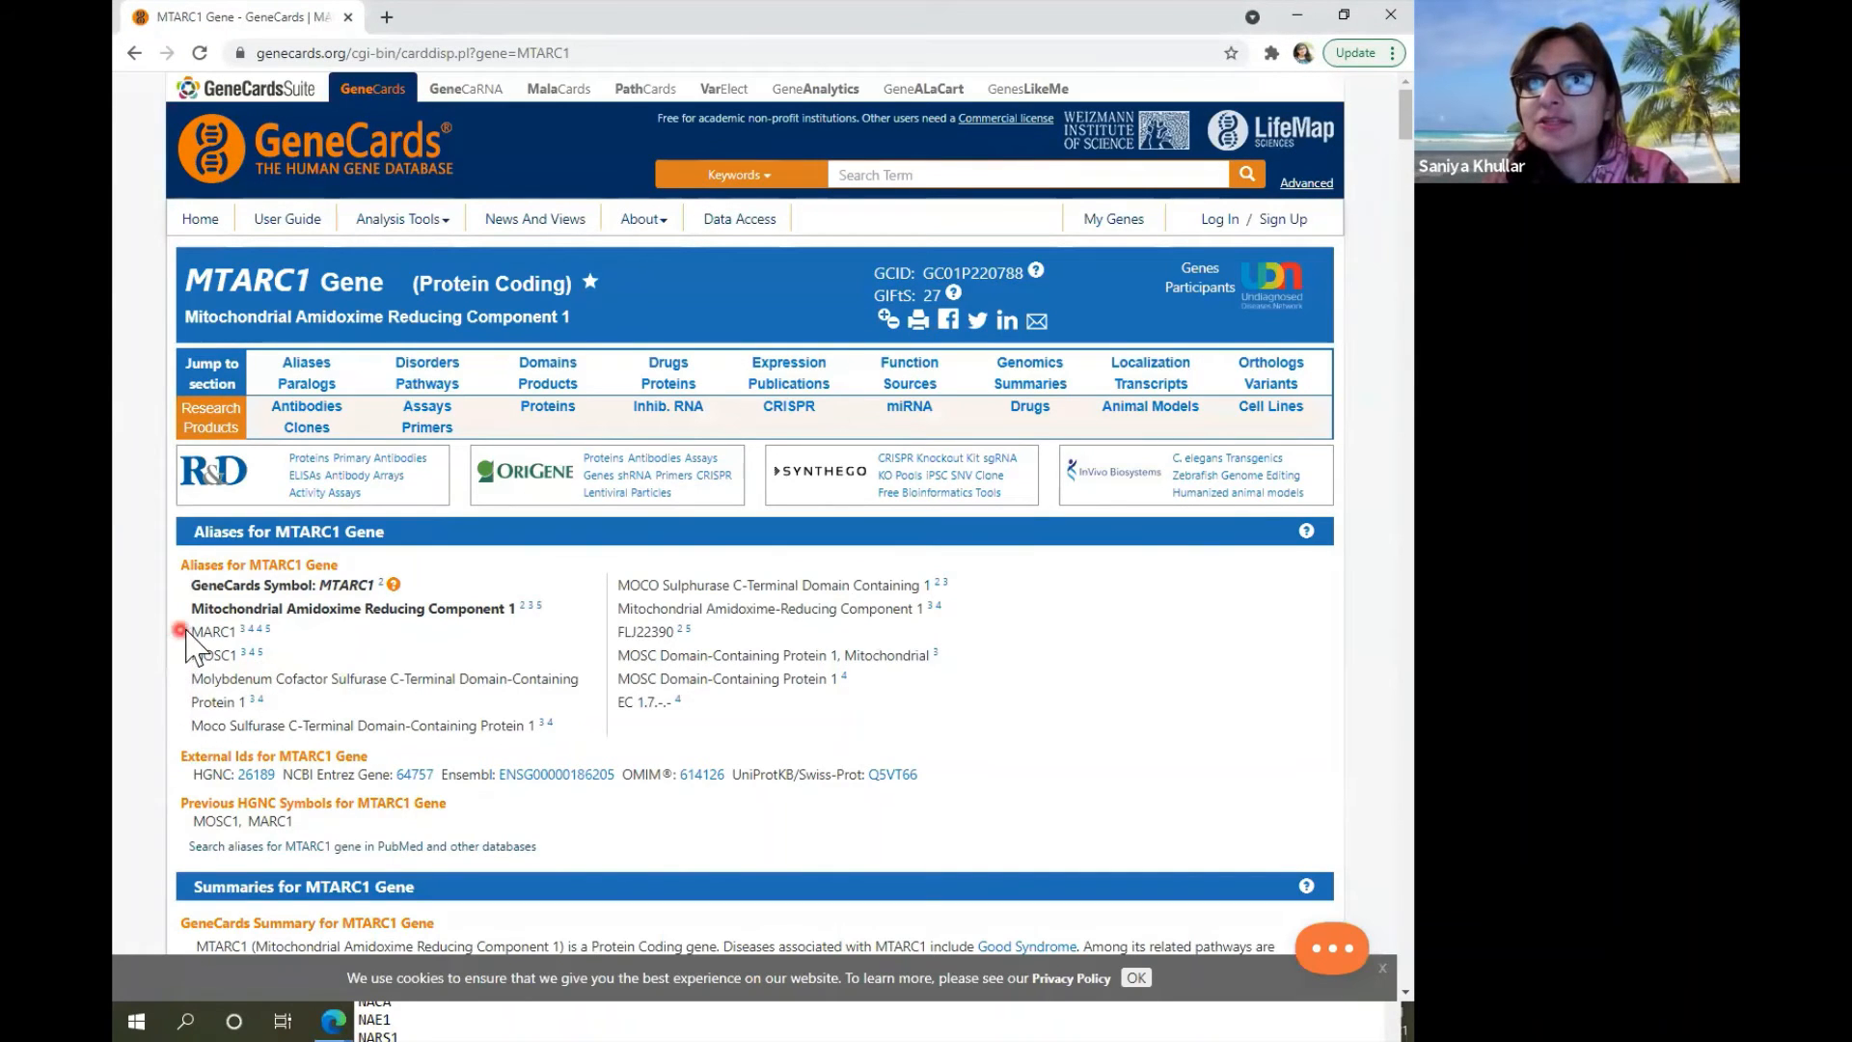
On the MTARC1 GeneCards page, note the alias MARC1 and Entrez ID 64757.
double_click(212, 630)
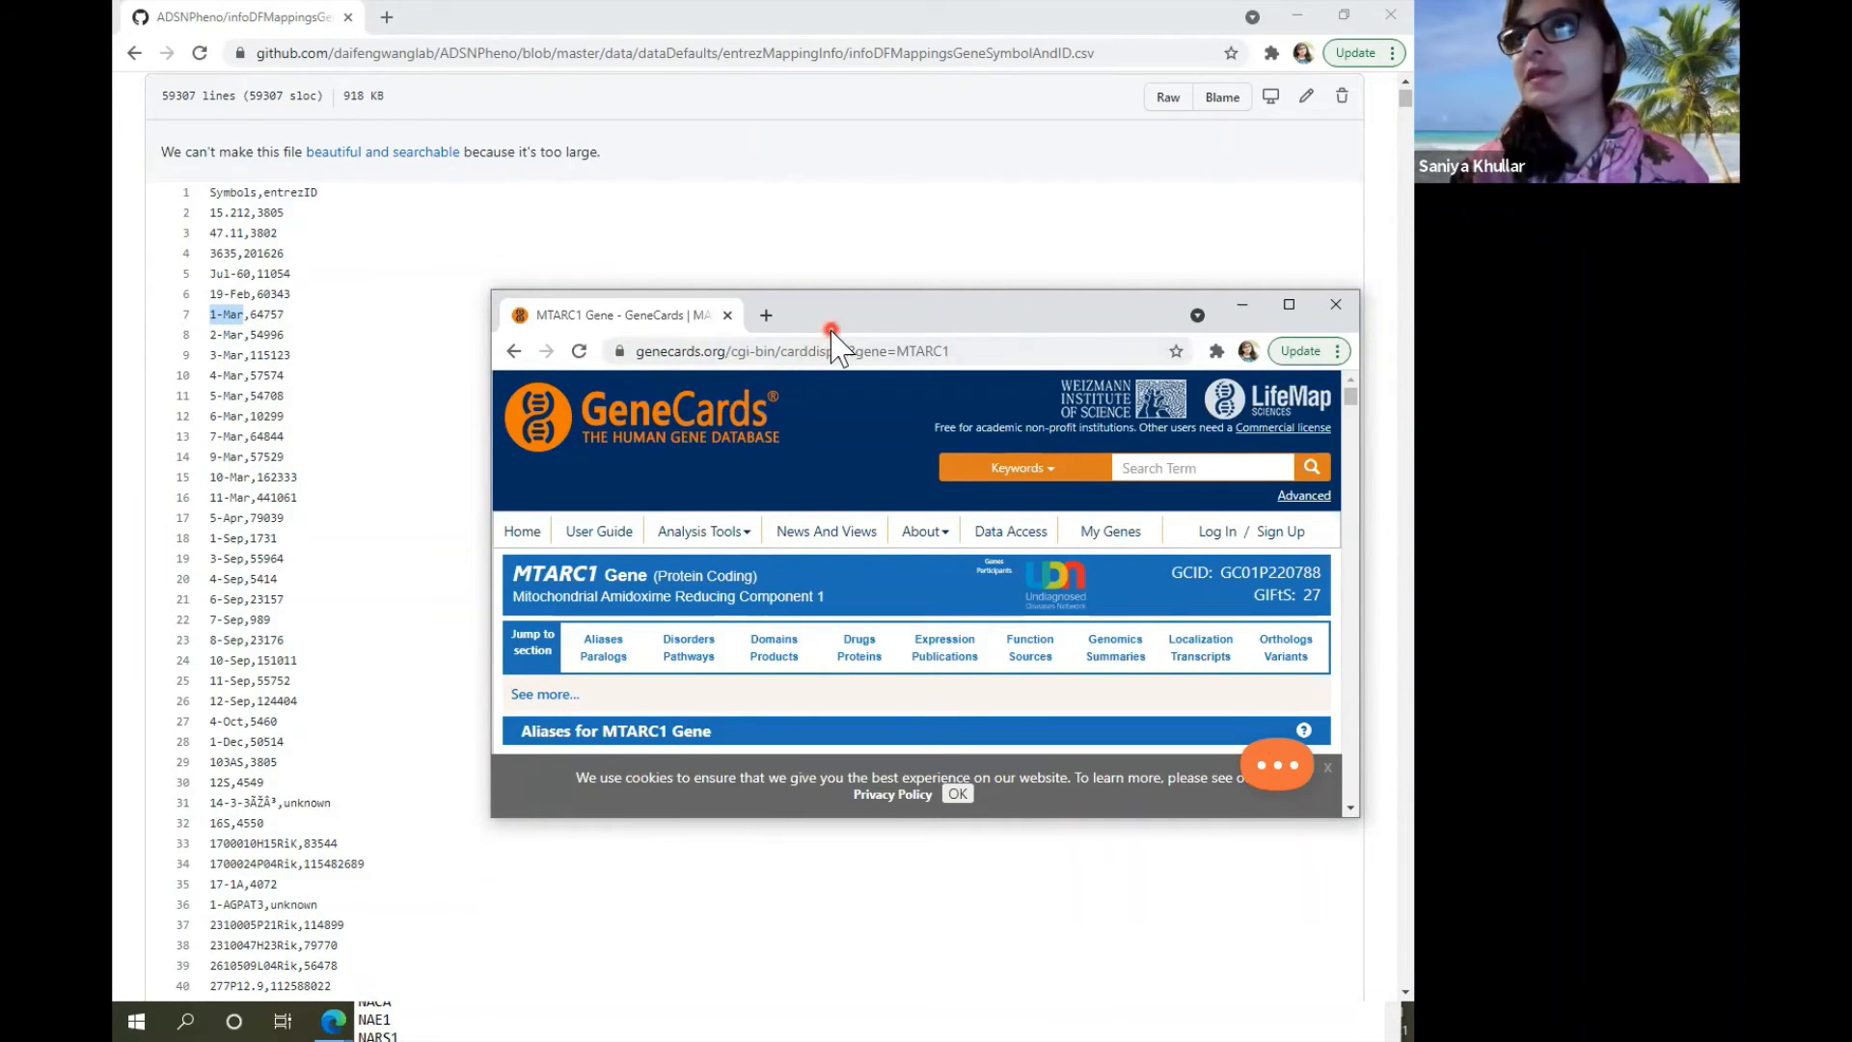
left_click(1288, 302)
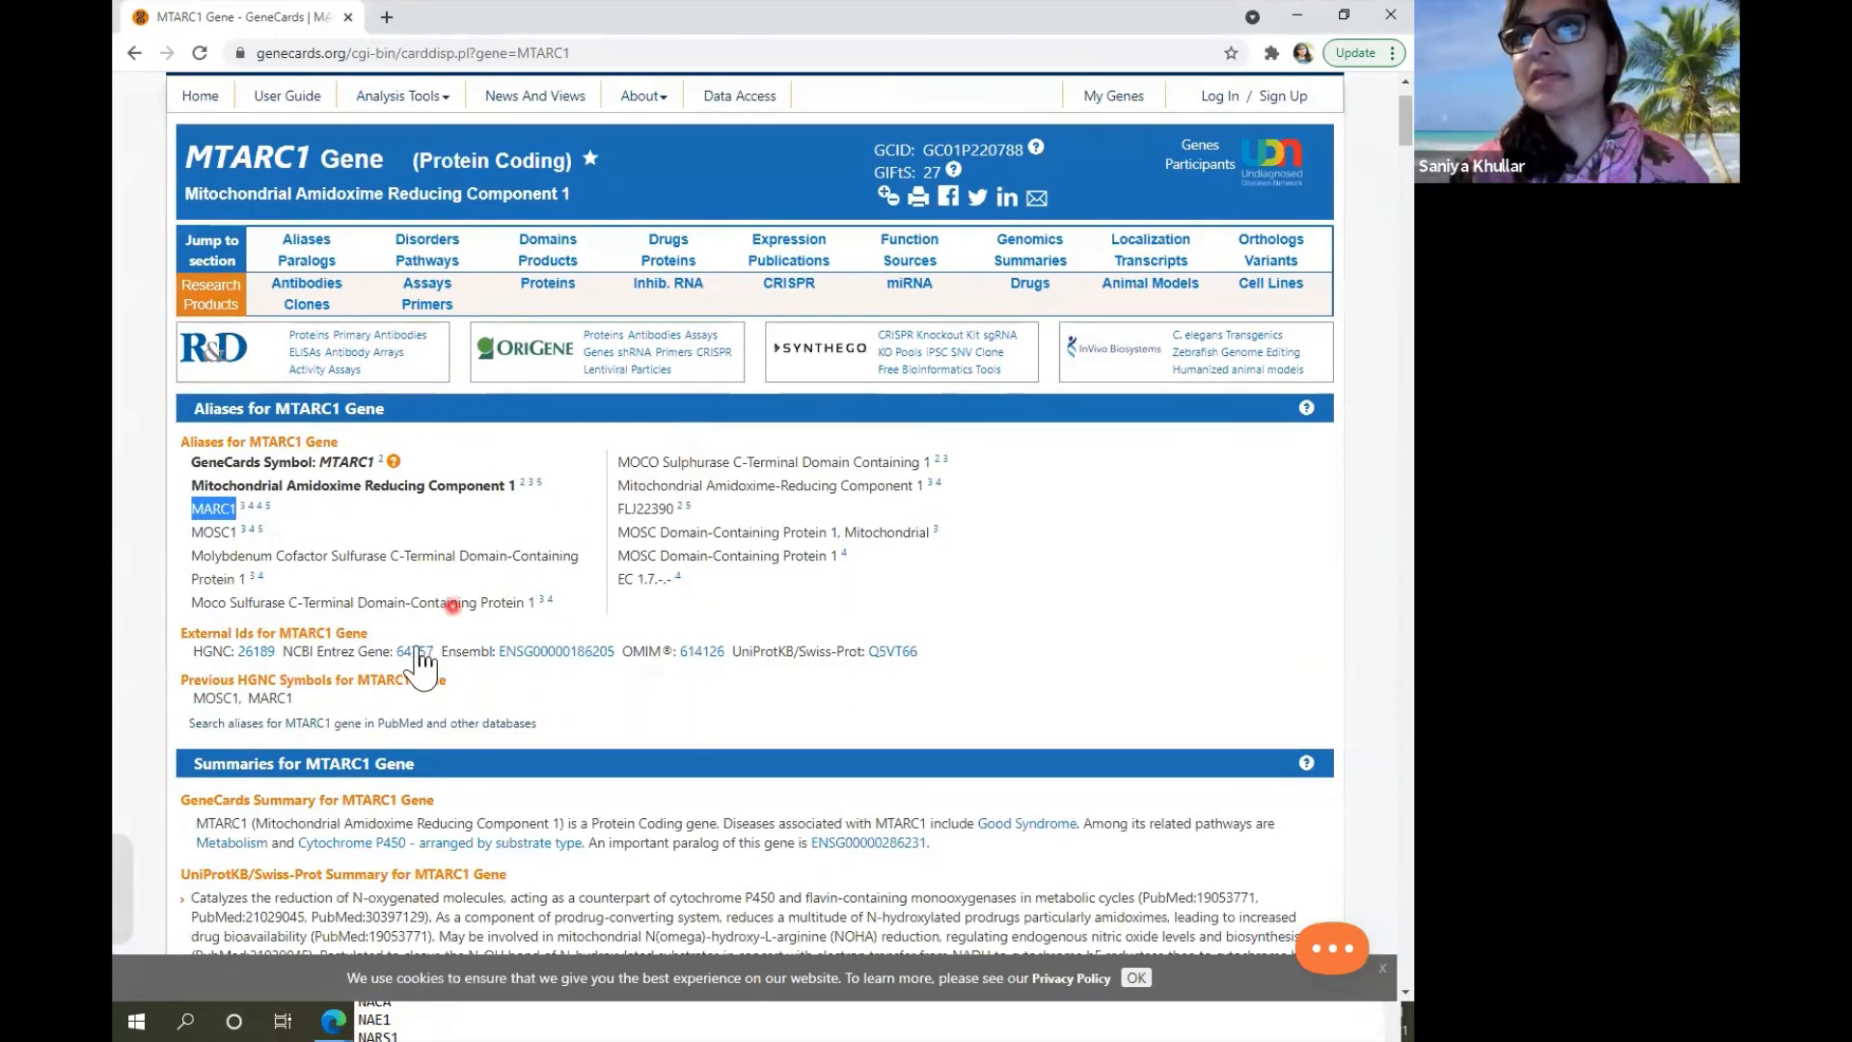
double_click(413, 650)
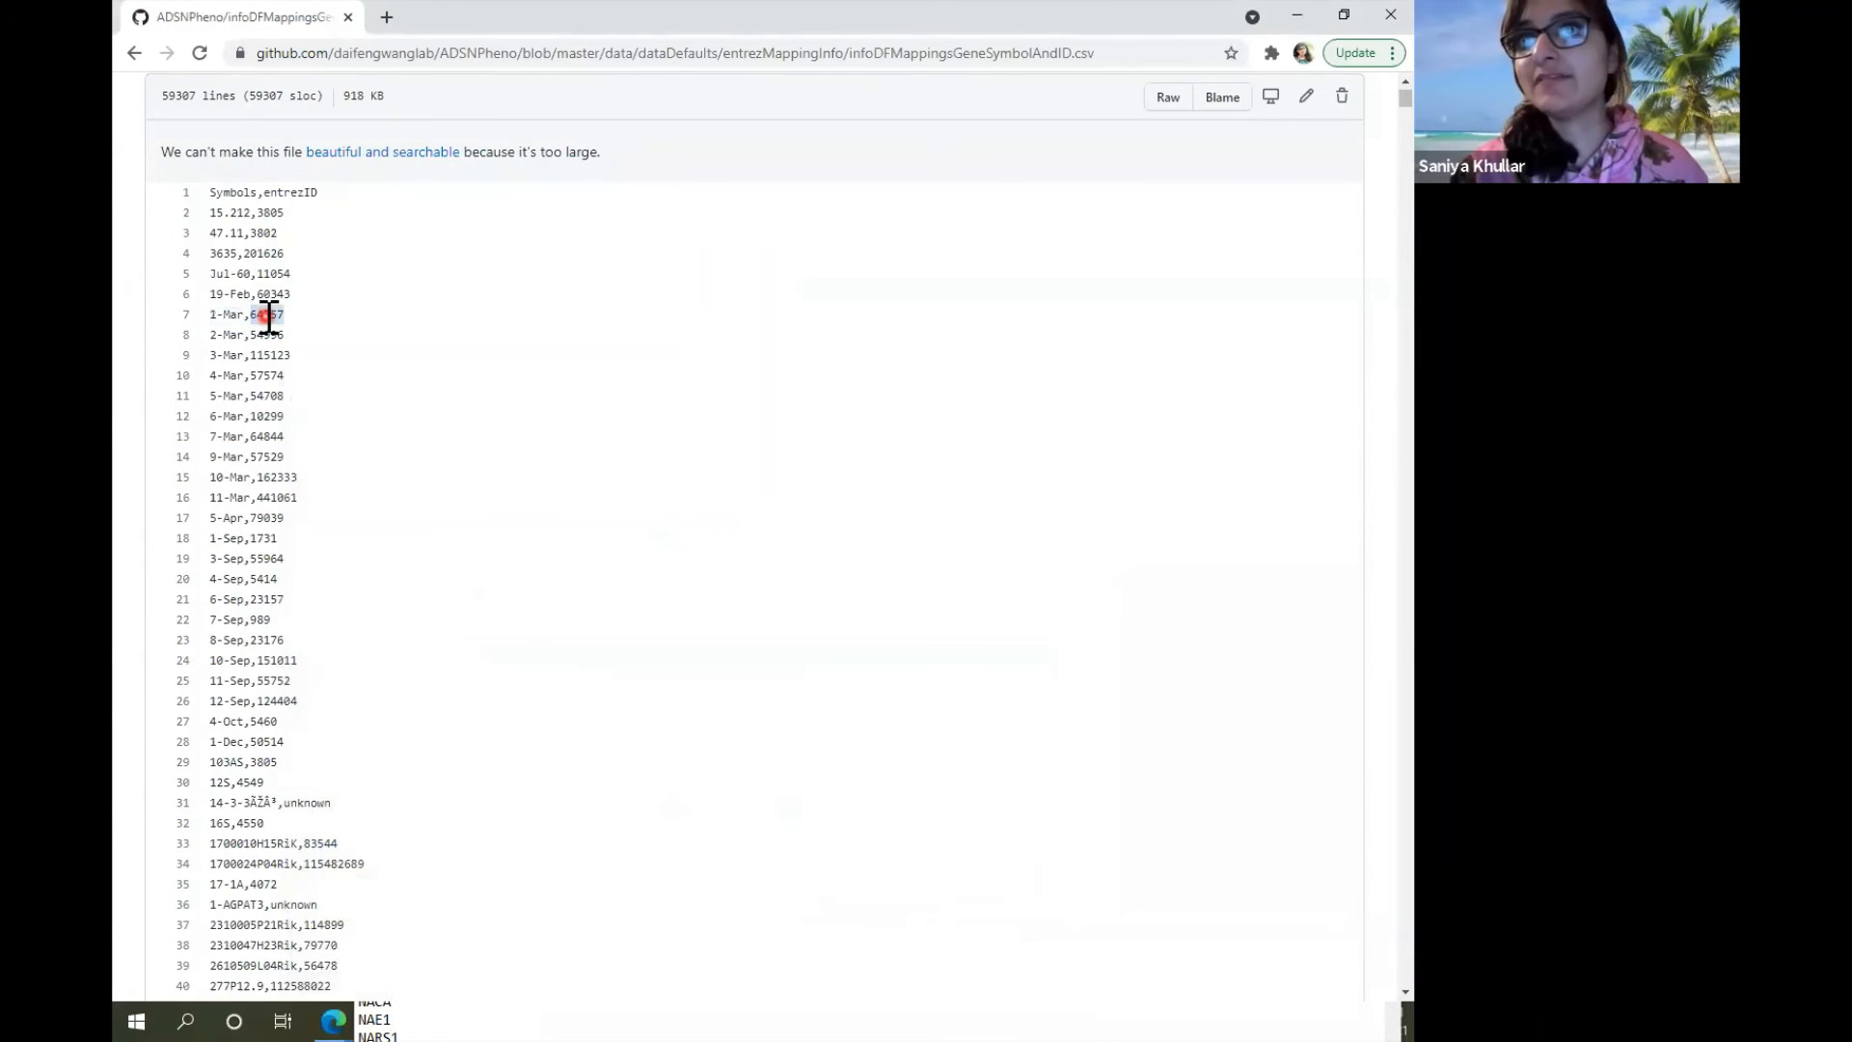
Scroll the mapping CSV down to the AJUBA,84962 row near line 894.
scroll("down", 3)
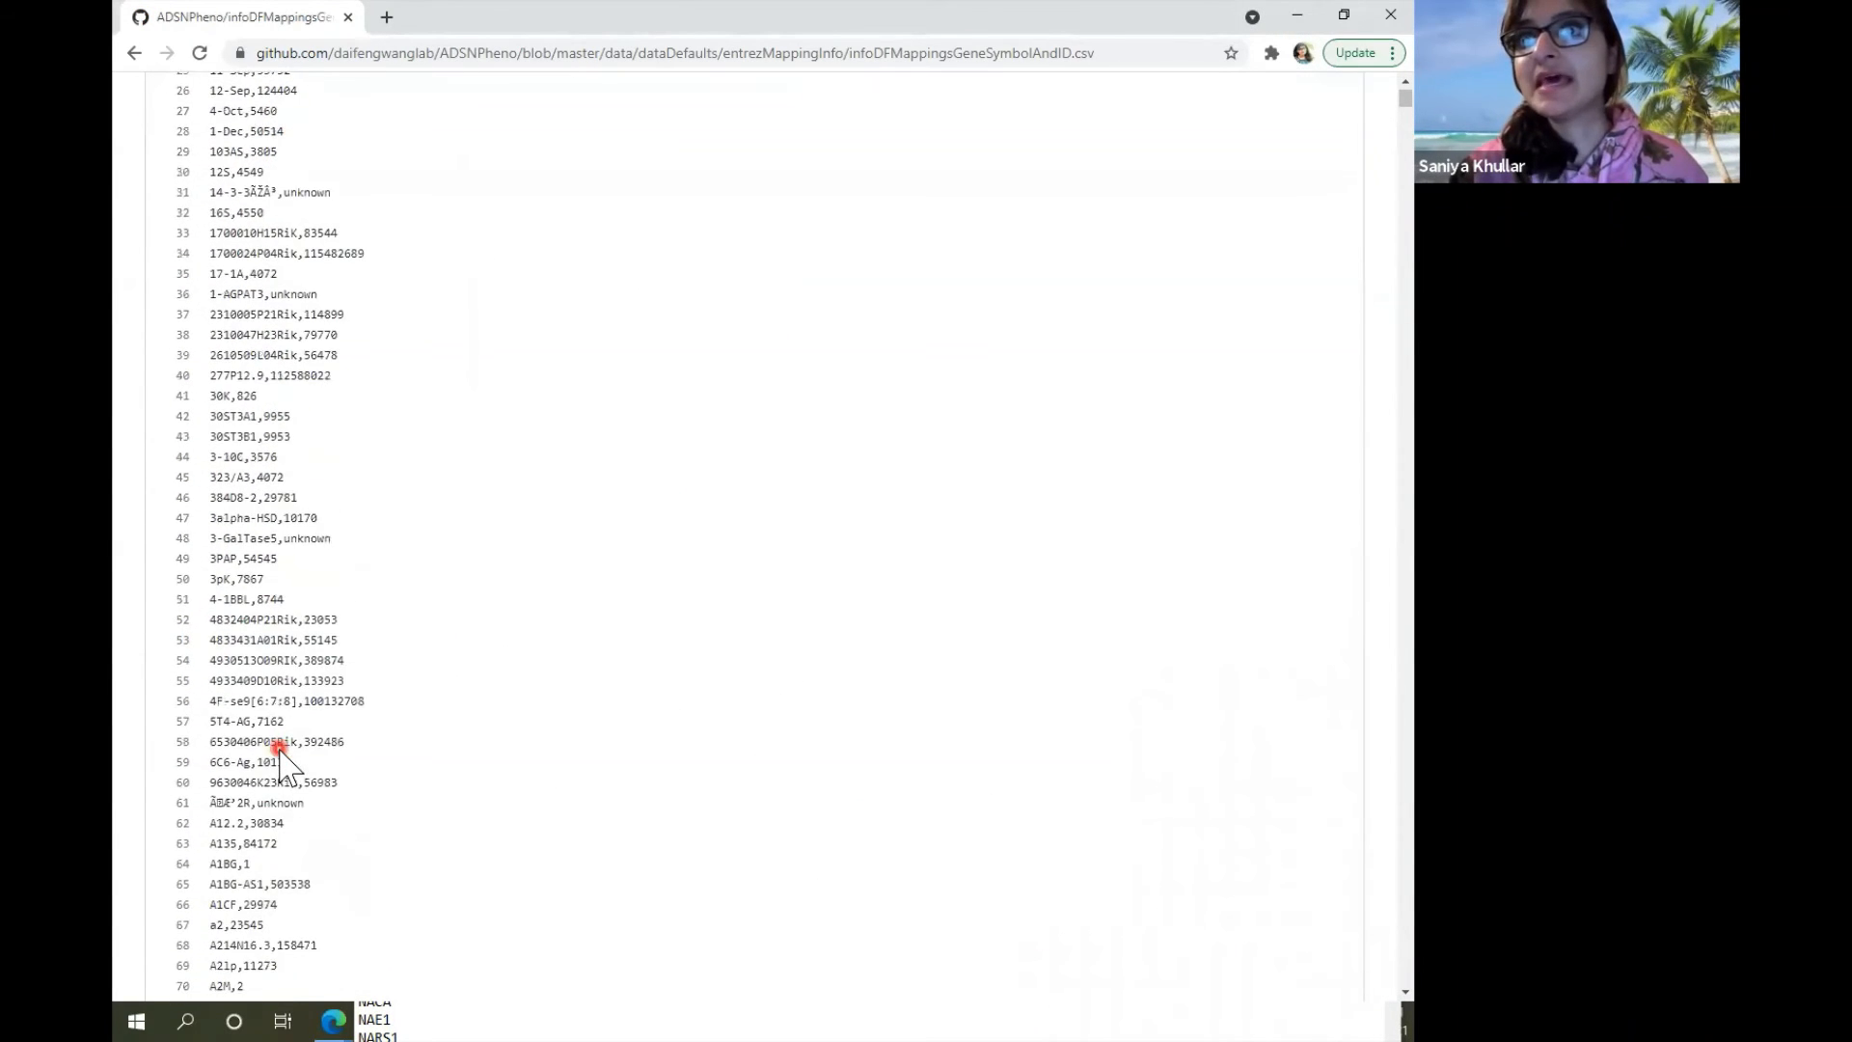
scroll("down", 3)
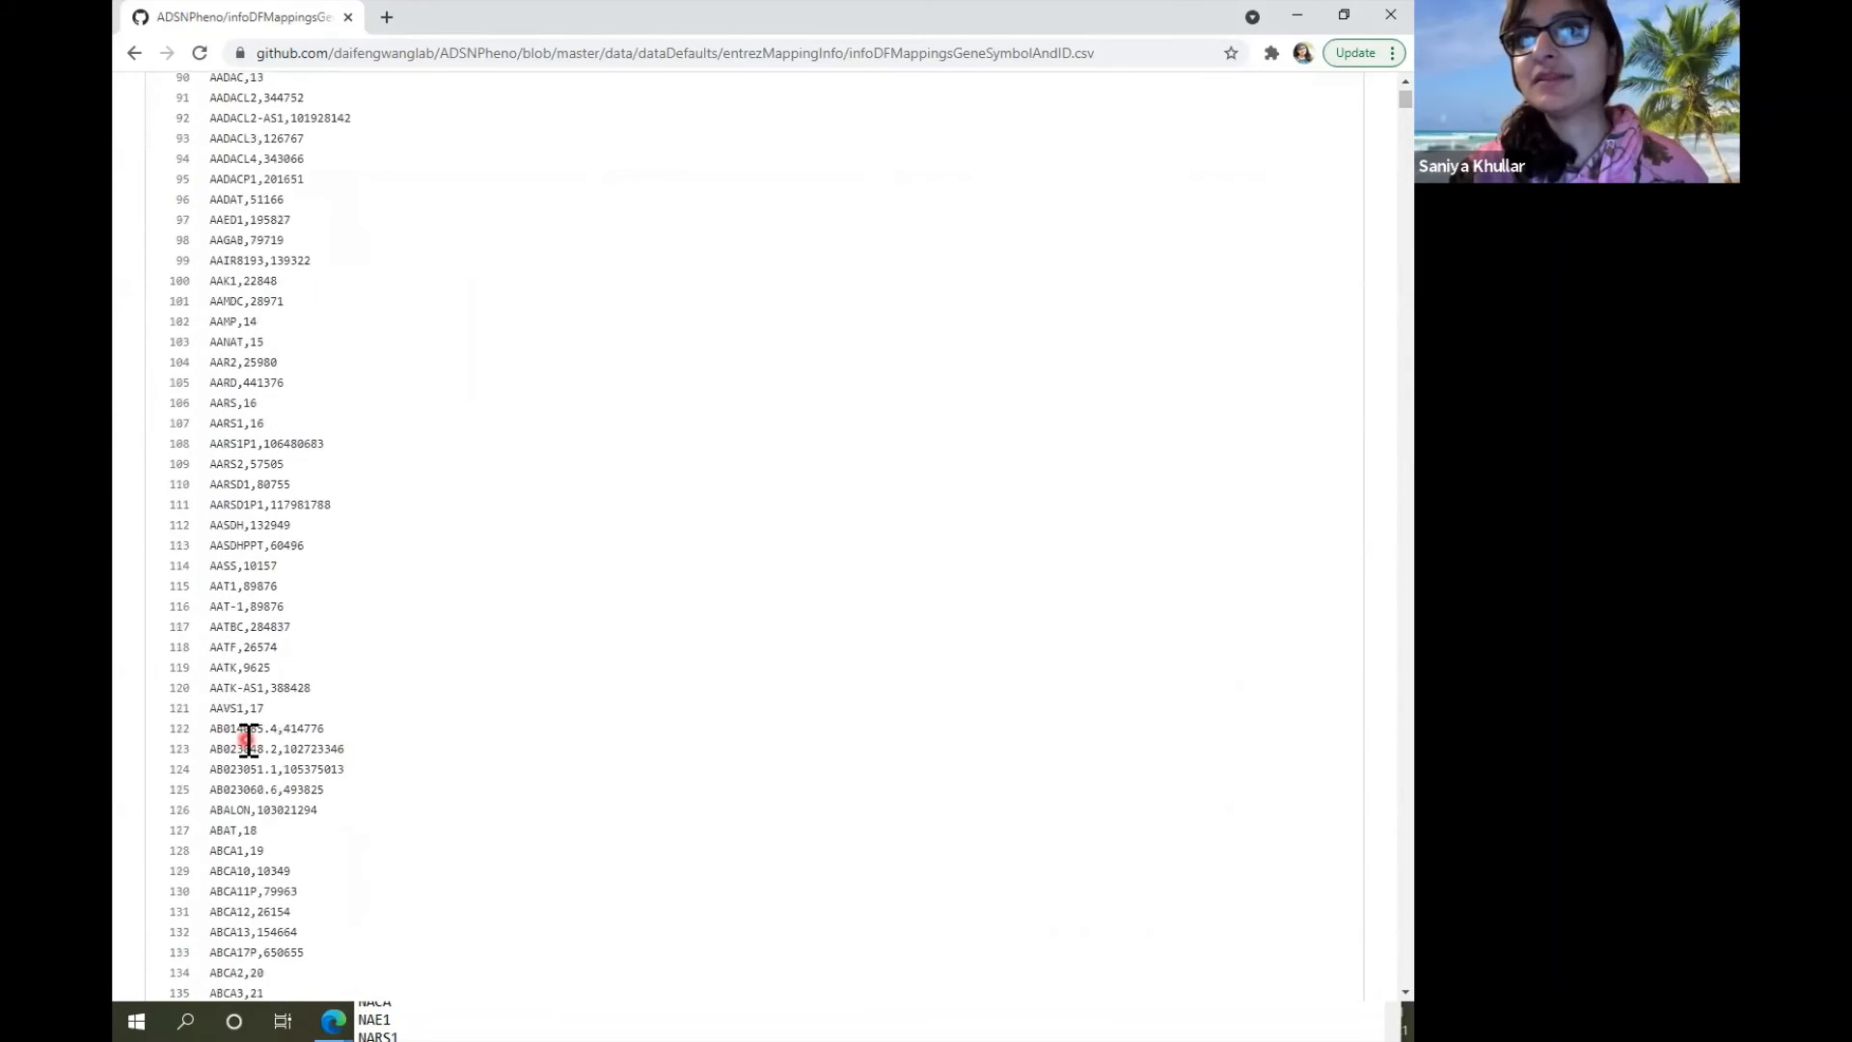
scroll("down", 3)
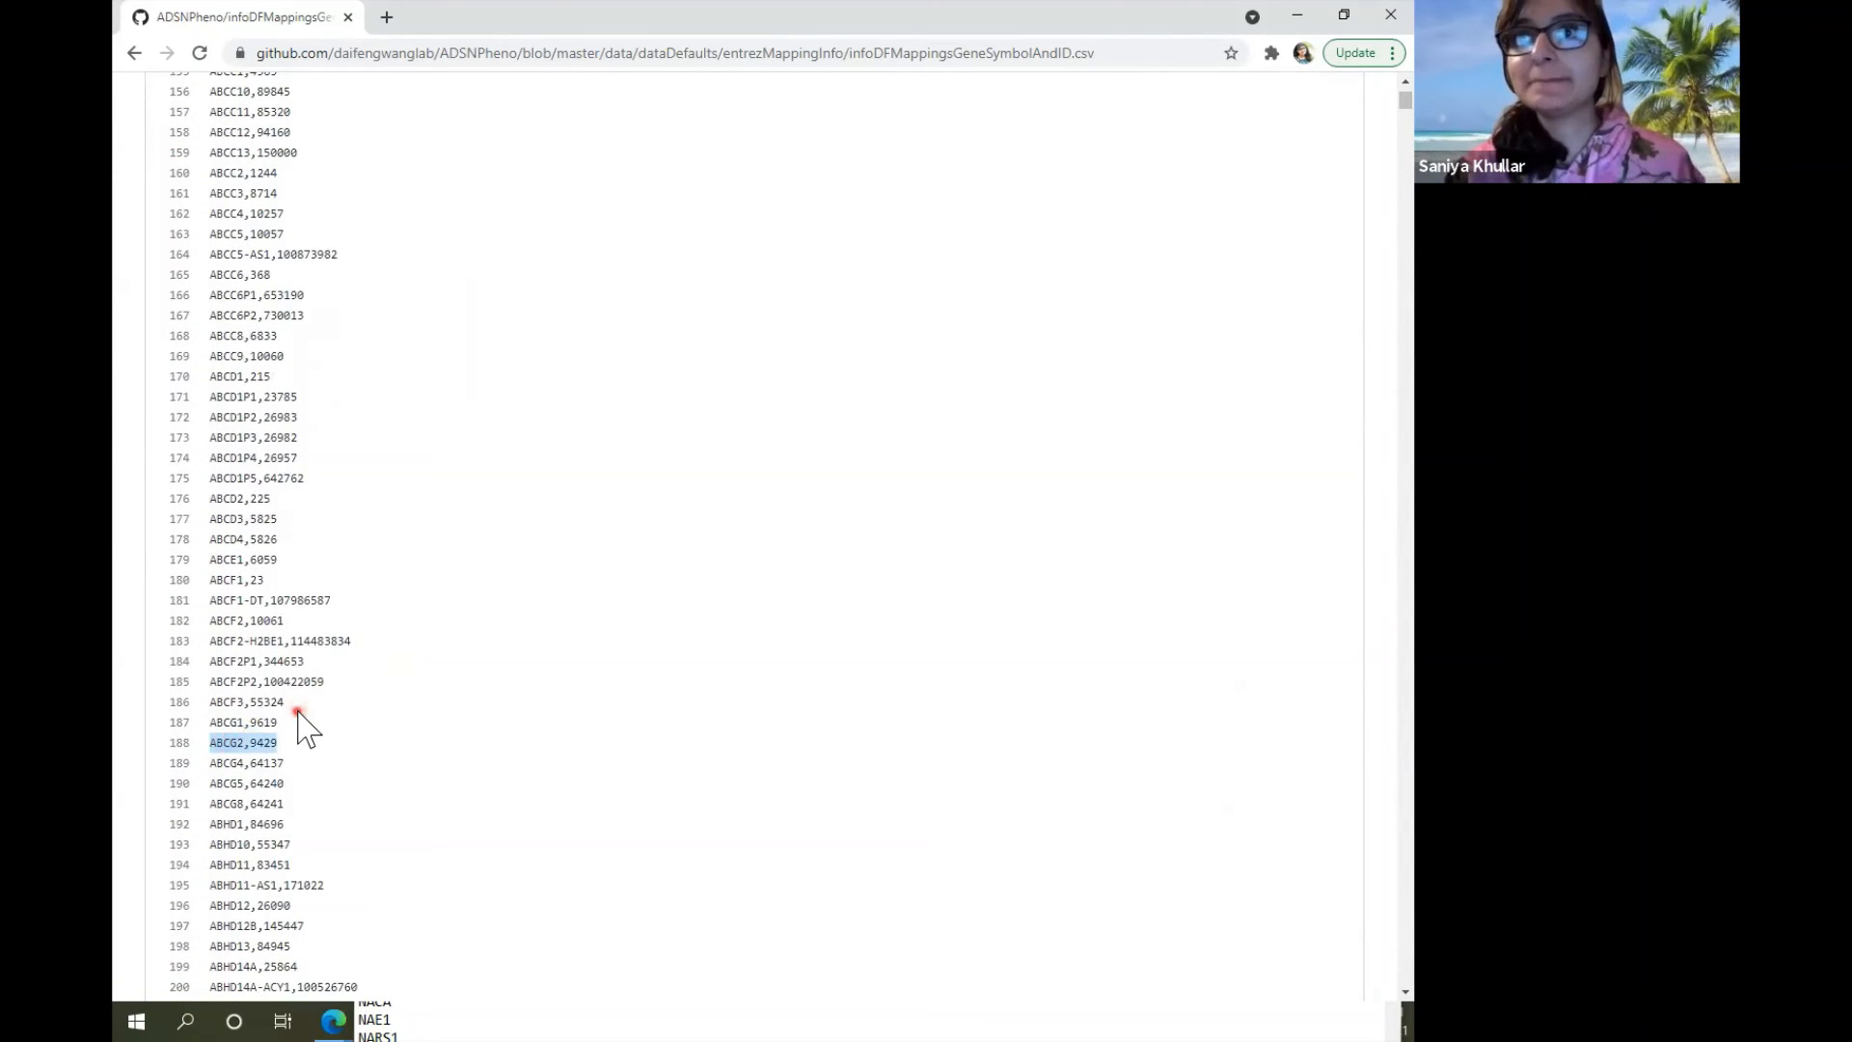
scroll("down", 3)
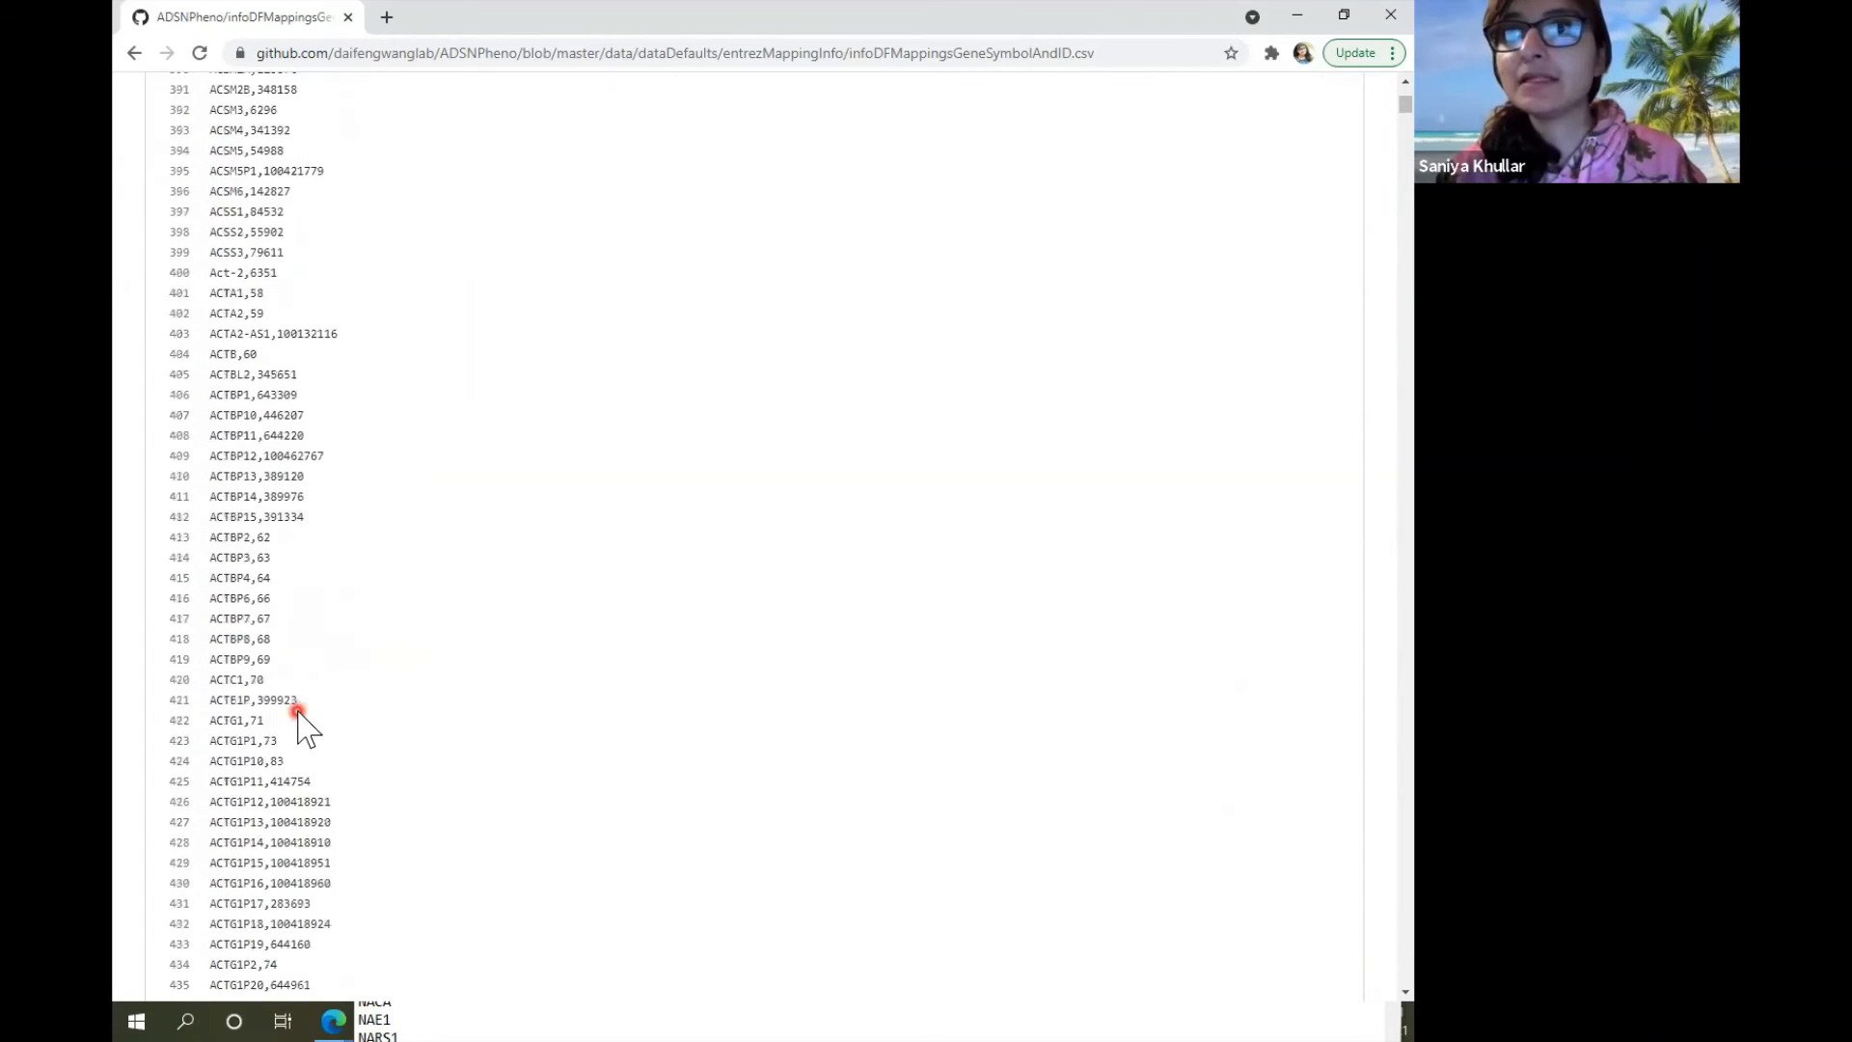
scroll("down", 3)
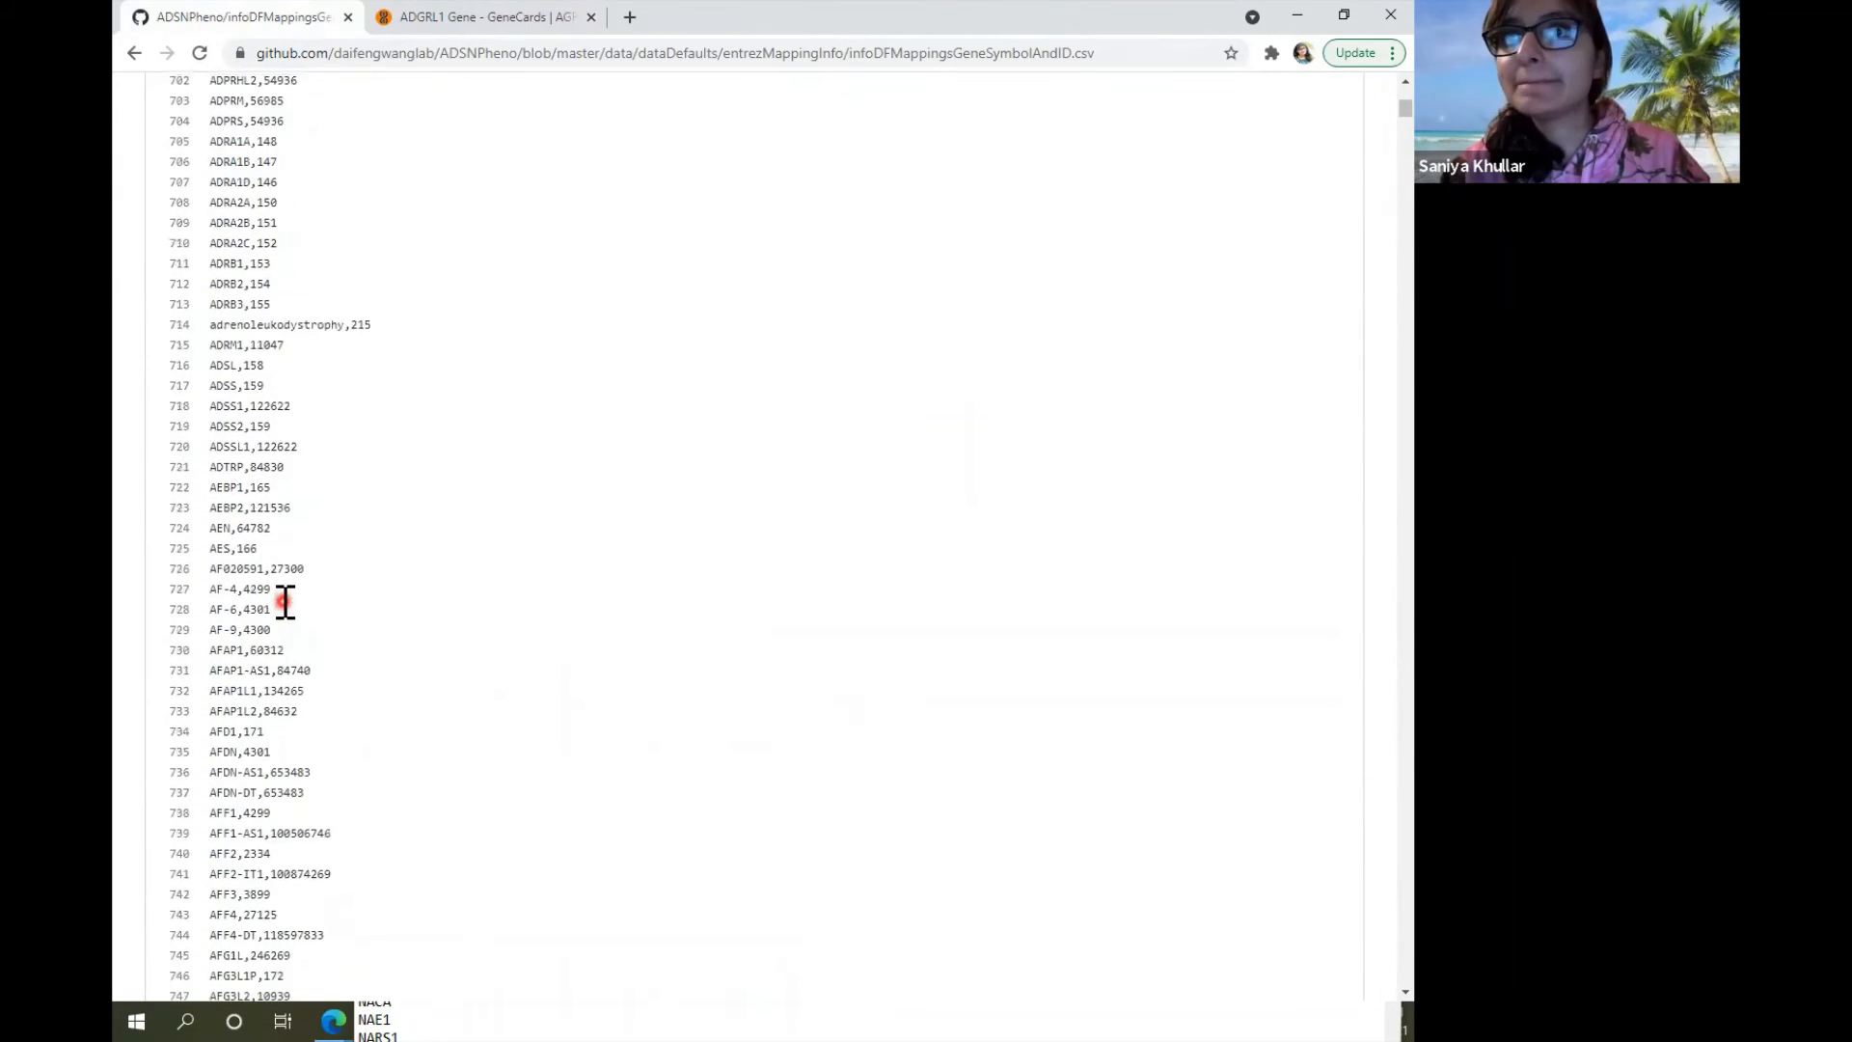
scroll("down", 3)
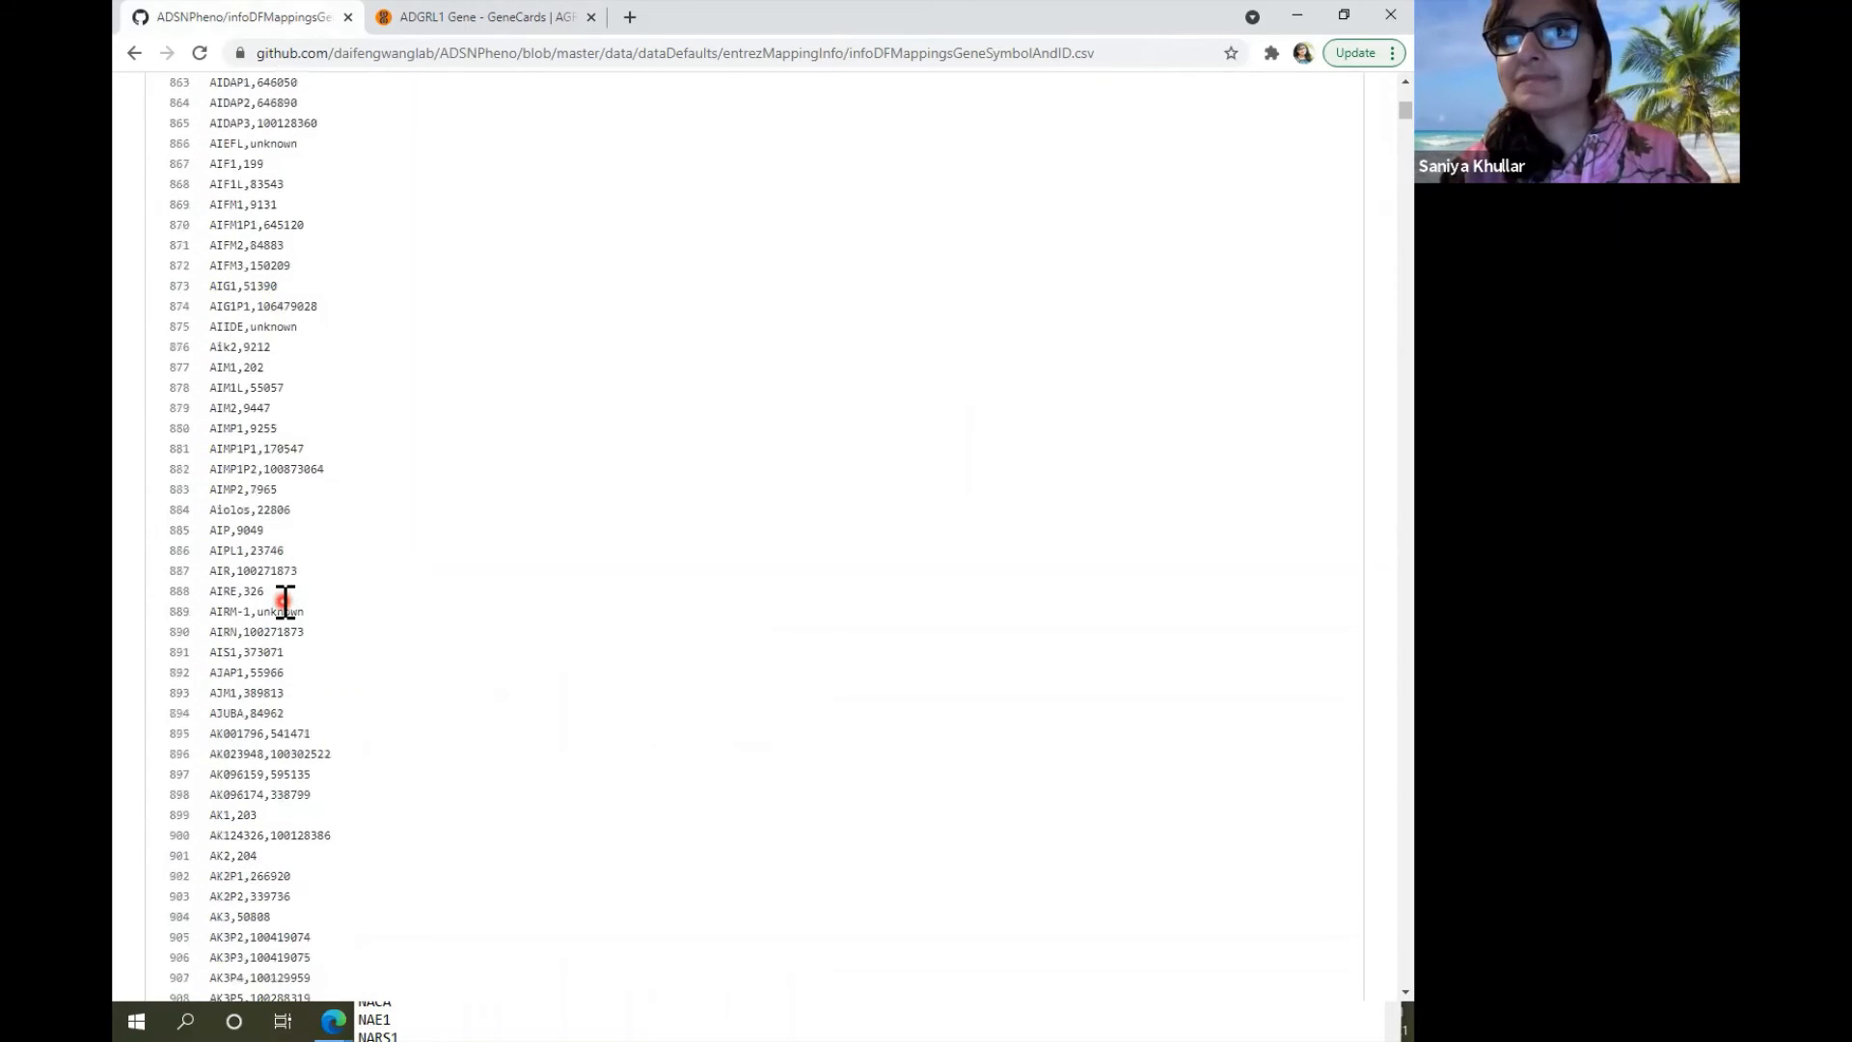
scroll("down", 3)
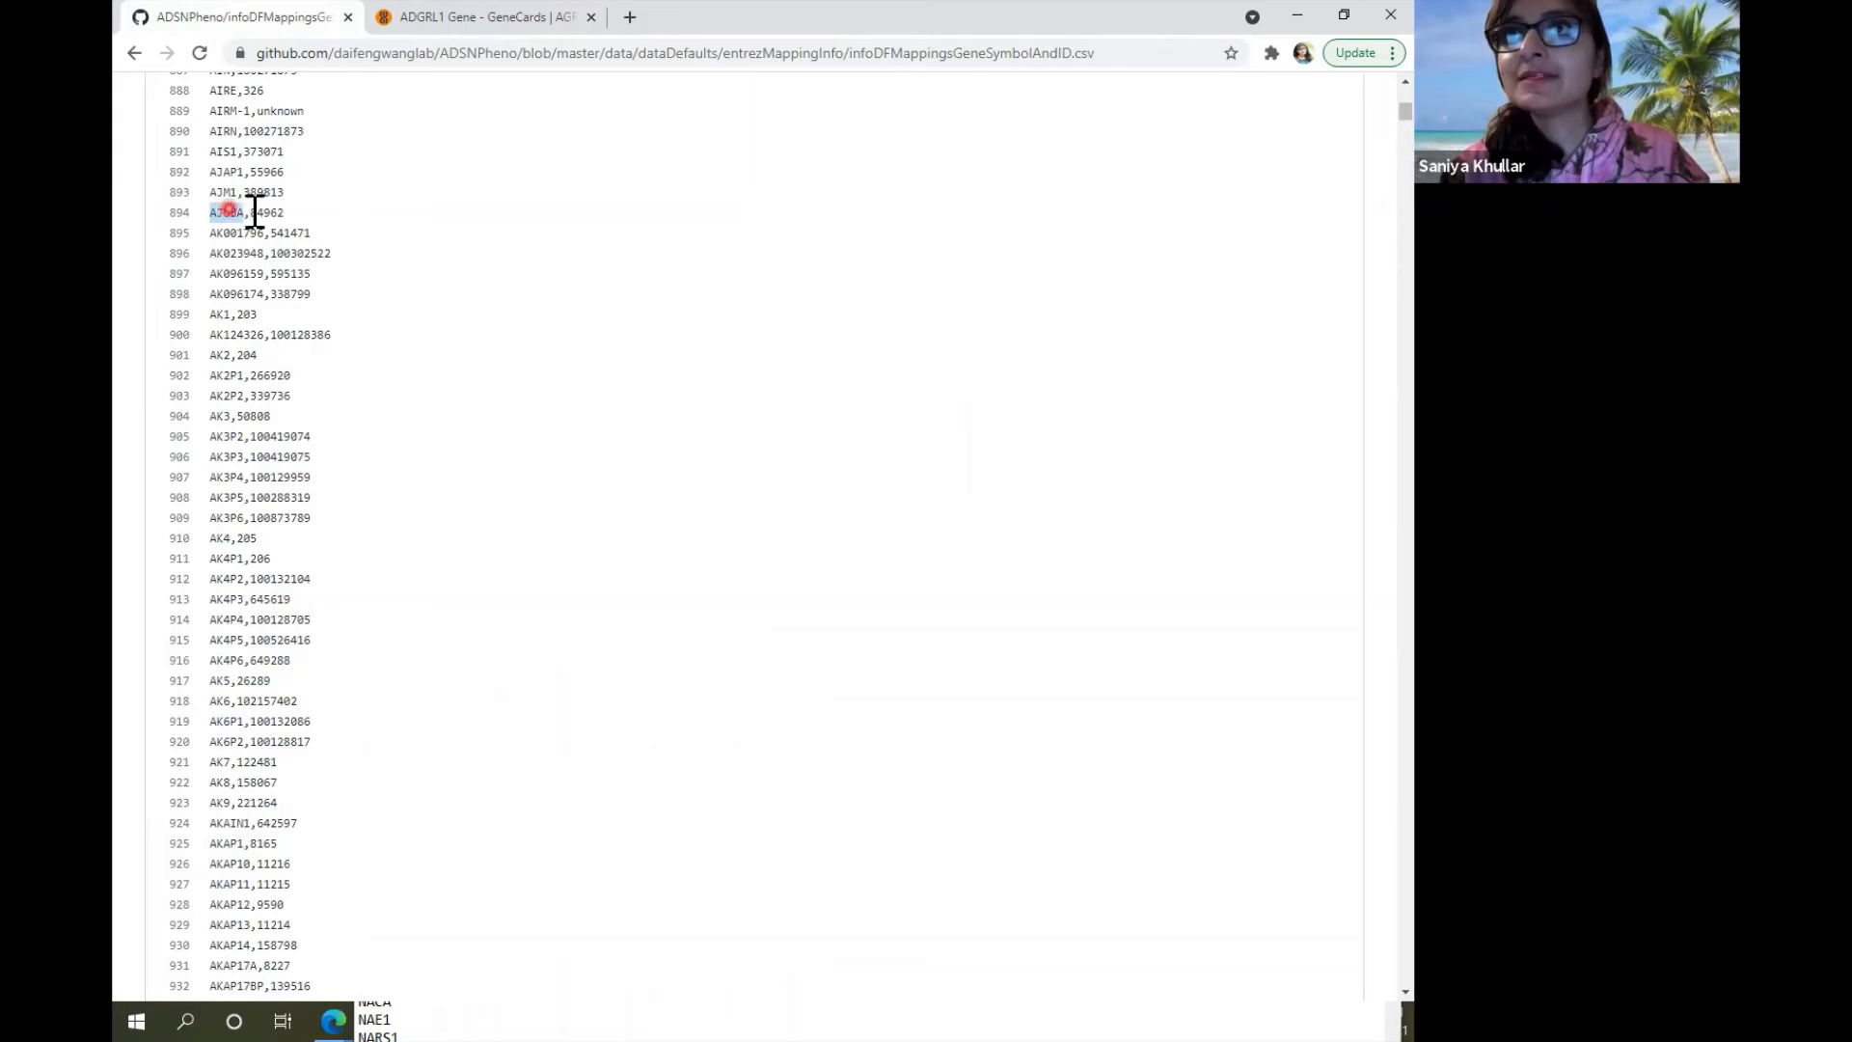
Check AJUBA on GeneCards (Entrez ID 84962), then return to the GitHub CSV.
left_click(720, 17)
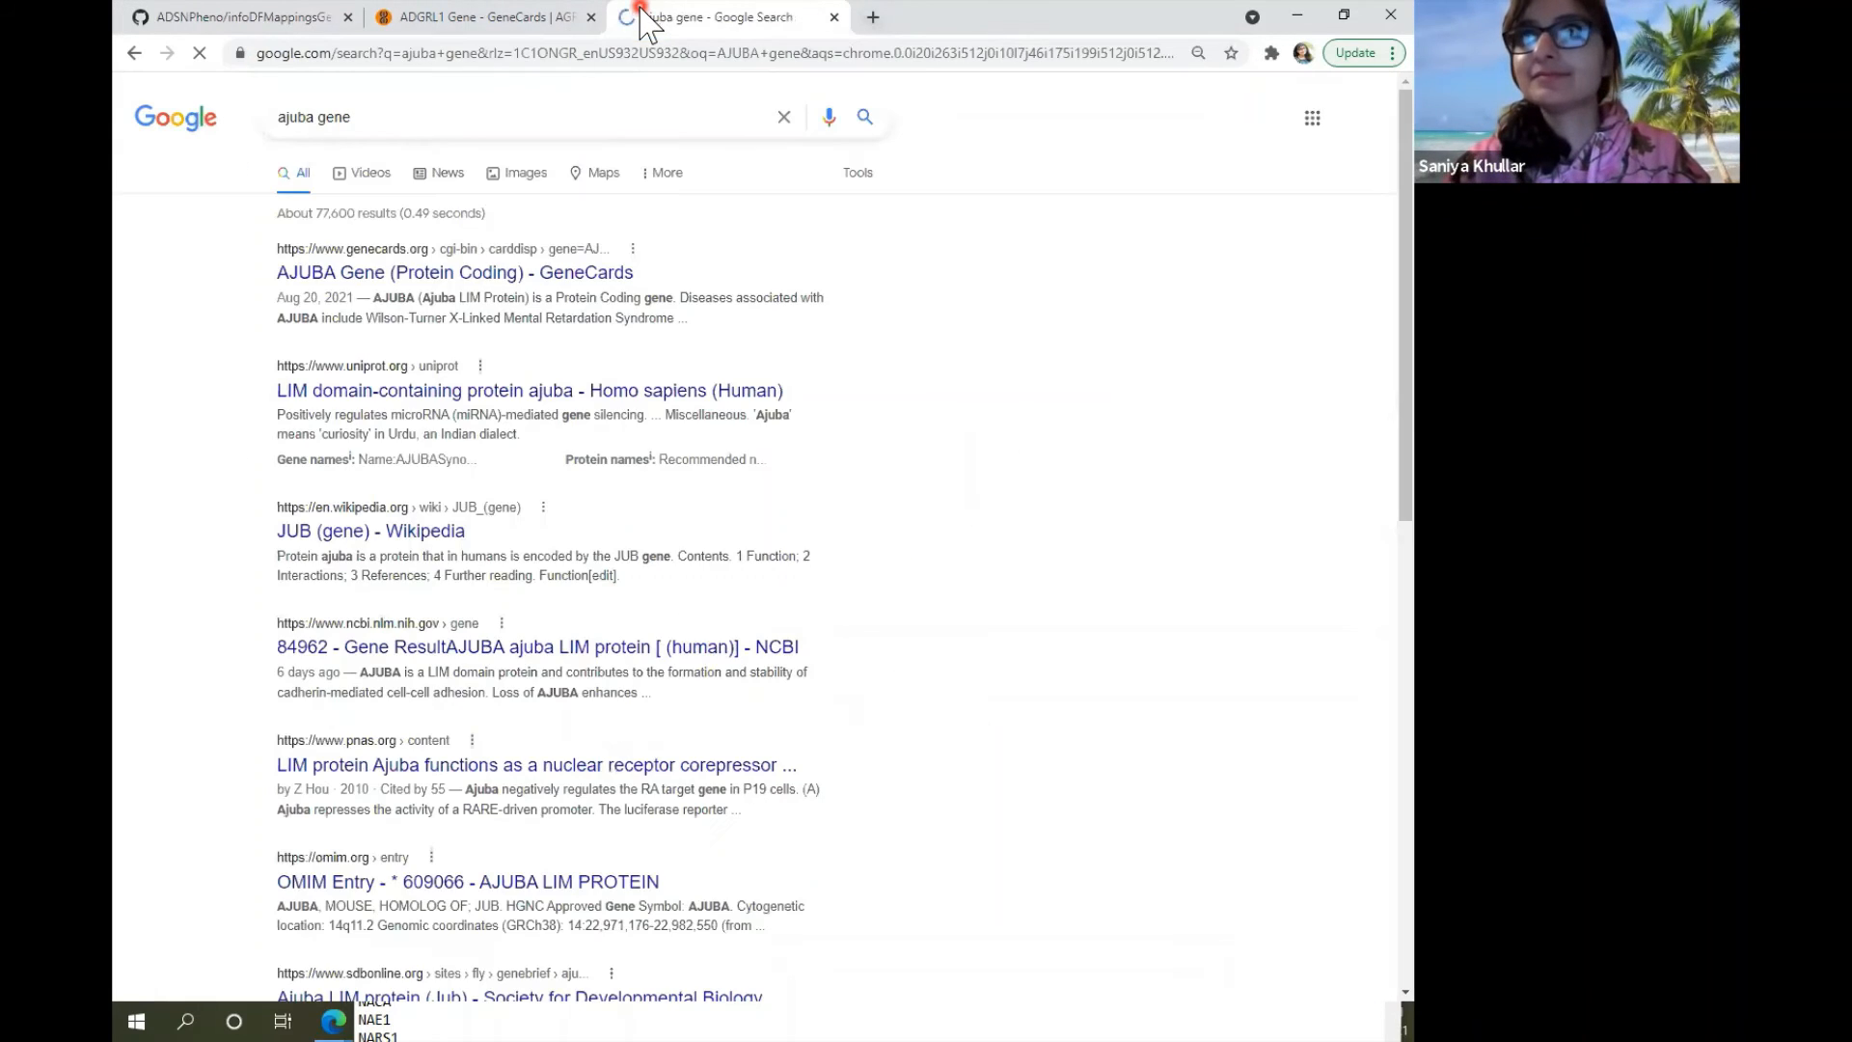
left_click(397, 272)
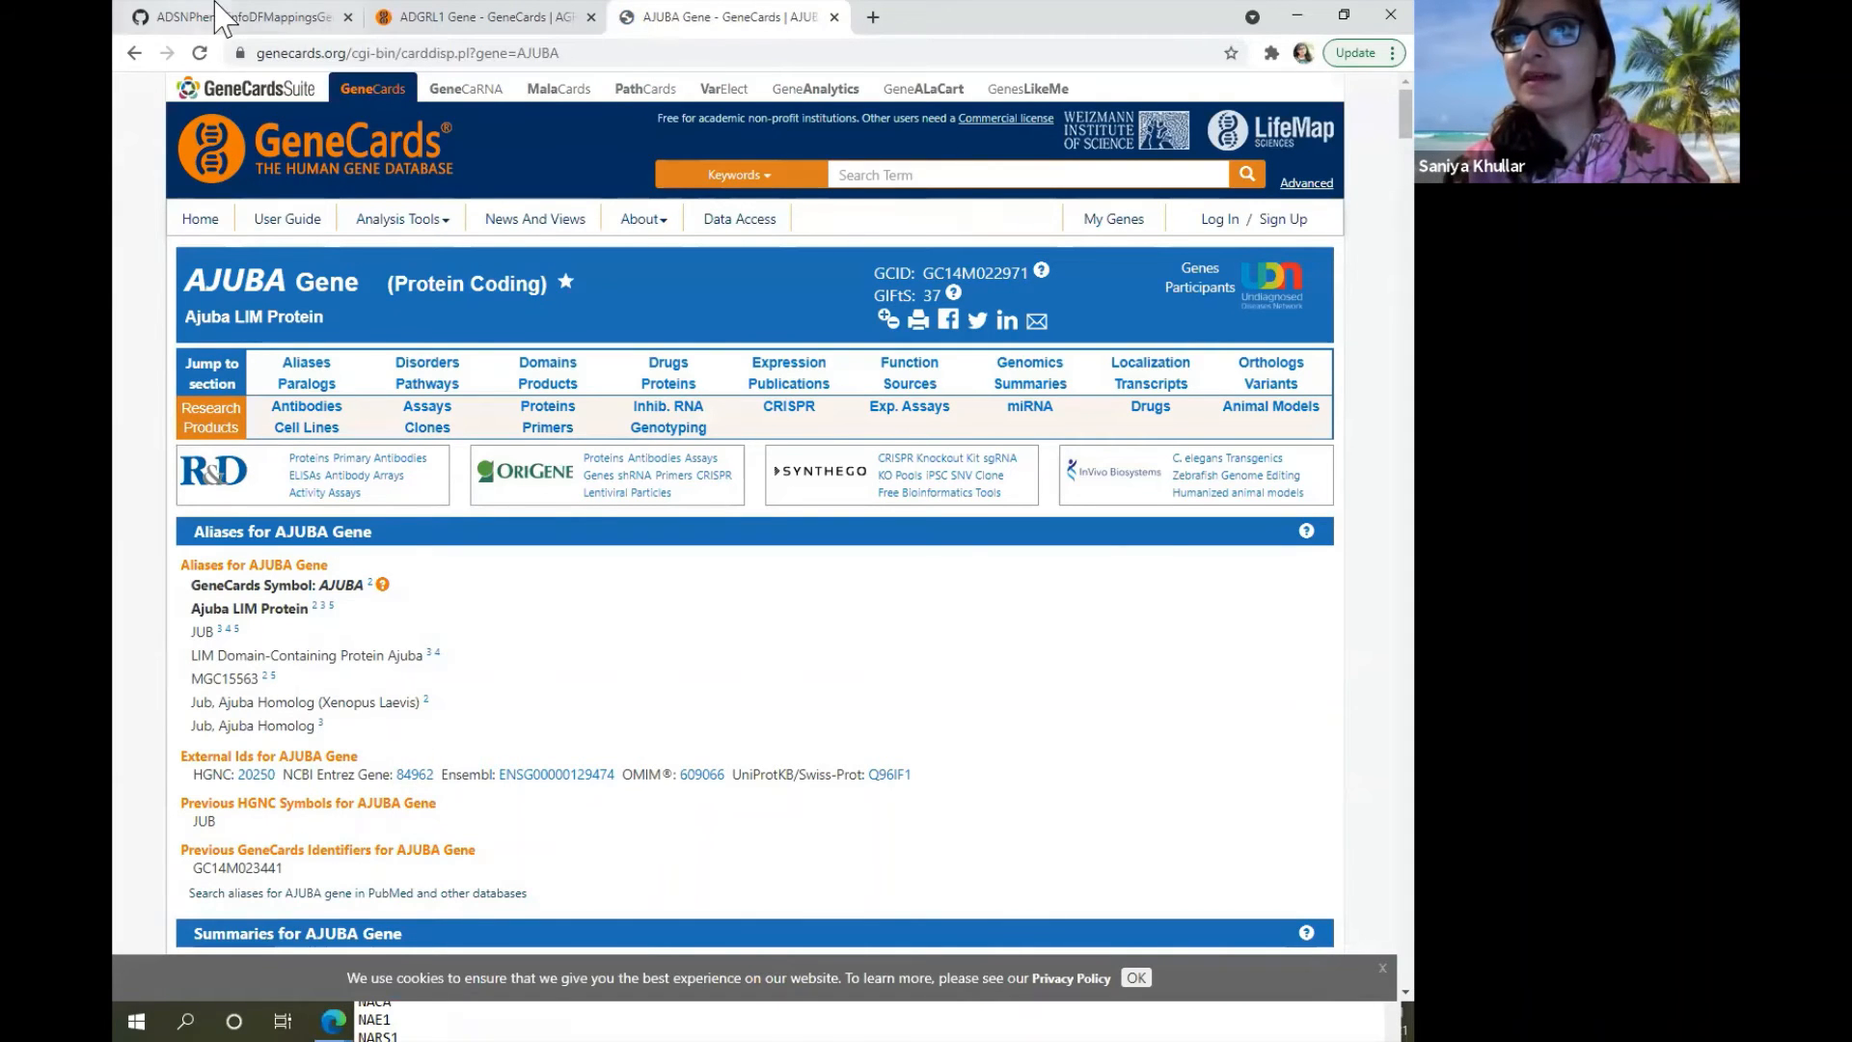
left_click(239, 17)
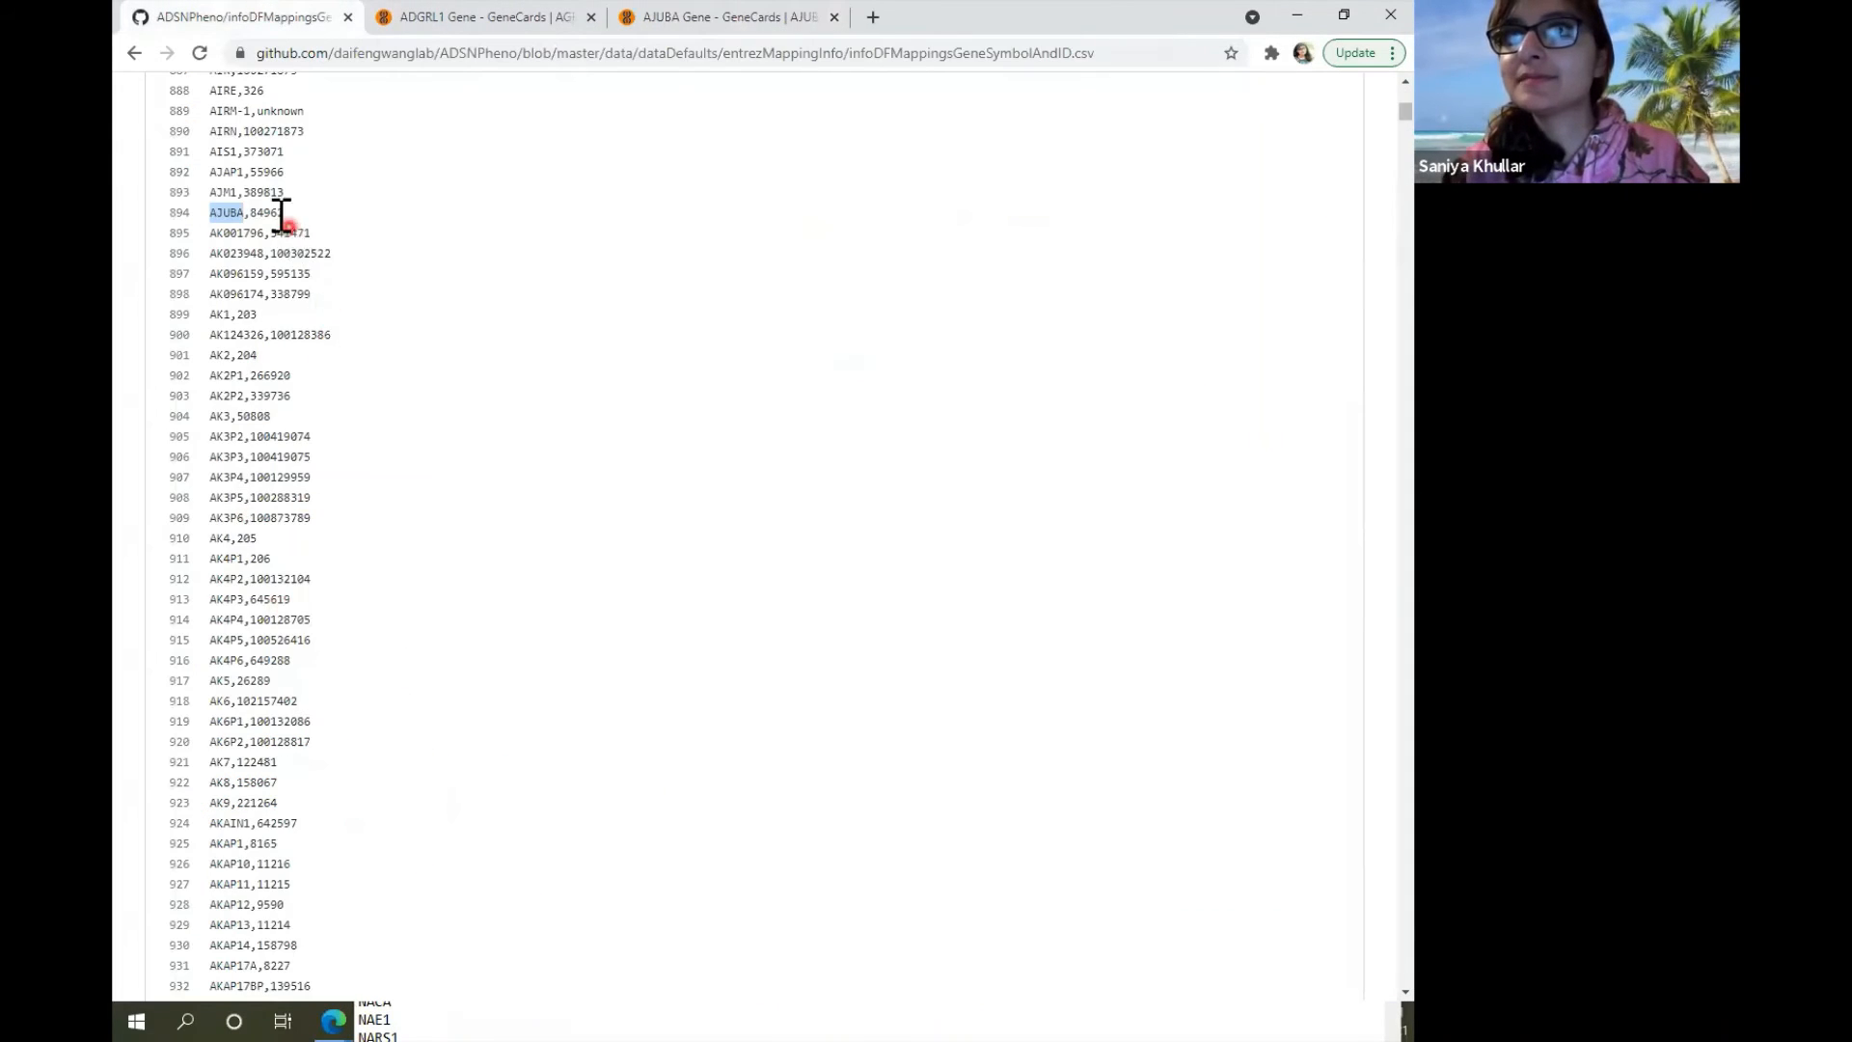
Confirm AJUBA's Entrez ID 84962, then scroll down past the LINC entries.
left_click(728, 18)
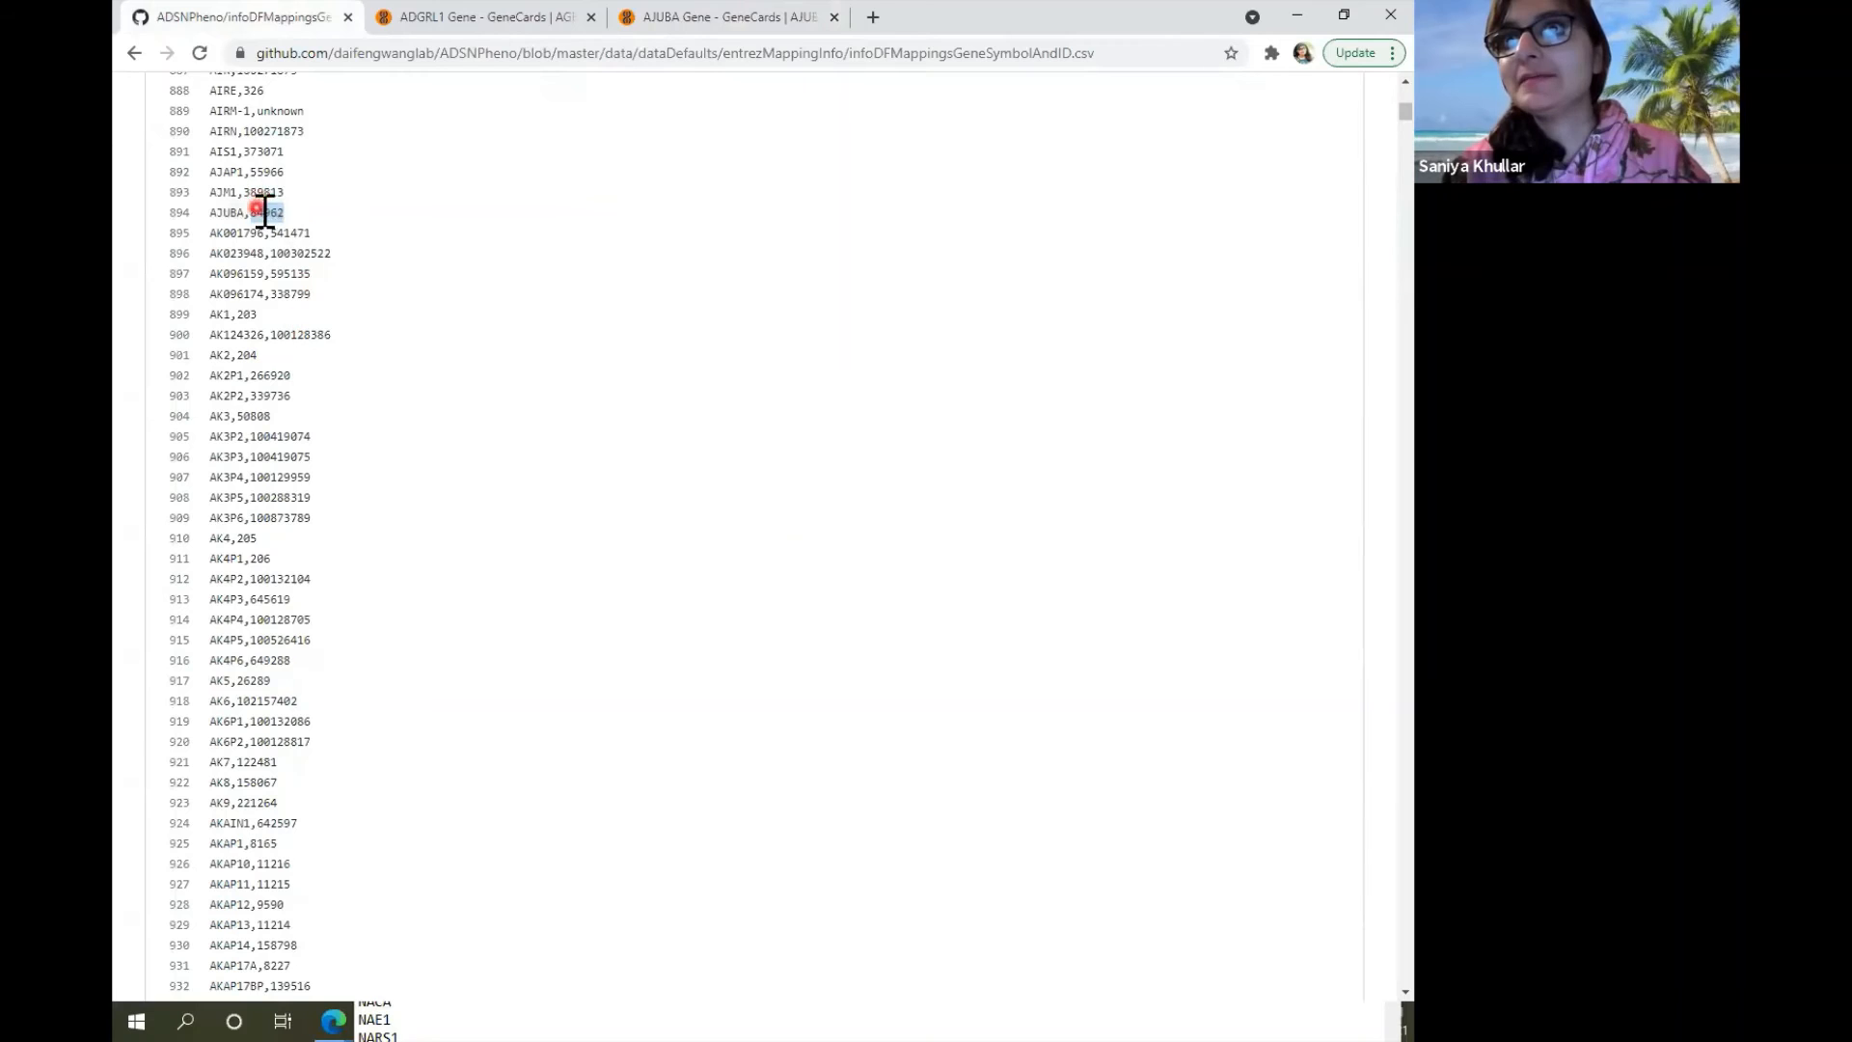
scroll("down", 3)
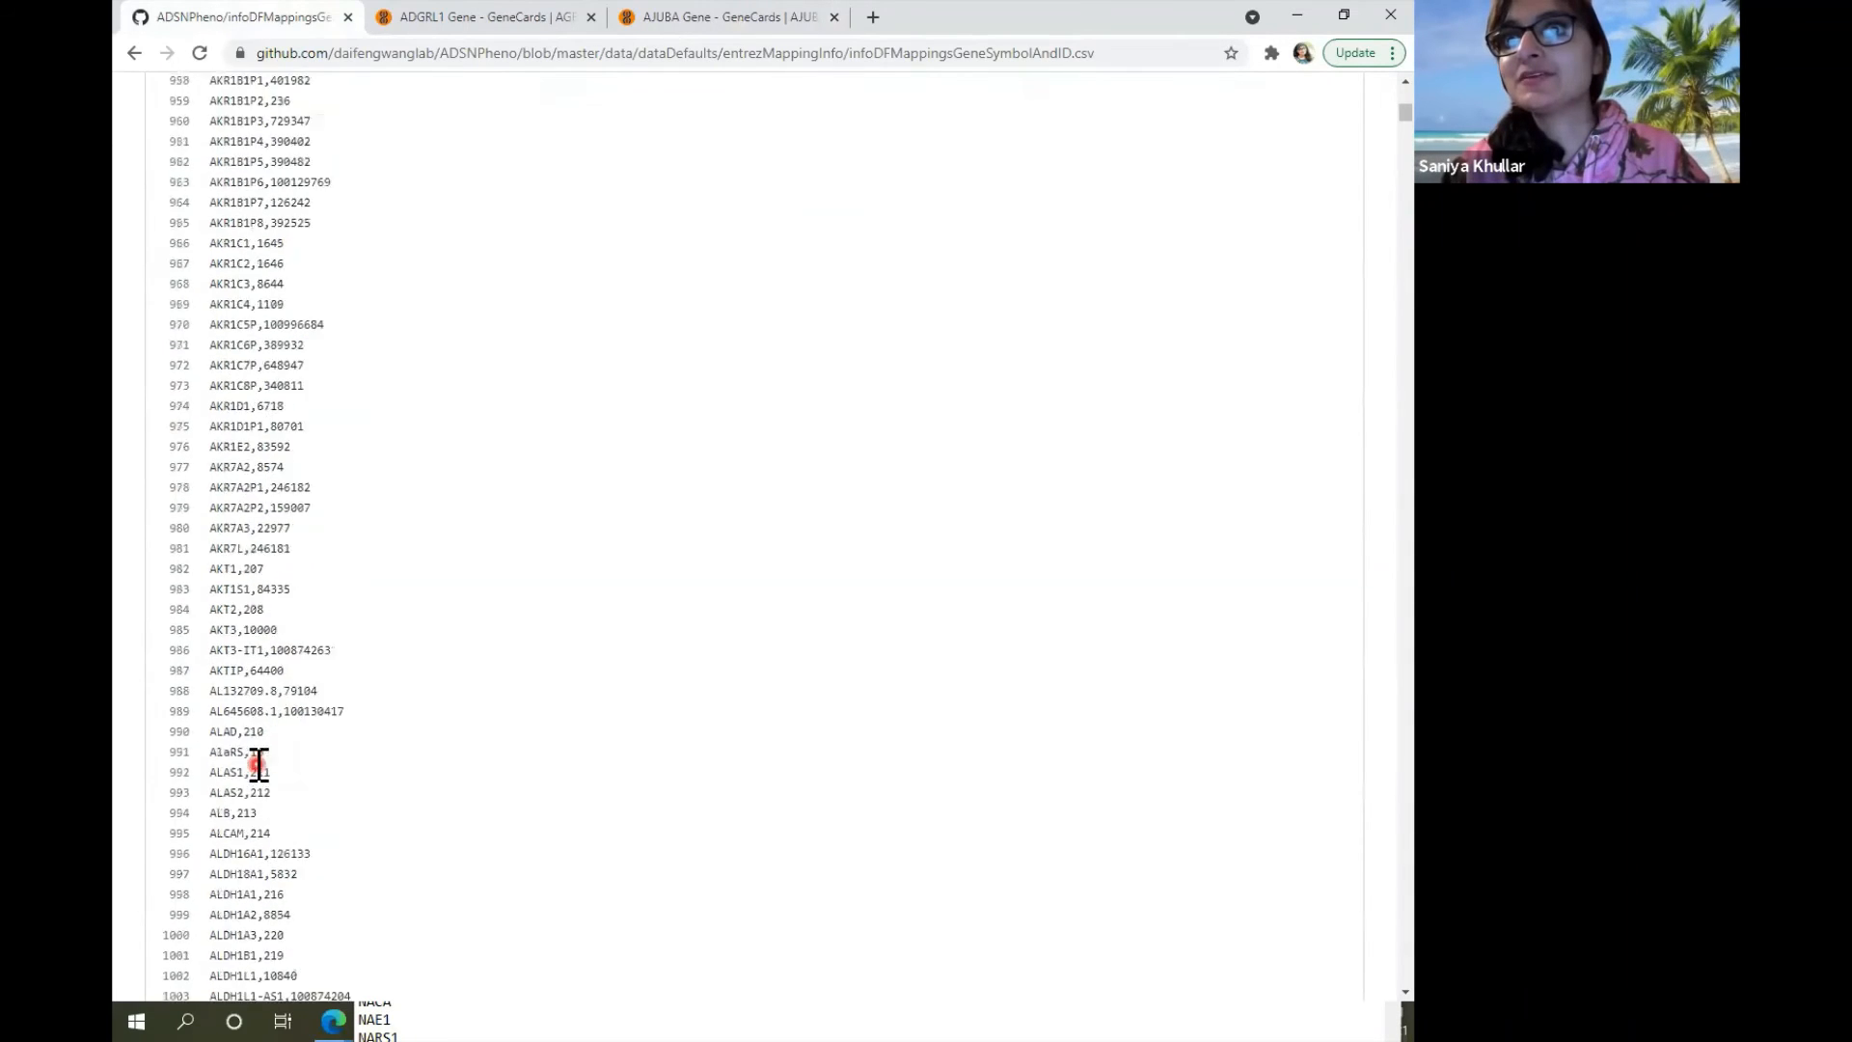
scroll("down", 3)
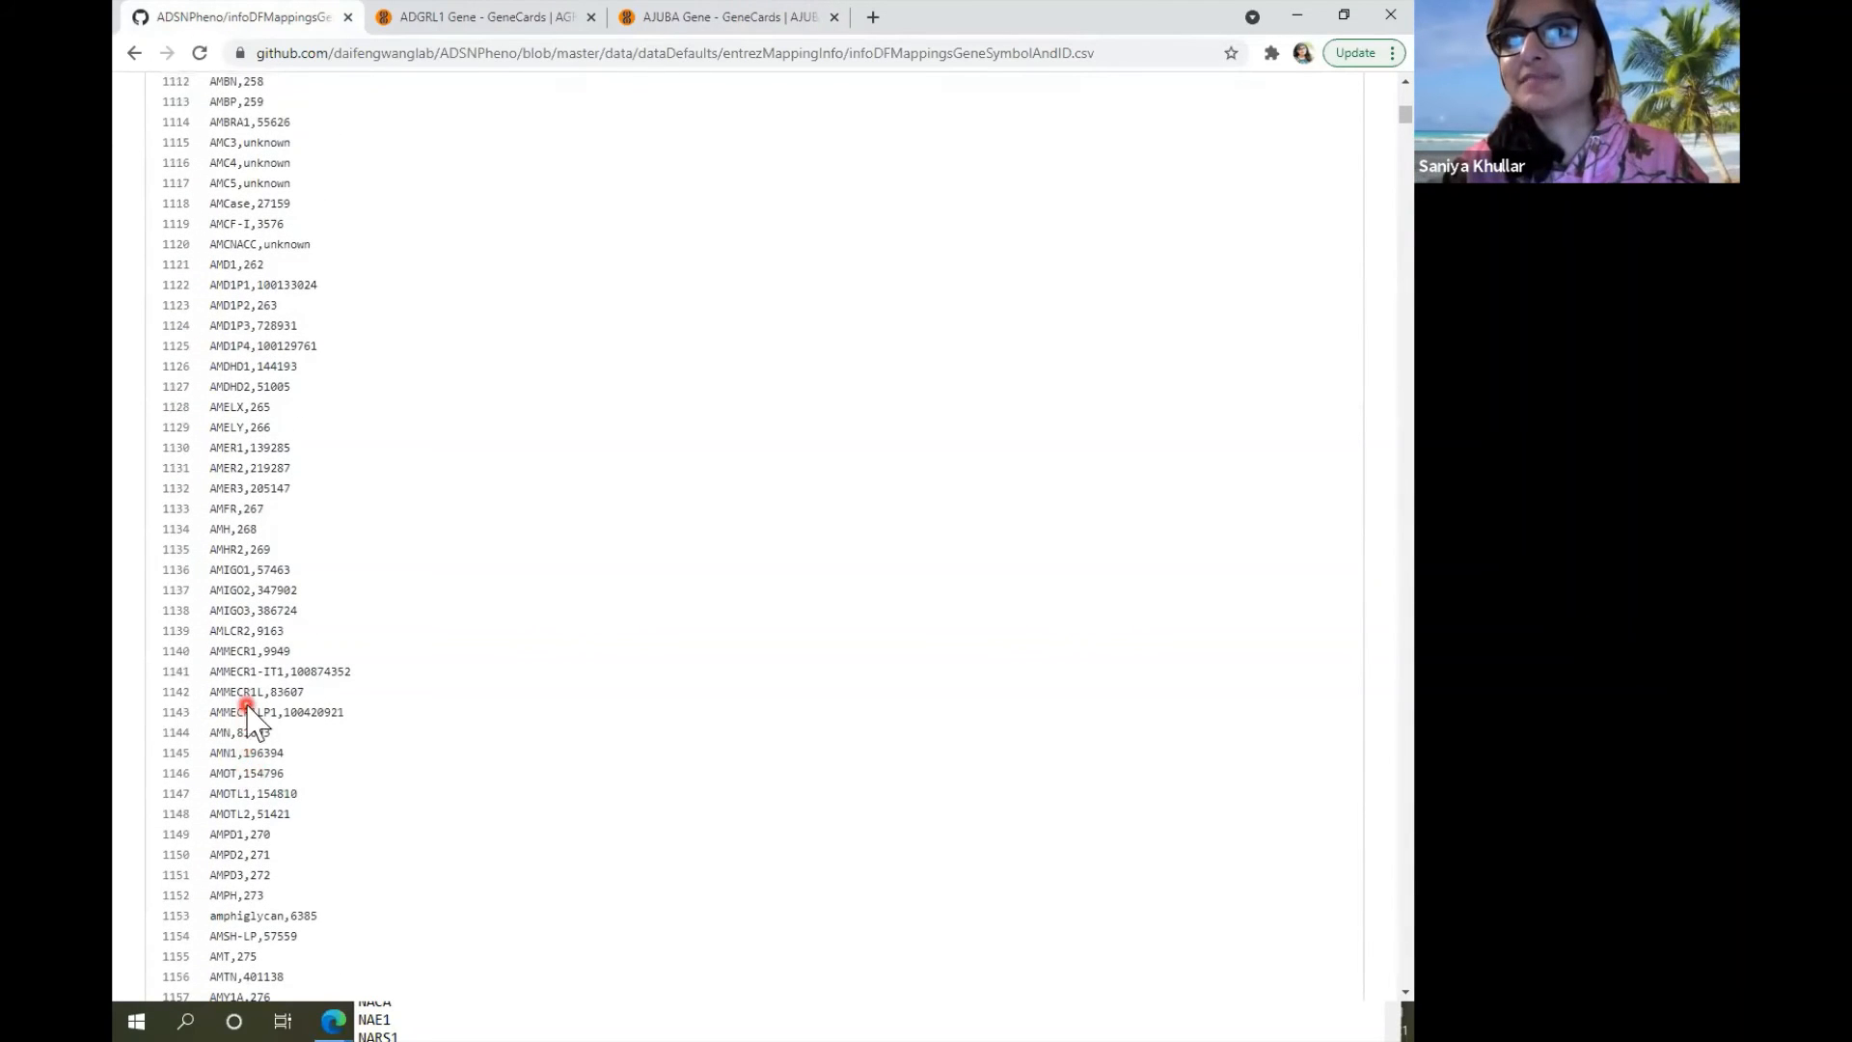
scroll("down", 3)
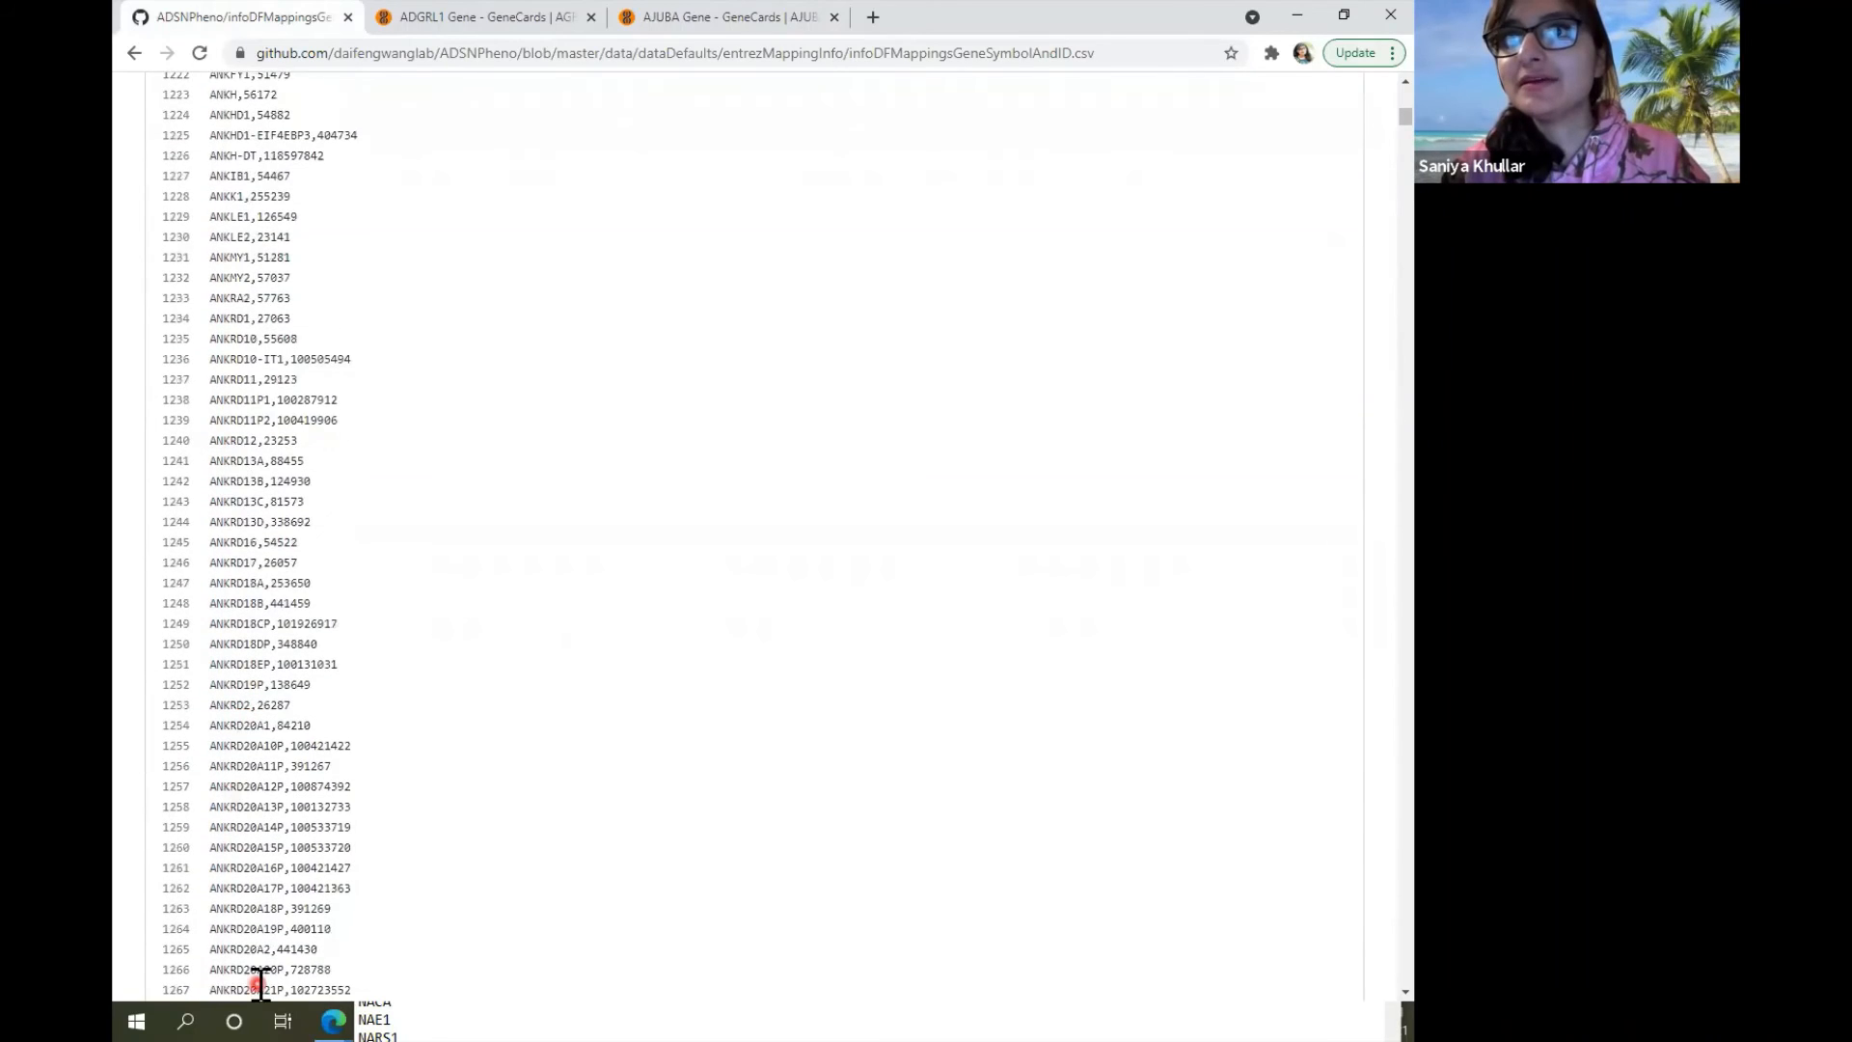
scroll("down", 3)
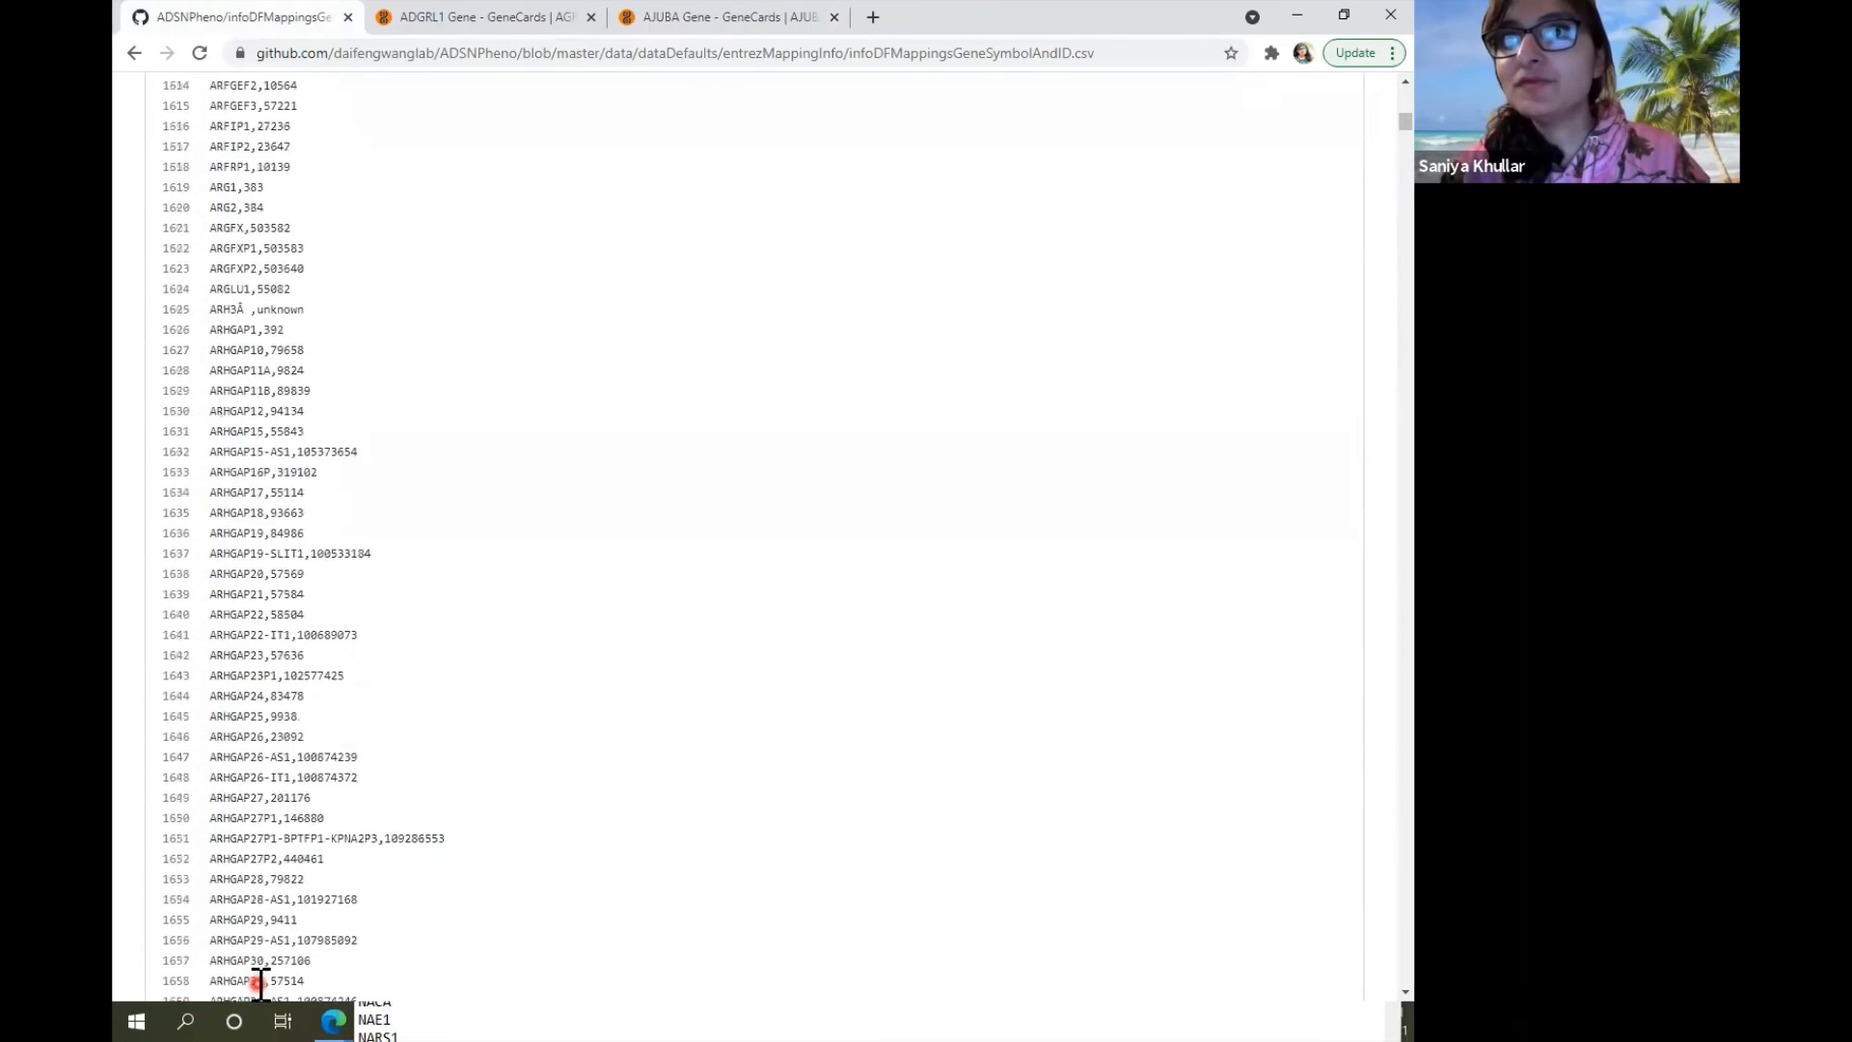
scroll("down", 3)
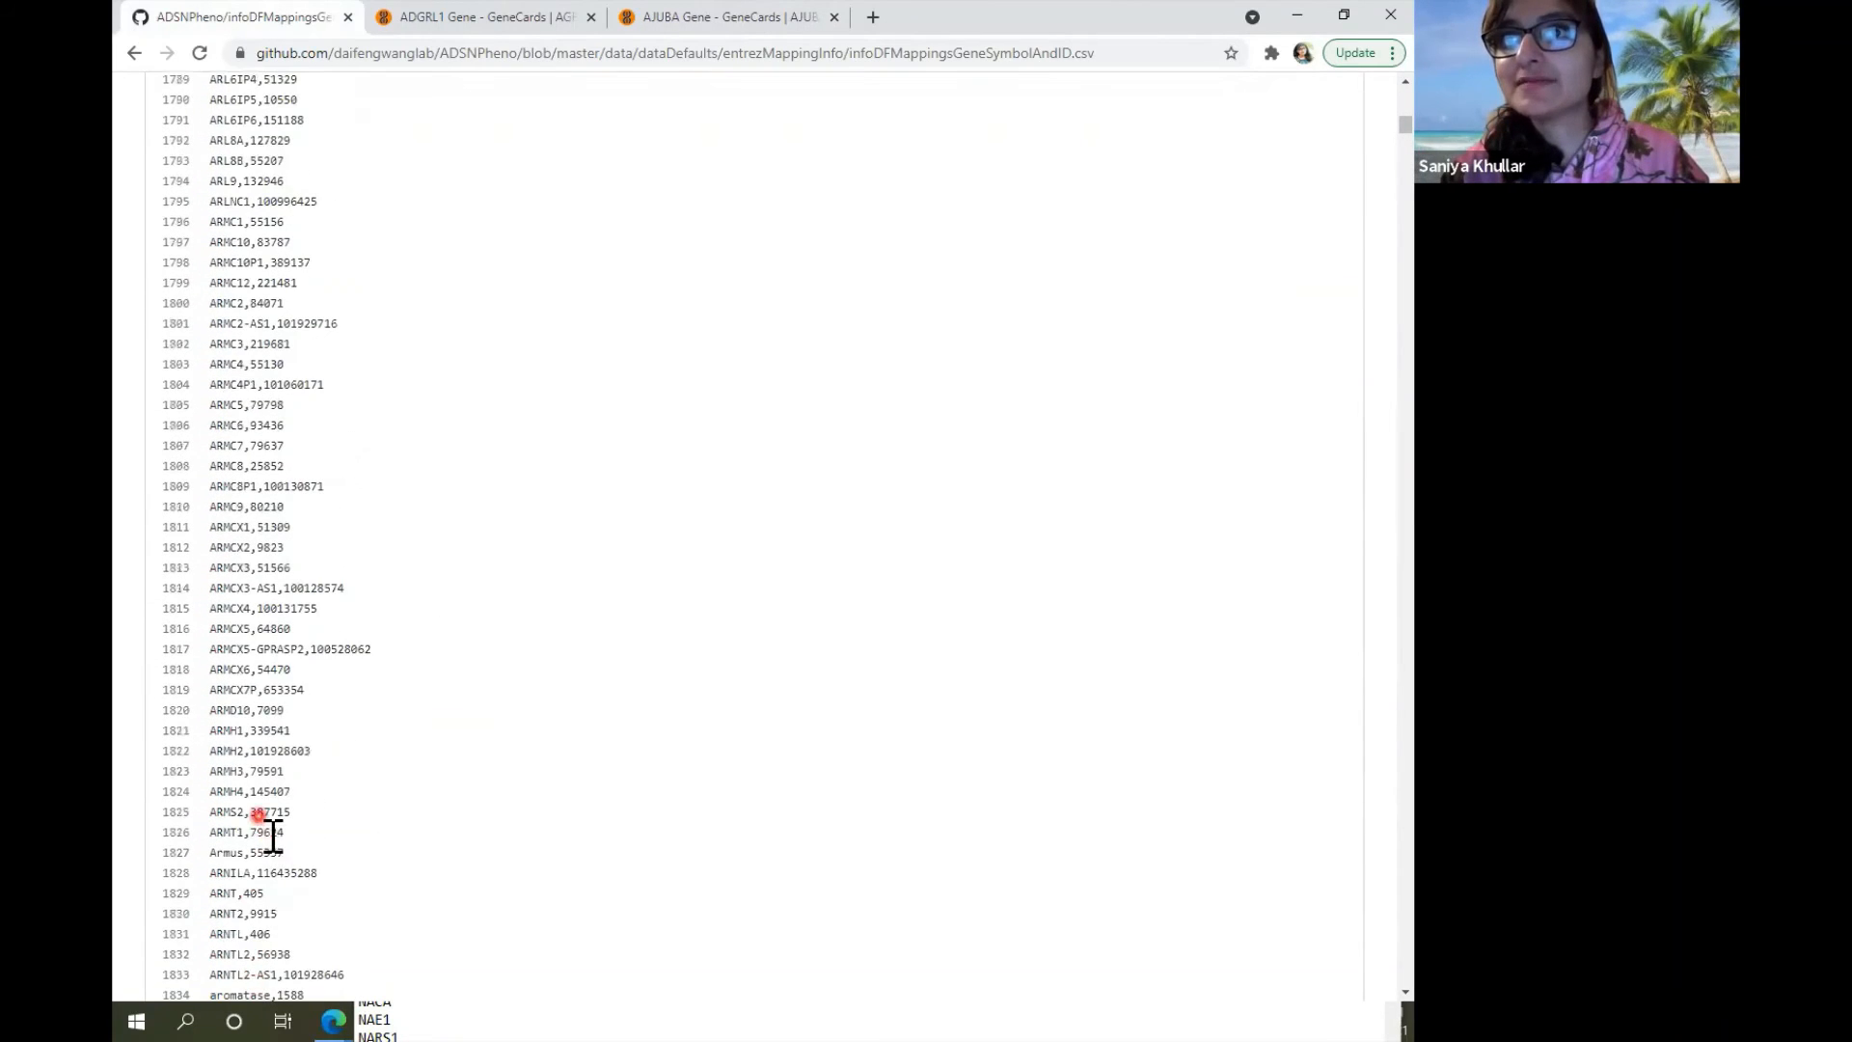
scroll("down", 3)
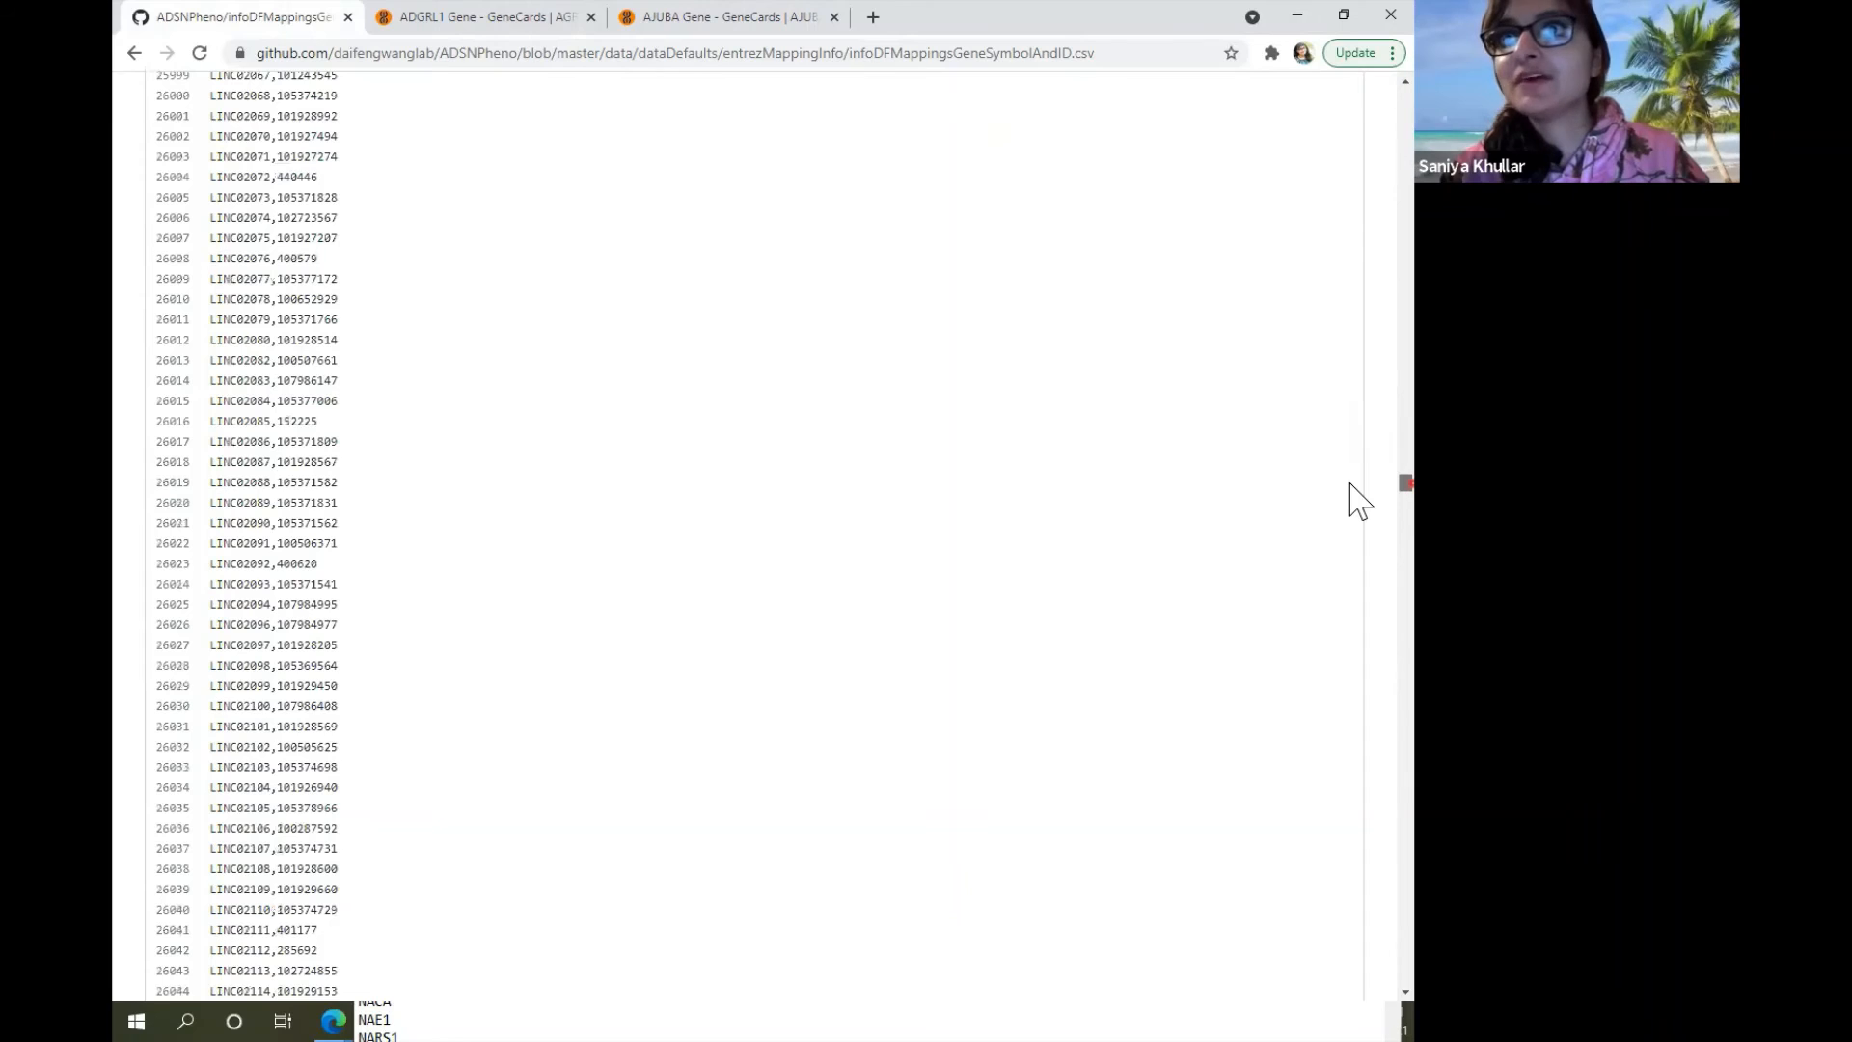
Reach the LOC rows near line 28041 and select LOC101929411, whose Entrez ID repeats its number.
scroll("down", 3)
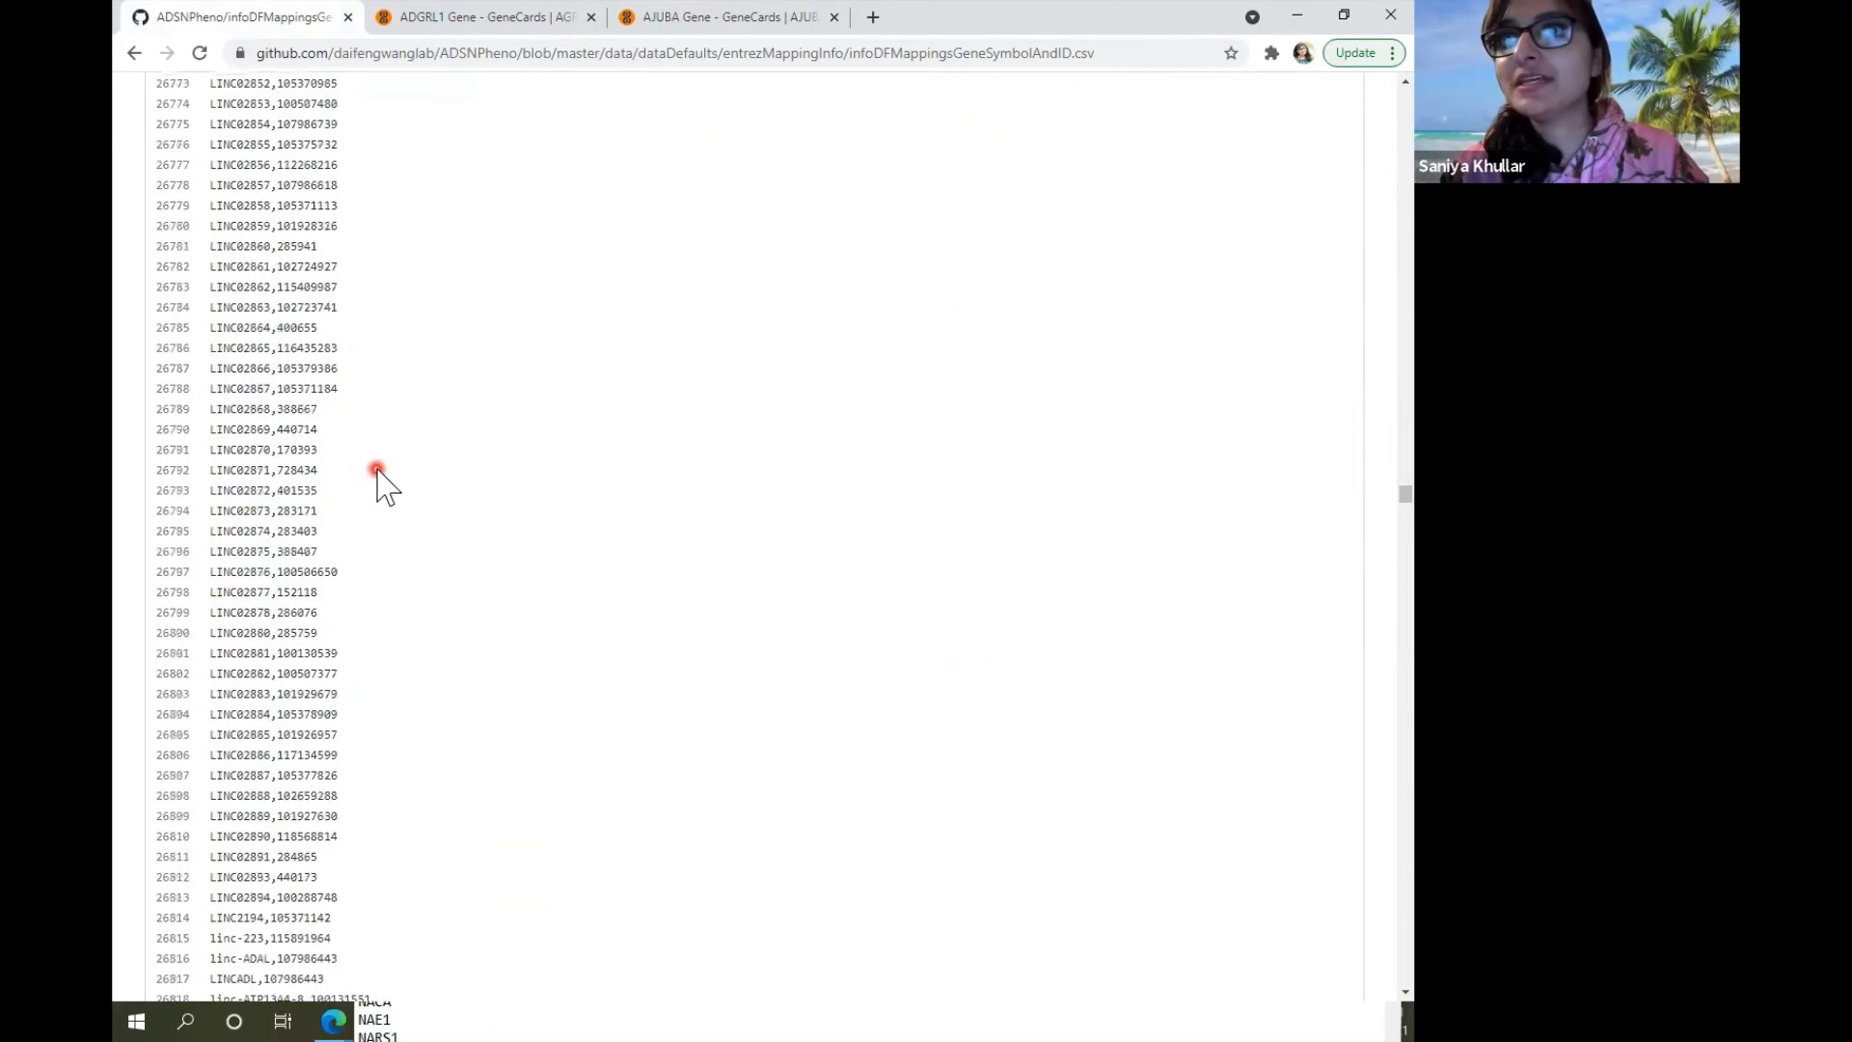
scroll("down", 3)
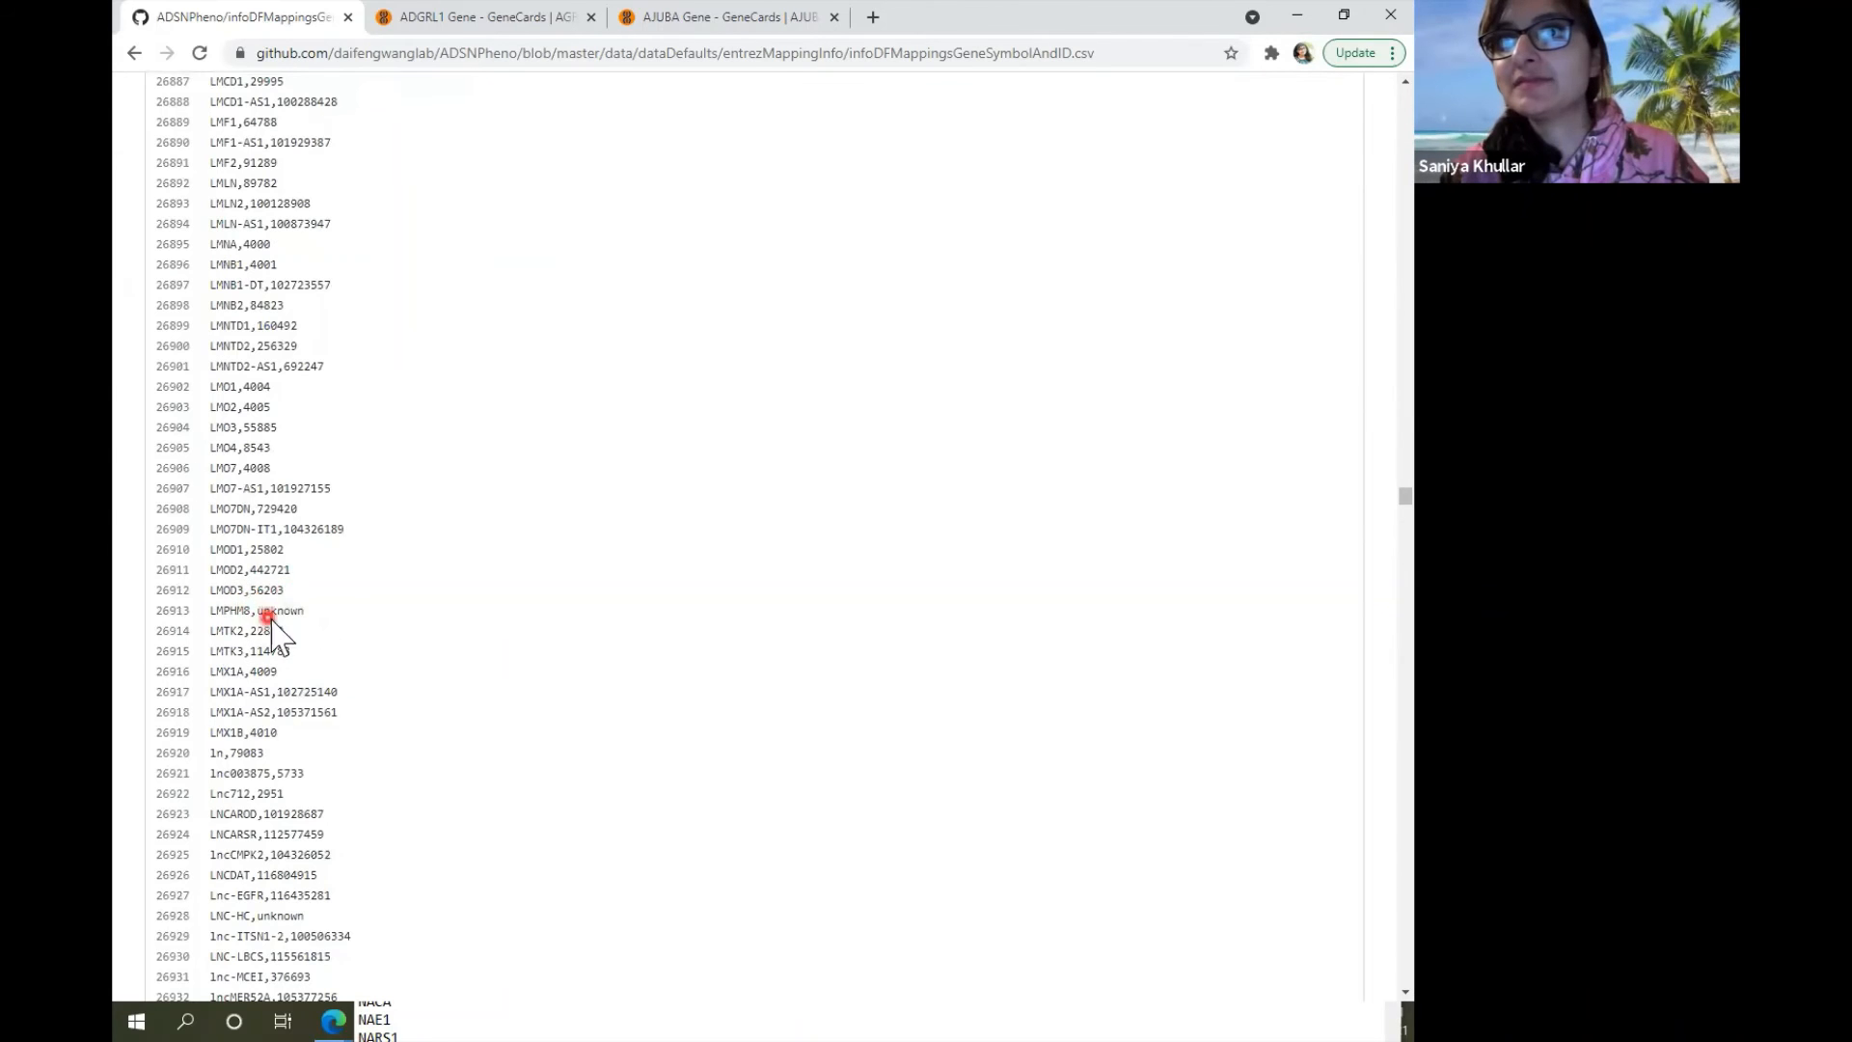
scroll("down", 3)
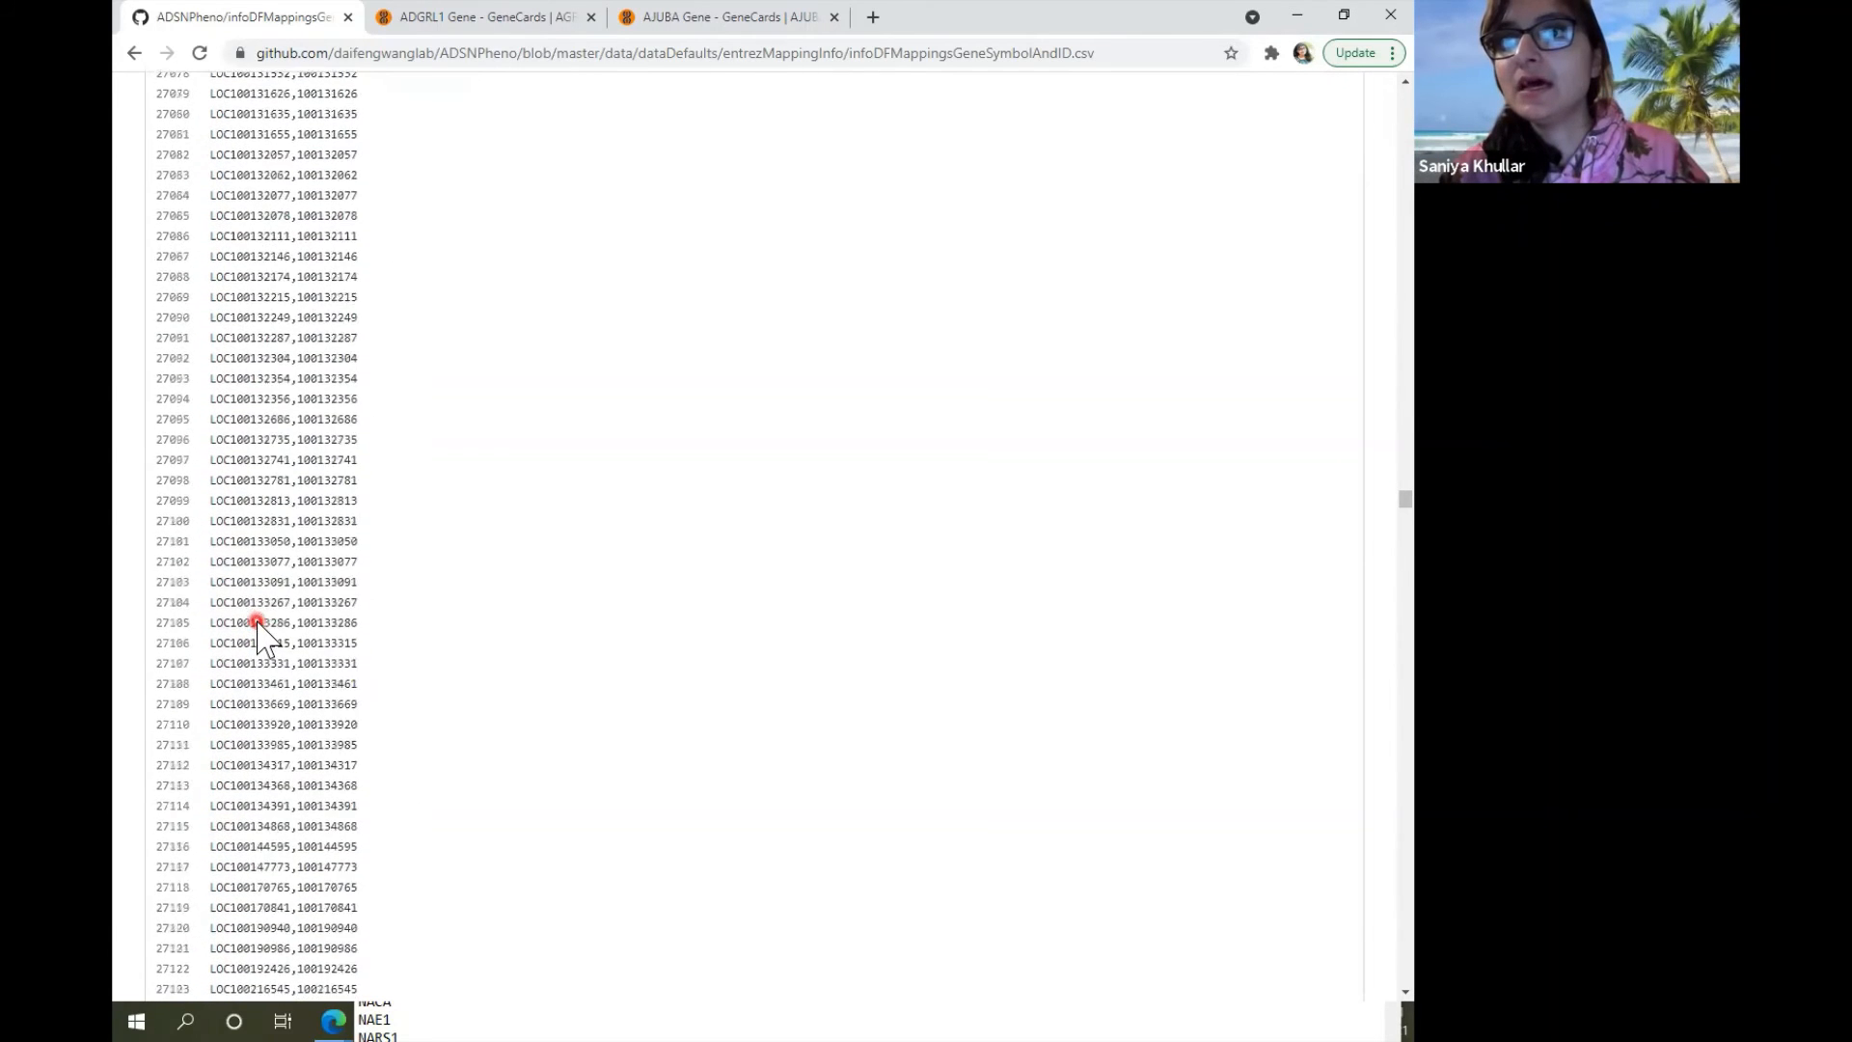
scroll("down", 3)
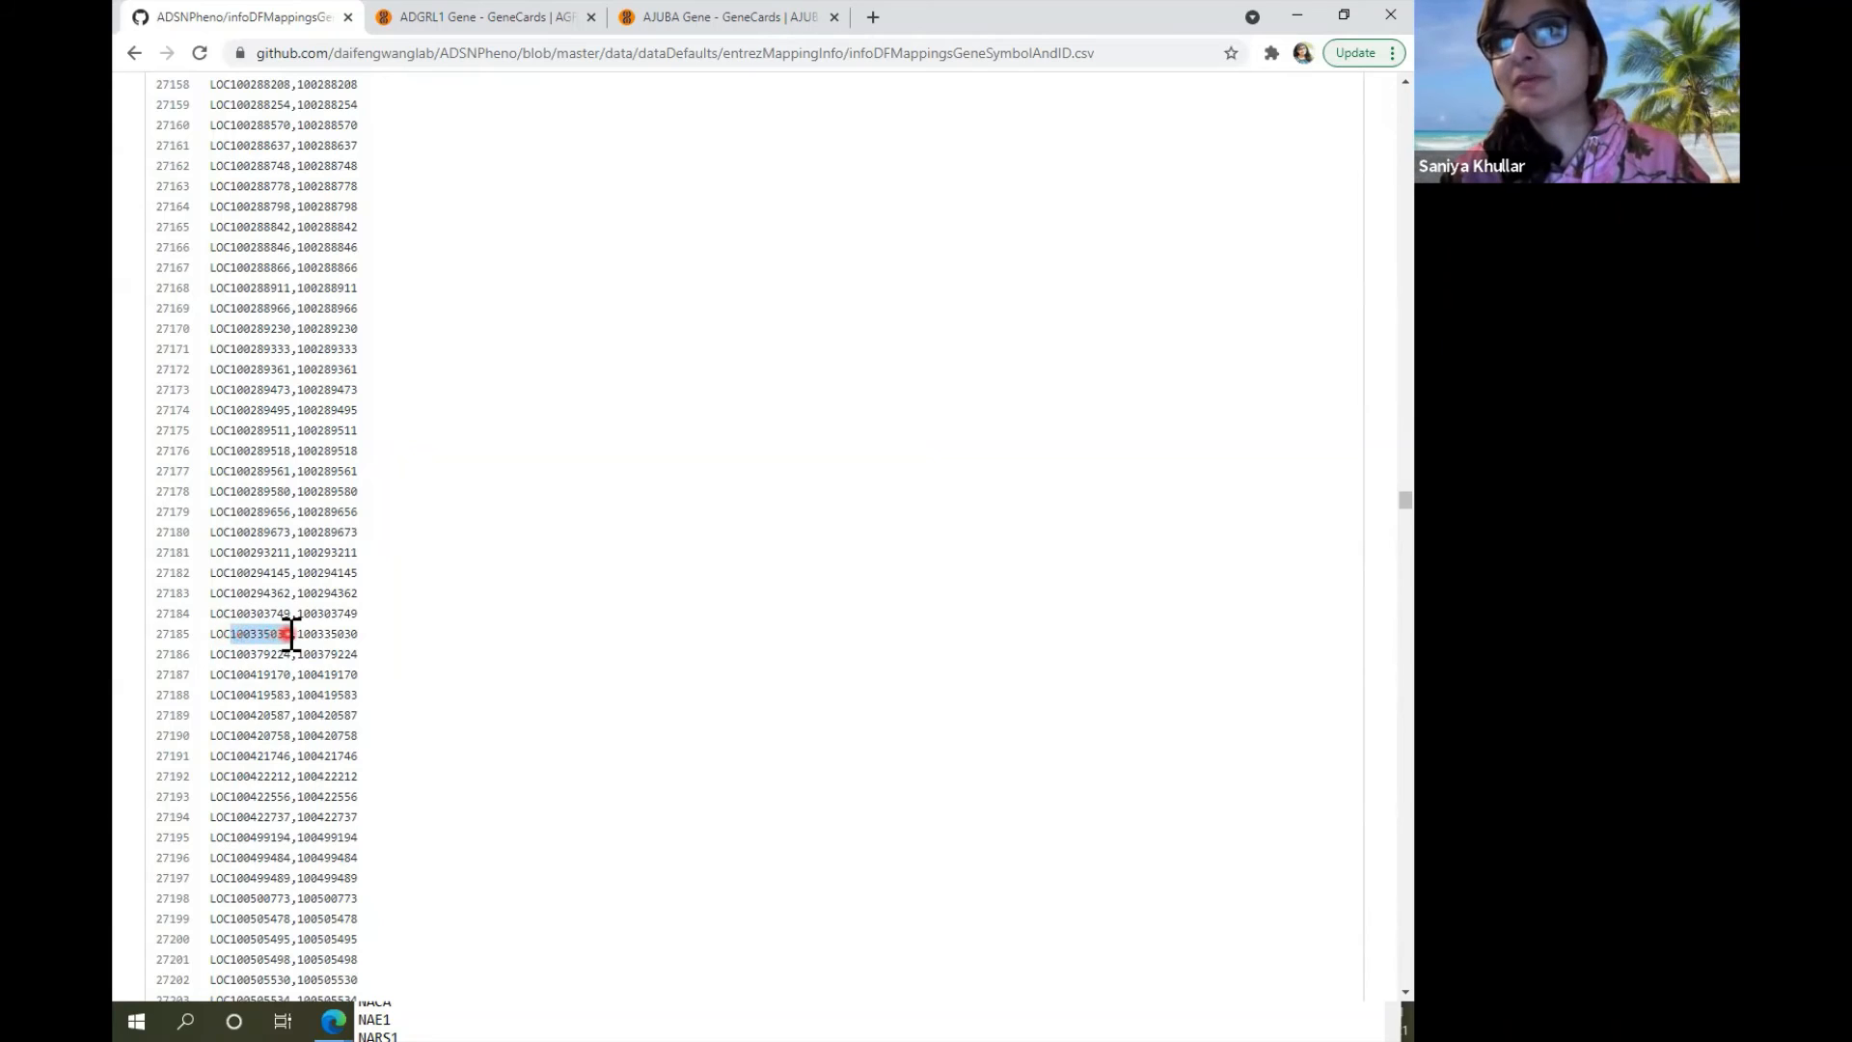
scroll("down", 3)
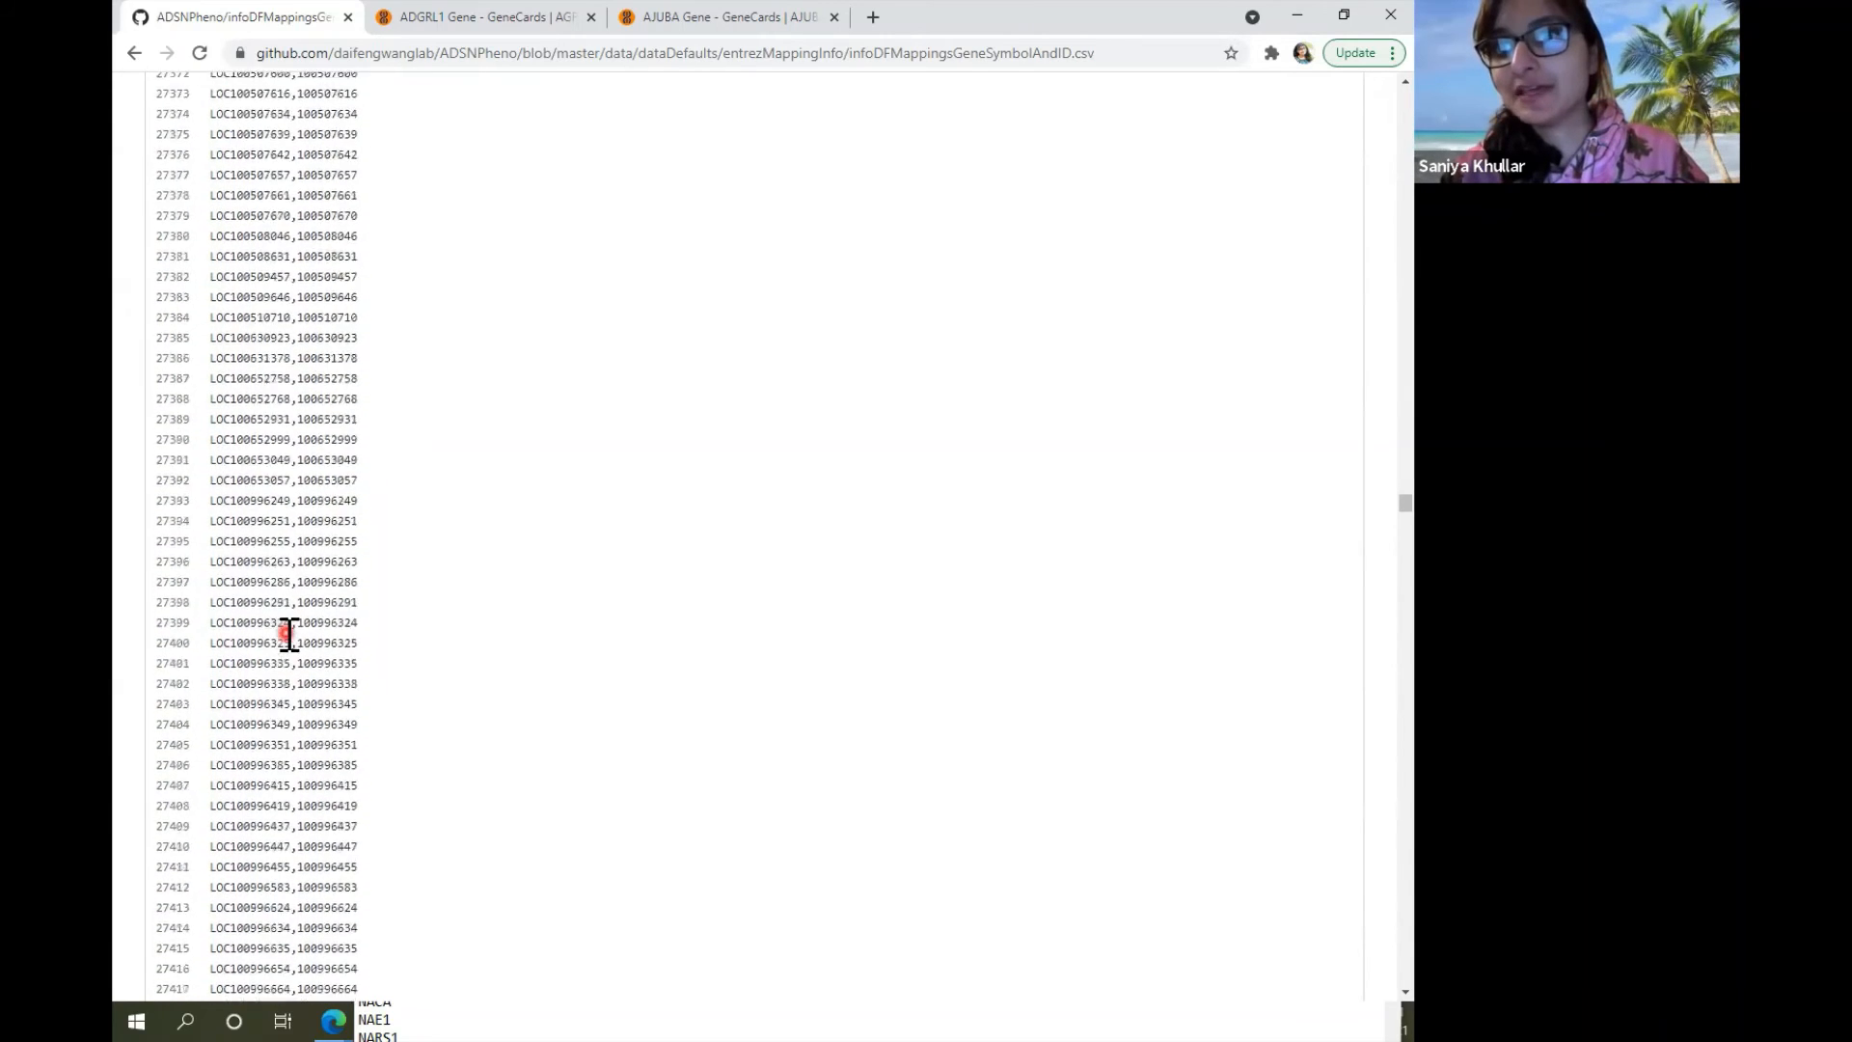
scroll("down", 3)
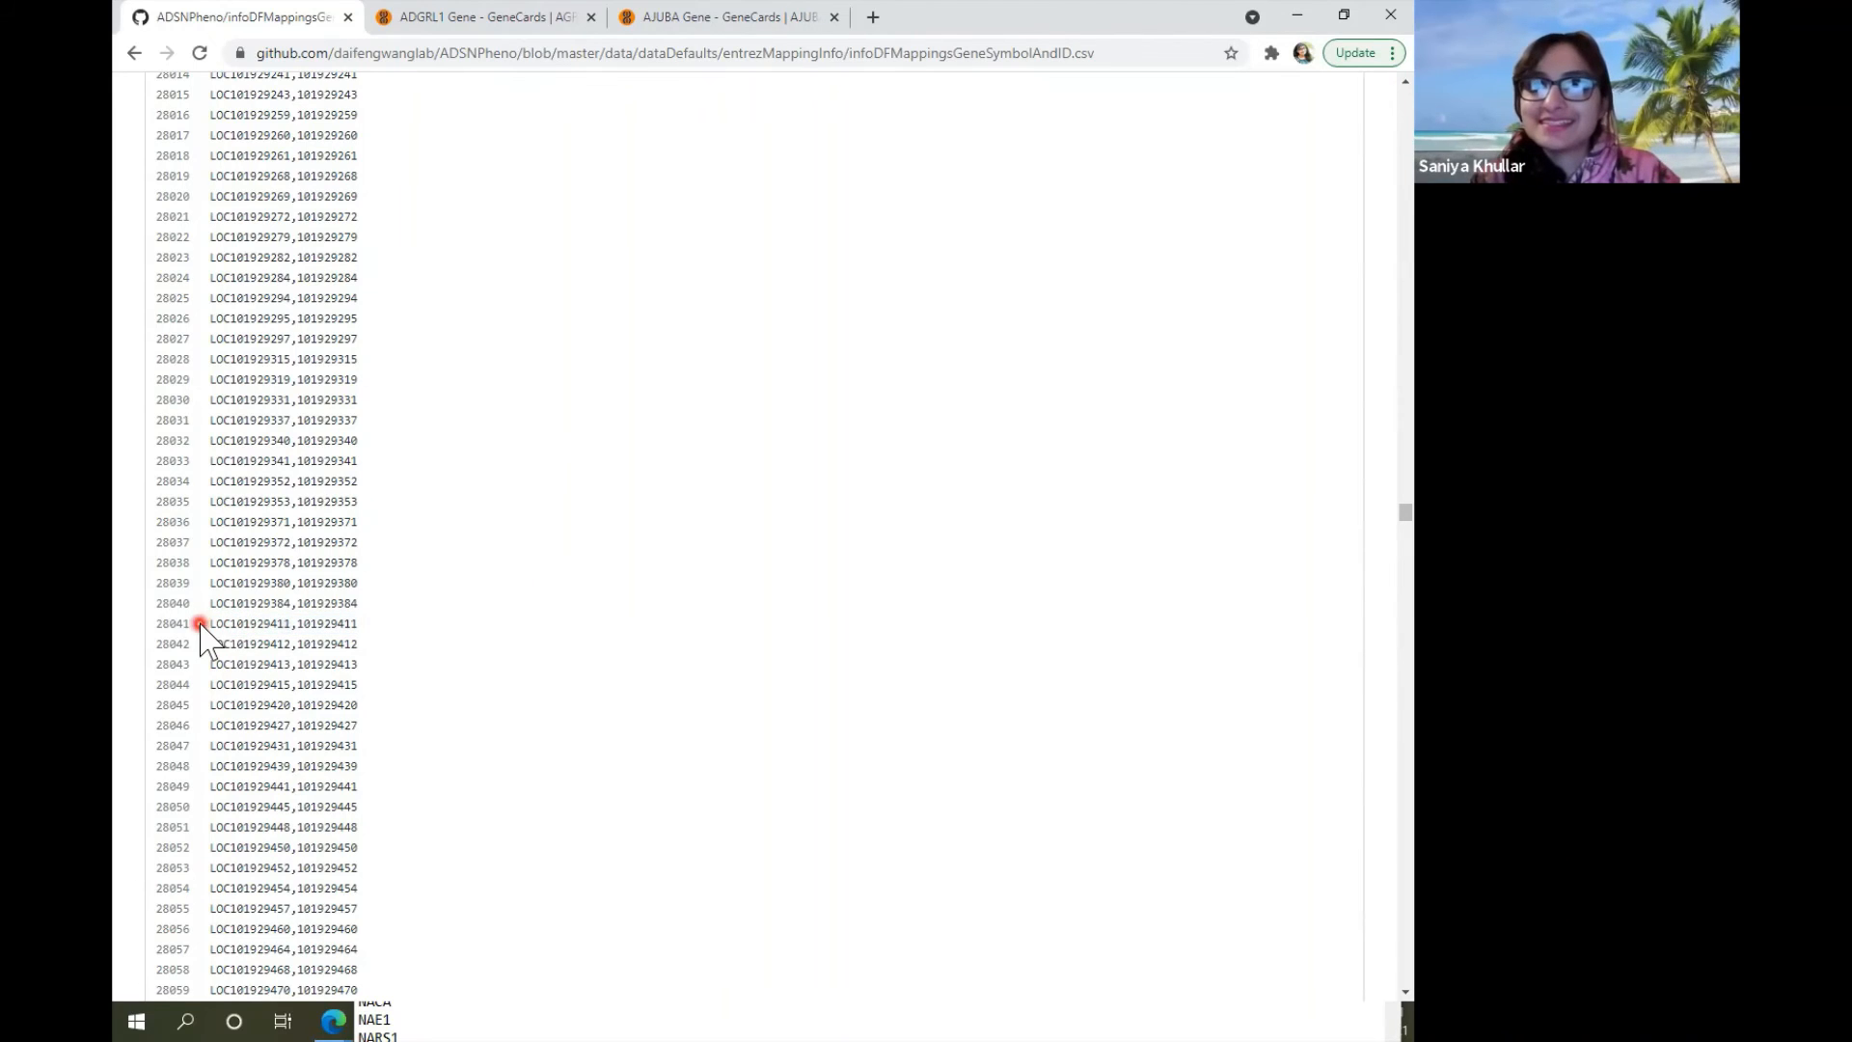
double_click(255, 623)
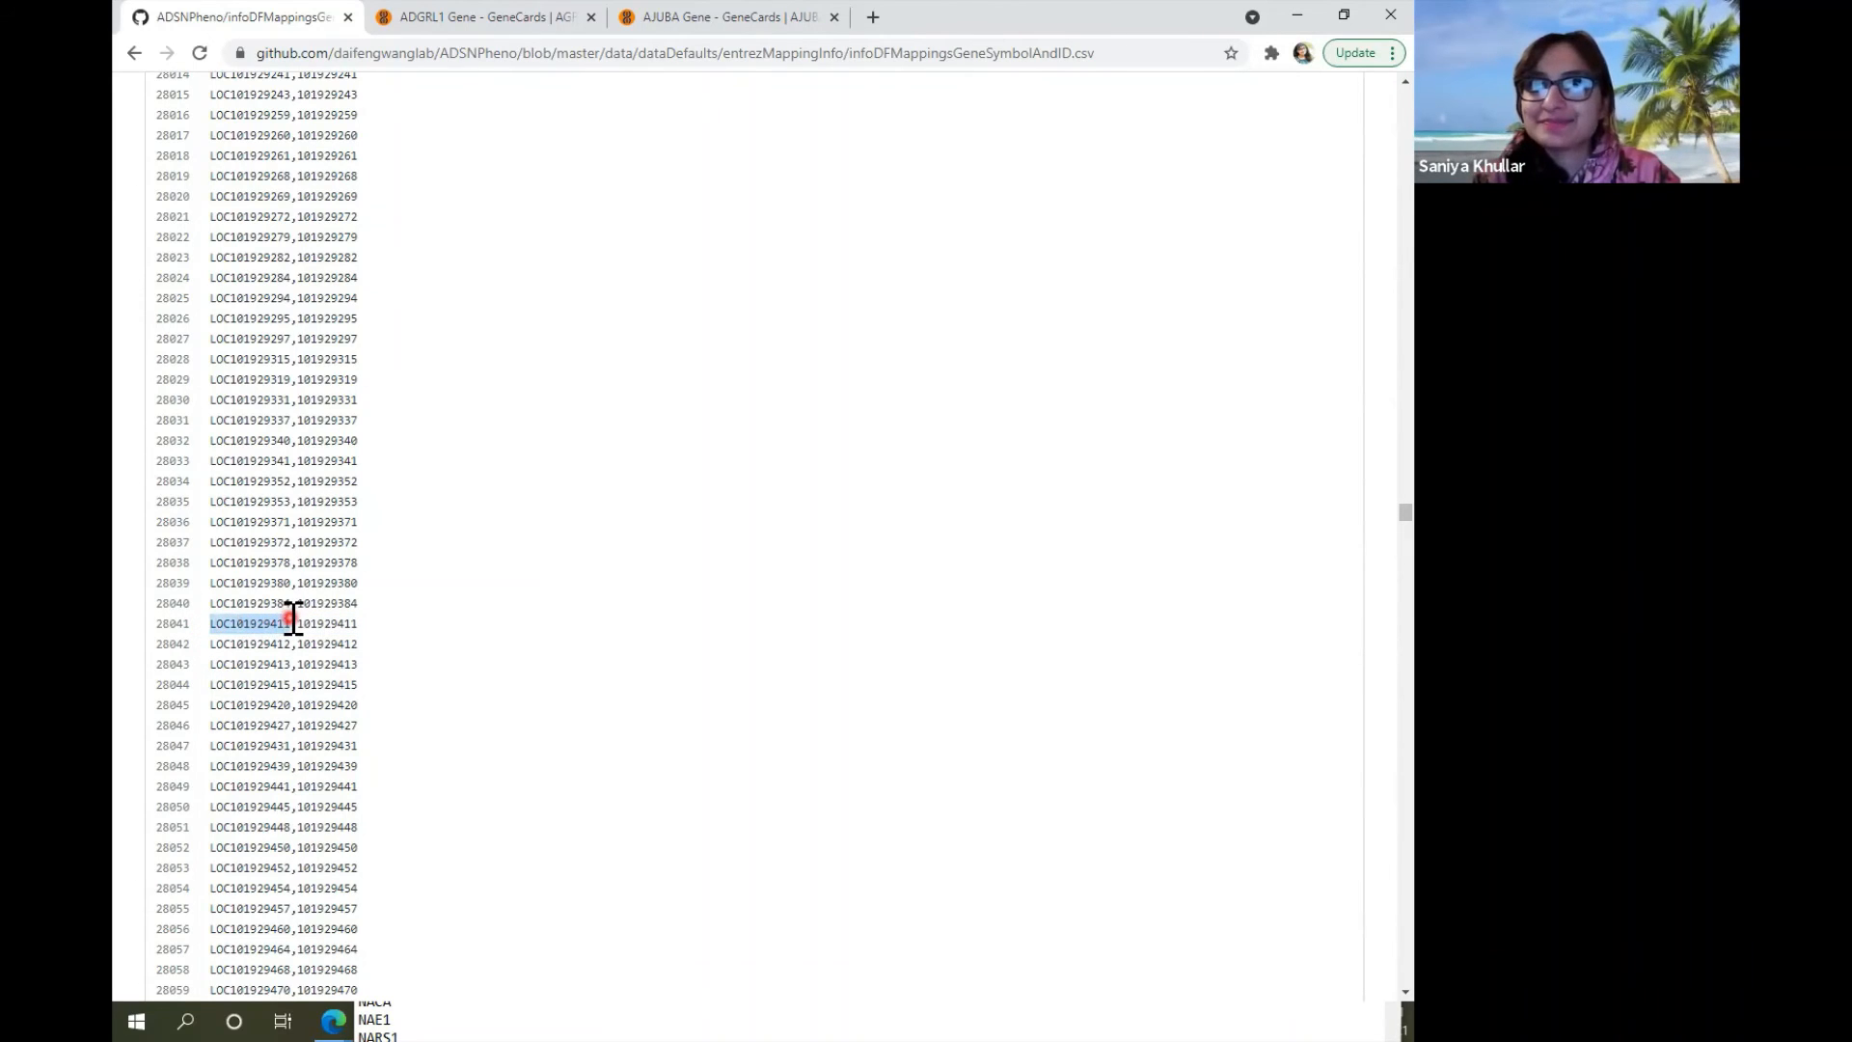